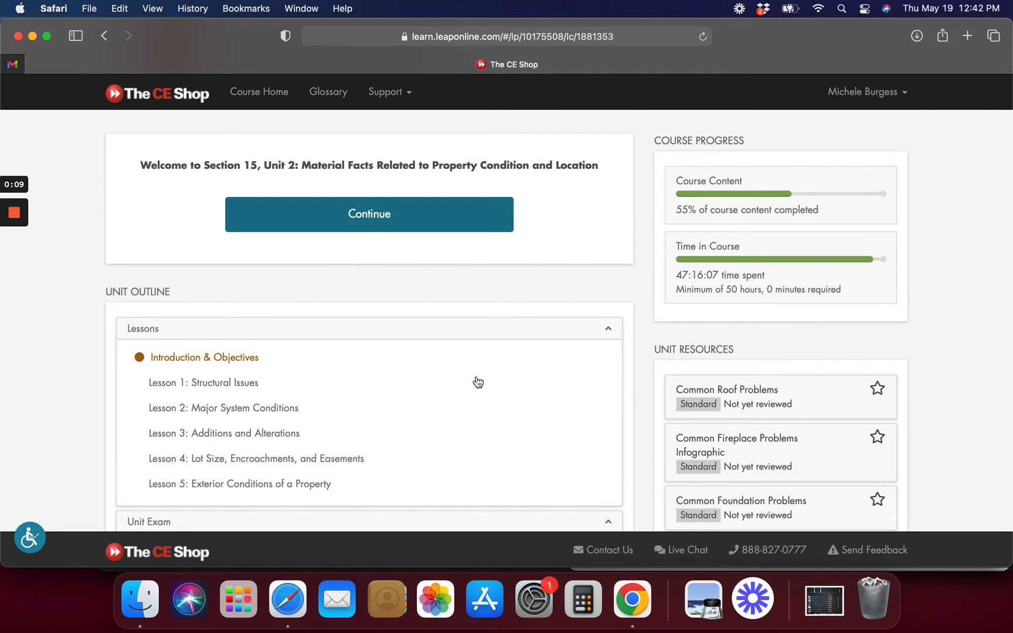
Scroll the Unit 2 welcome page and begin the unit's lesson content
scroll(down, 3)
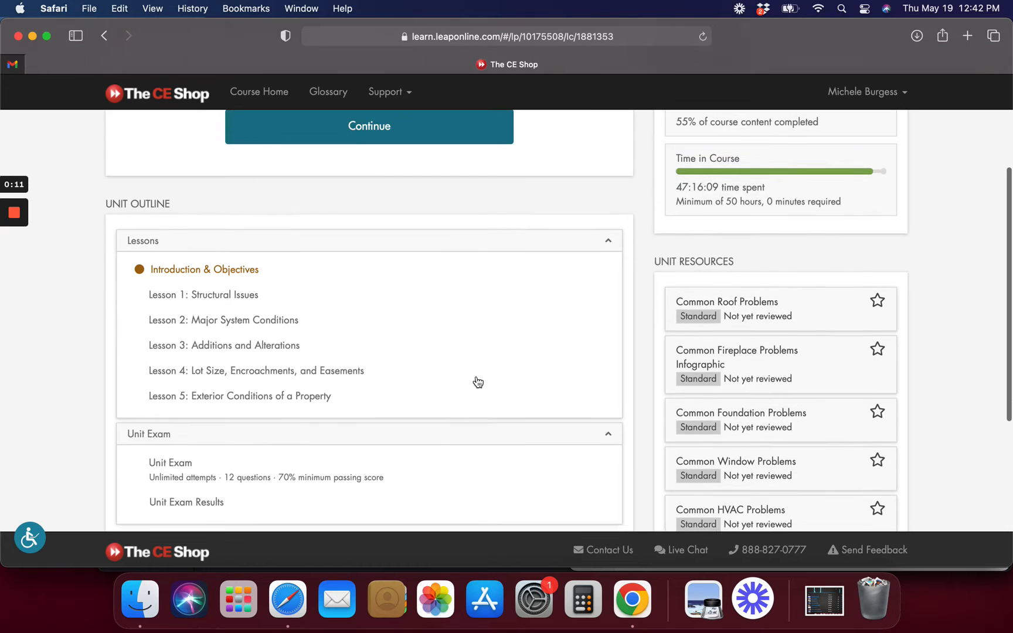
scroll(down, 3)
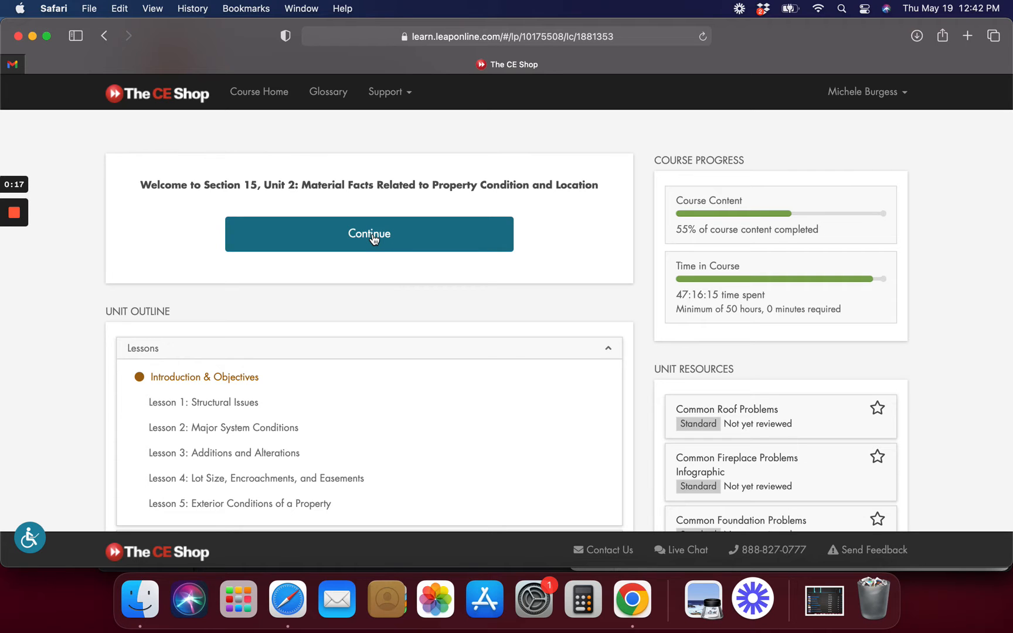
click(369, 234)
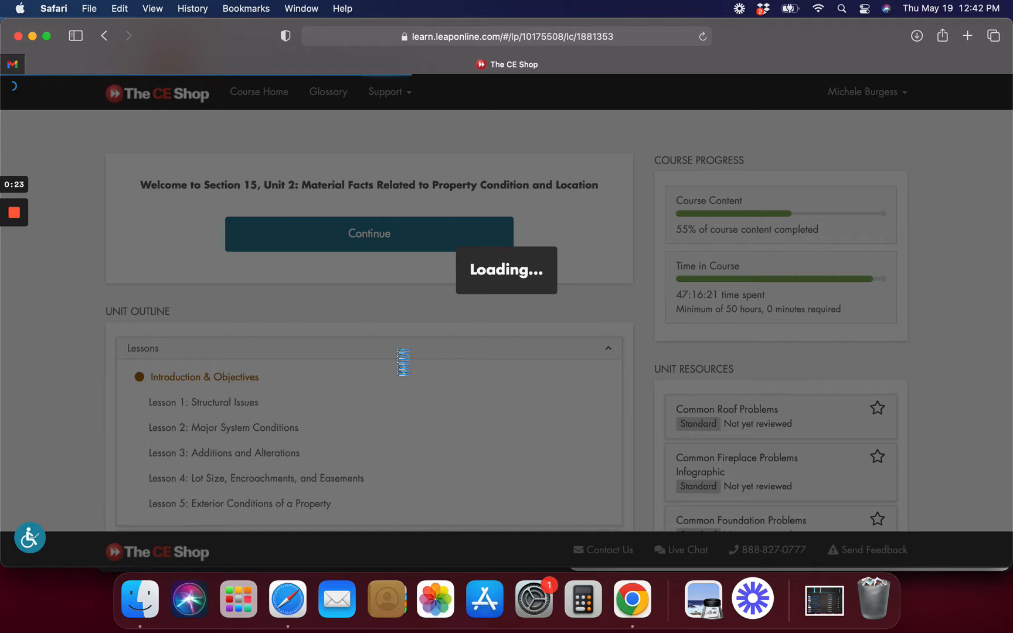
Advance past the unit introduction and objectives into Lesson 1: Structural Issues
click(369, 233)
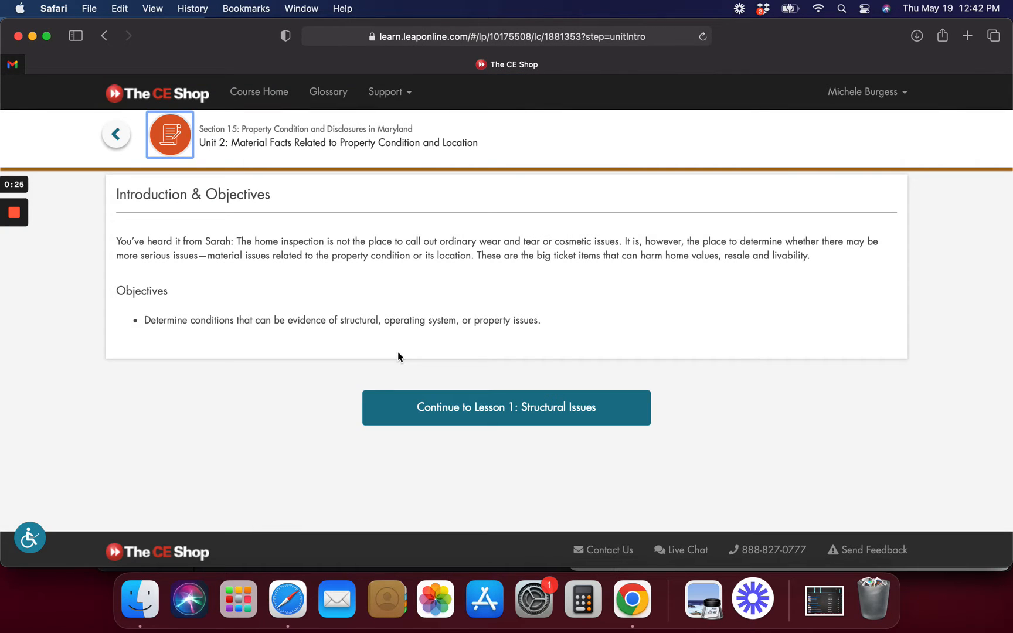
mouse_move(423, 412)
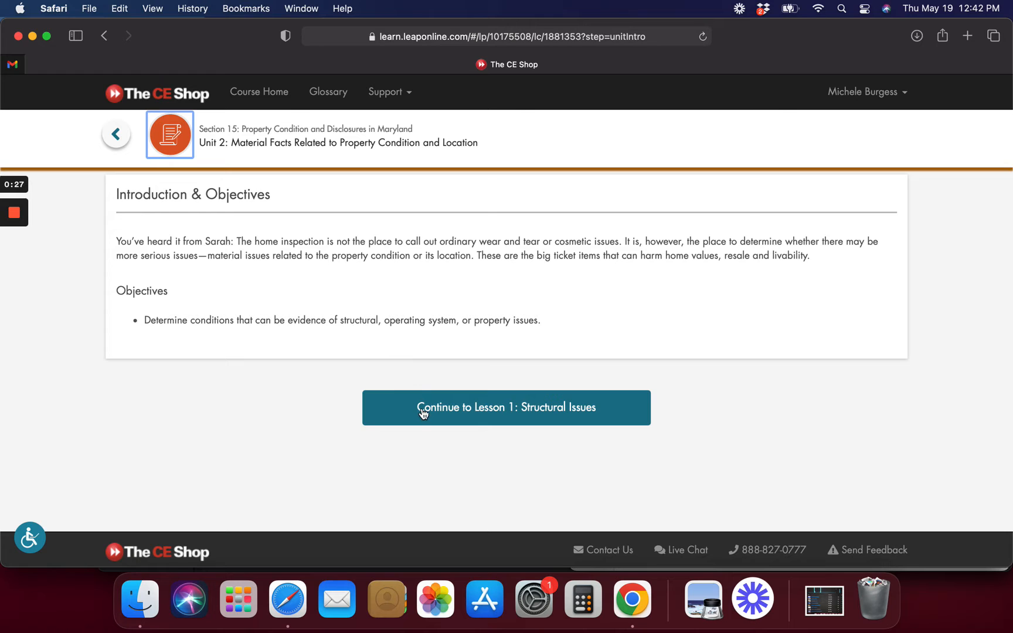
click(505, 408)
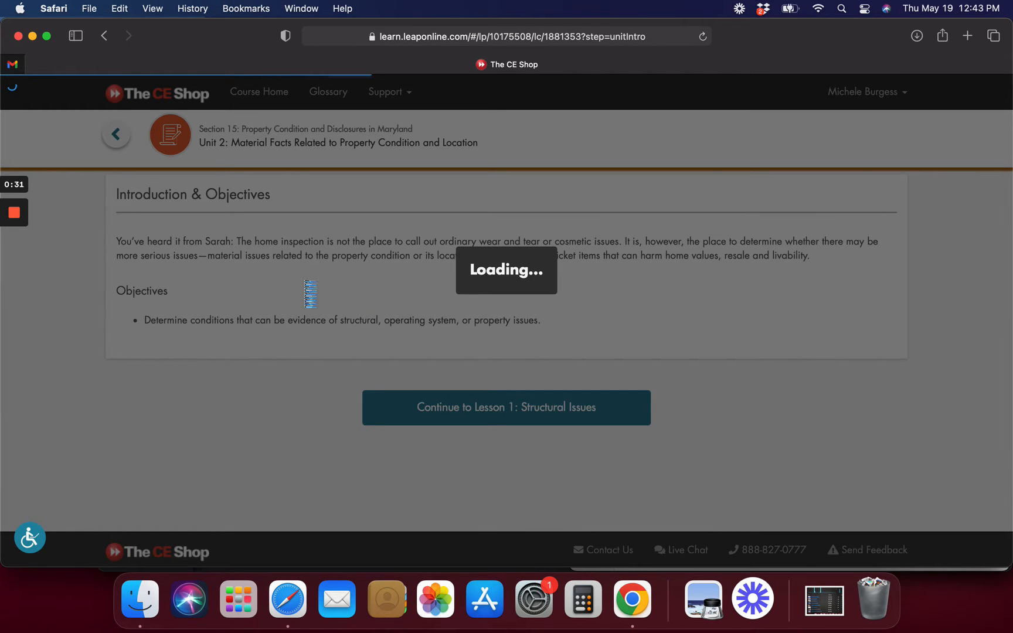
click(506, 408)
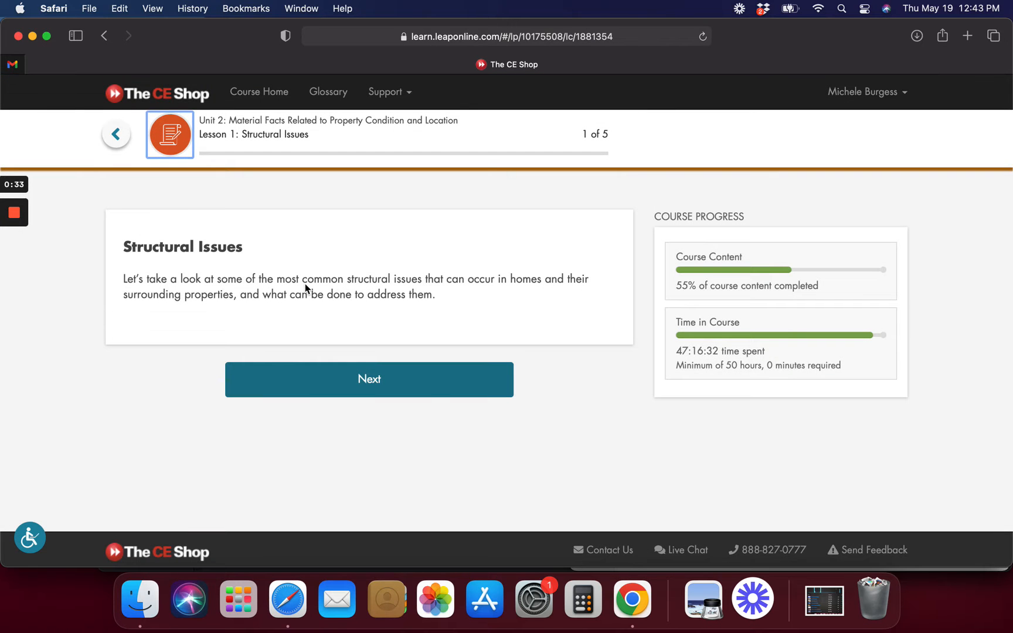
Go to the Common Roof Problems matching page with its roof resource alongside
click(368, 379)
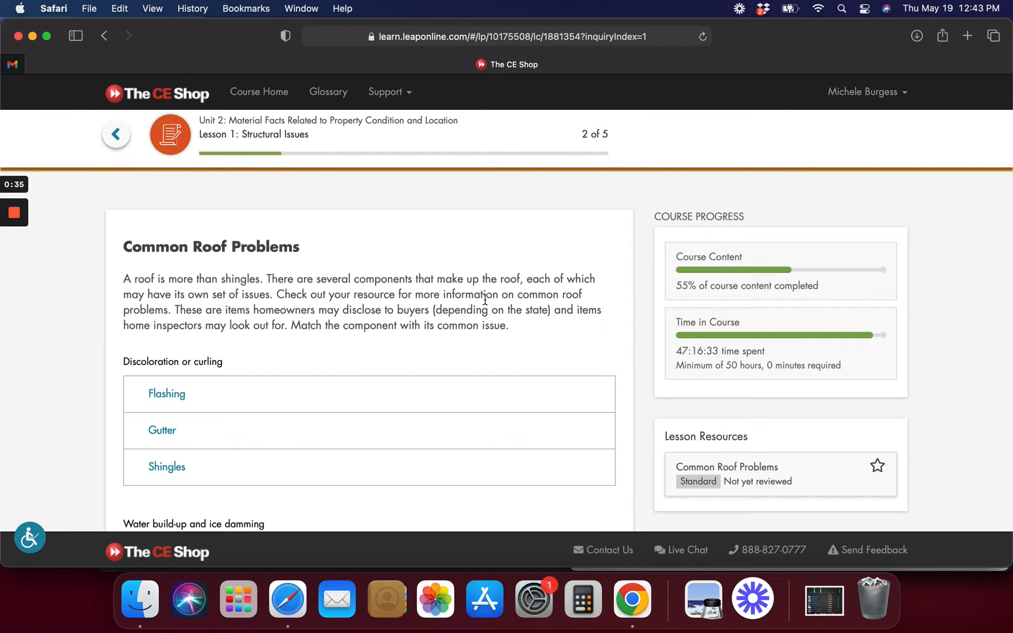
scroll(down, 3)
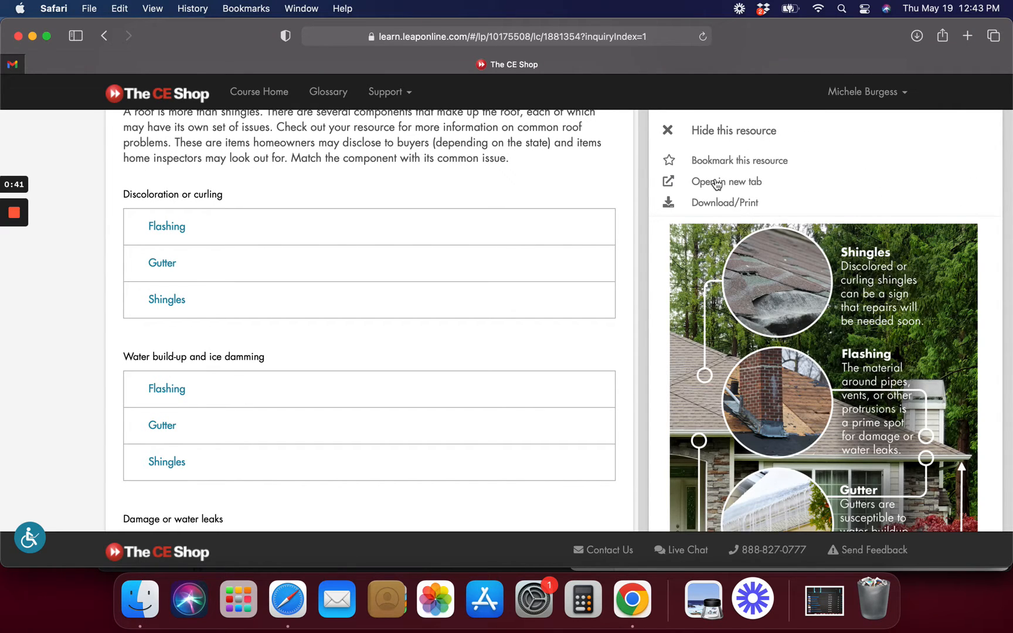
Open the roof problems infographic in a new tab and scroll through all of it
click(726, 182)
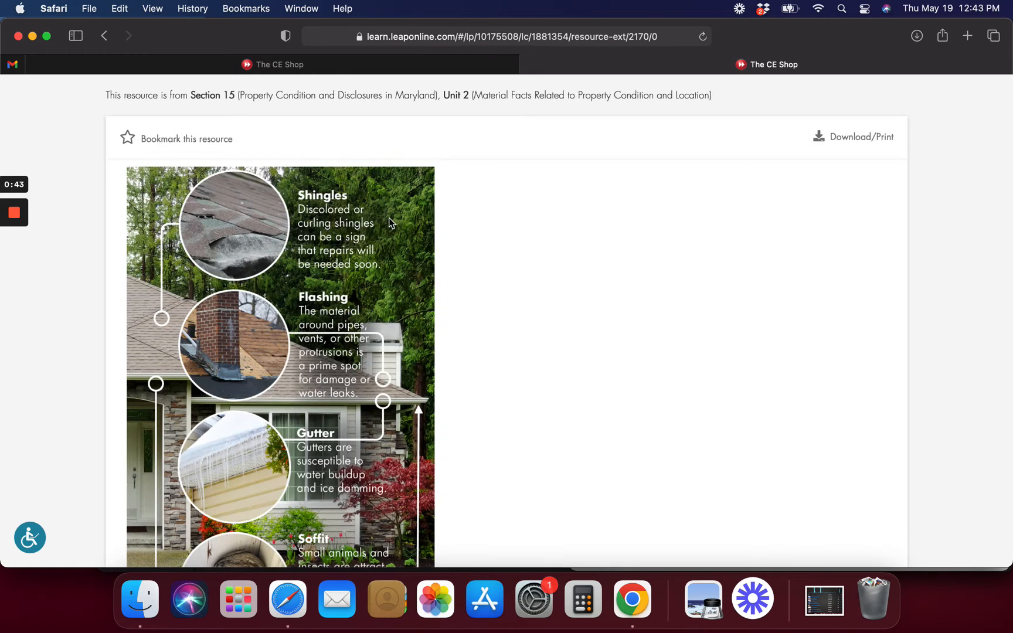
scroll(down, 3)
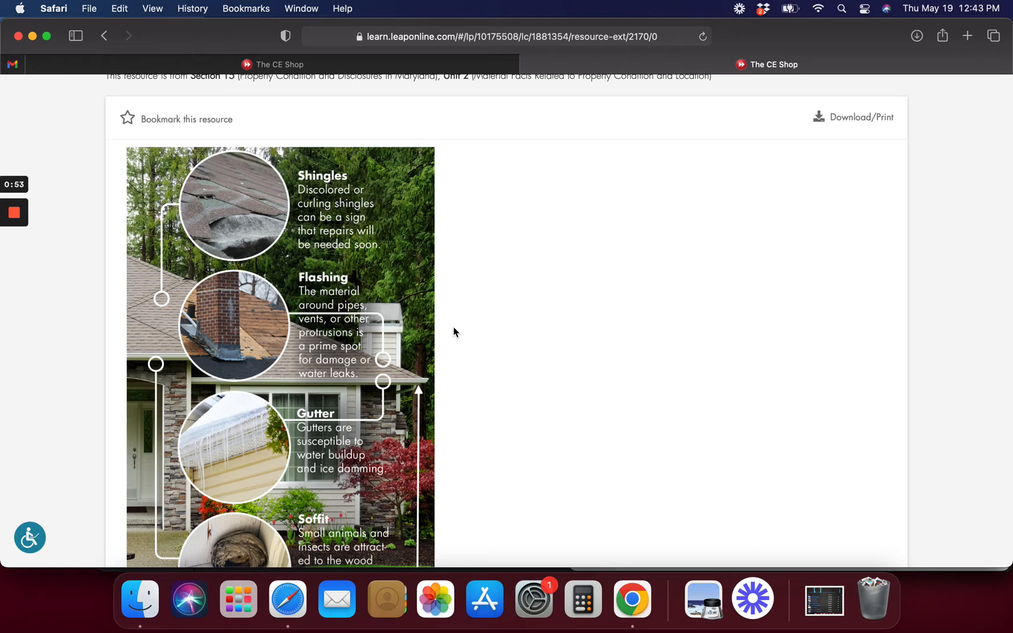
mouse_move(261, 354)
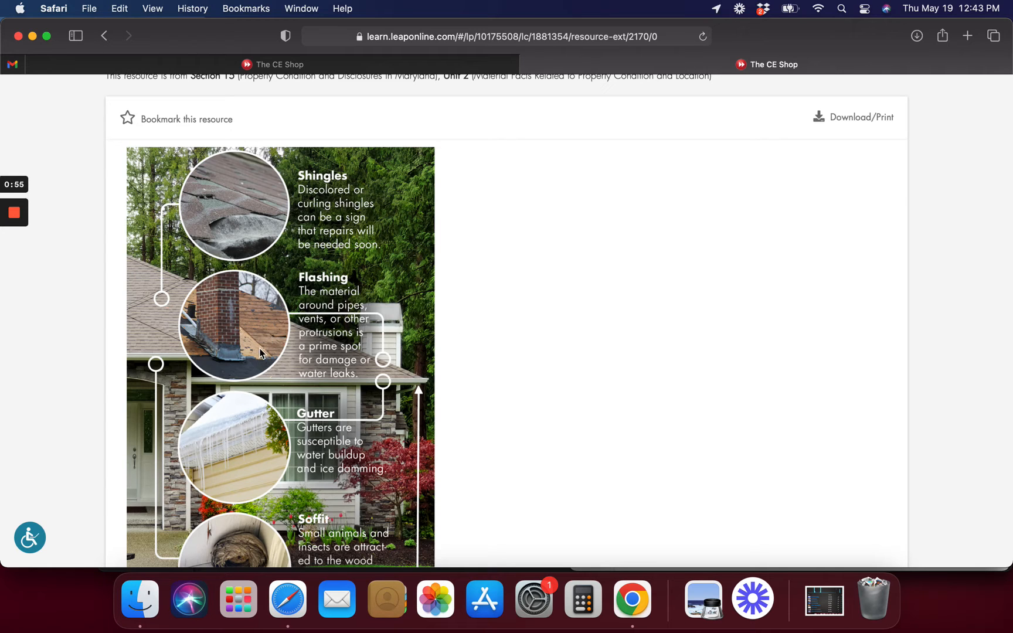
scroll(down, 3)
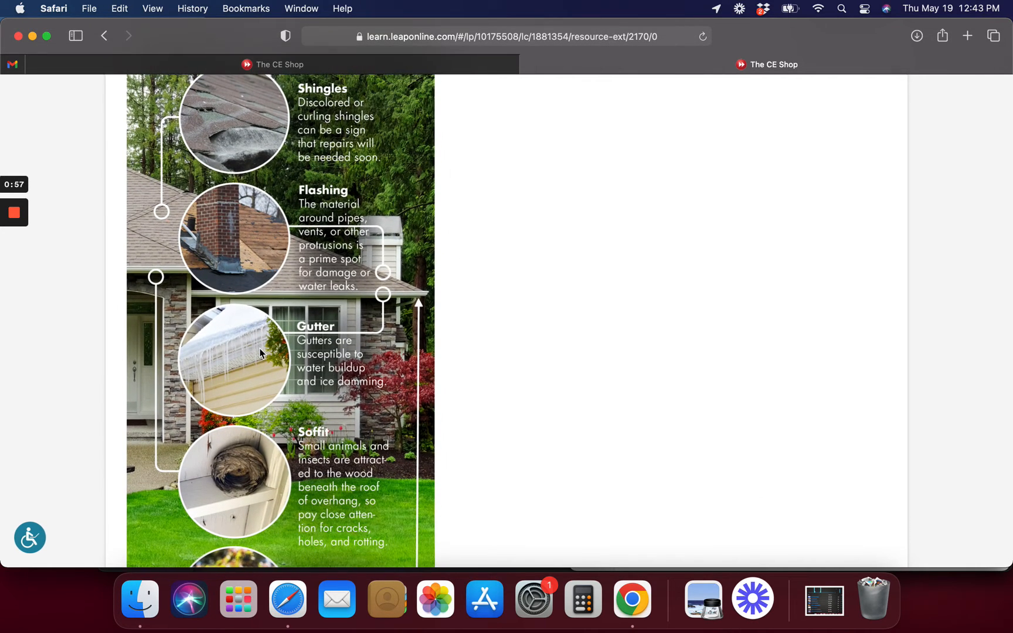
mouse_move(245, 370)
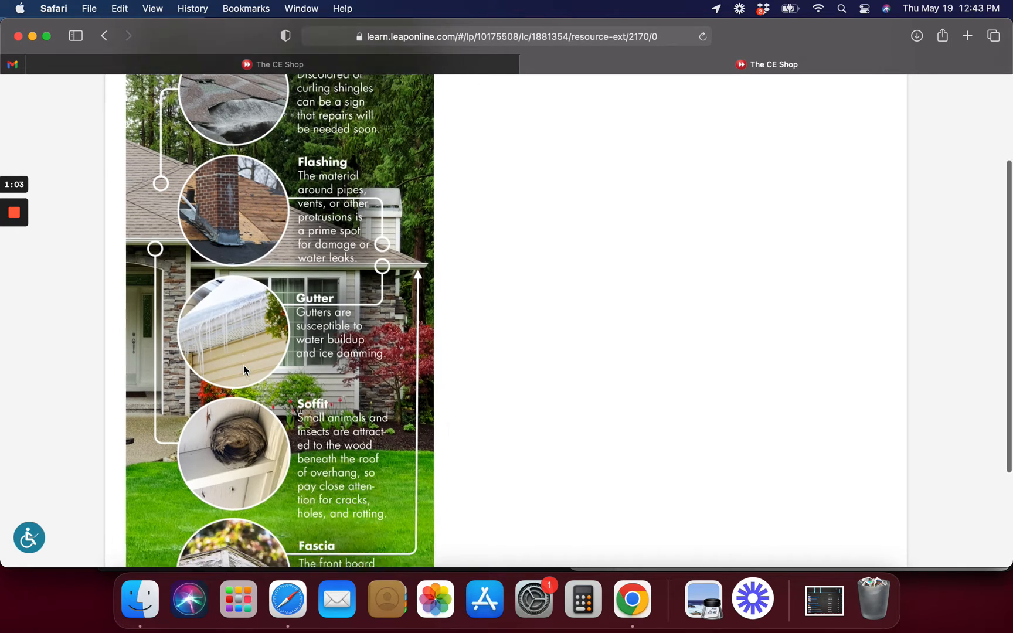
scroll(down, 3)
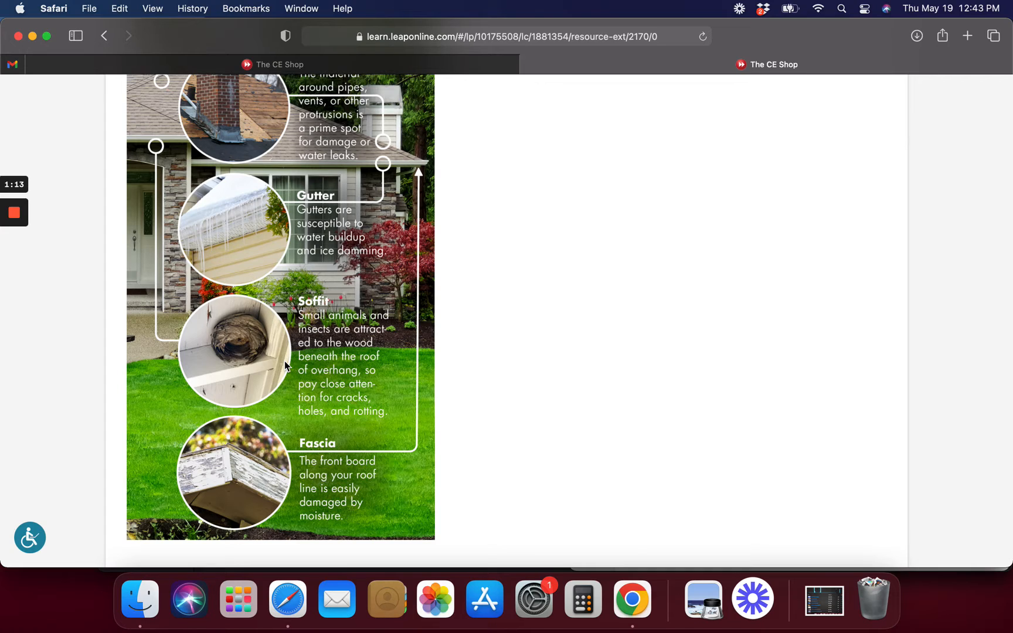
scroll(down, 3)
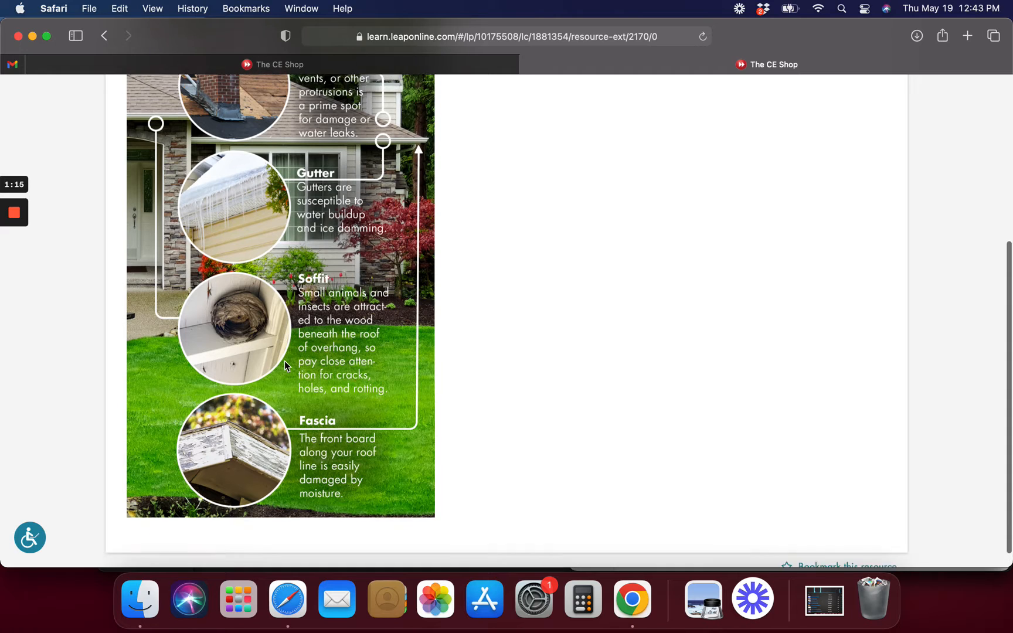
scroll(down, 3)
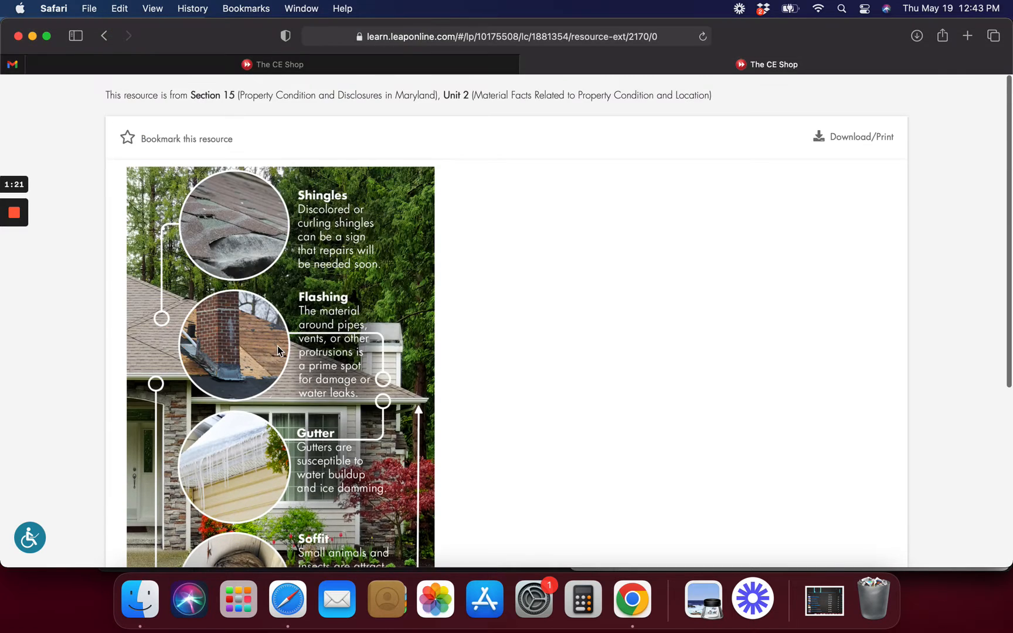
scroll(down, 3)
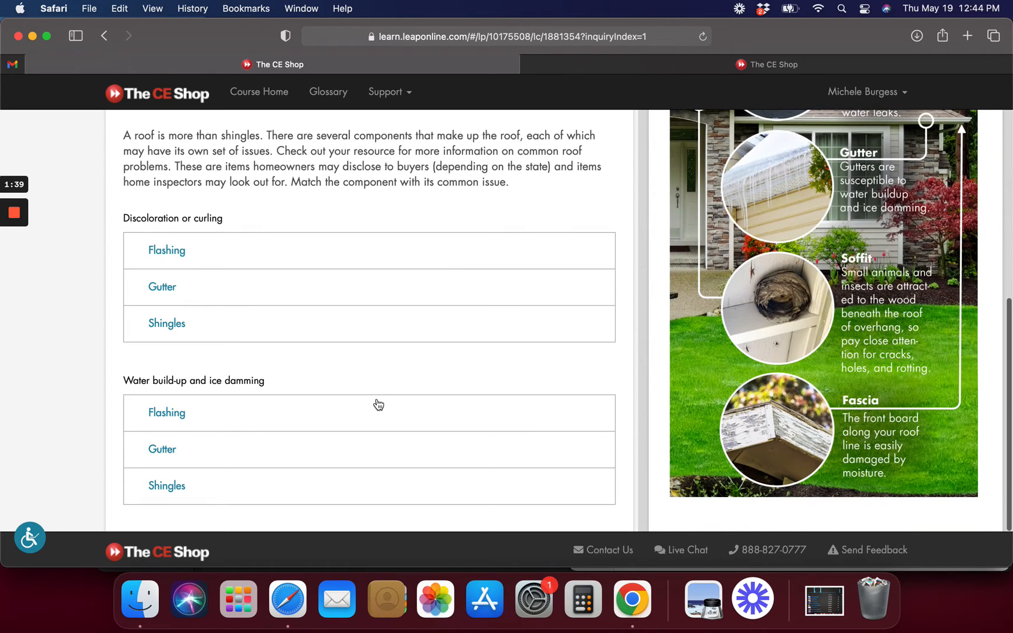
mouse_move(977, 334)
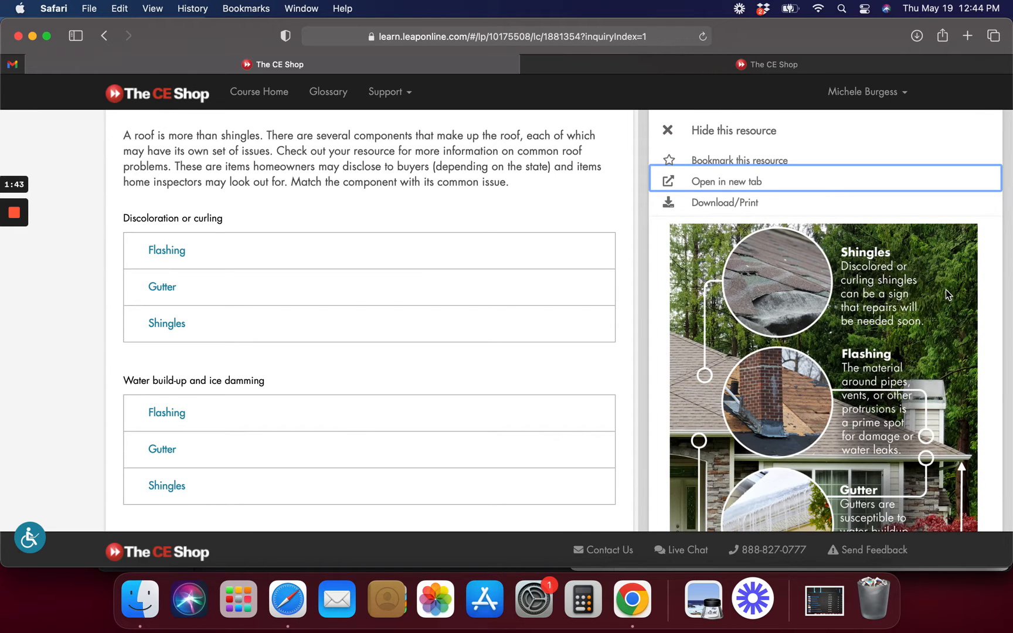
mouse_move(224, 417)
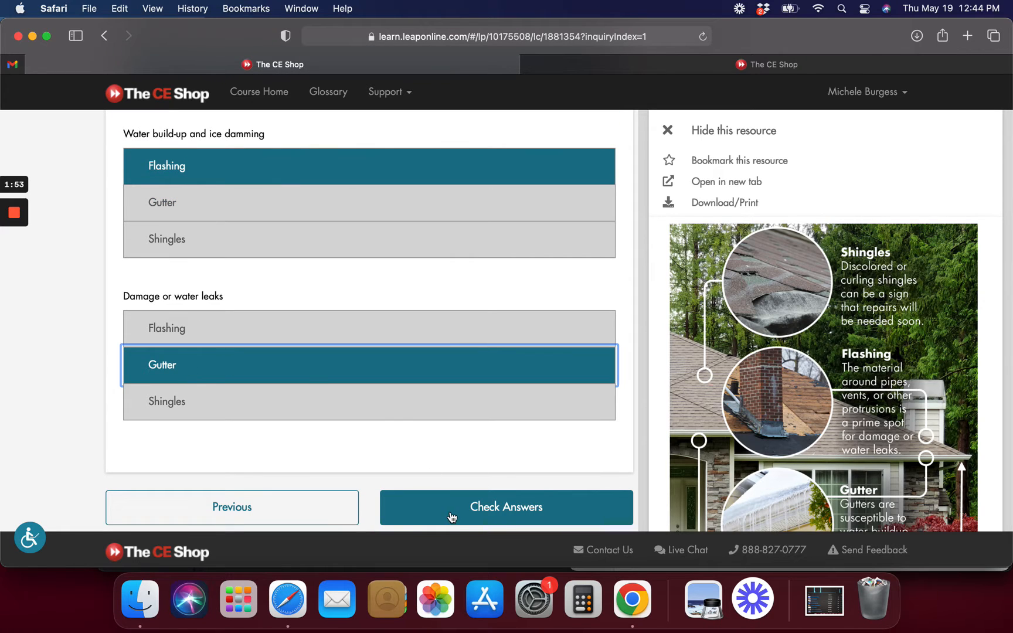
Check the roof matching answers: Shingles is correct, Flashing and Gutter are wrong
click(506, 508)
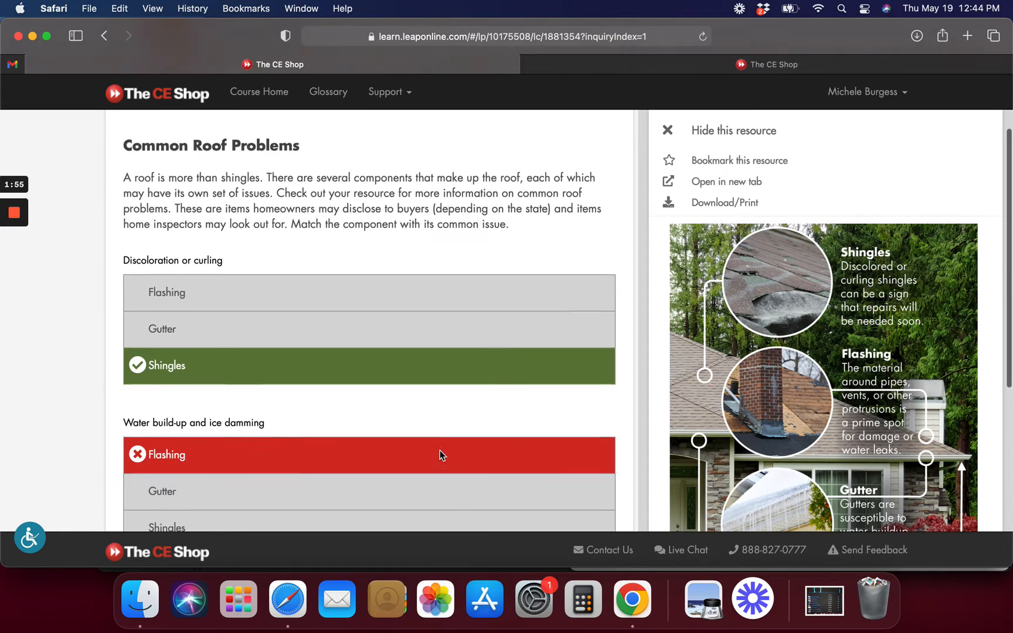
scroll(down, 3)
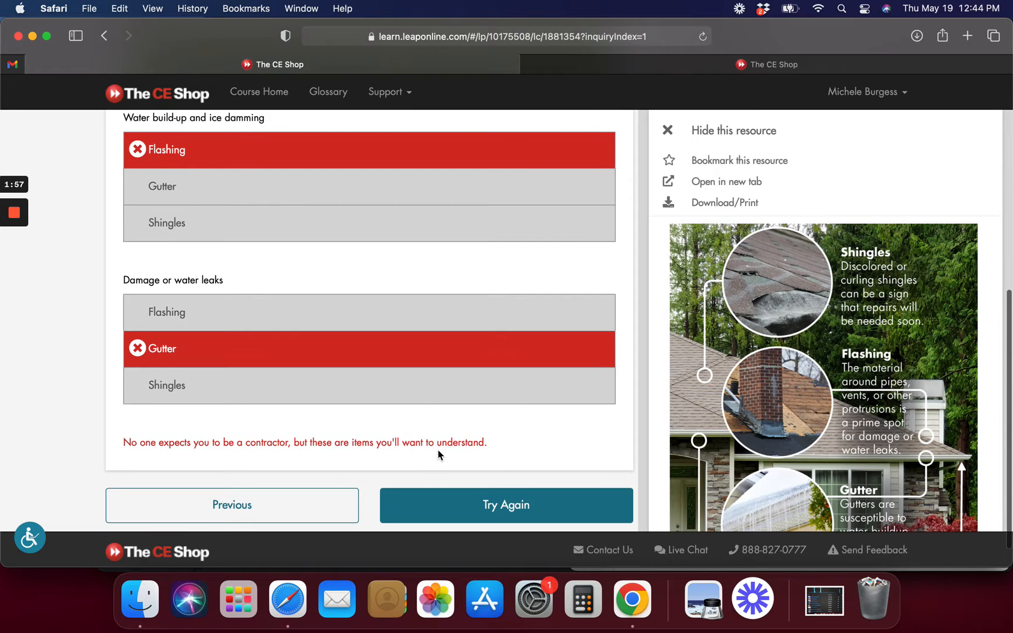
scroll(down, 3)
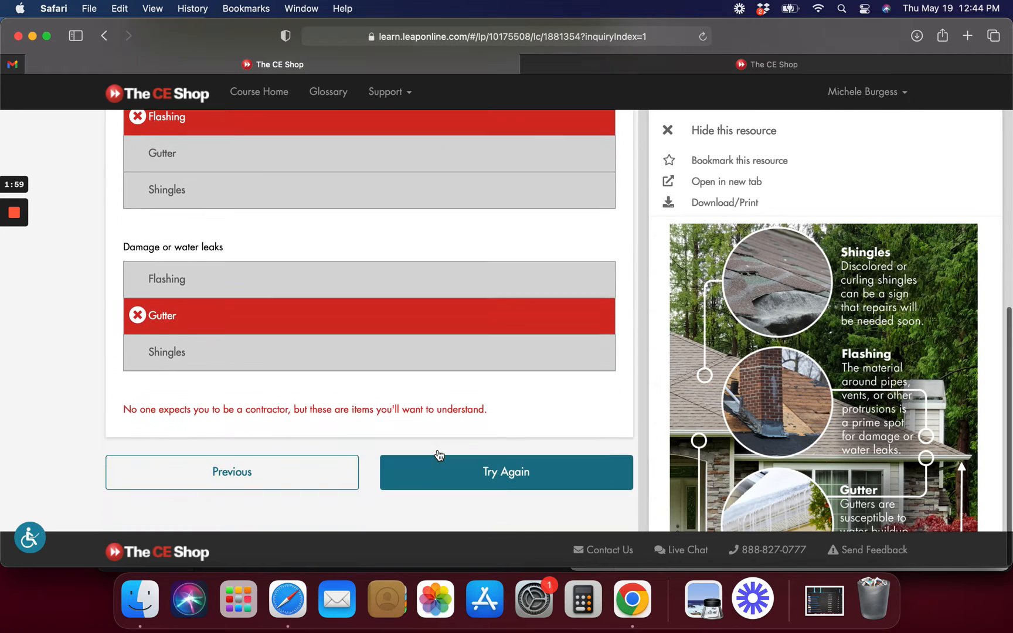
Retry the roof matching with Gutter and Flashing, then continue to fireplace problems
click(506, 472)
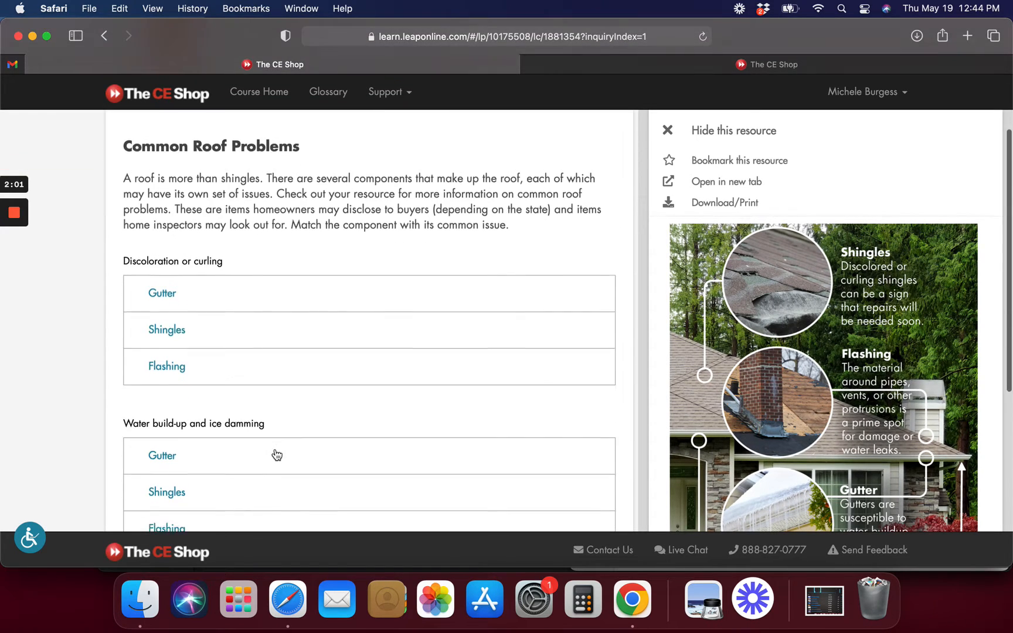
scroll(down, 3)
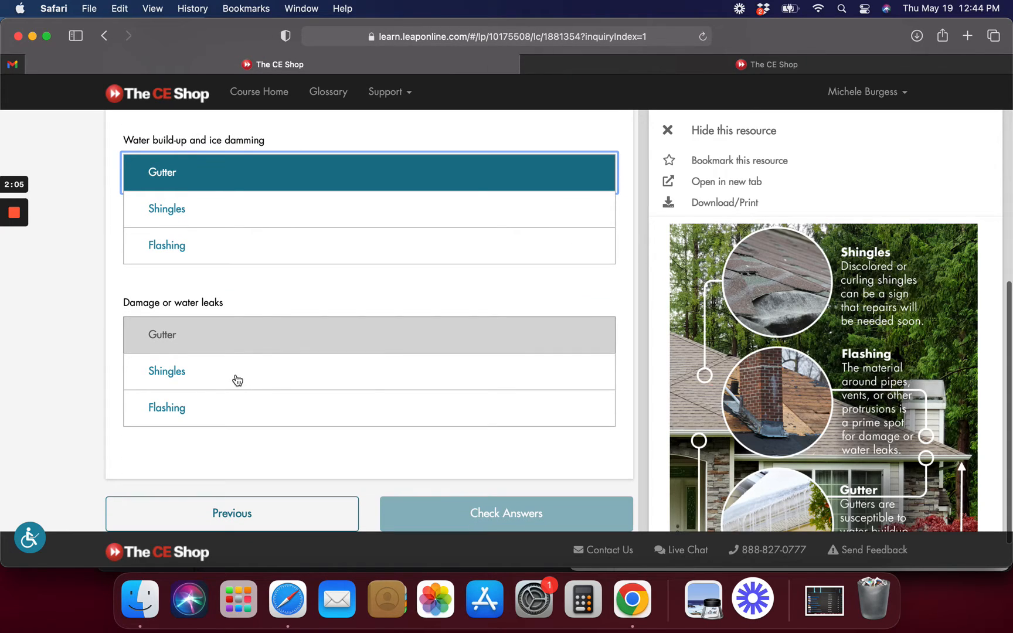
mouse_move(908, 367)
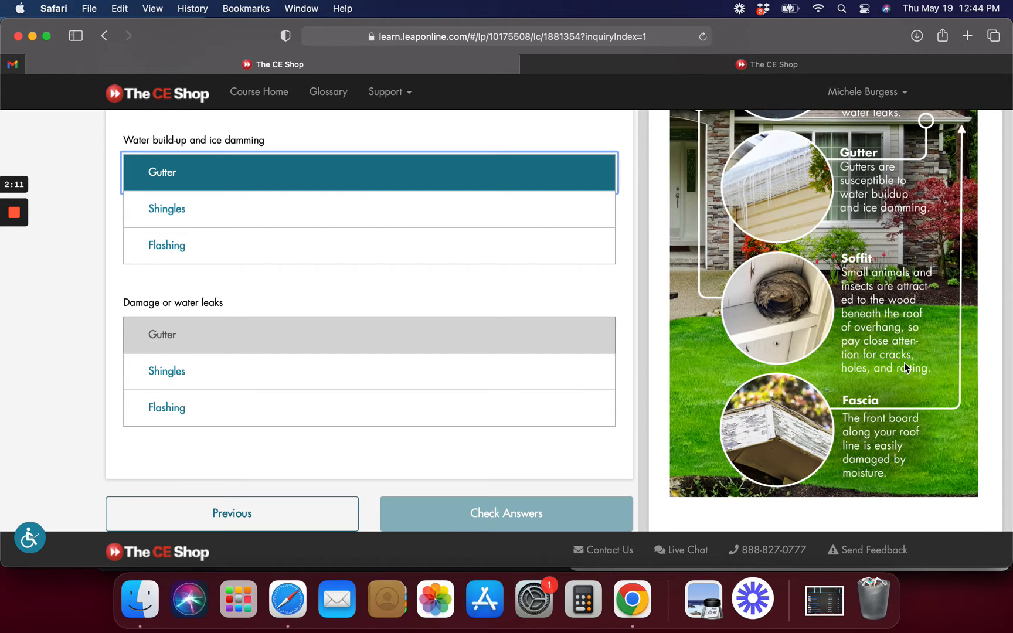
scroll(down, 3)
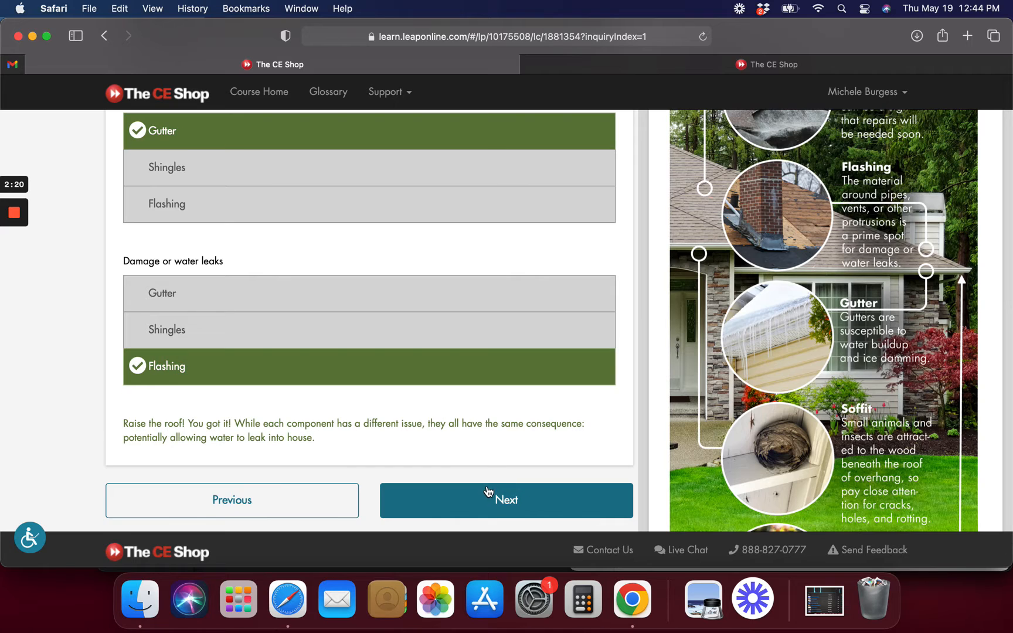
click(507, 500)
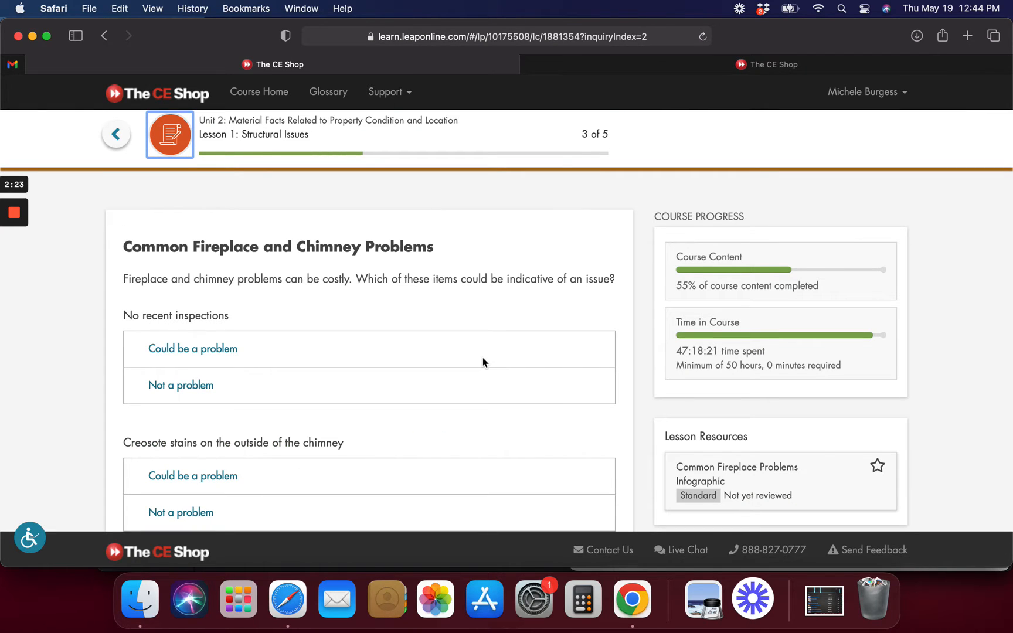
mouse_move(533, 375)
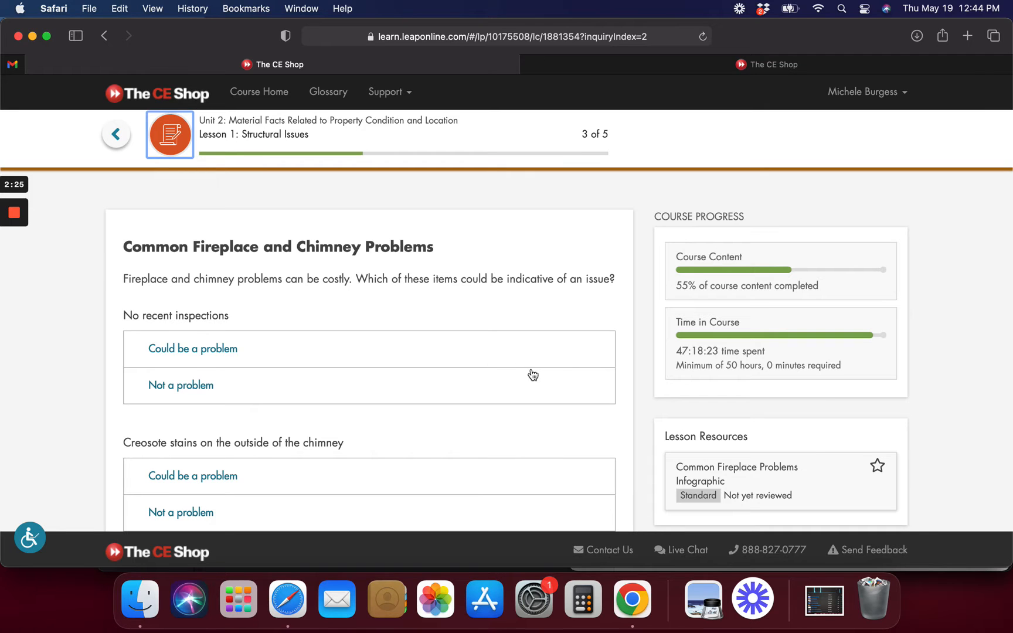
Show the Common Fireplace and Chimney Problems resource and open it in a new tab
click(737, 474)
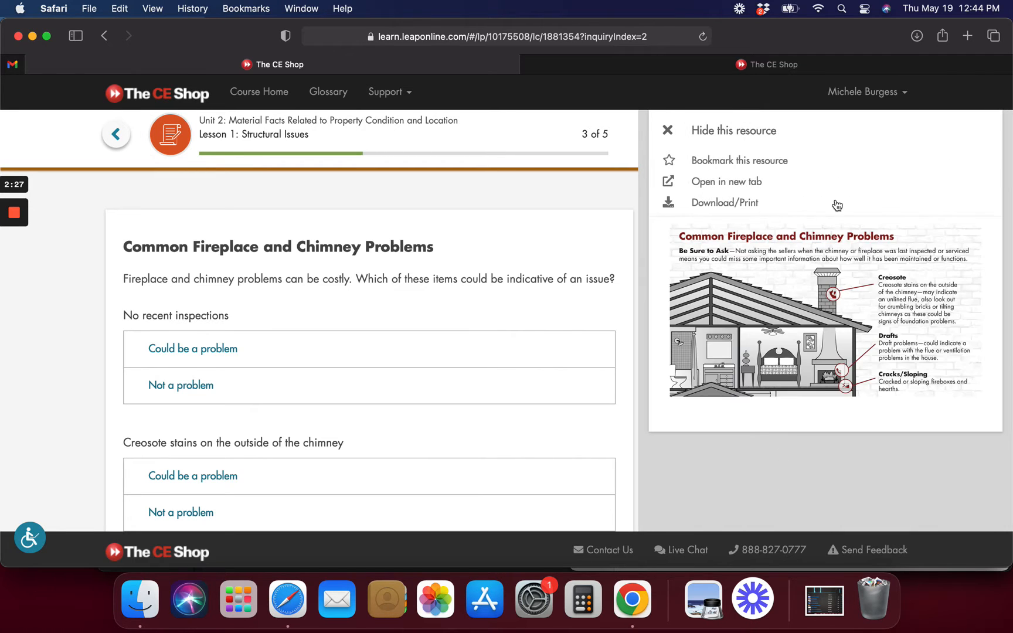
mouse_move(744, 187)
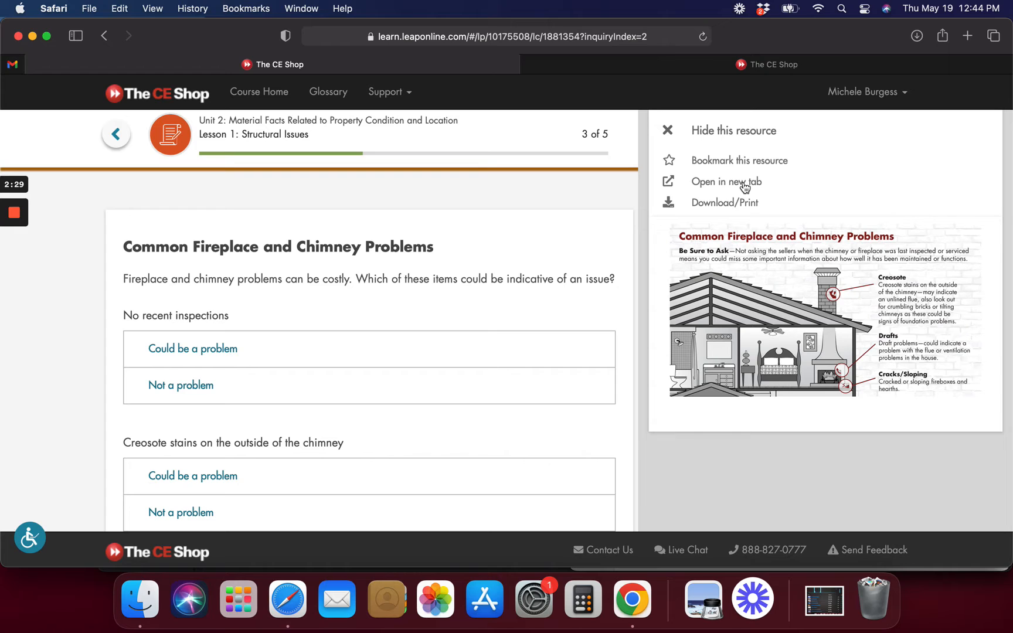
click(727, 182)
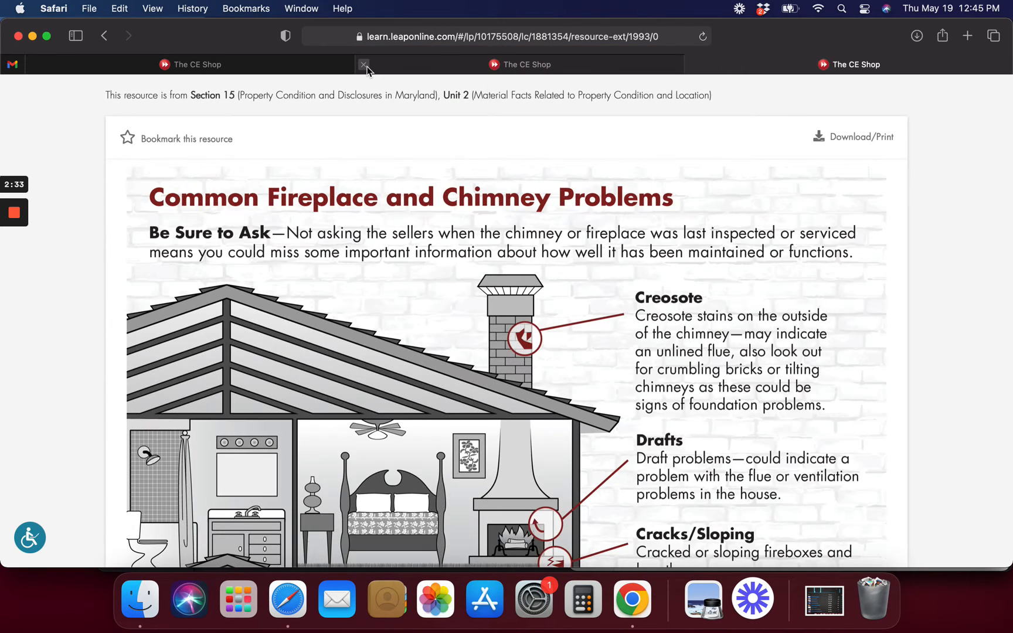
Close the duplicate tab and read the chimney guide down to cracks and sloping
click(363, 65)
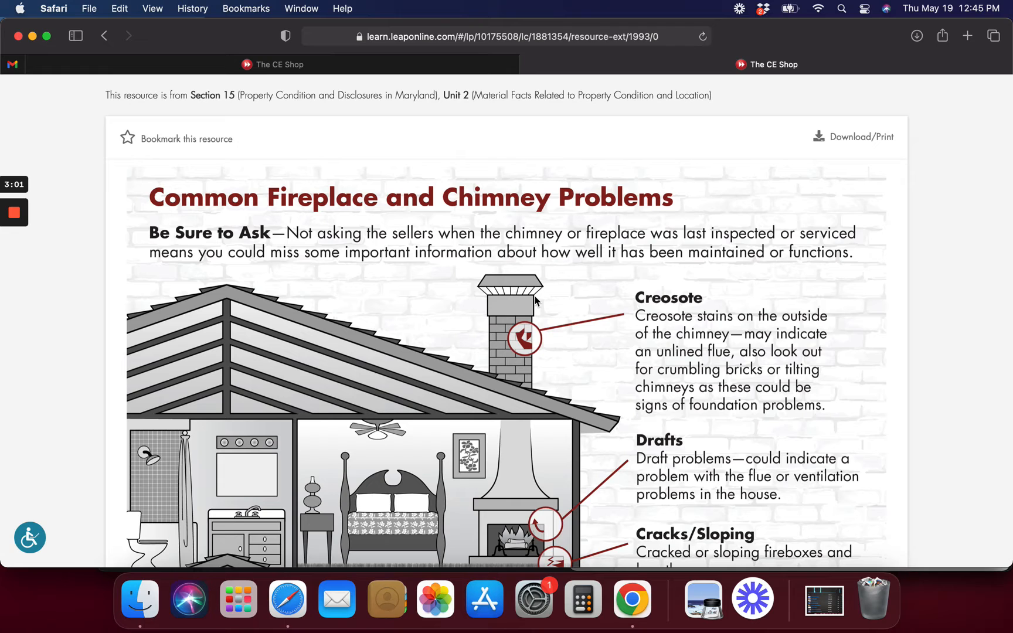
mouse_move(594, 370)
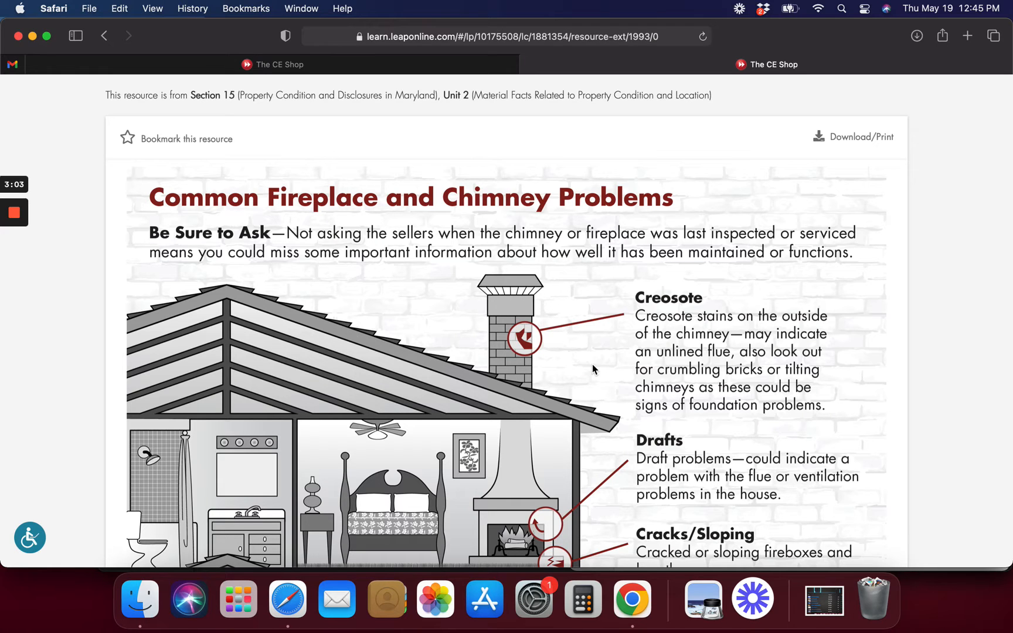
scroll(down, 3)
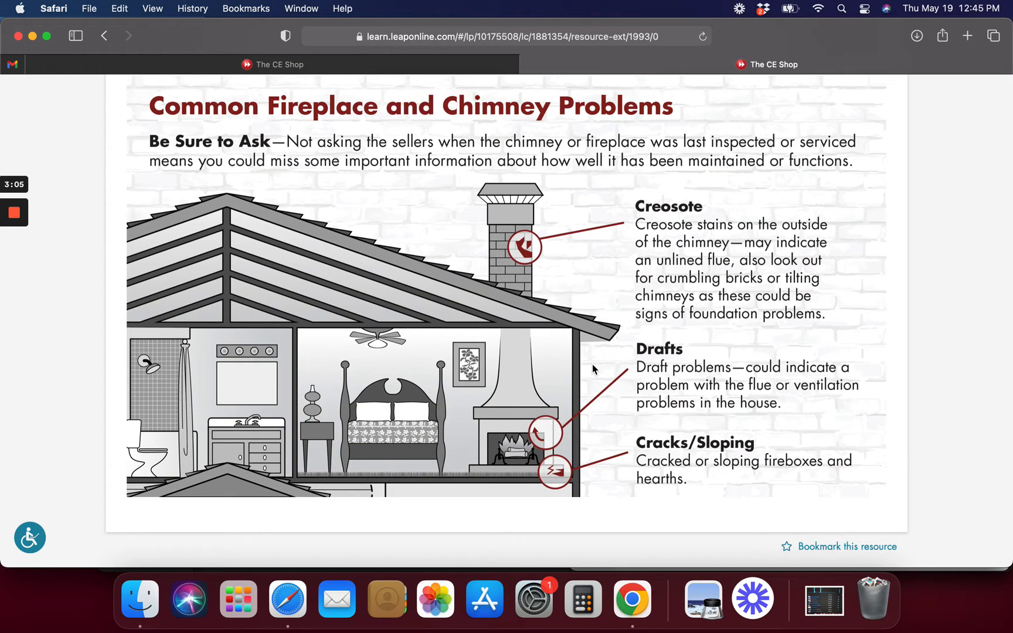
mouse_move(547, 441)
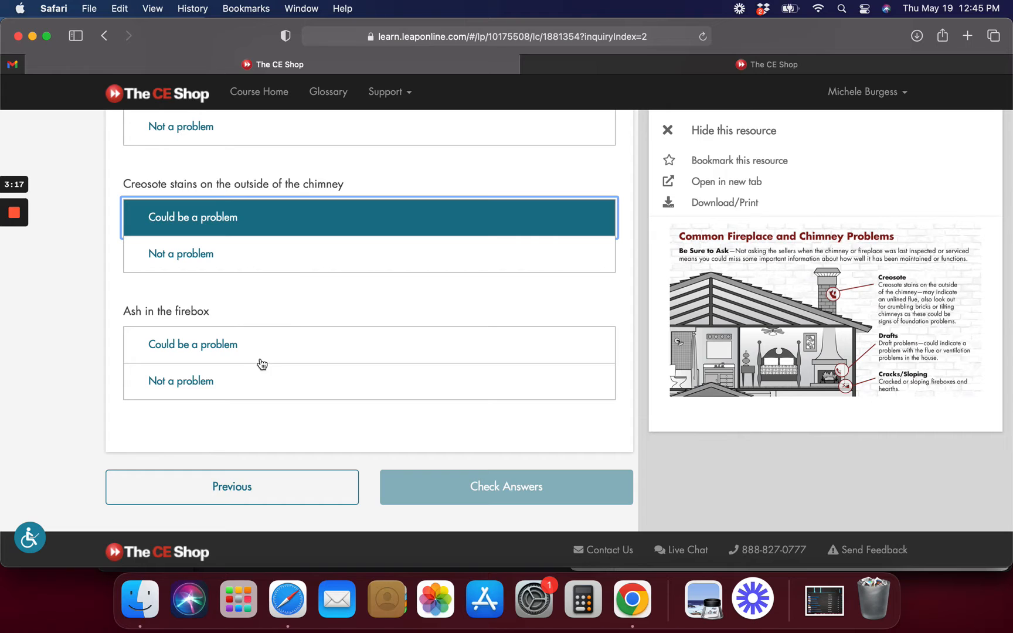
Mark Ash in the firebox as 'Not a problem' and go to the next question
click(506, 486)
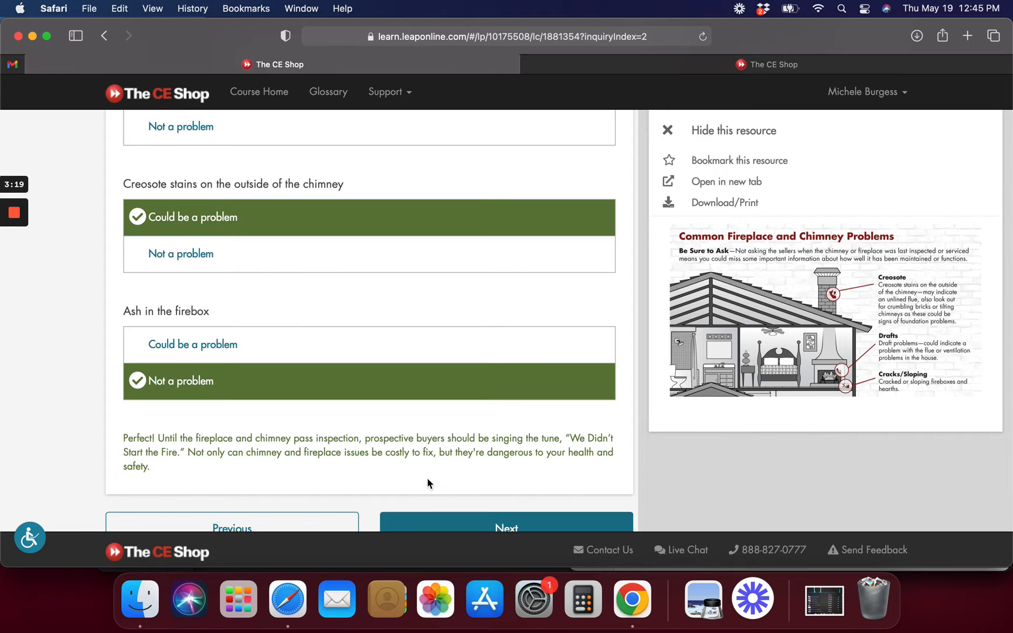
scroll(down, 3)
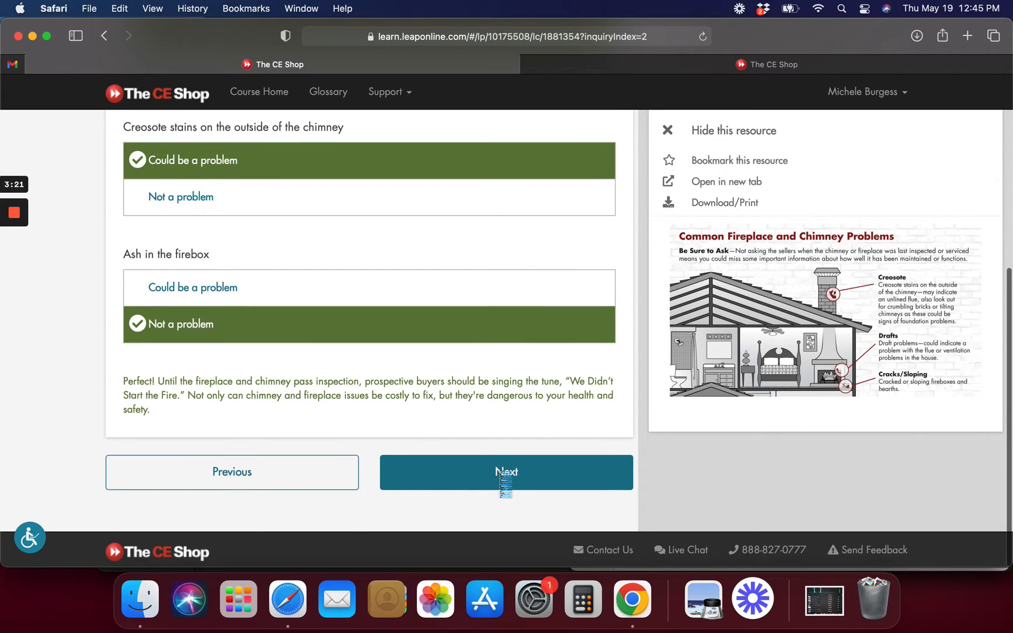
click(506, 472)
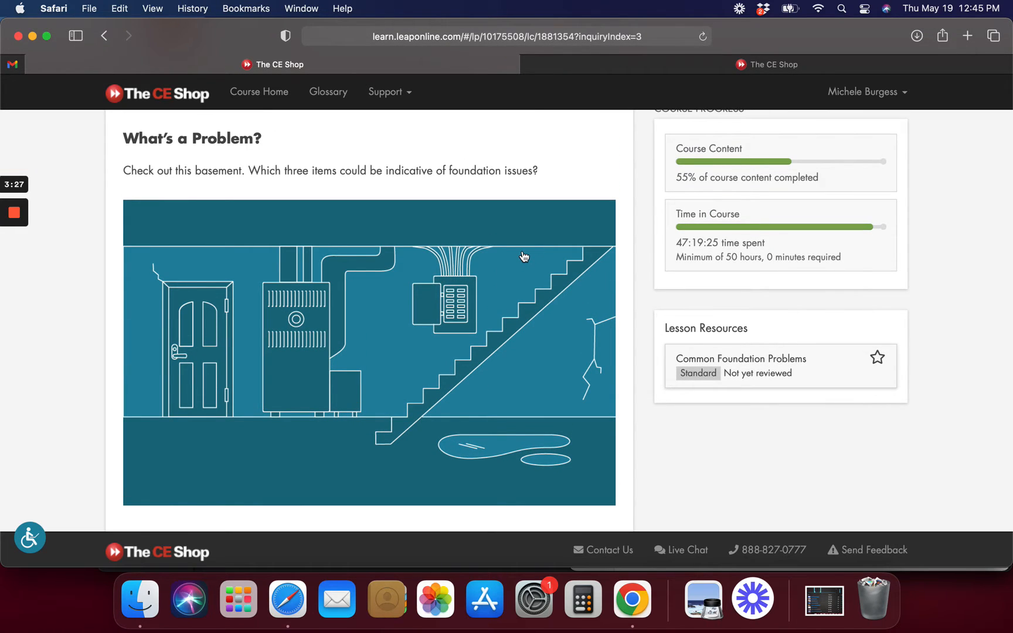
Find all three basement foundation problem spots and go to Common Window Problems
scroll(down, 3)
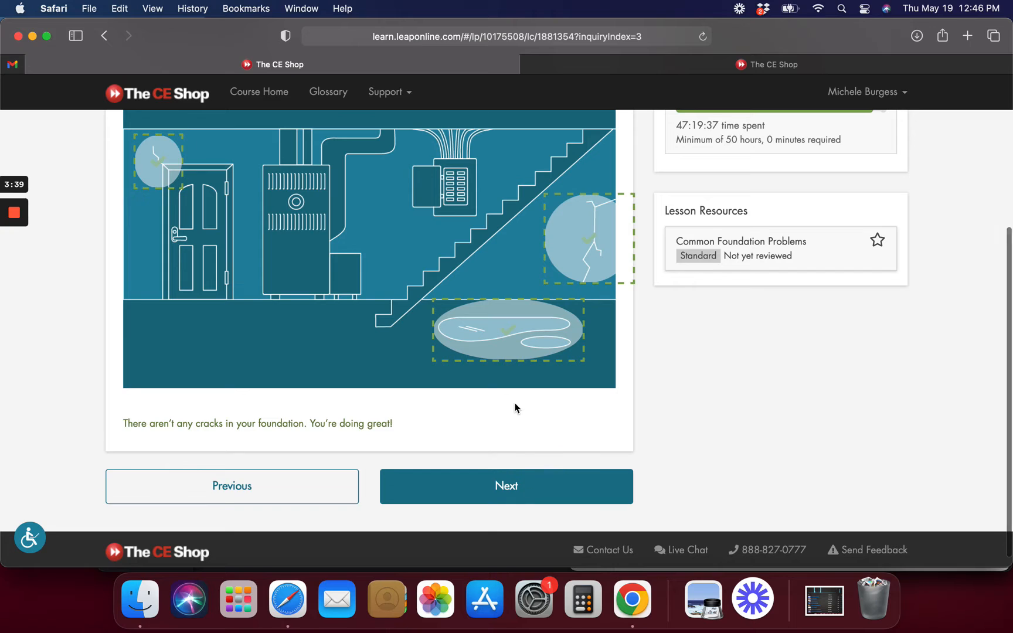
mouse_move(722, 283)
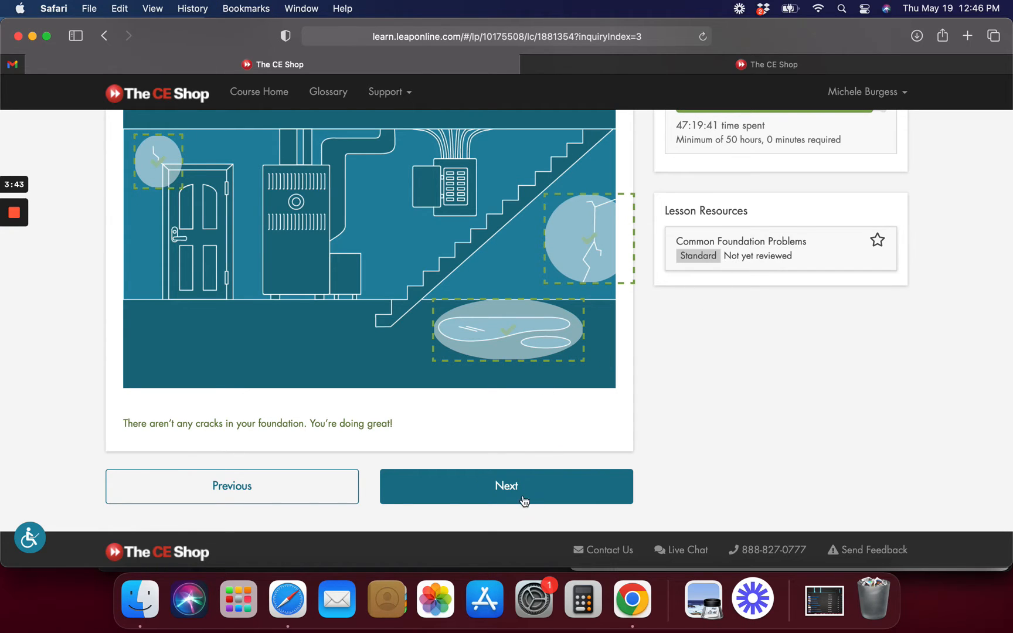
click(507, 487)
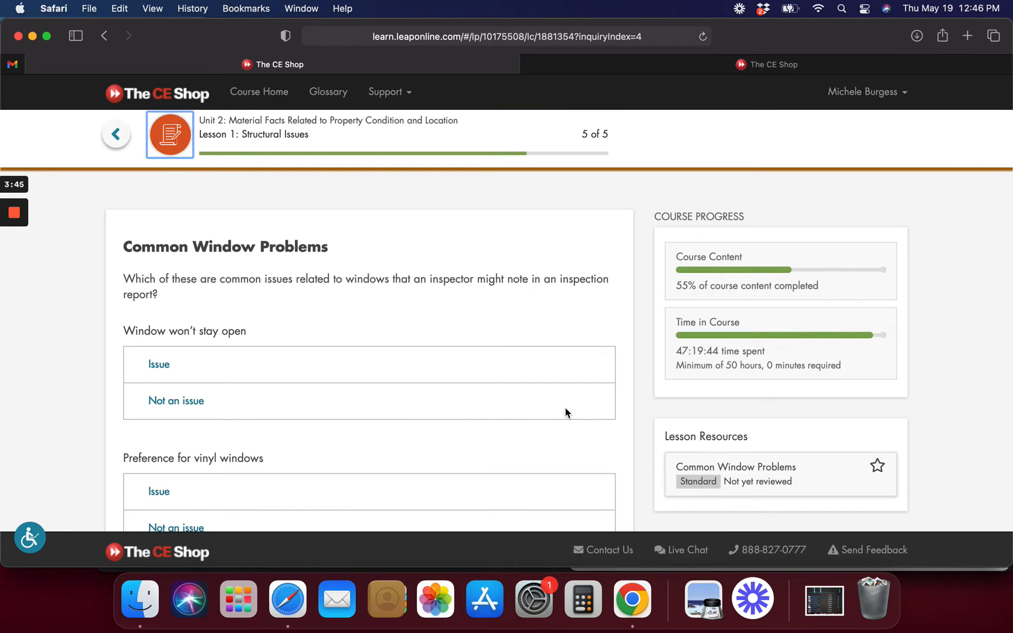
Mark 'Window won't stay open' as an issue and show the Common Window Problems infographic
scroll(down, 3)
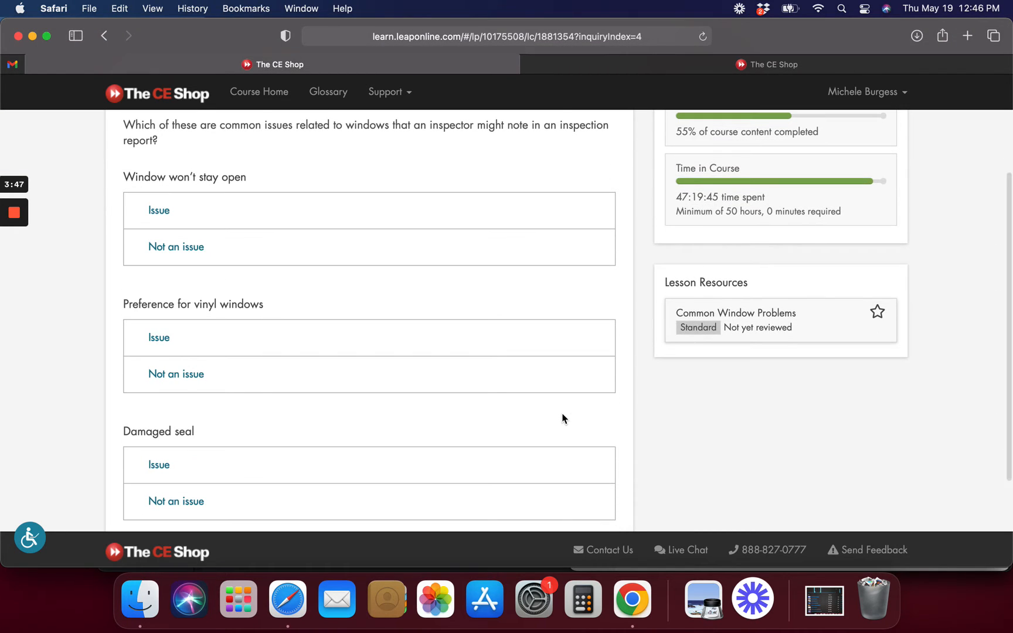
click(159, 210)
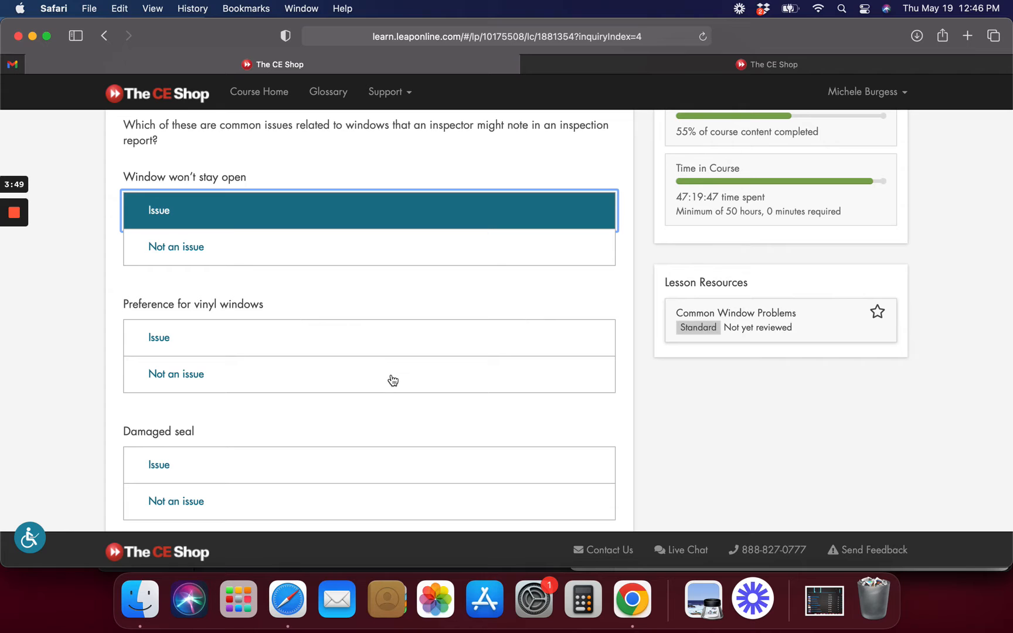
right_click(736, 313)
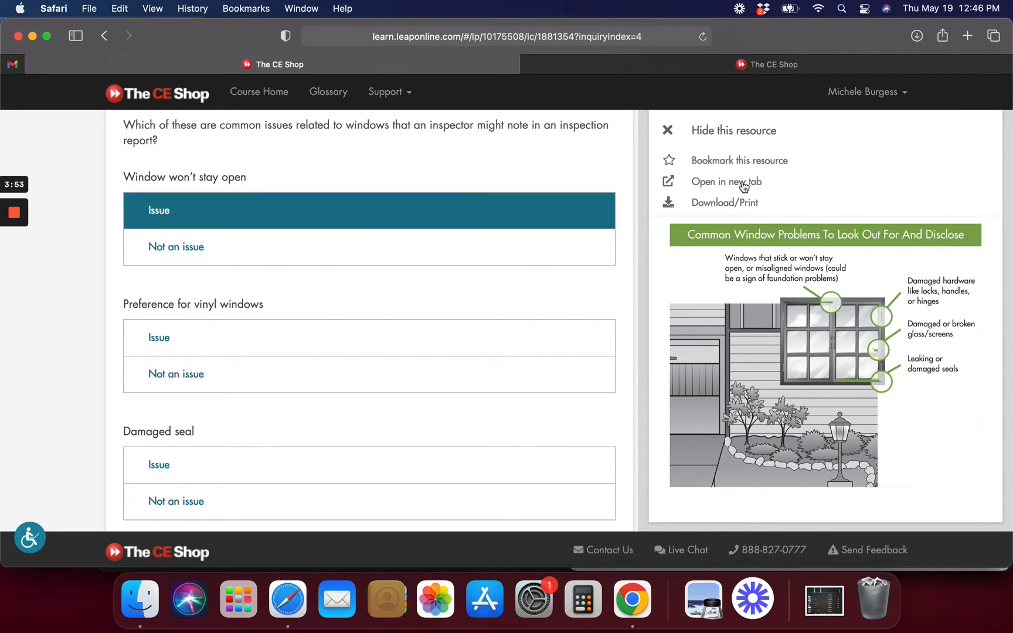
click(727, 182)
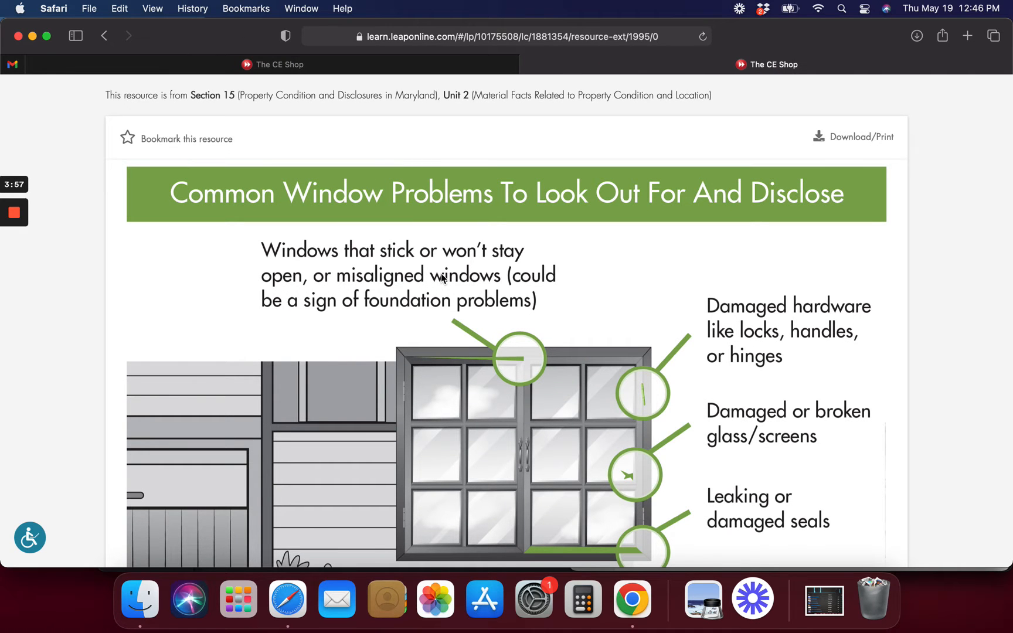
scroll(down, 3)
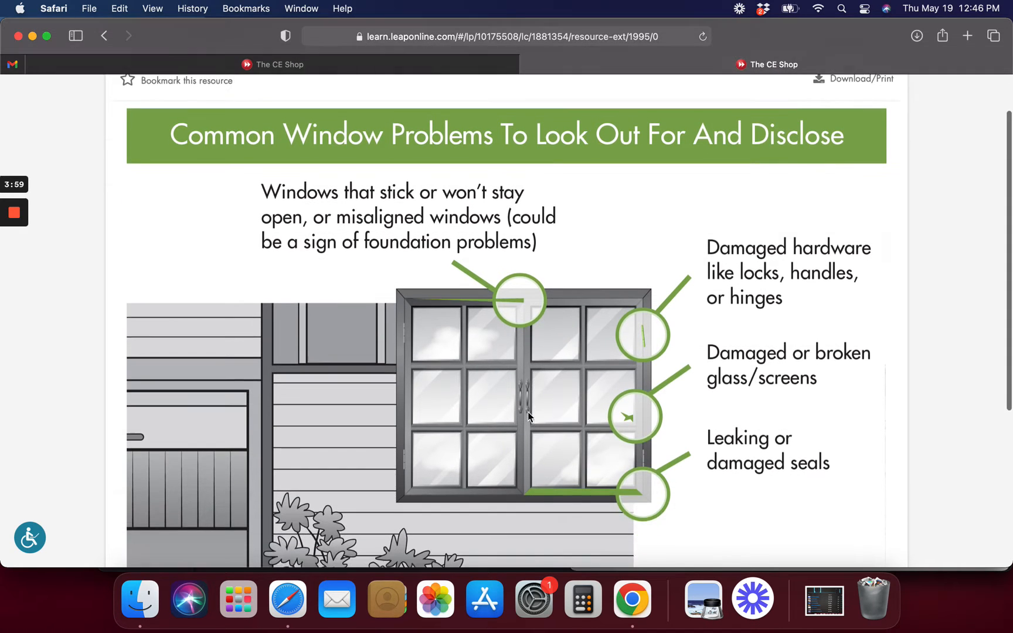
scroll(down, 3)
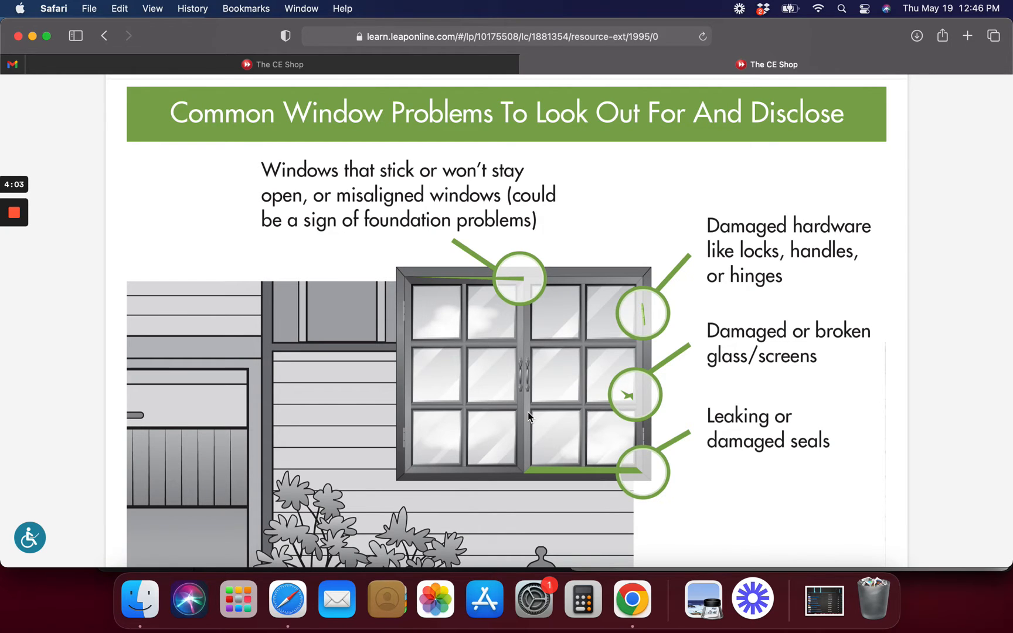
mouse_move(681, 436)
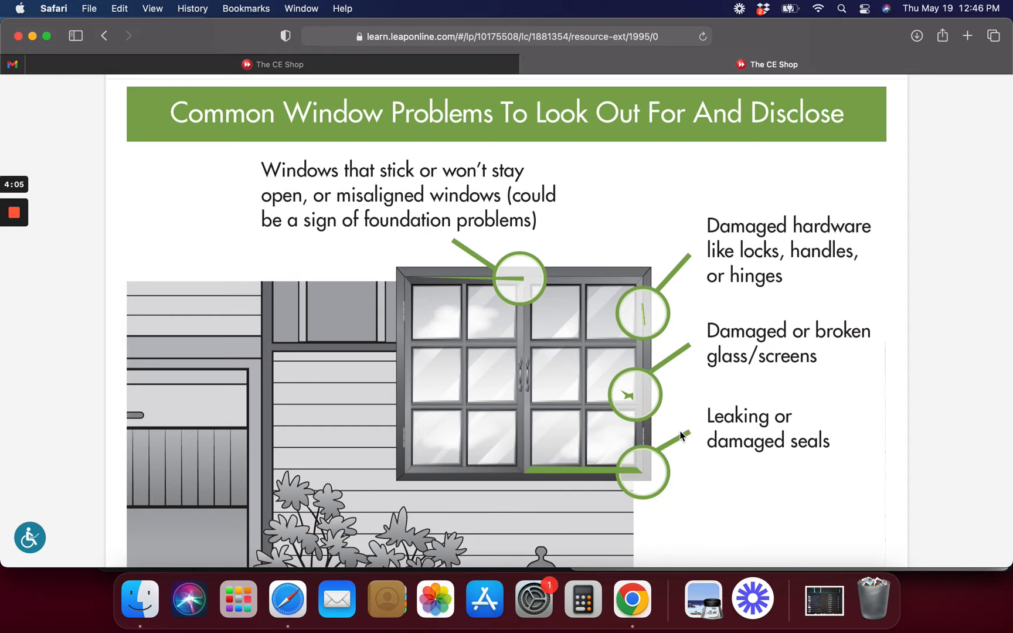
scroll(down, 3)
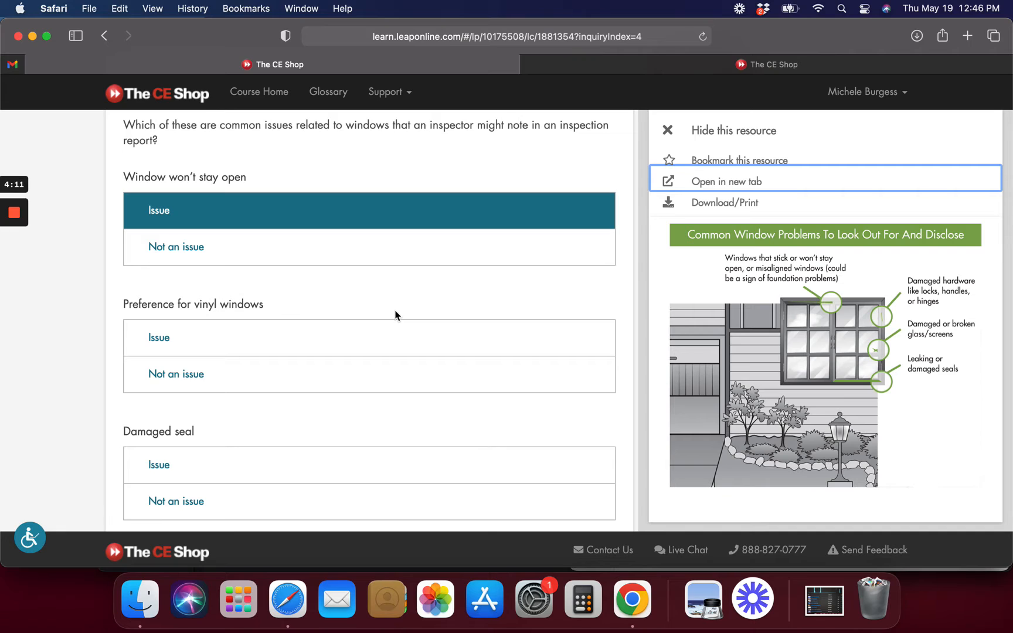
mouse_move(387, 319)
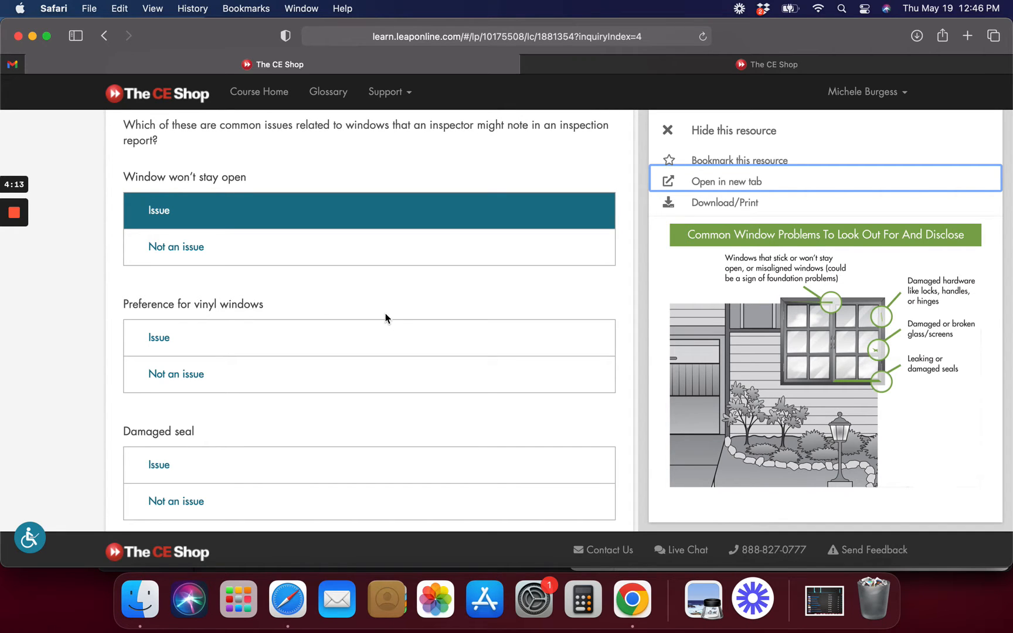
Mark vinyl windows 'Not an issue' and Damaged seal 'Issue', then advance past the question
click(176, 375)
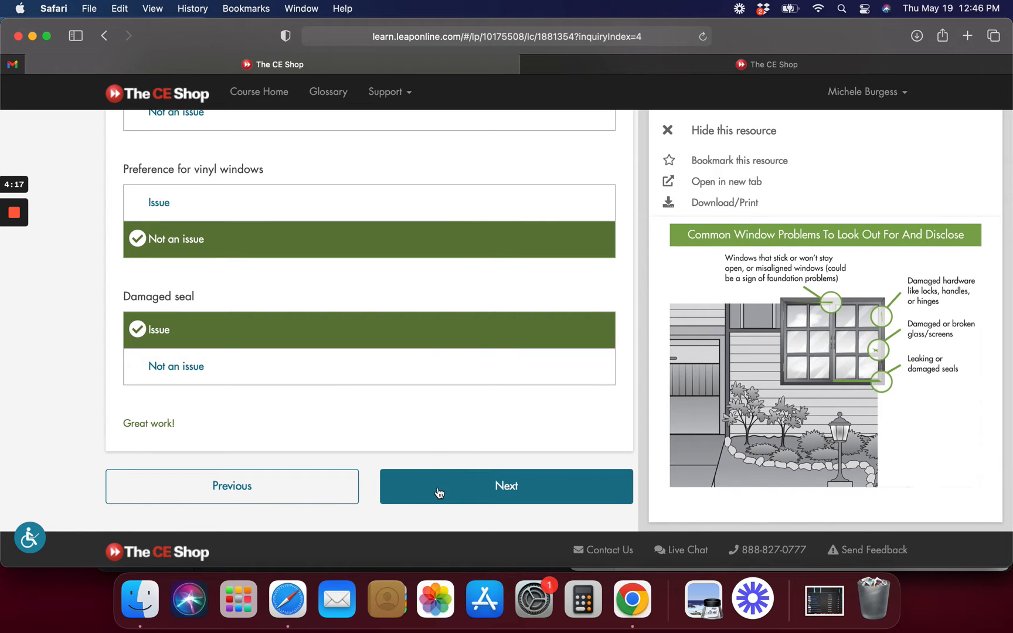
click(506, 486)
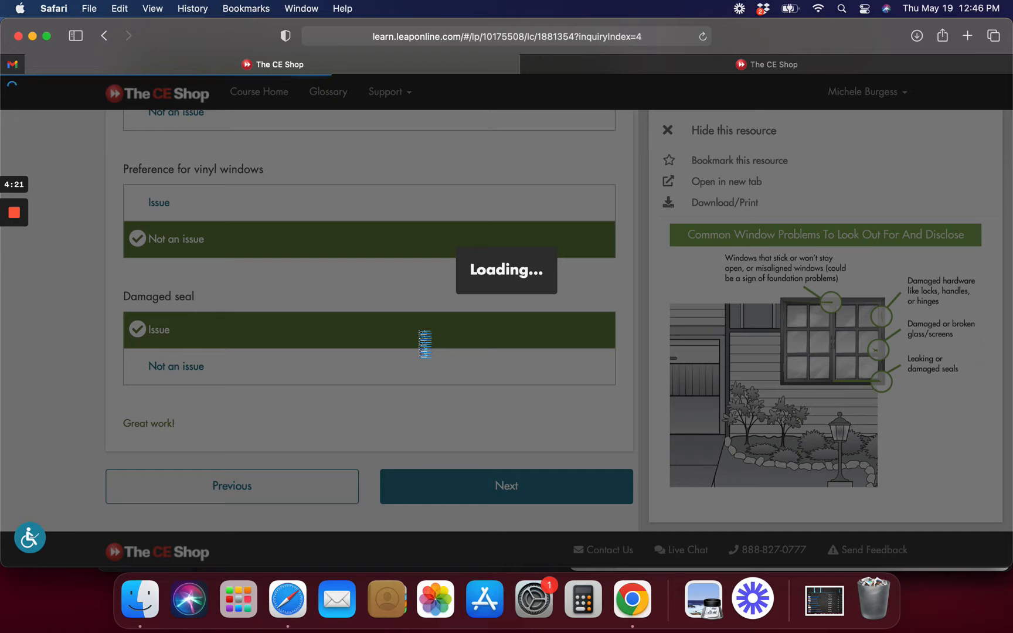
Continue from the Lesson 1 completion page to Lesson 2: Major System Conditions
click(507, 486)
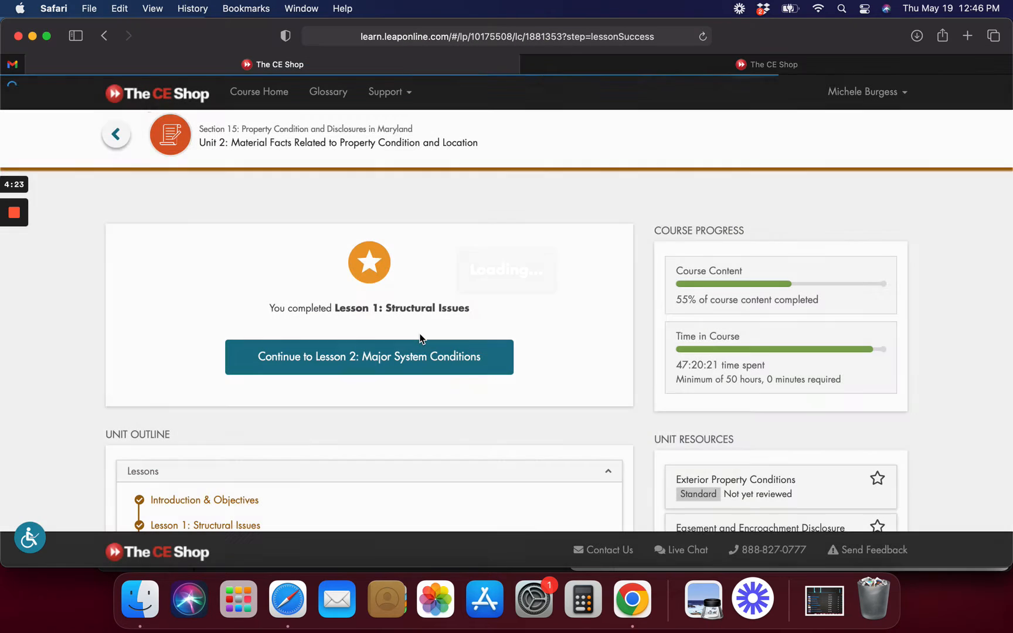
click(368, 357)
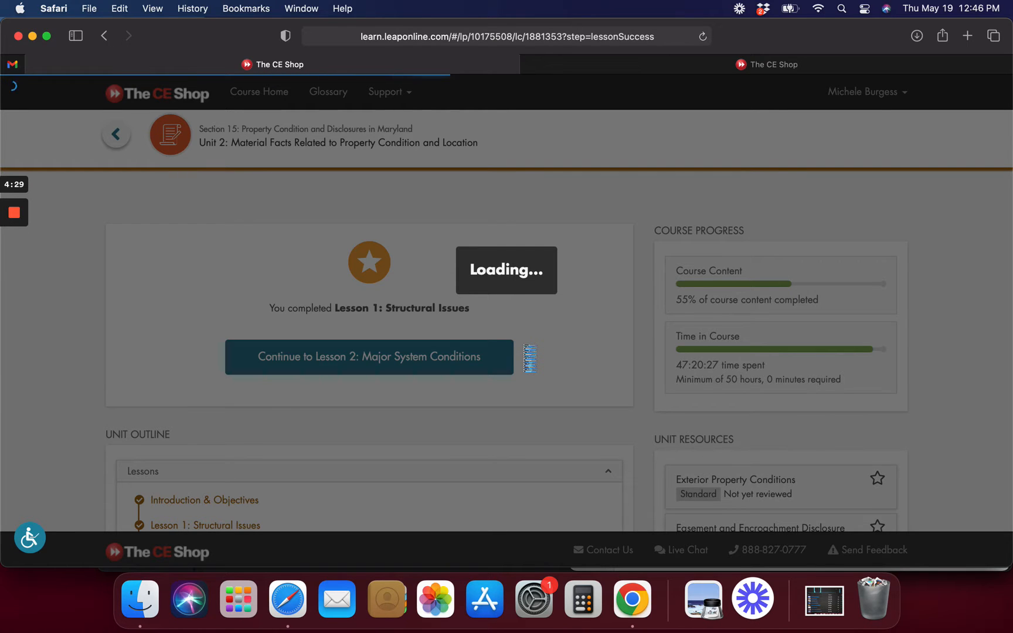
click(369, 357)
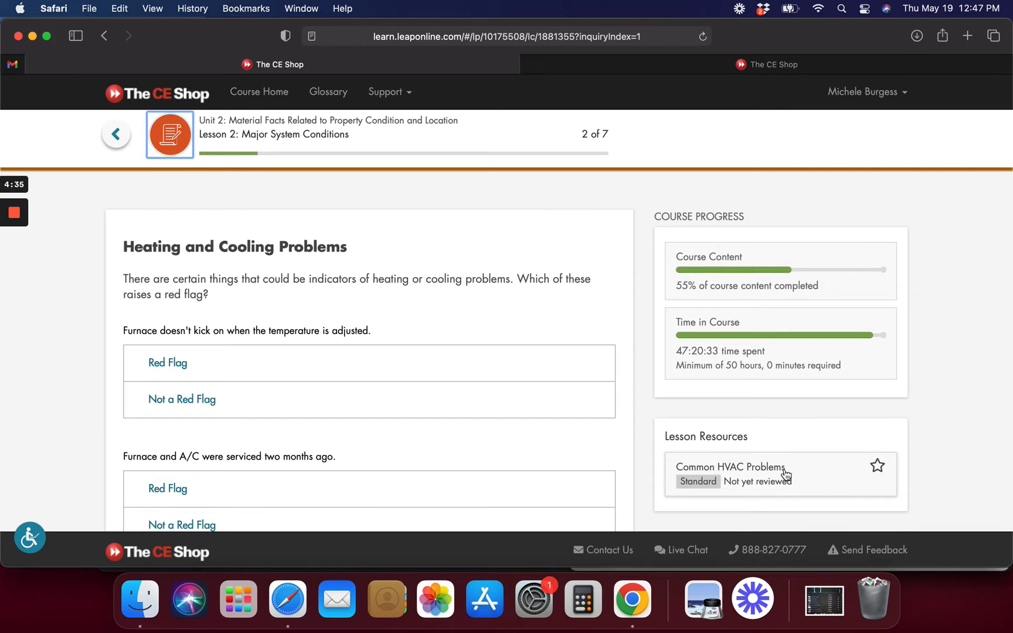
Show the Common HVAC Problems infographic in a separate browser tab
click(731, 467)
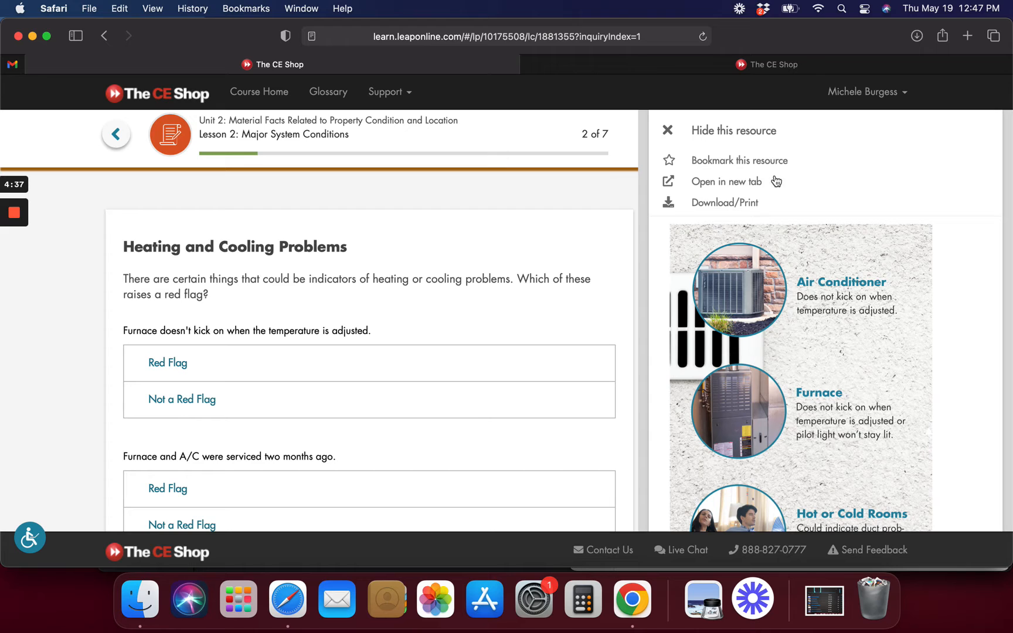
click(727, 181)
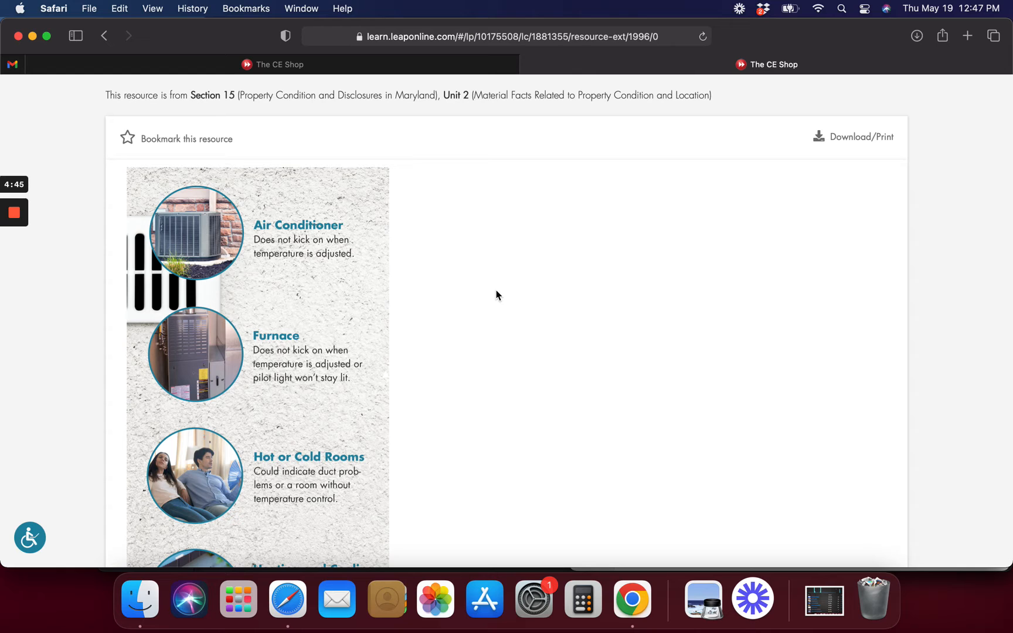
Scroll the HVAC infographic down to its final heating and cooling section
scroll(down, 3)
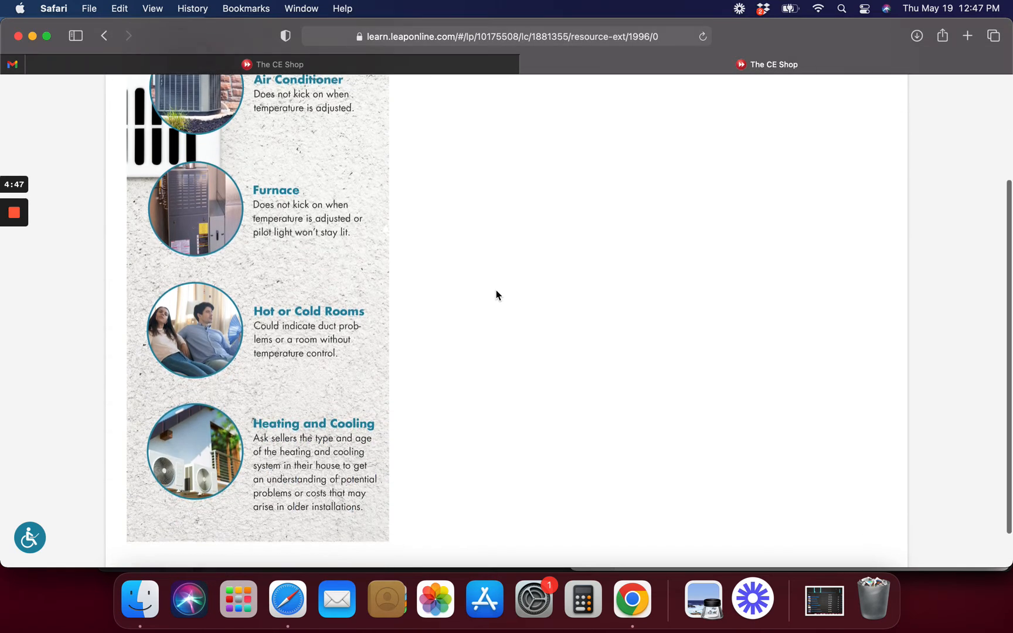
scroll(down, 3)
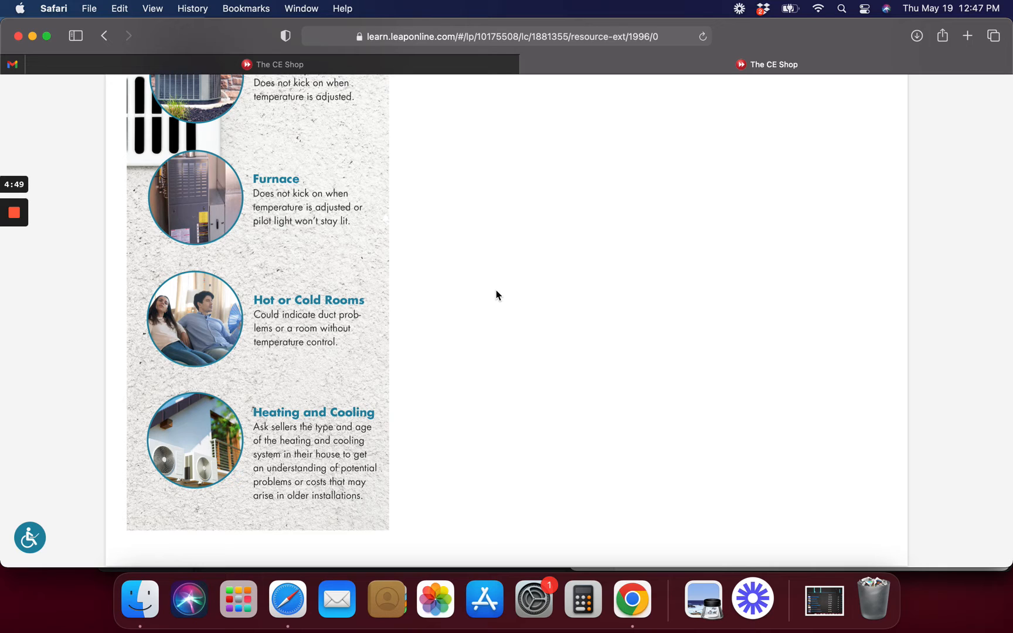
mouse_move(335, 319)
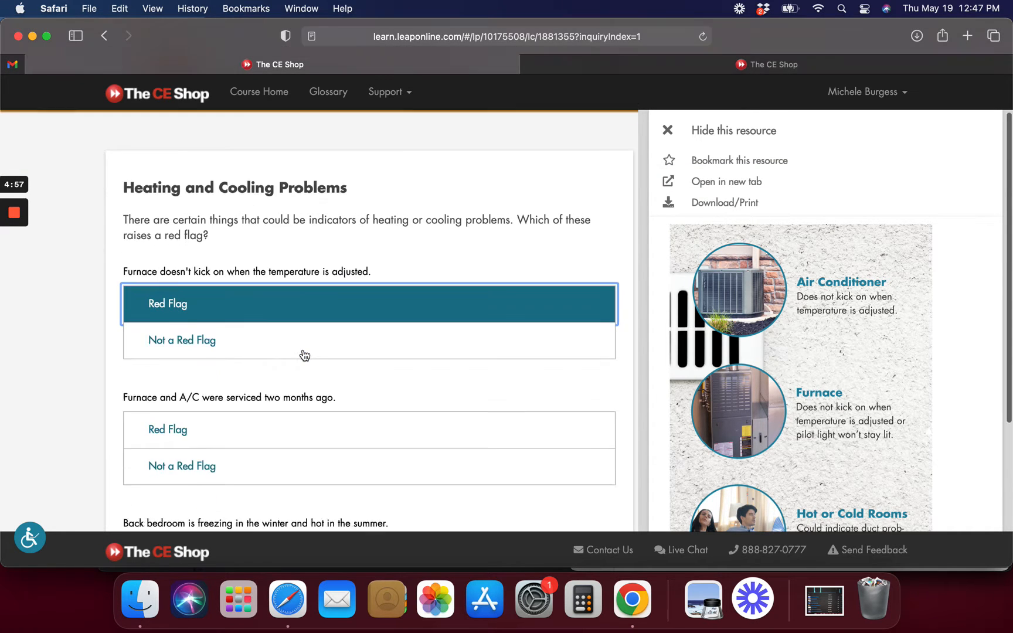
Complete the heating and cooling red-flag question correctly and advance to the Plumbing page
scroll(down, 3)
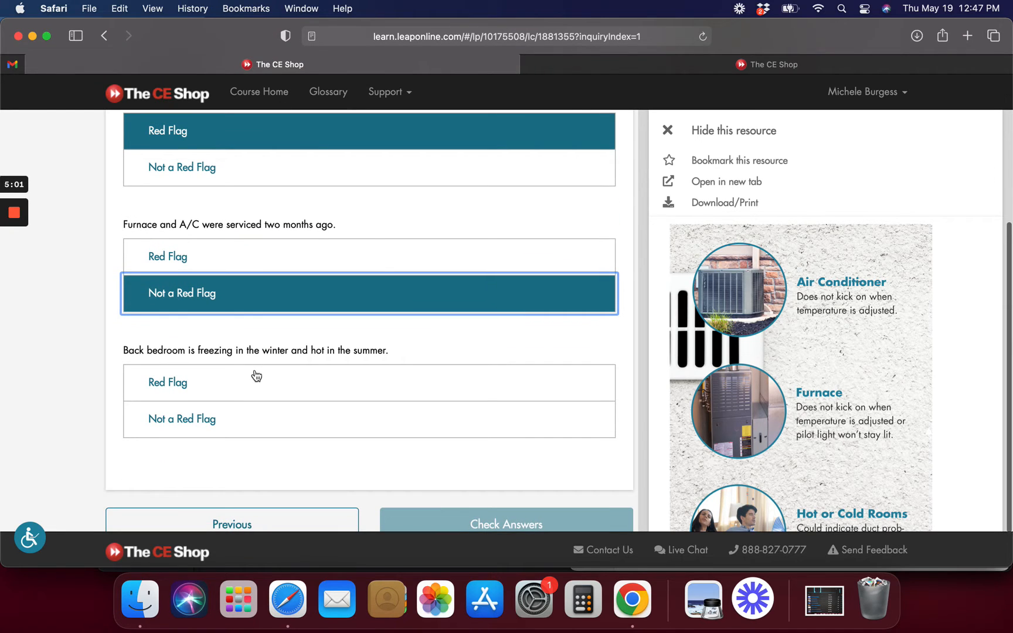
mouse_move(252, 379)
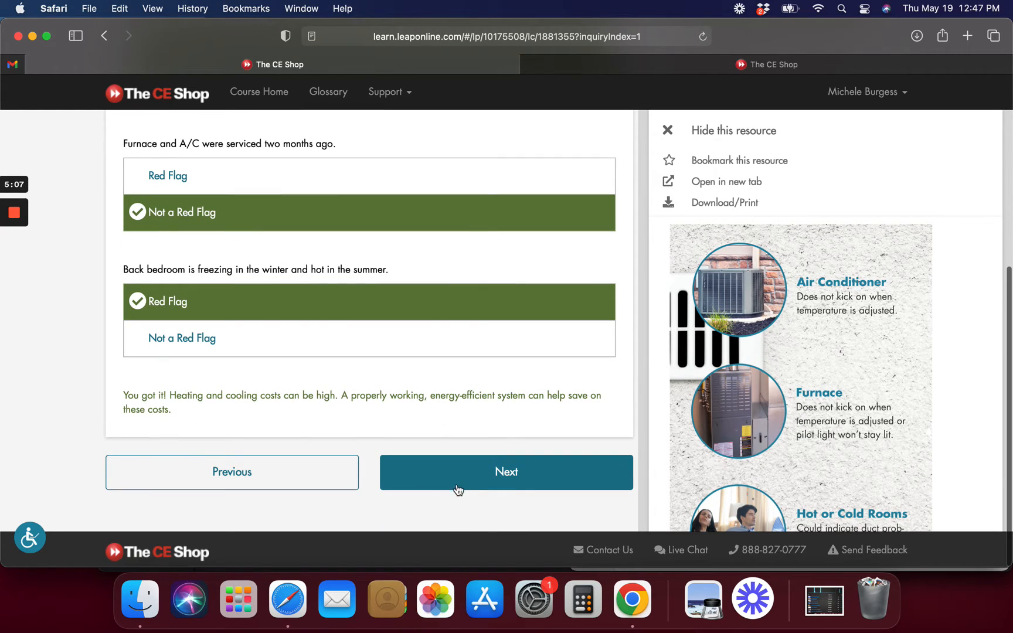
click(506, 472)
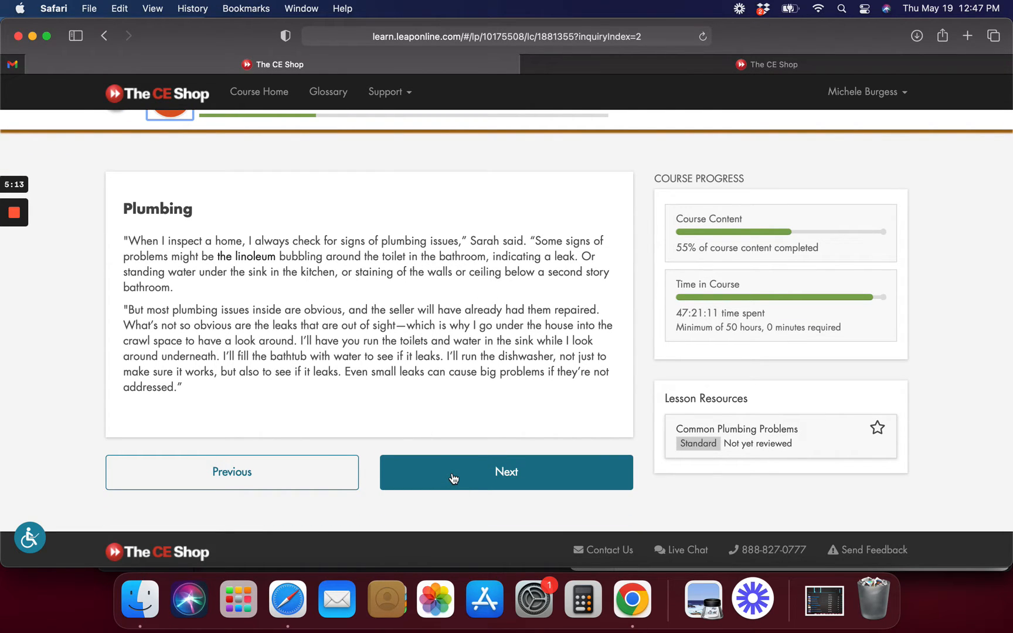
Mark reduced water pressure and the other plumbing items as concerns, then view Common Plumbing Problems
click(506, 473)
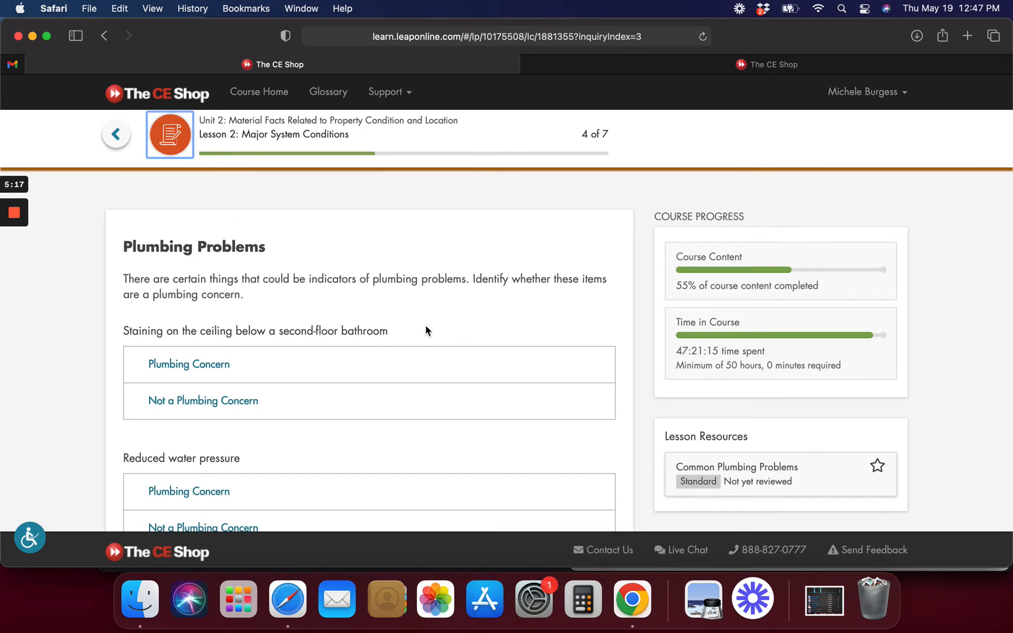
mouse_move(377, 356)
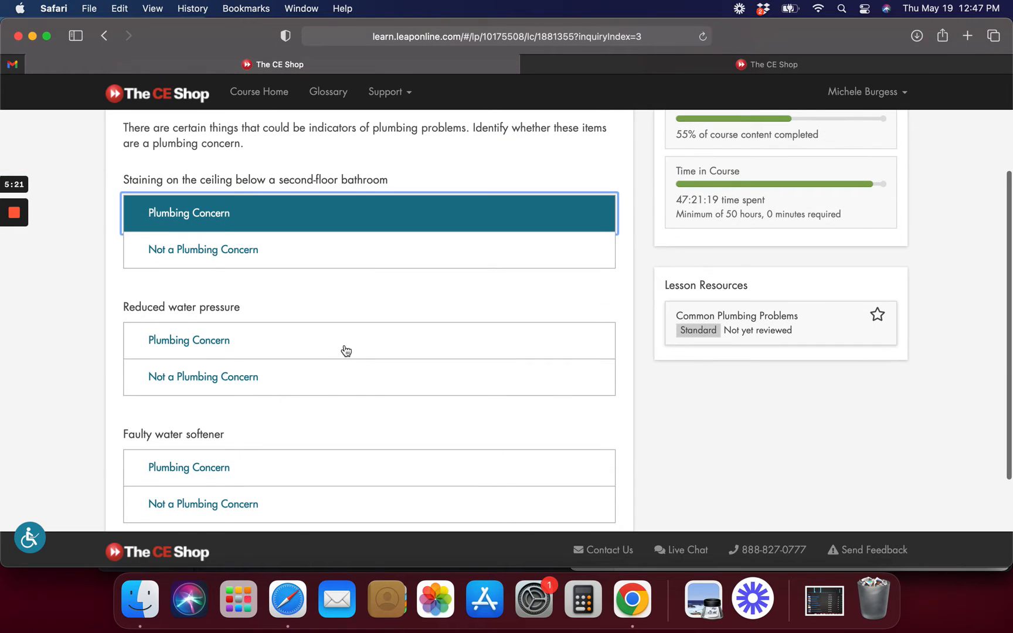
click(189, 340)
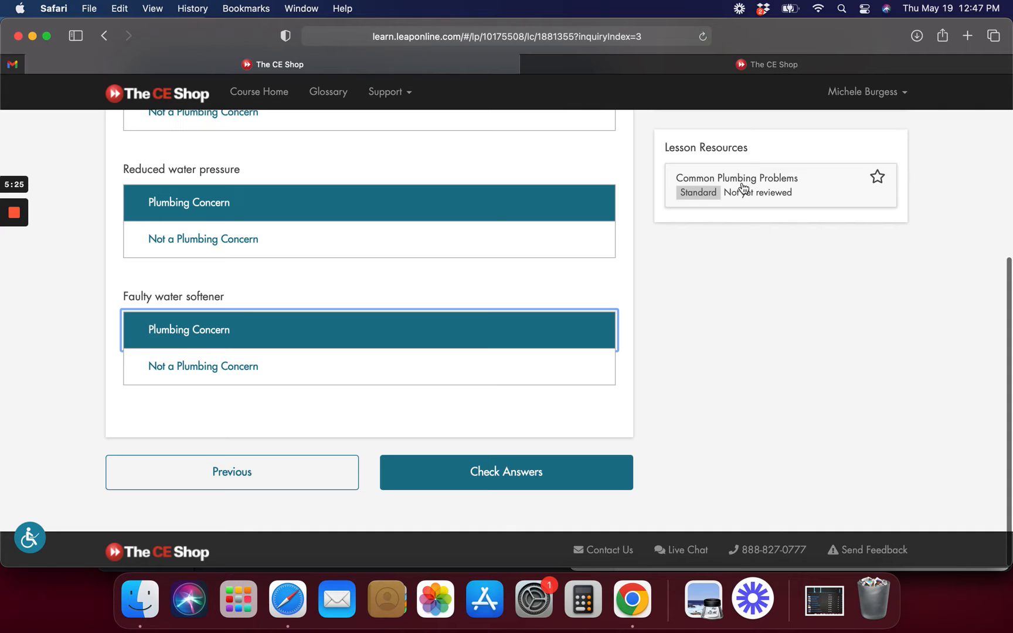
click(744, 184)
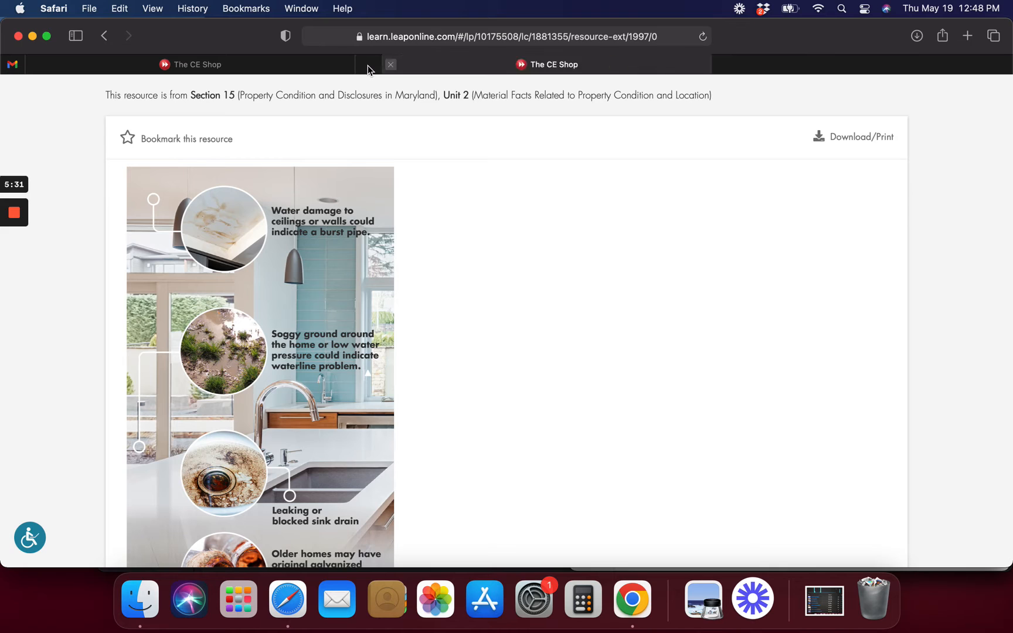
Read the Common Plumbing Problems infographic down to the clogged toilets item
click(390, 64)
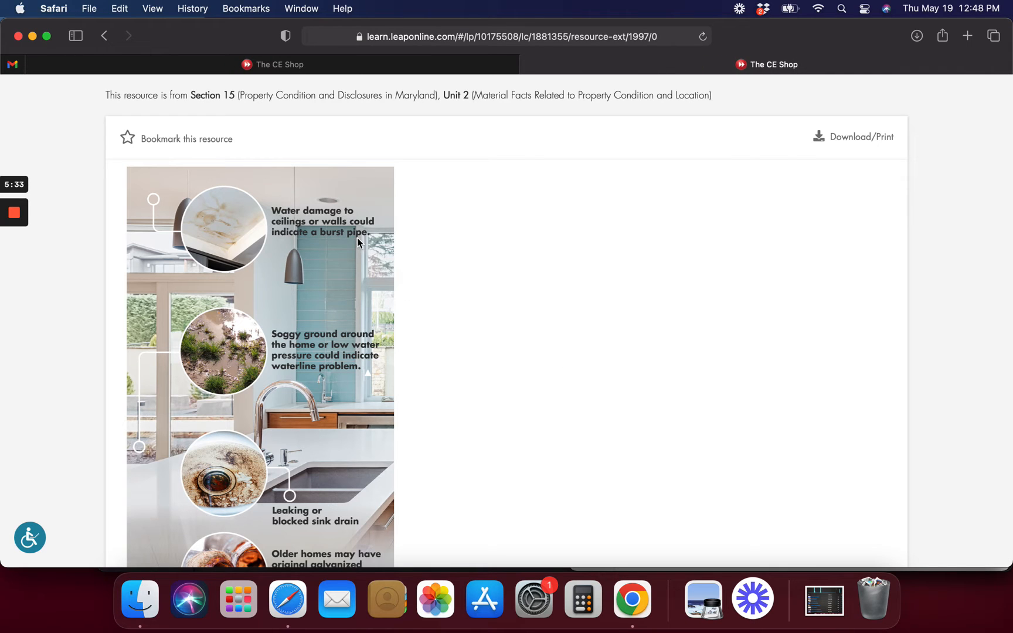
scroll(down, 3)
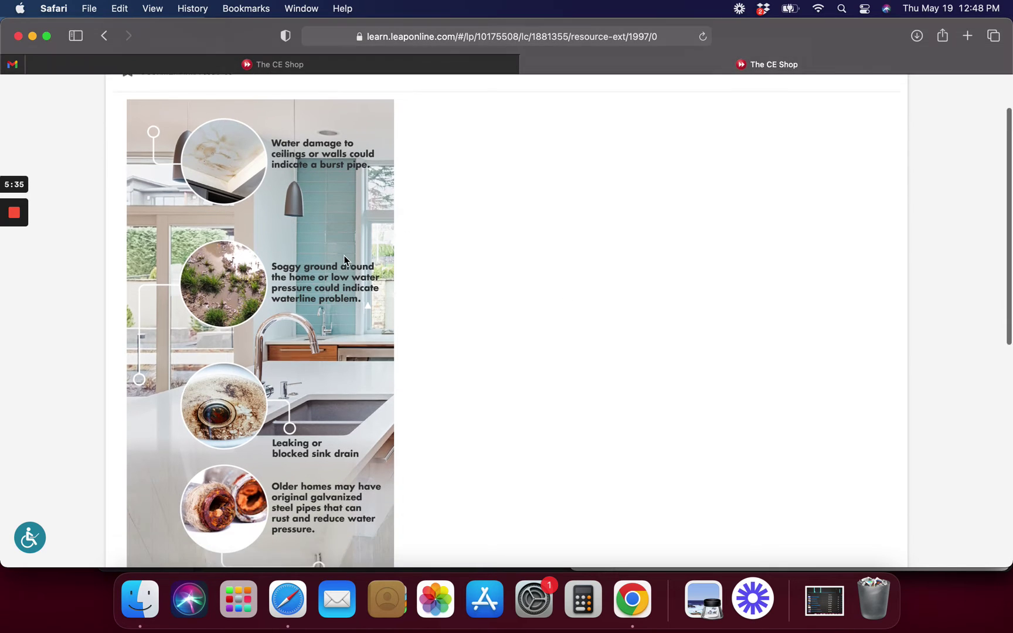
scroll(down, 3)
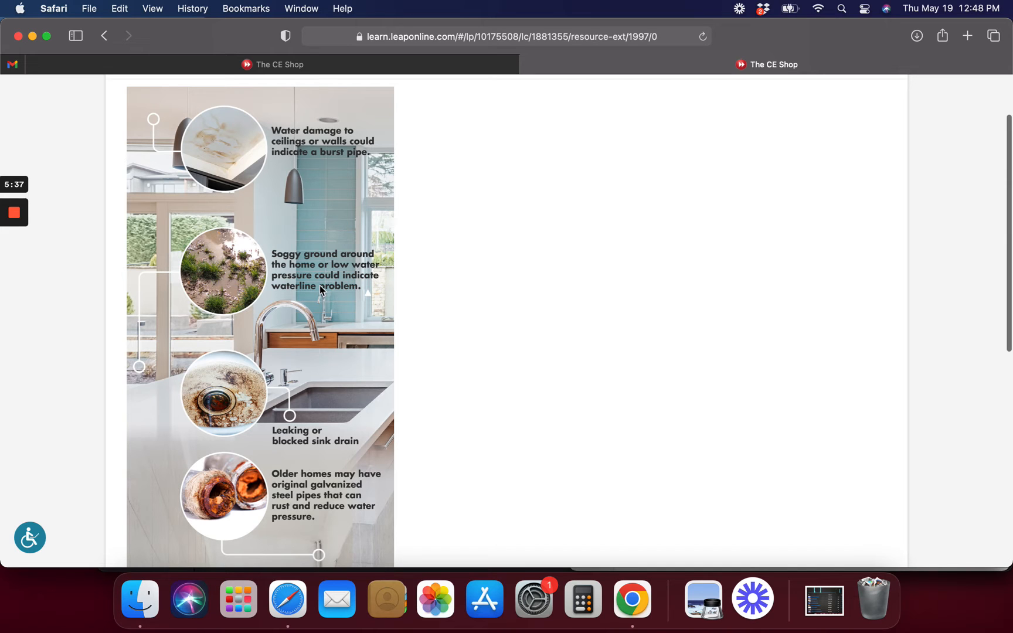
scroll(down, 3)
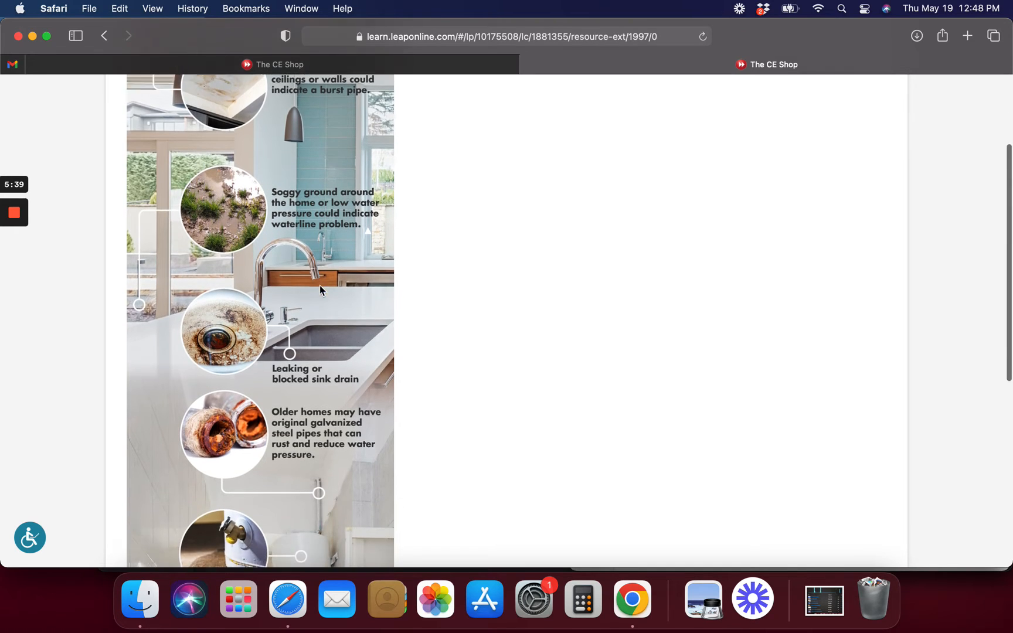
scroll(down, 3)
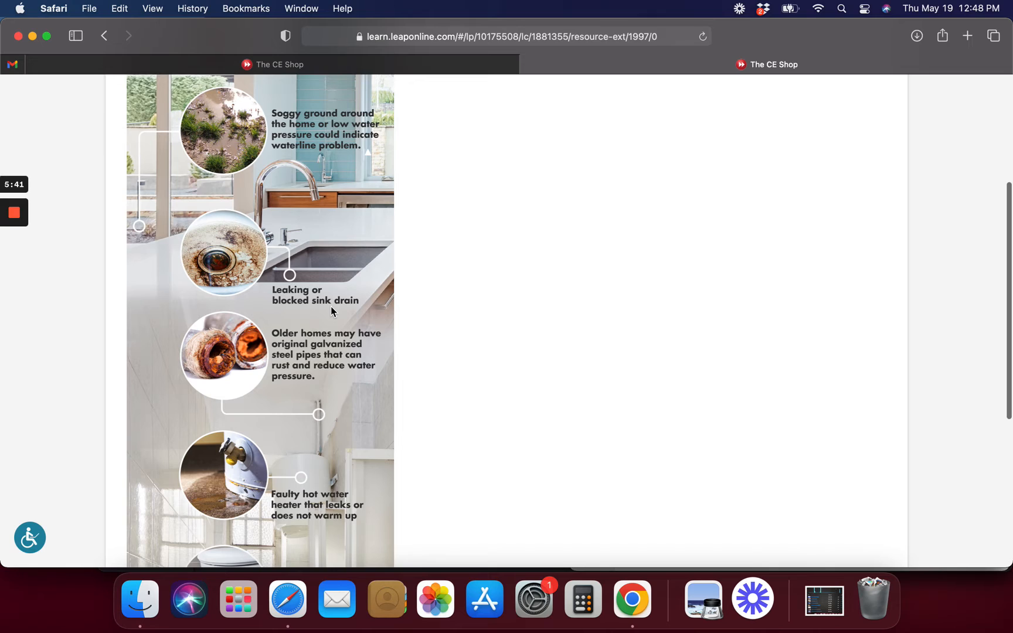
mouse_move(322, 363)
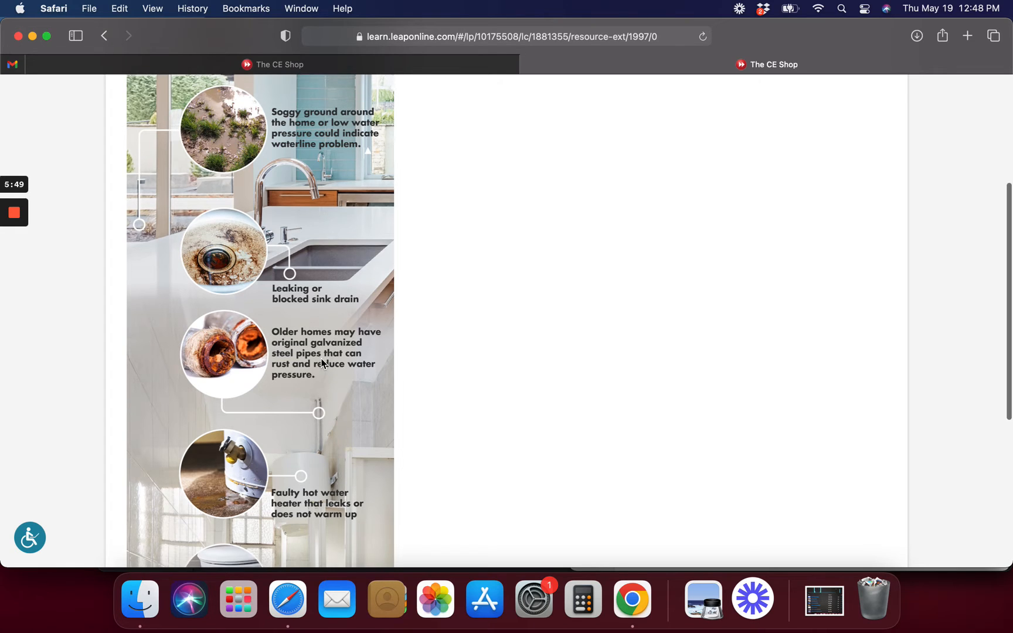
scroll(down, 3)
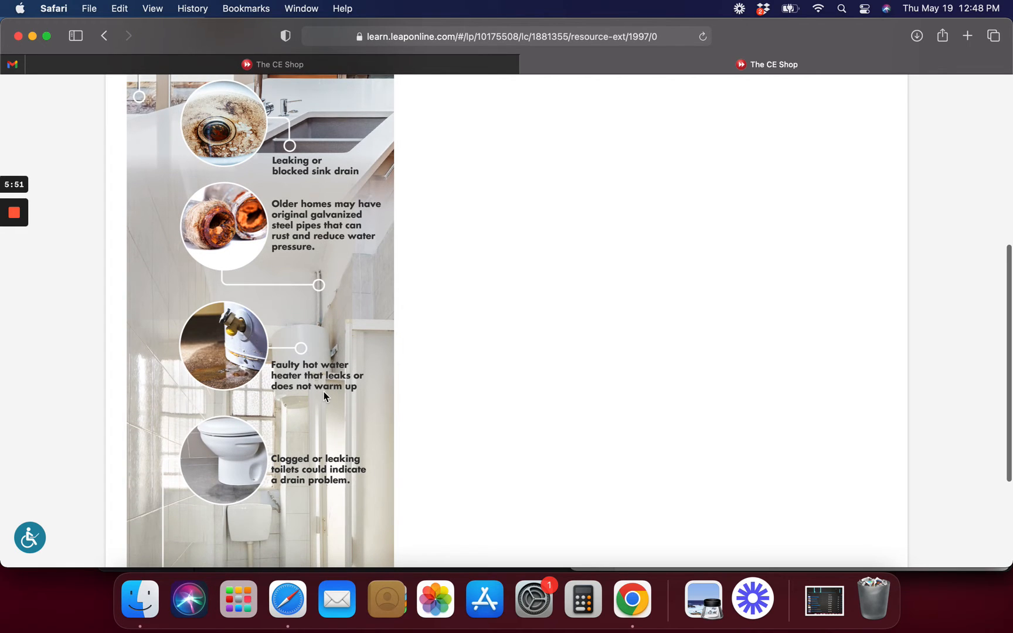
scroll(down, 3)
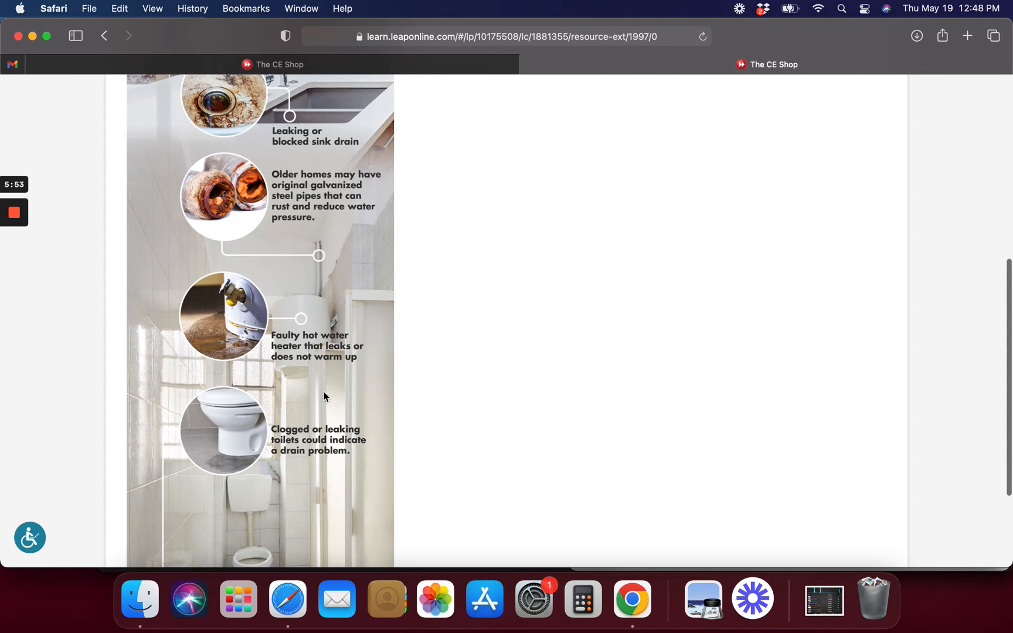
scroll(down, 3)
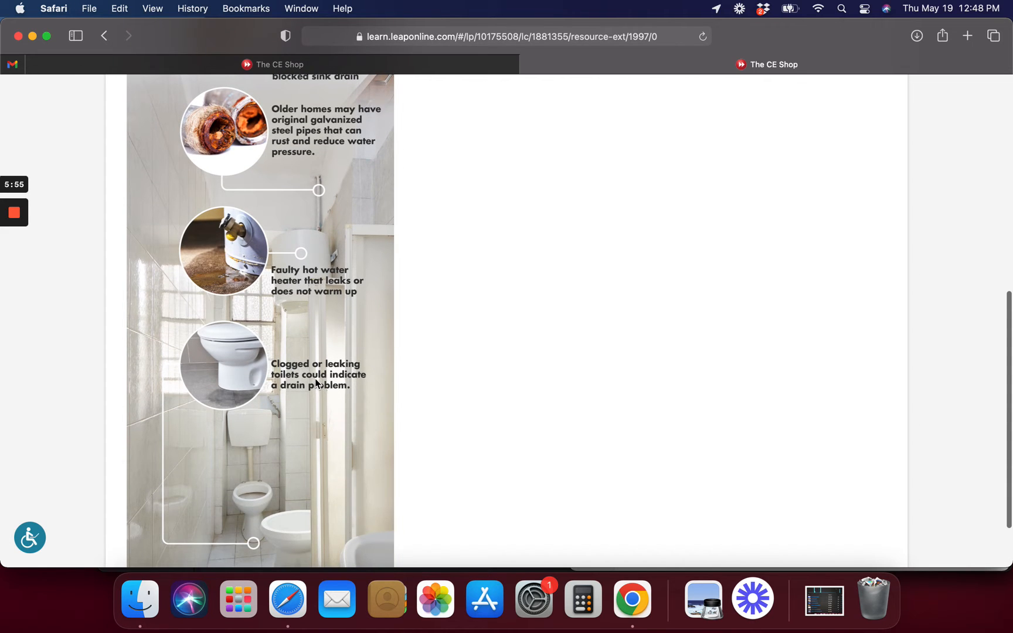
mouse_move(315, 394)
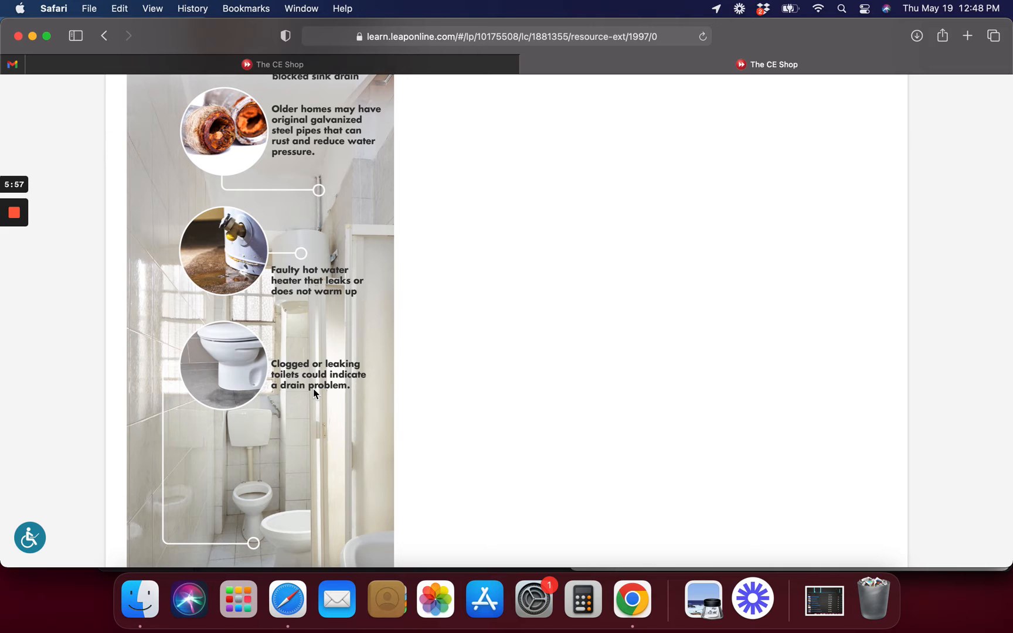
scroll(down, 3)
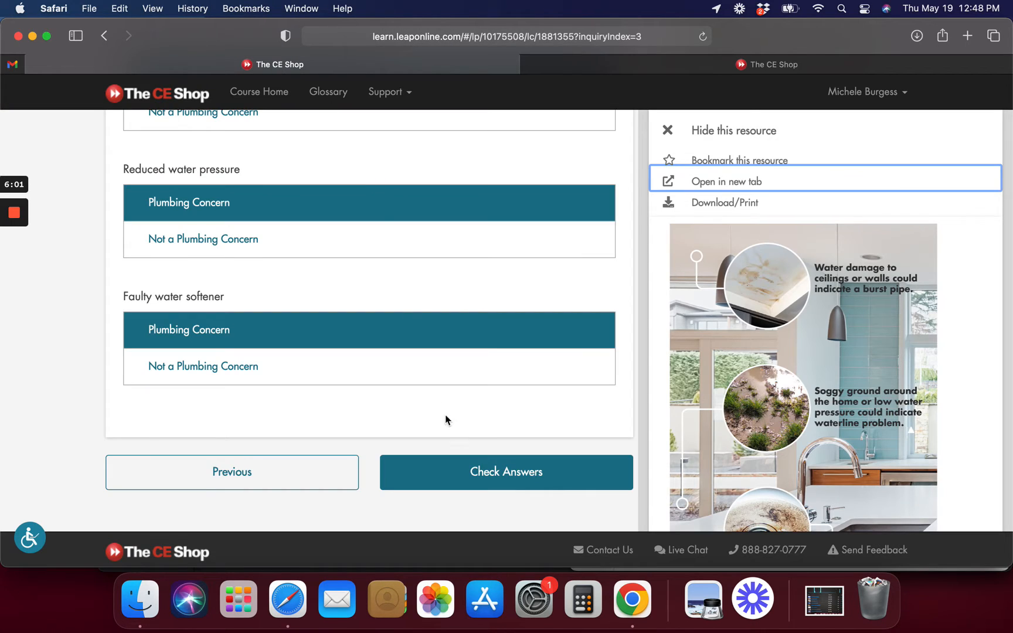
Retry the plumbing exercise with Faulty water softener as Not a Plumbing Concern, then proceed to Electrical
click(506, 472)
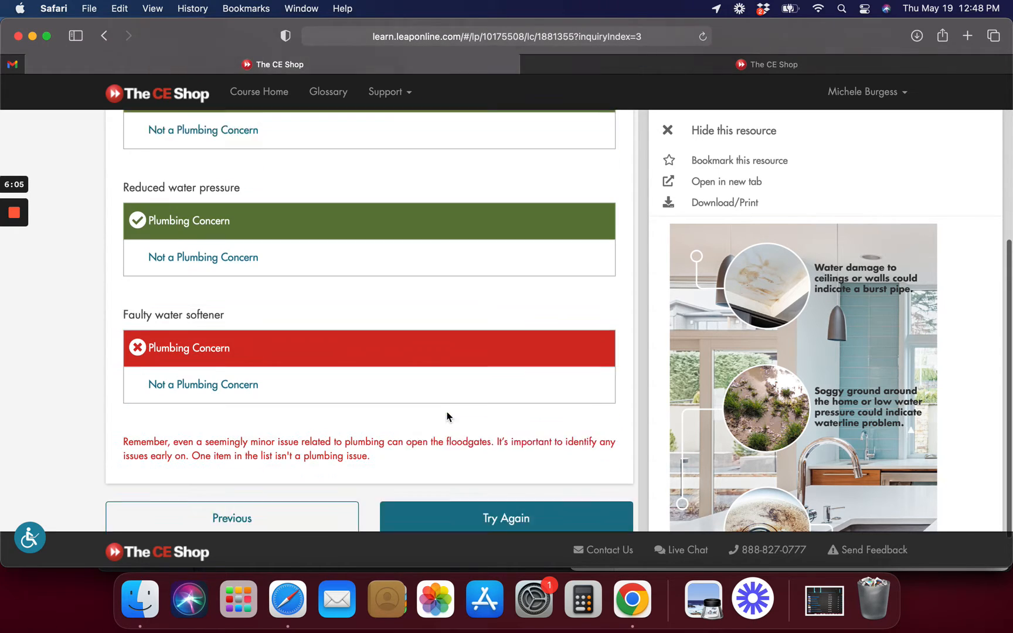
click(506, 518)
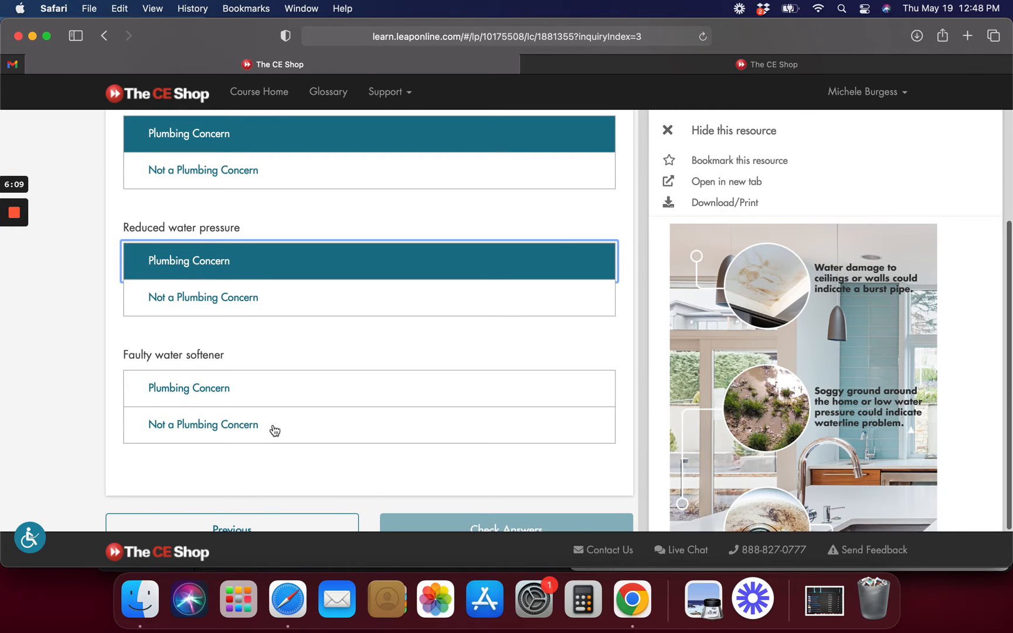
click(506, 529)
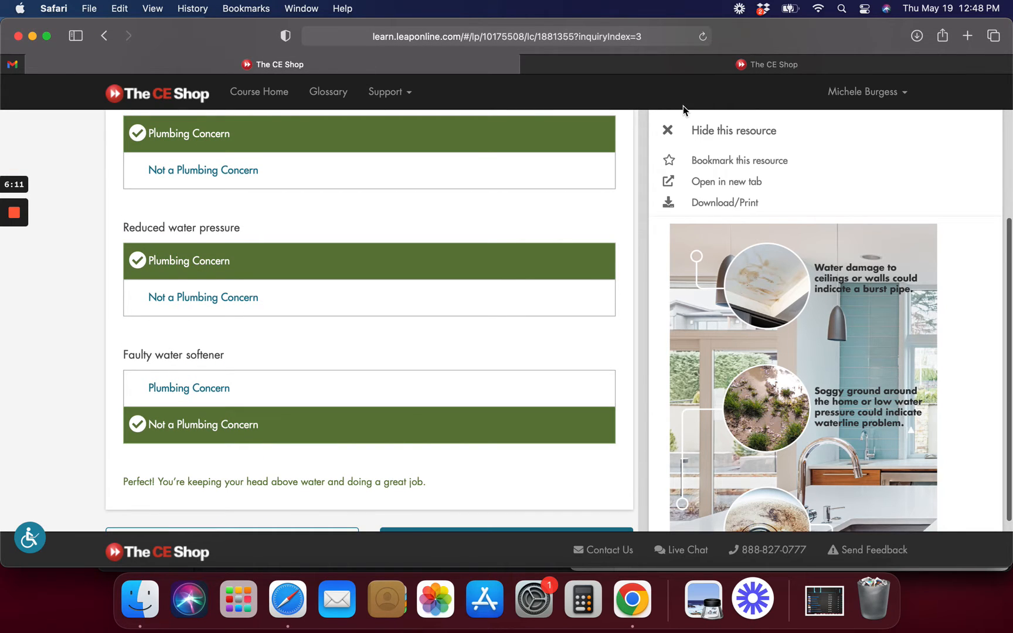
click(507, 441)
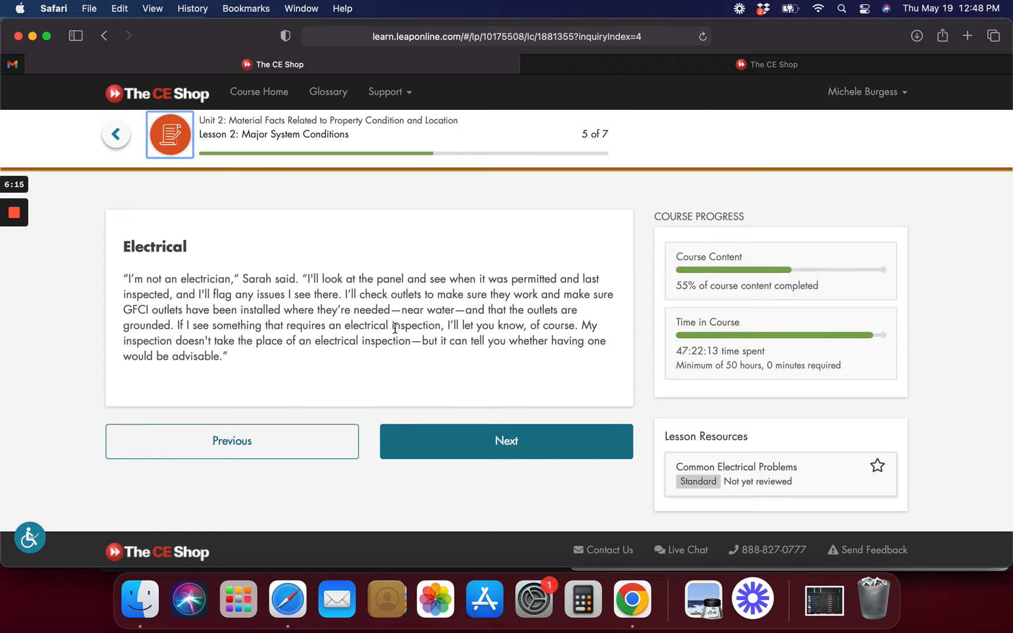
click(506, 441)
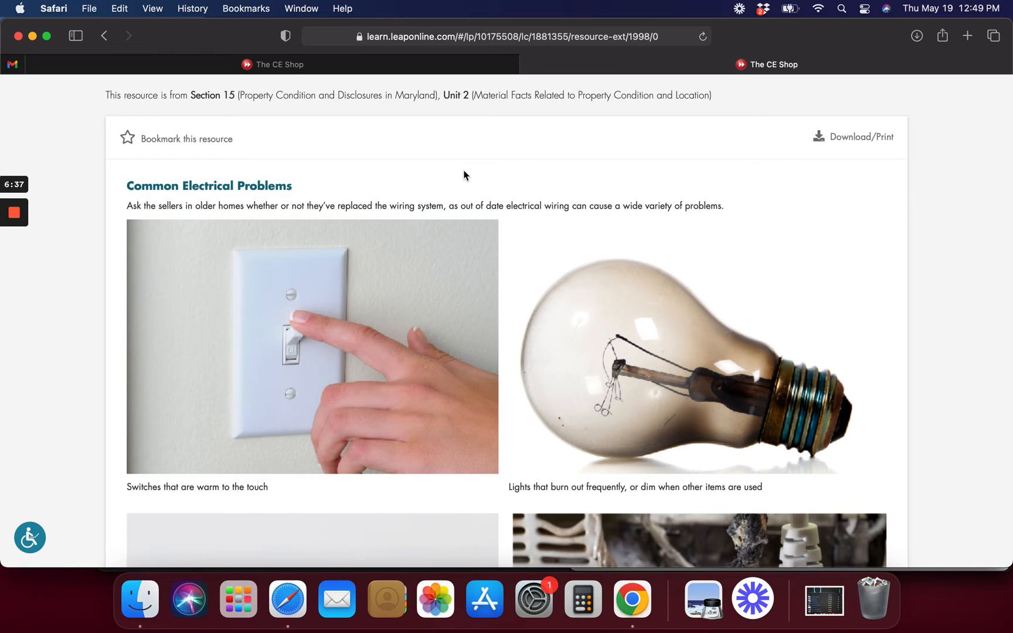
mouse_move(452, 224)
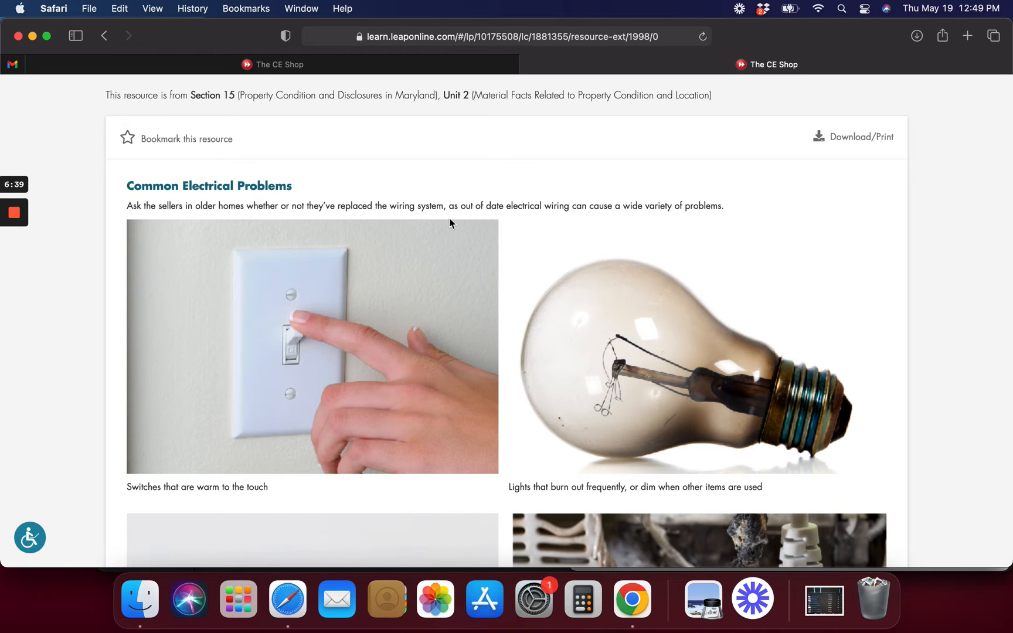
Scroll the Common Electrical Problems infographic down to the circuit breaker panels image
scroll(down, 3)
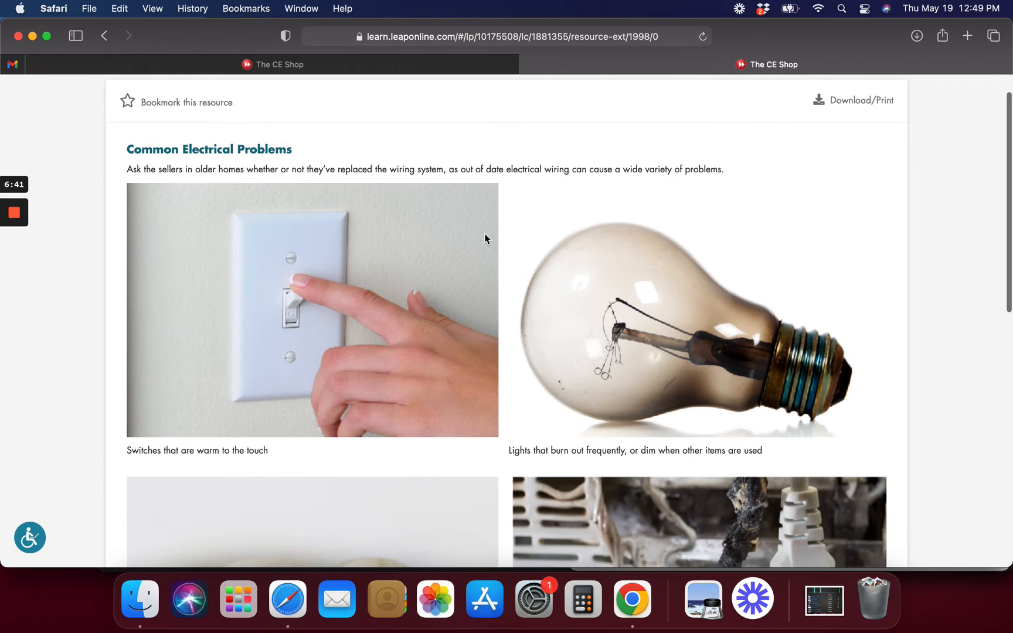
scroll(down, 3)
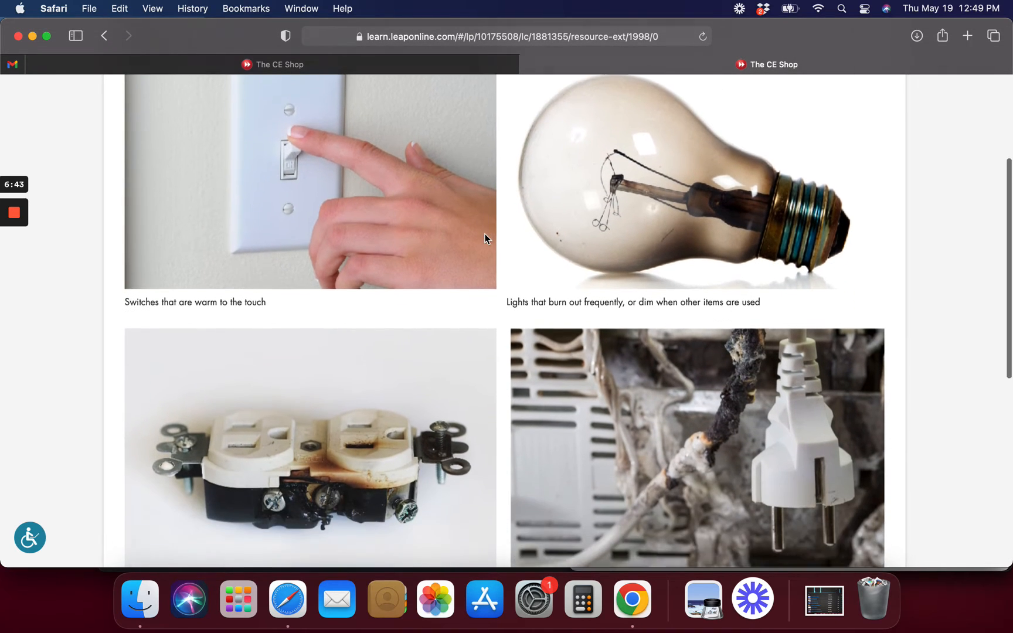
scroll(down, 3)
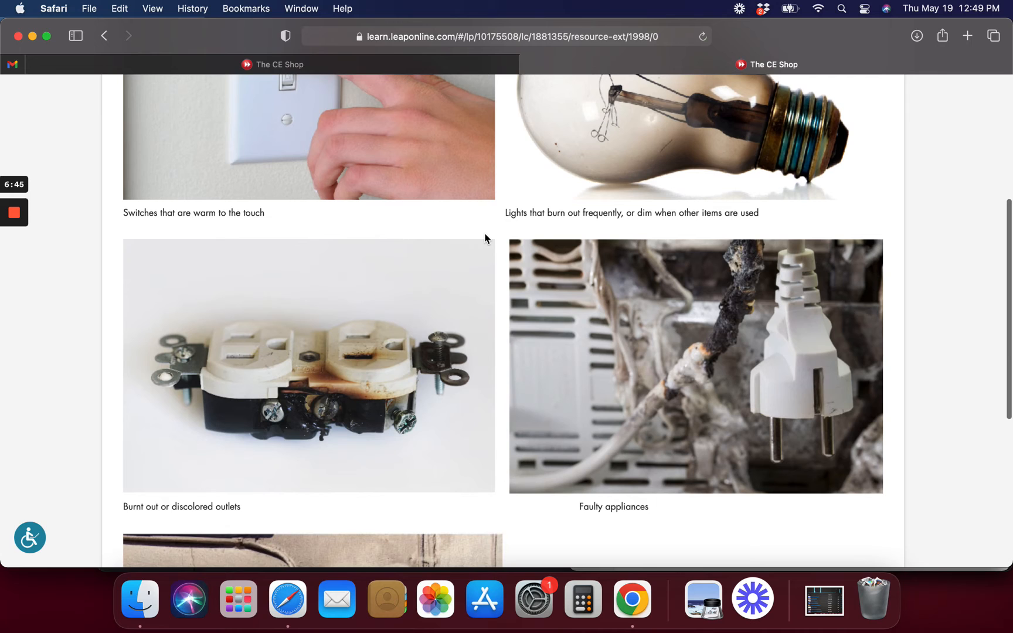
scroll(down, 3)
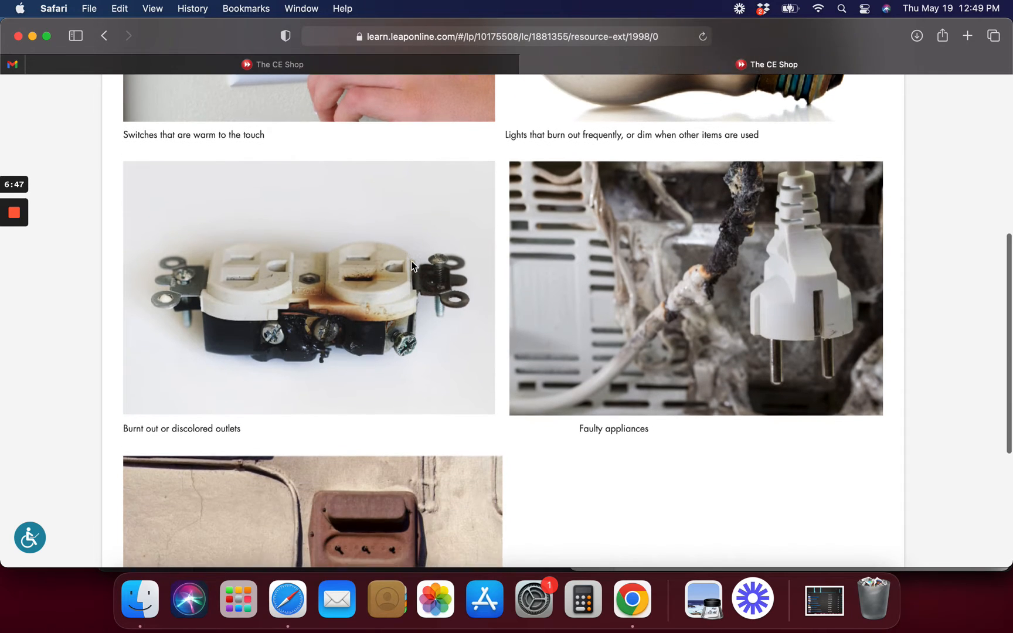
scroll(down, 3)
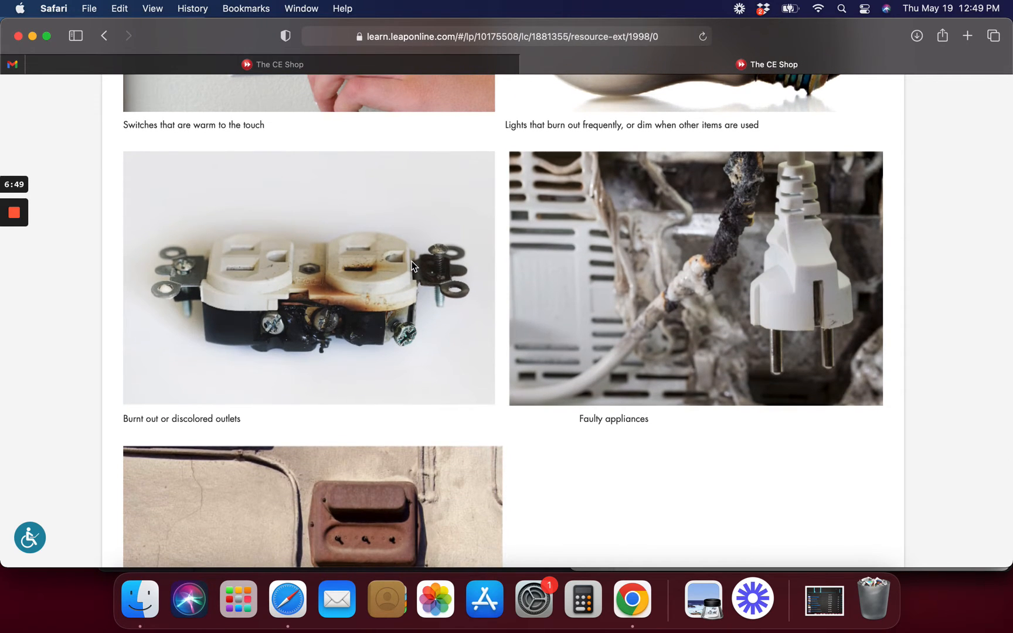
mouse_move(350, 292)
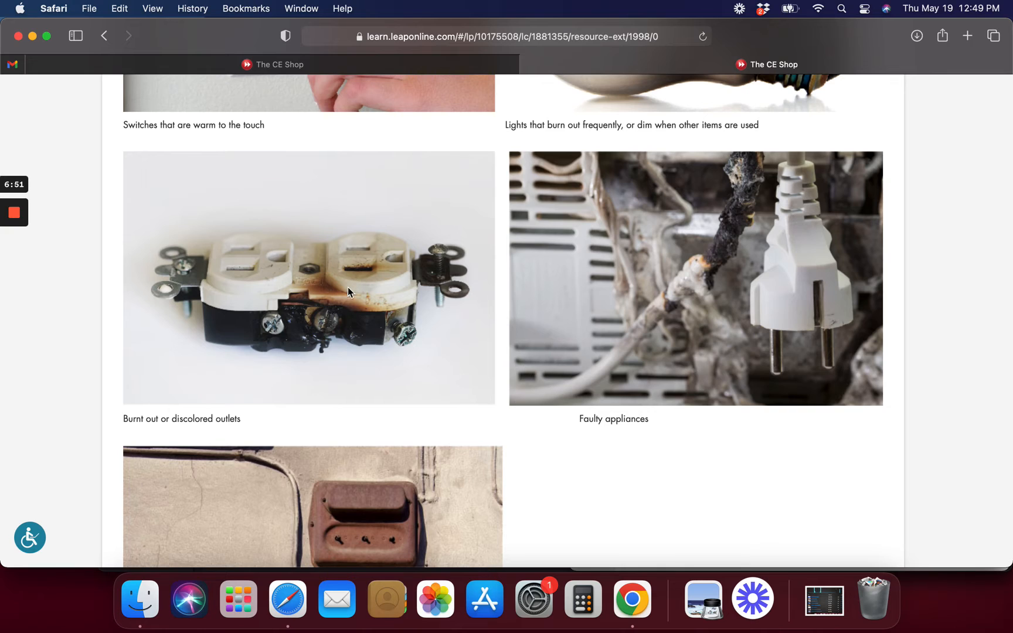
mouse_move(362, 307)
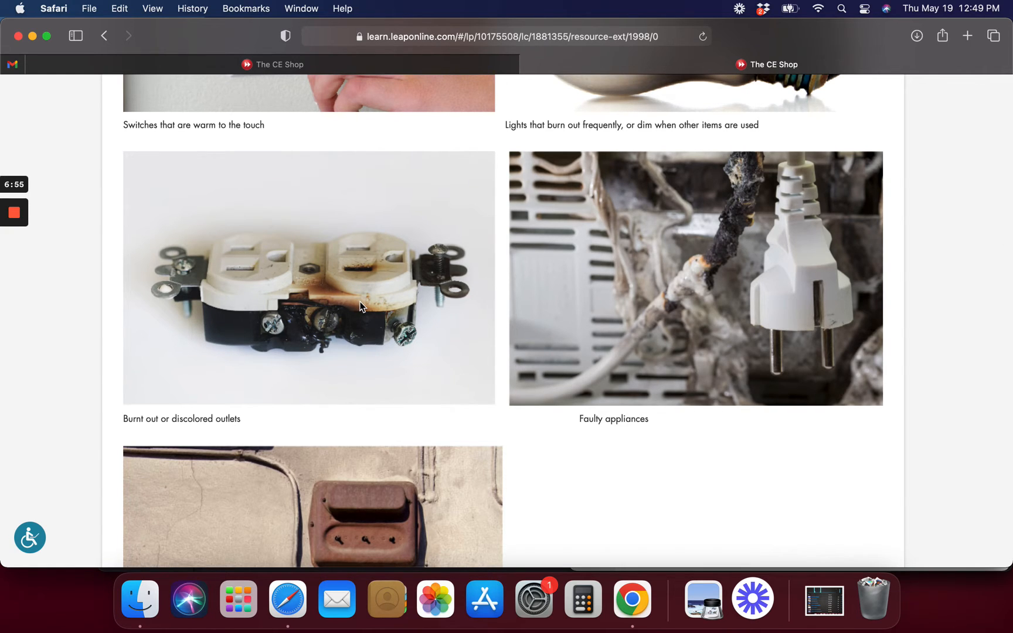
scroll(down, 3)
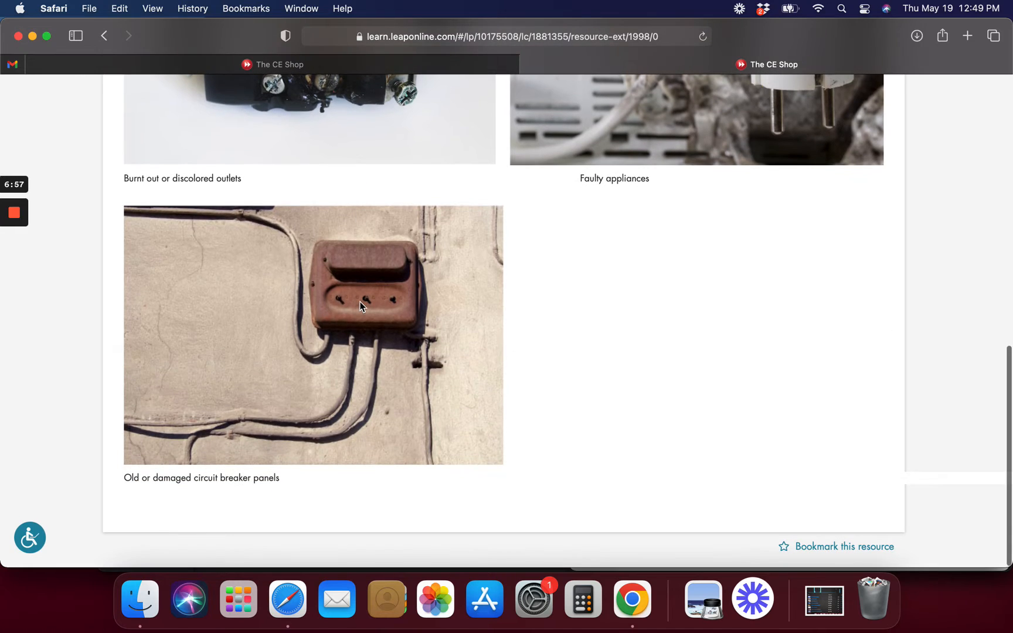
scroll(up, 3)
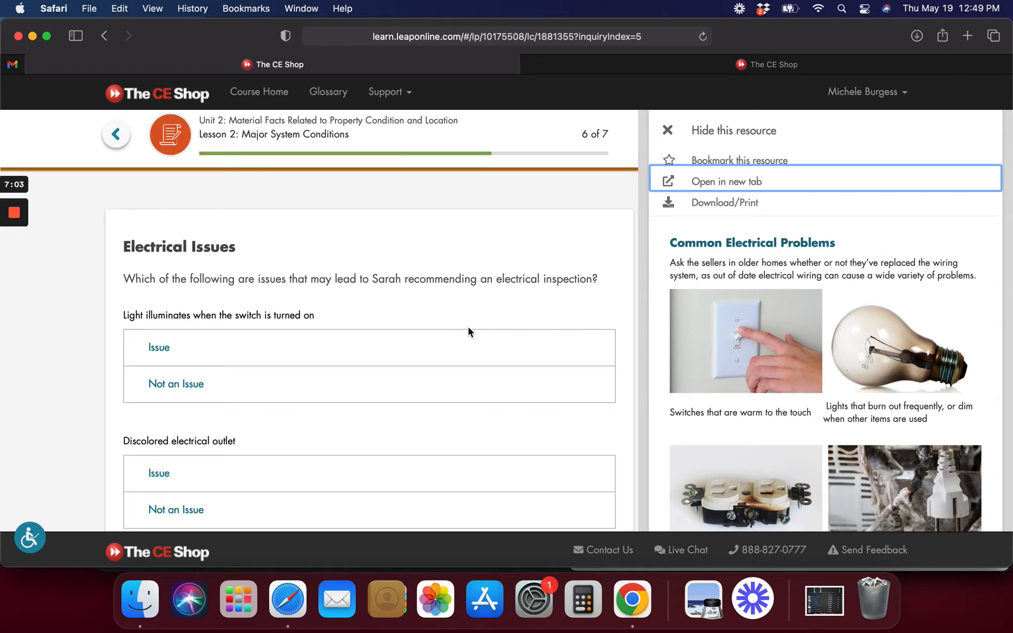
mouse_move(421, 344)
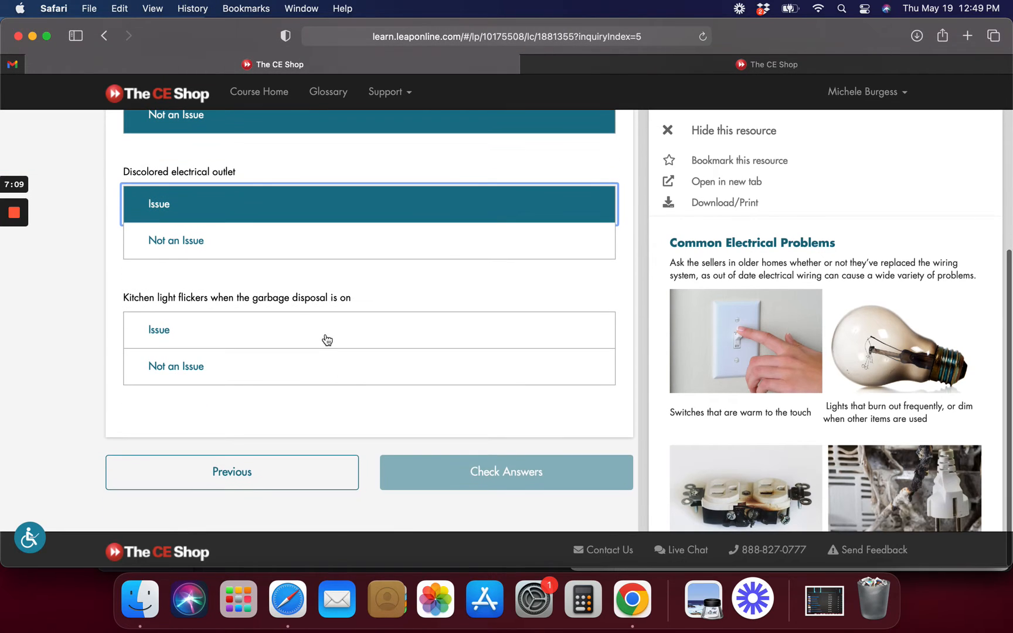
Mark the flickering kitchen light as an Issue and continue to System Disclosures and Inspections
click(506, 472)
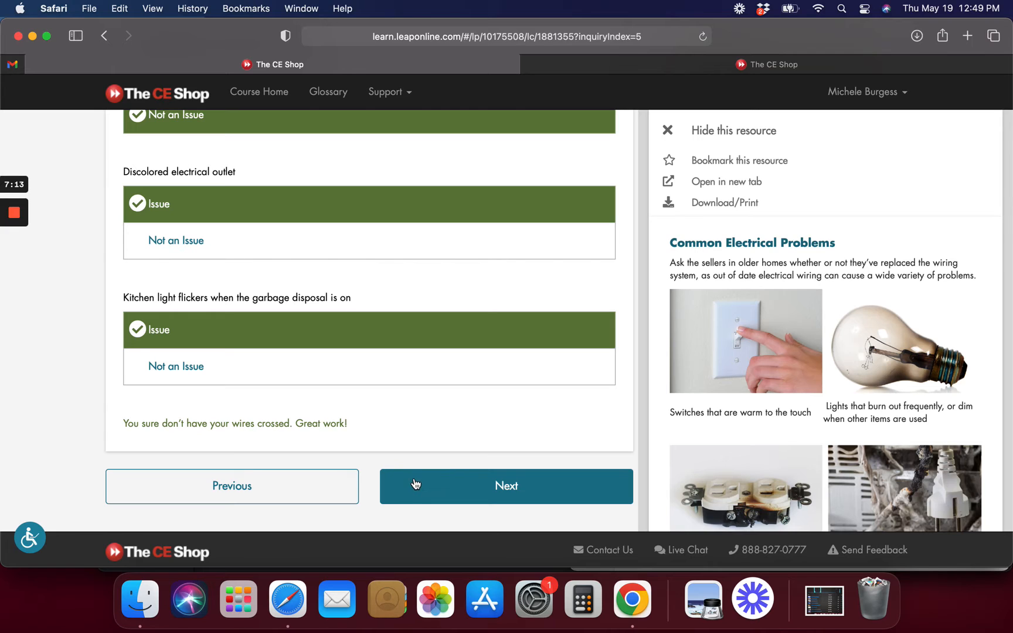
click(506, 486)
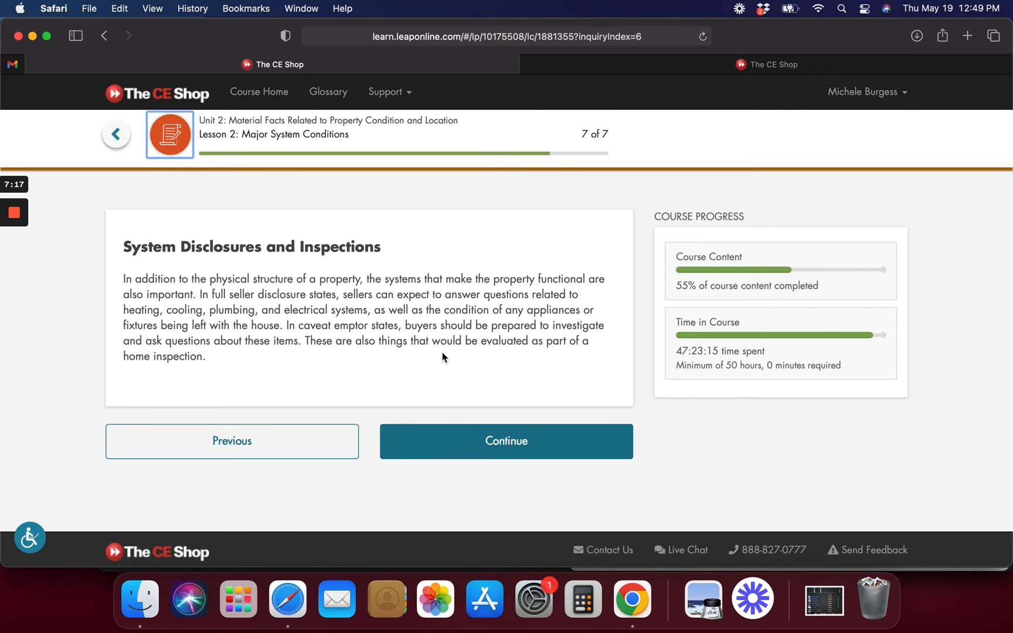
mouse_move(444, 381)
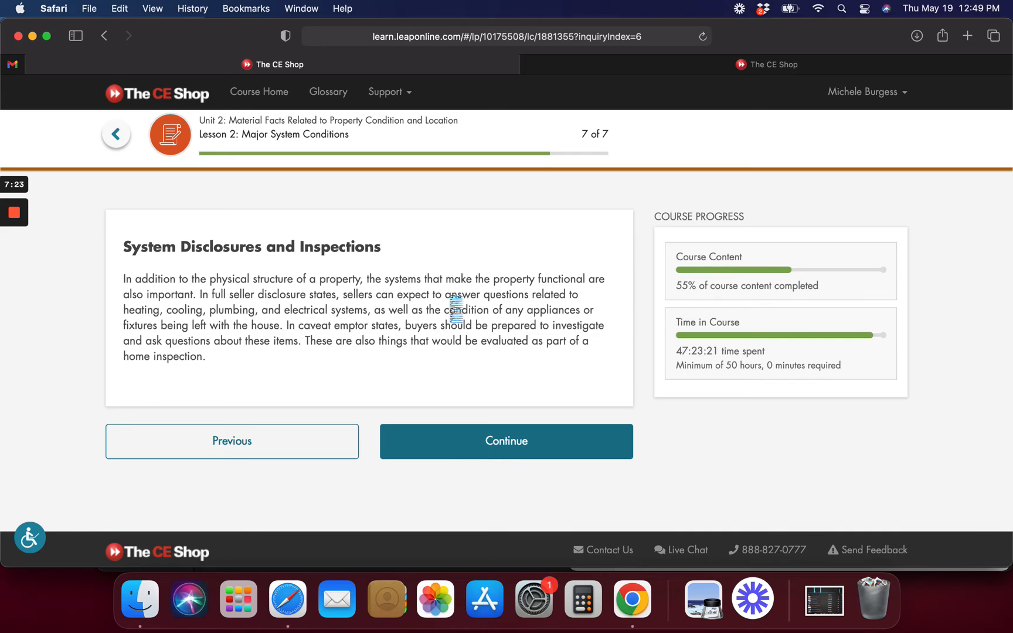
Finish the last page of Lesson 2: Major System Conditions
click(507, 442)
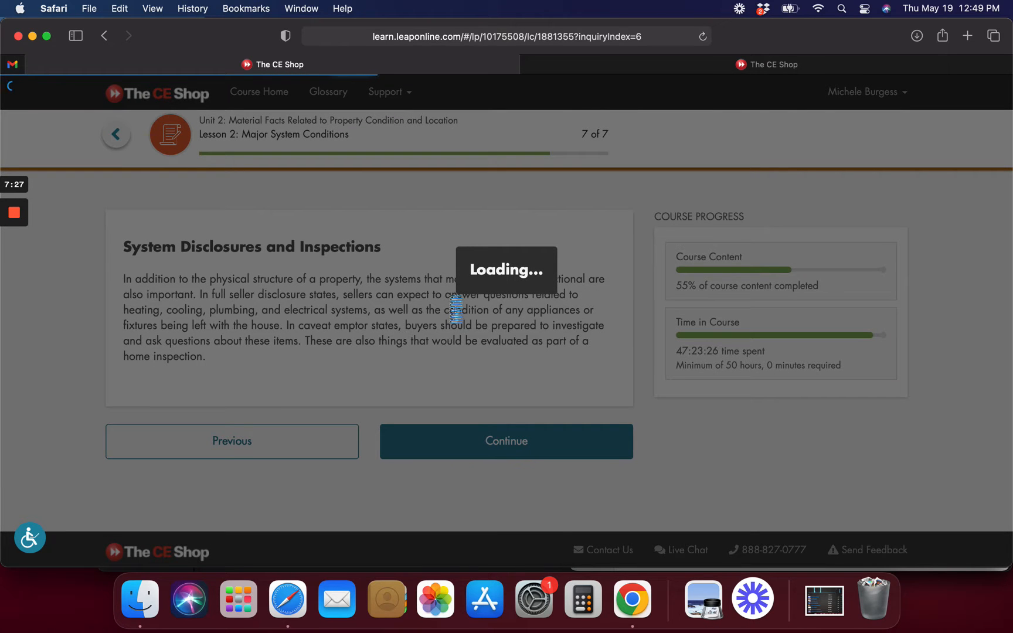
click(506, 442)
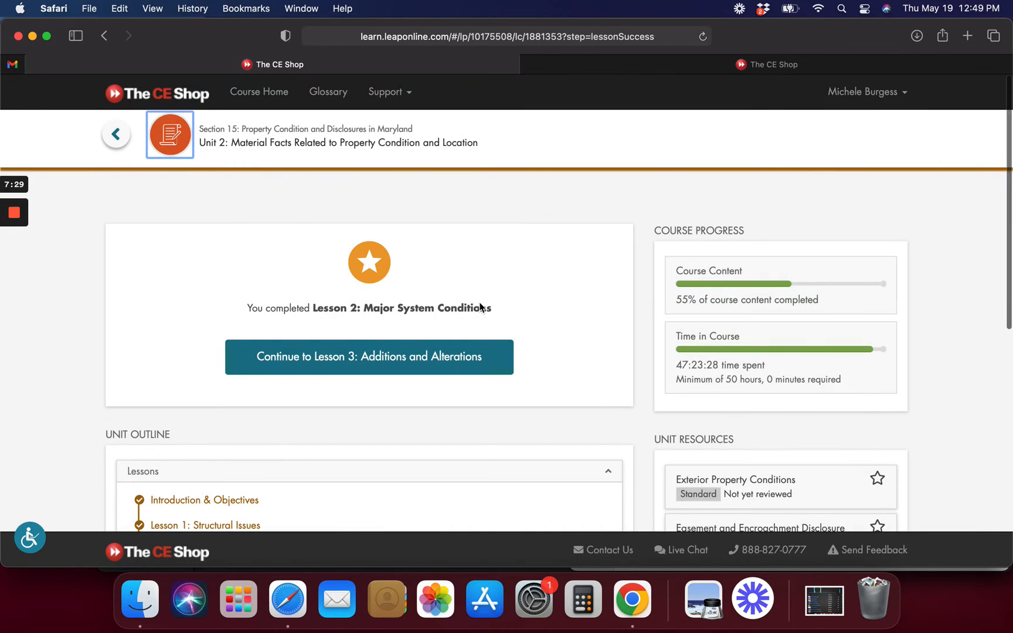
scroll(down, 3)
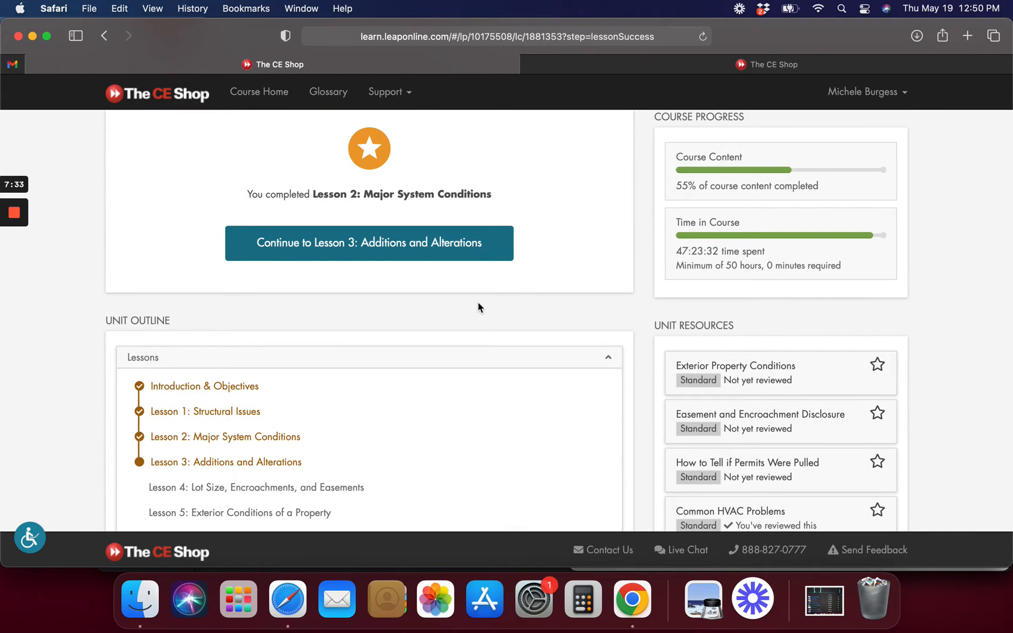
Continue from the completion page into Lesson 3: Additions and Alterations
click(369, 243)
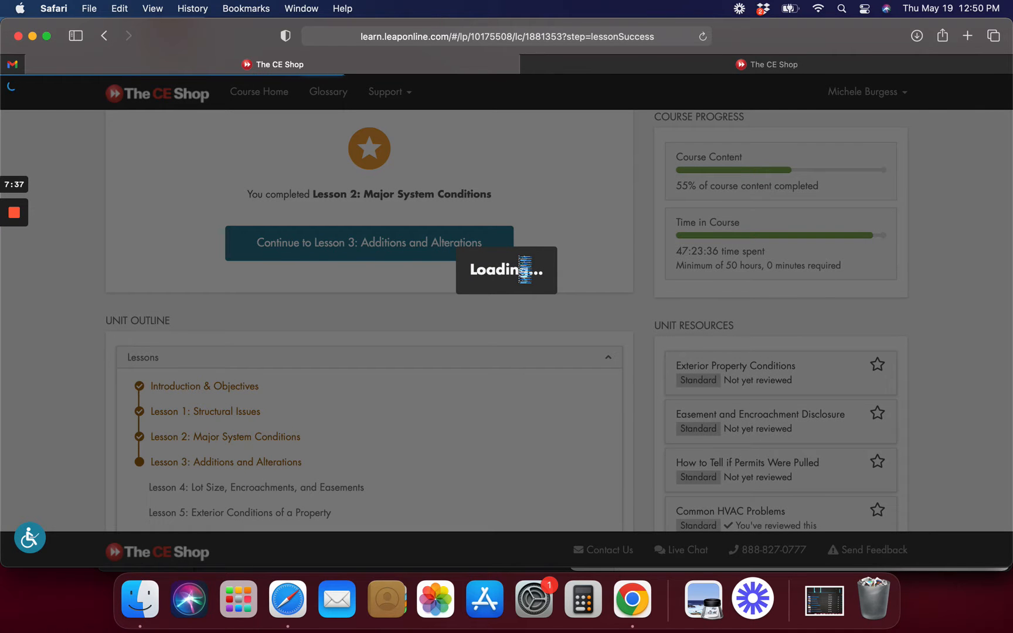
click(369, 243)
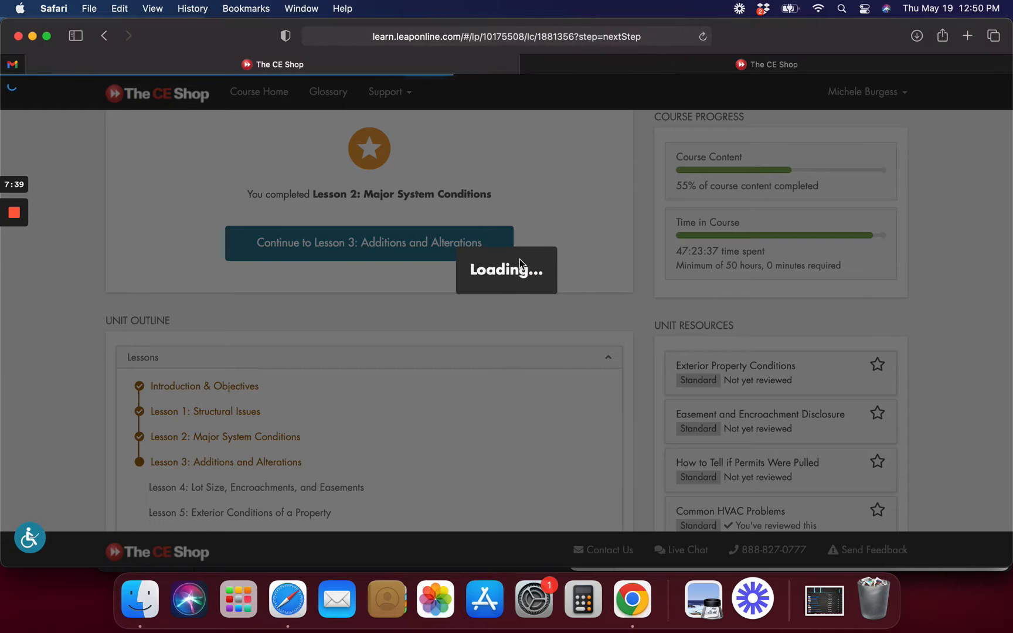
click(368, 243)
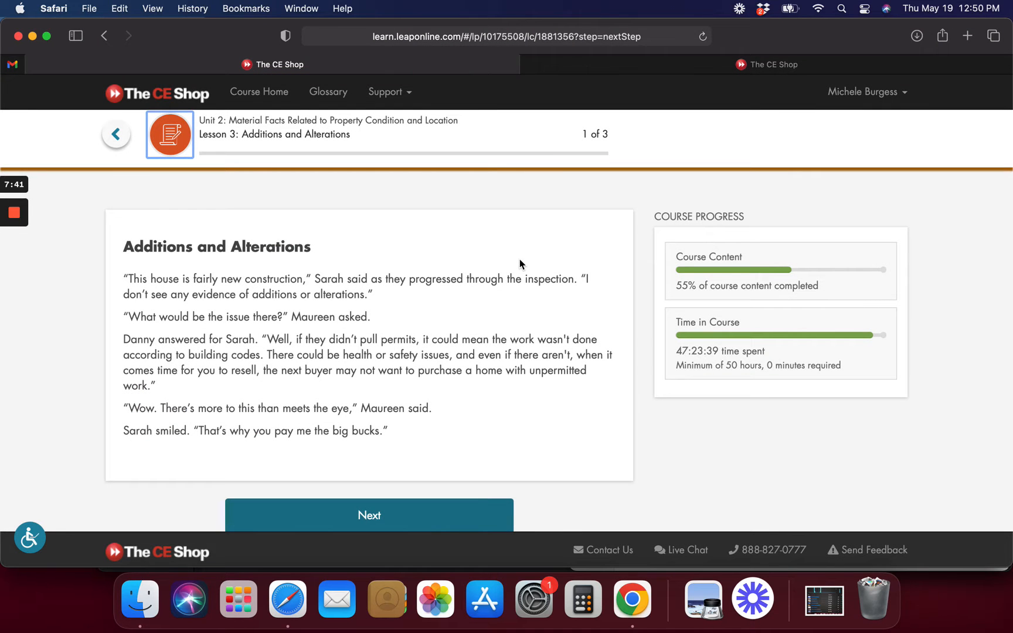
Advance to The New Listing scenario and open the How to Tell if Permits Were Pulled resource
scroll(down, 3)
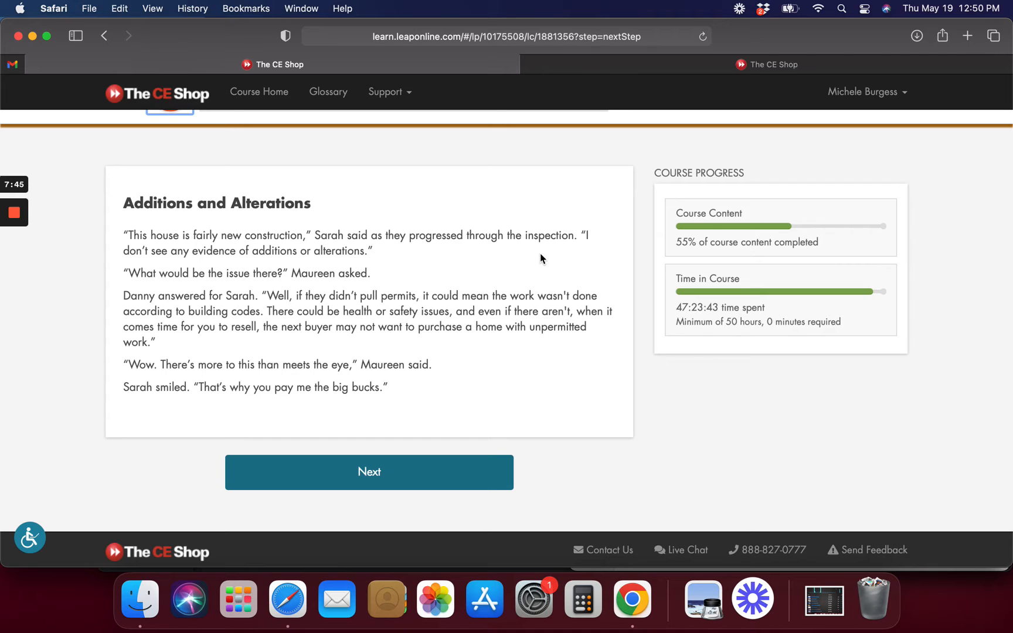
mouse_move(422, 476)
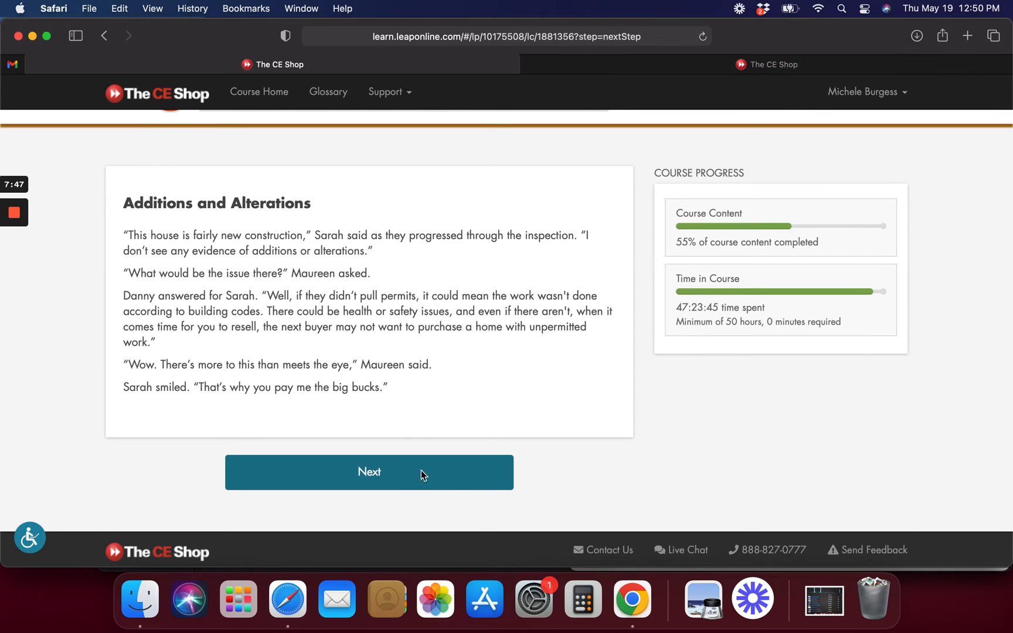
click(369, 472)
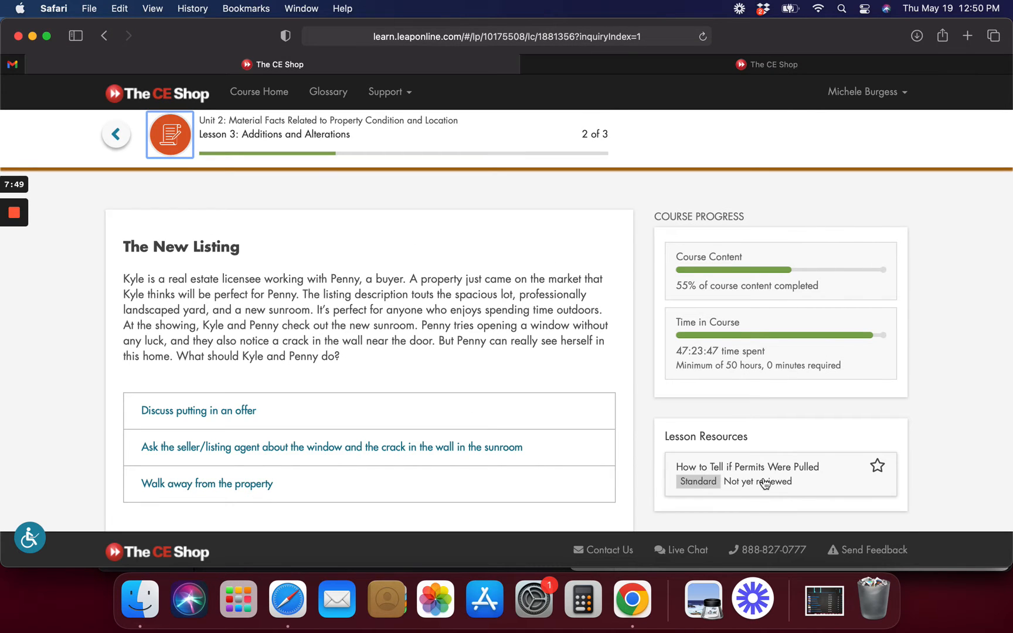
click(748, 467)
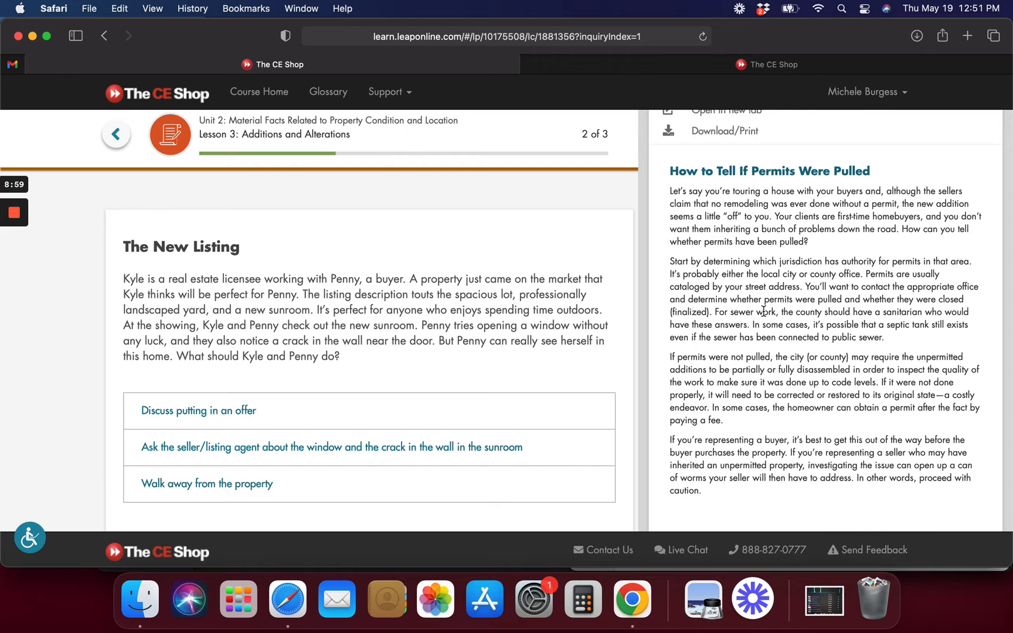
mouse_move(712, 332)
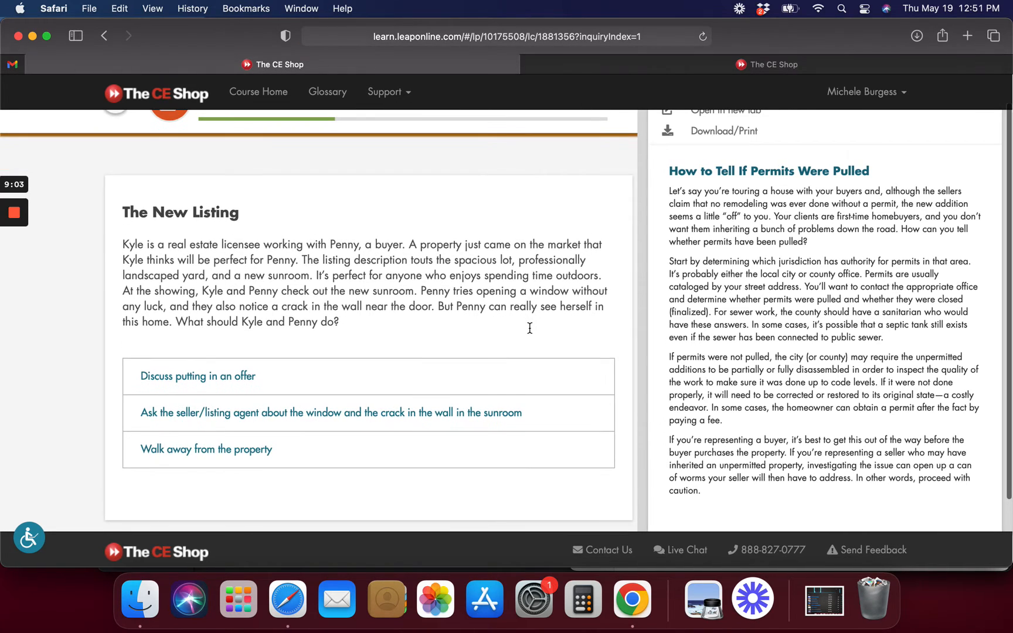
mouse_move(532, 333)
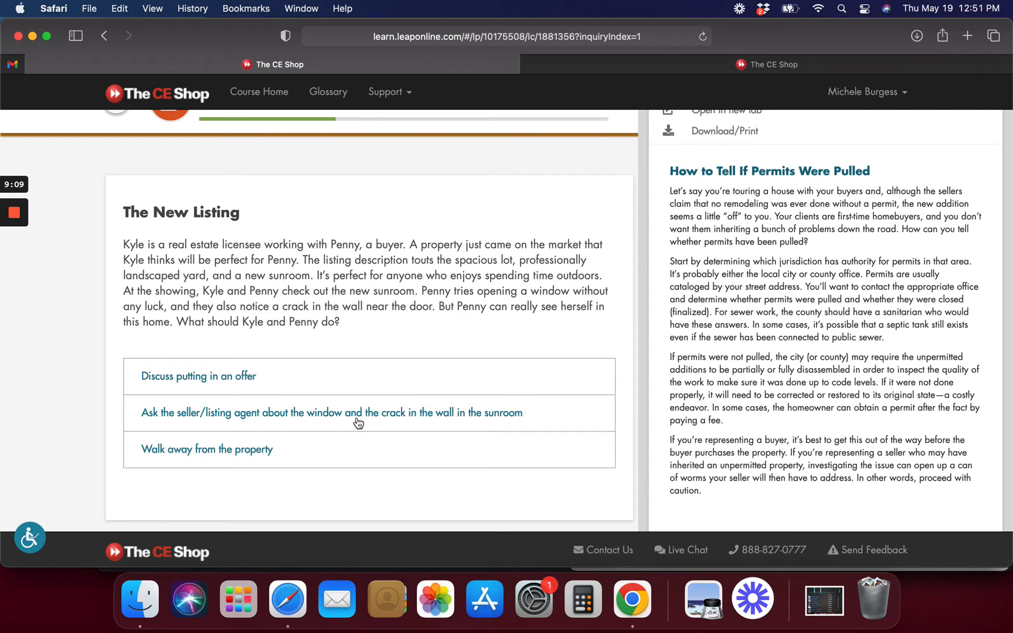
mouse_move(270, 432)
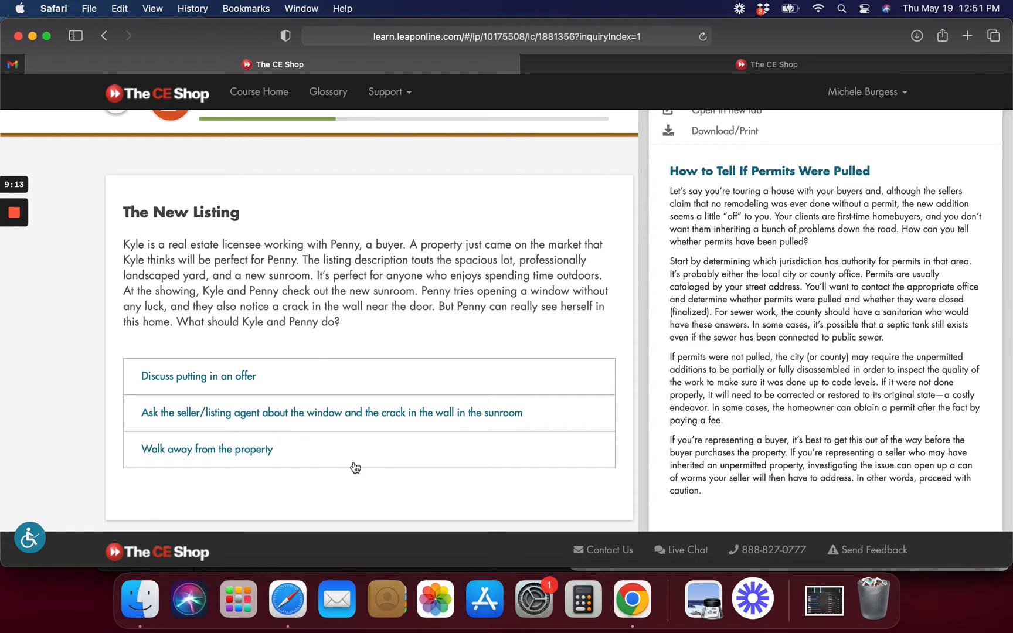
mouse_move(423, 291)
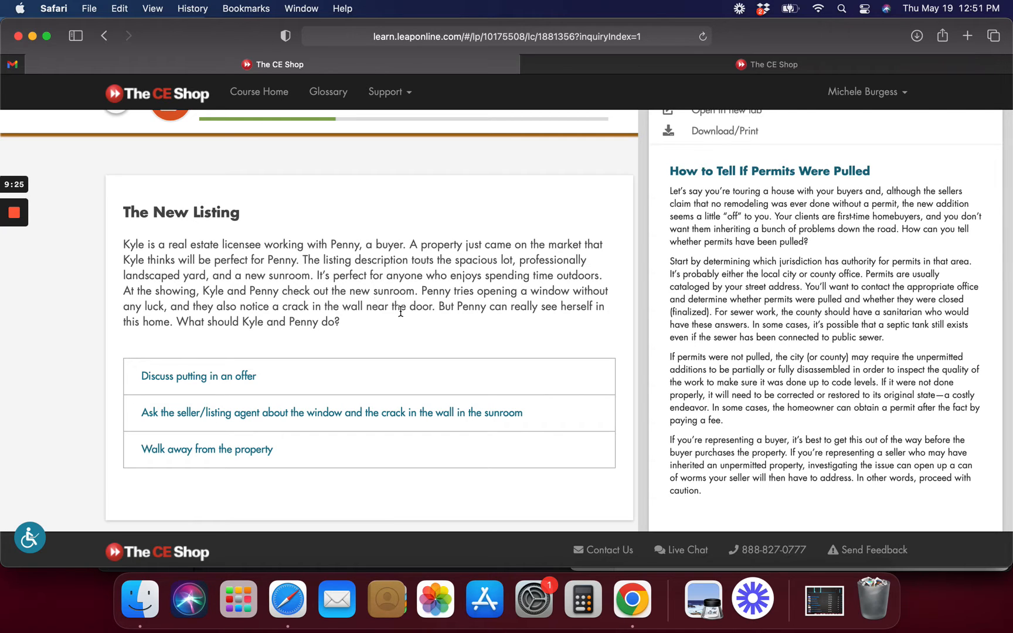
Scroll The New Listing scenario to its answer about the window and sunroom wall crack
scroll(down, 3)
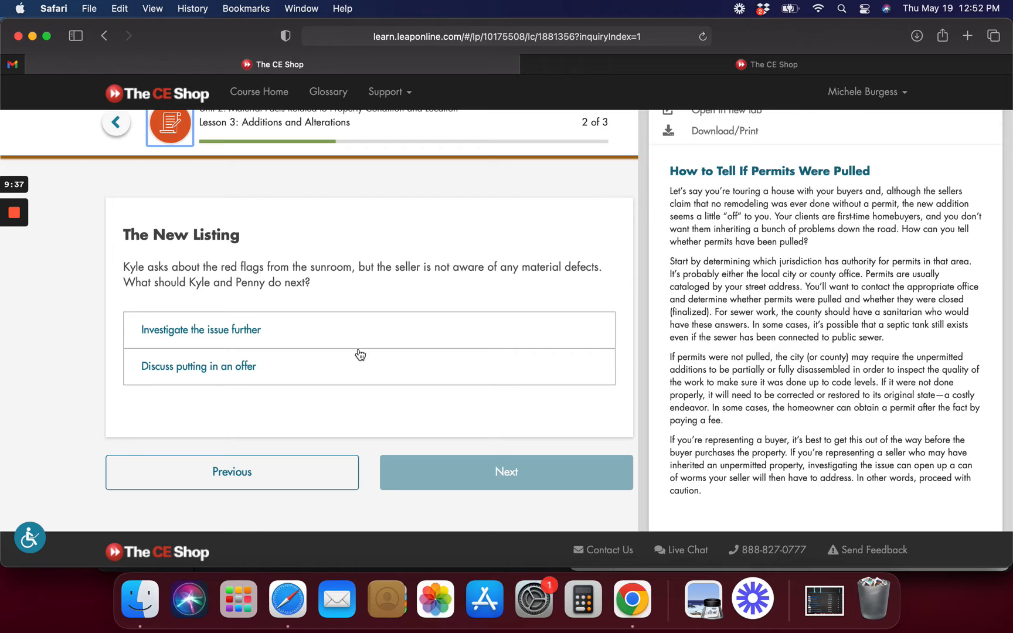
Choose to investigate the sunroom issue, urge Penny to add an inspection contingency, and continue
click(201, 330)
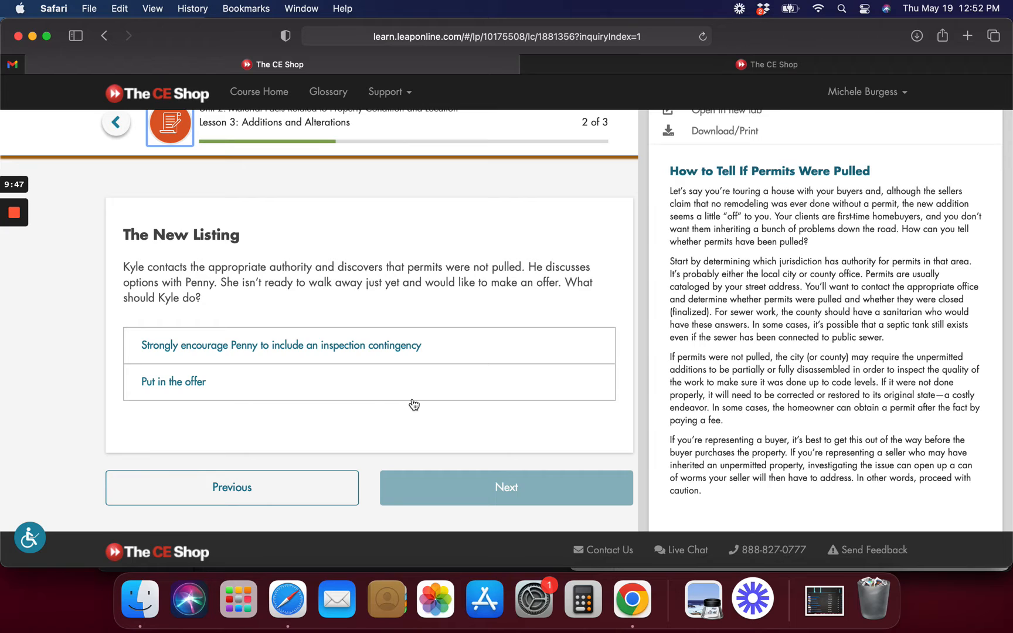
click(281, 346)
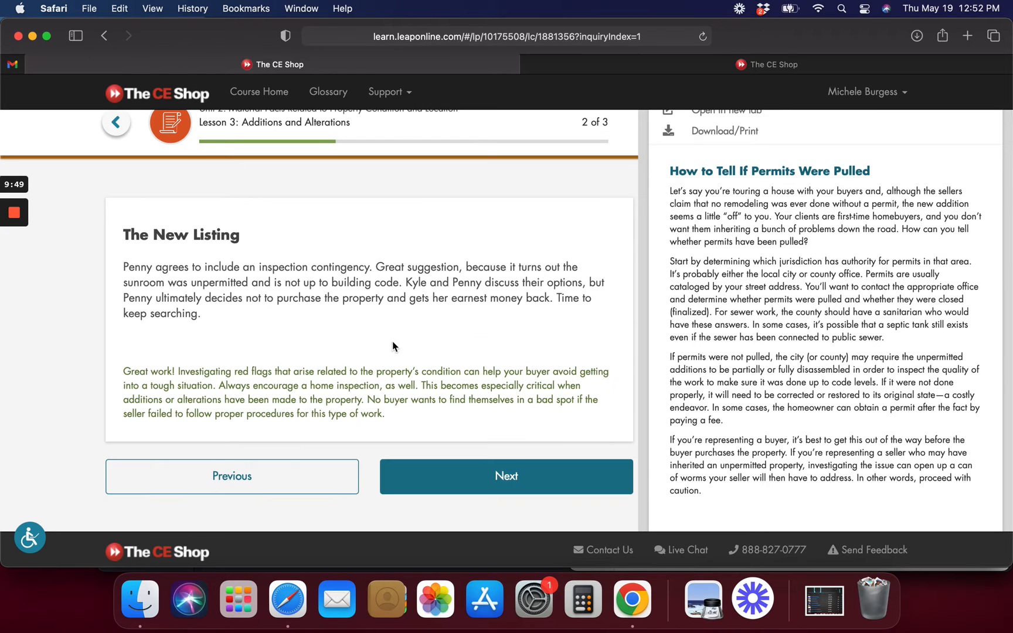
mouse_move(458, 480)
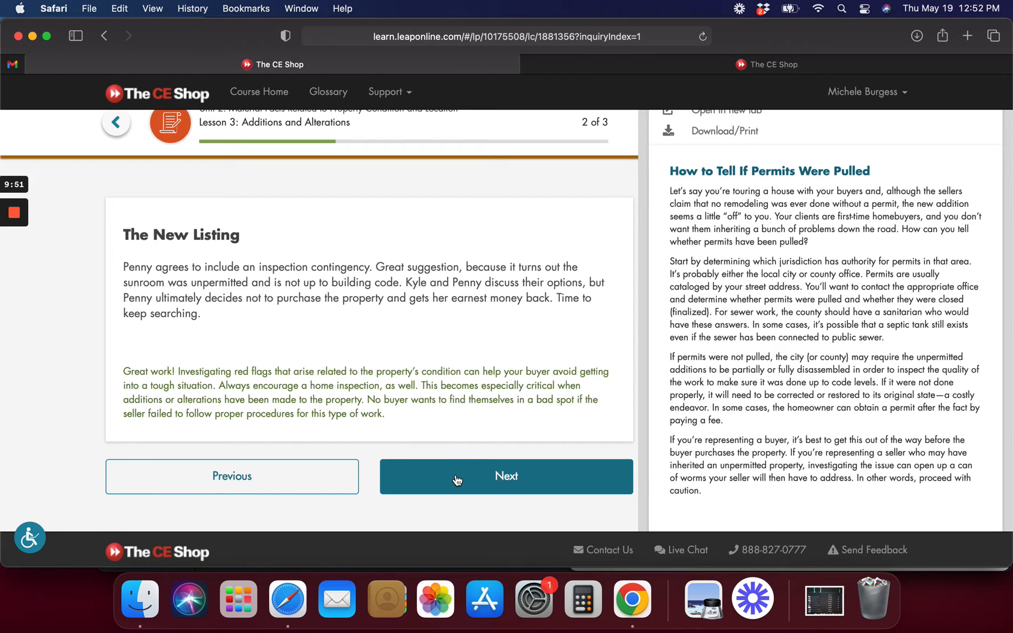
click(506, 477)
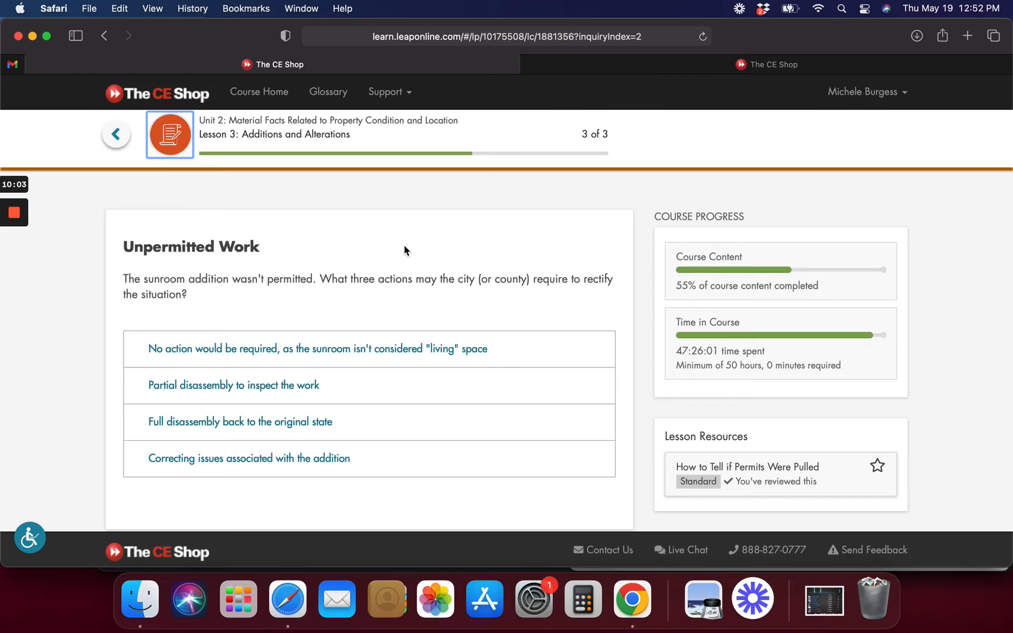
mouse_move(303, 376)
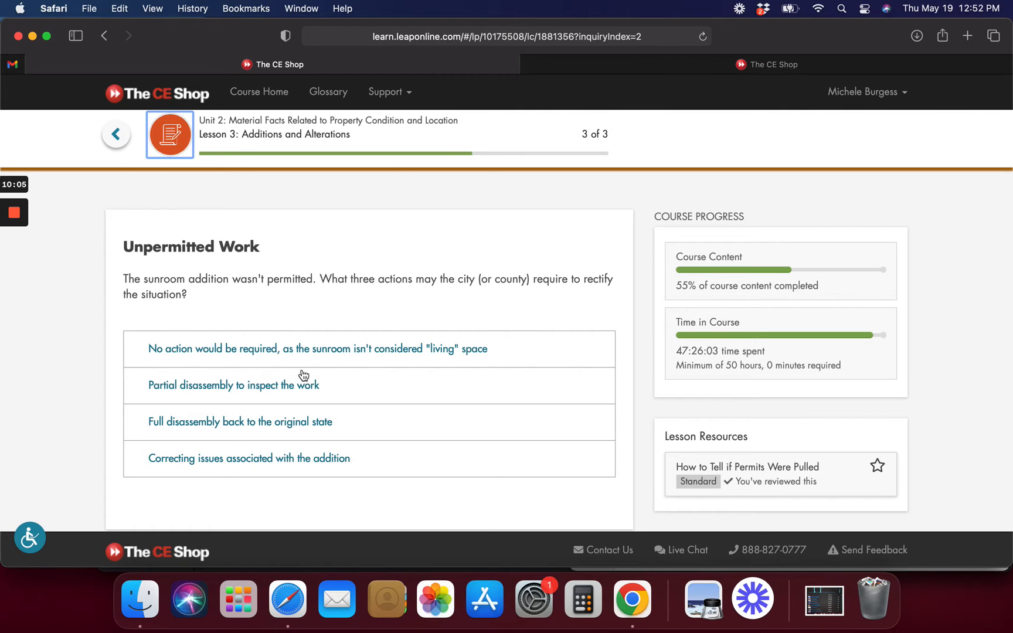
Select partial disassembly, full disassembly and correcting the addition's issues, check, and continue
click(265, 422)
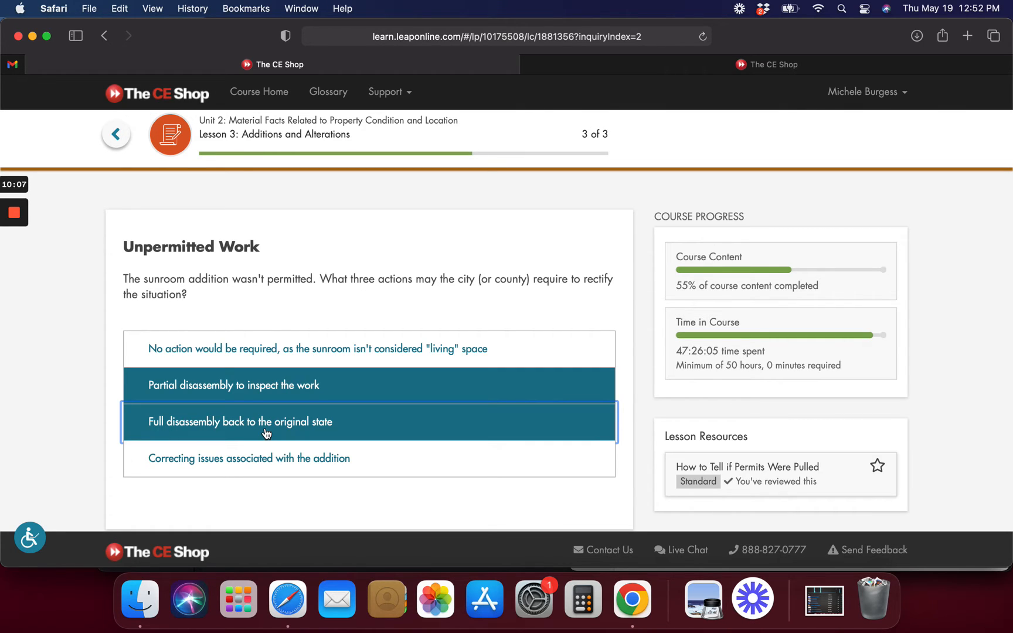
click(240, 459)
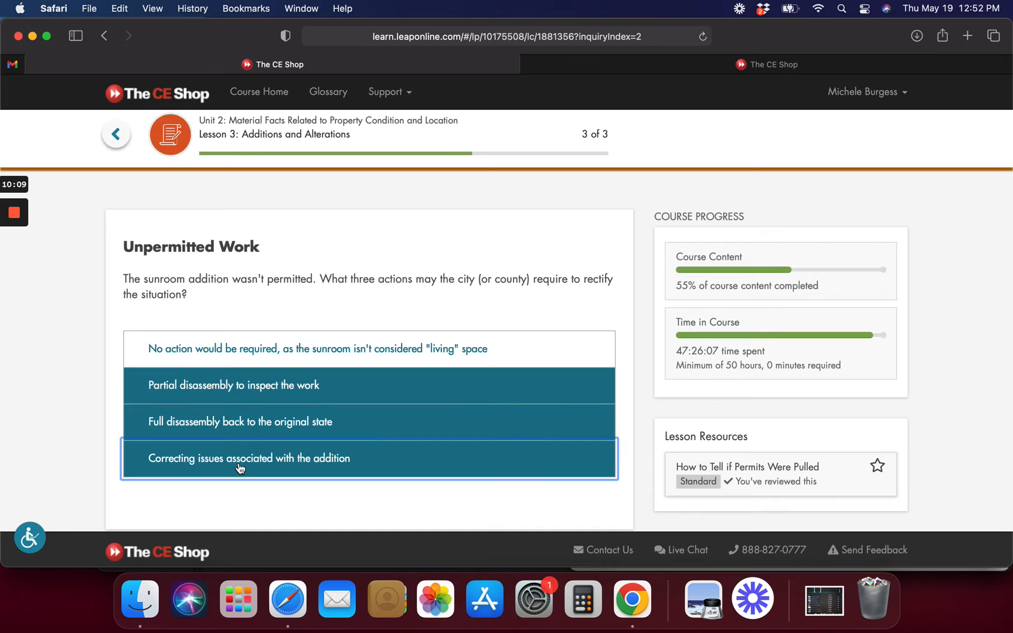
click(241, 458)
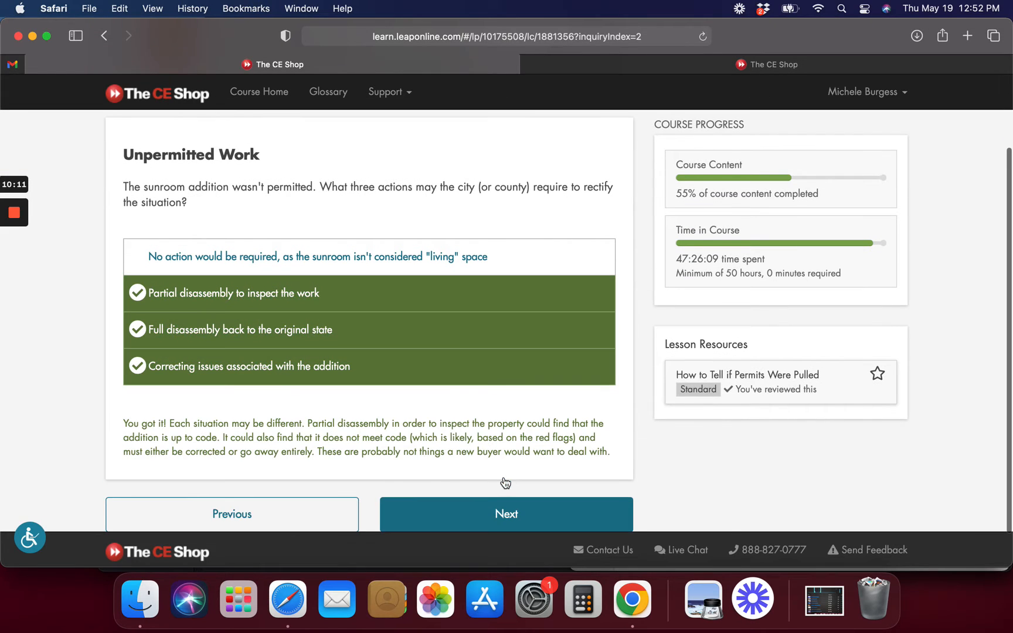
scroll(down, 3)
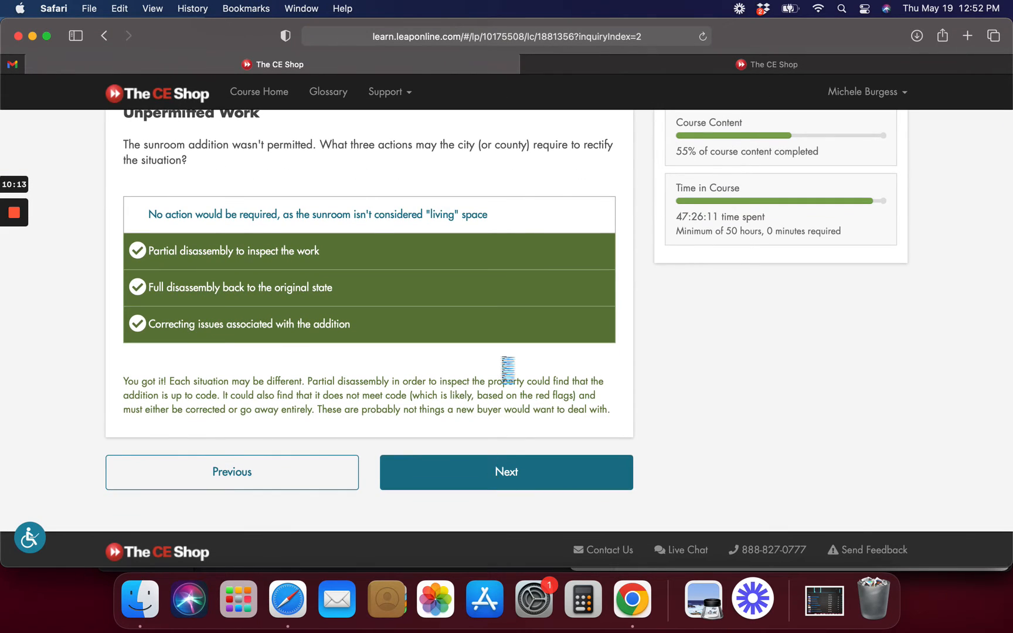
click(507, 472)
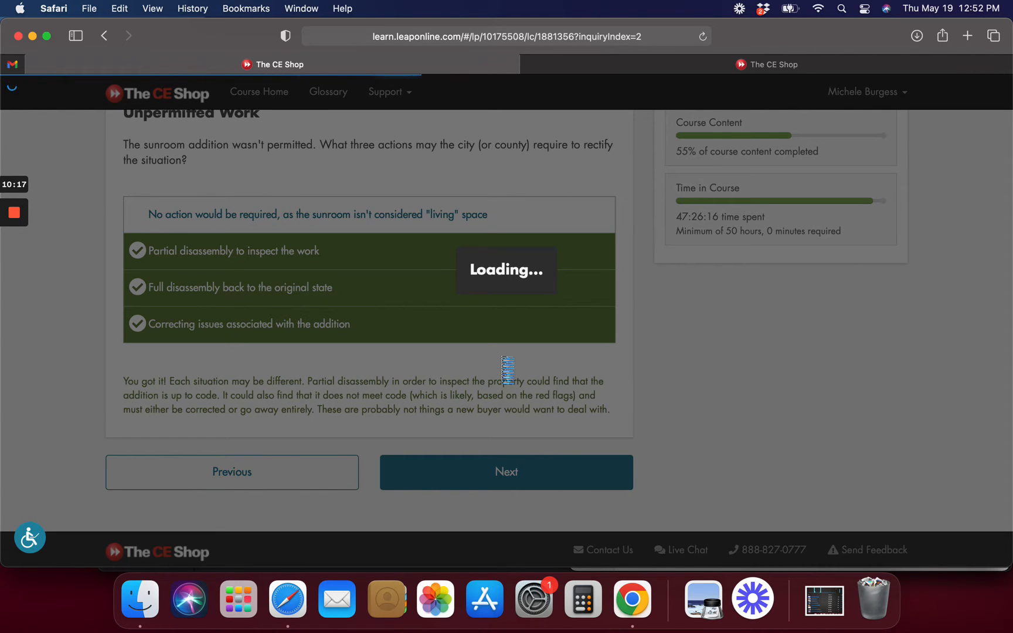
Continue from the Lesson 3 completion page into Lesson 4: Lot Size, Encroachments, and Easements
click(507, 473)
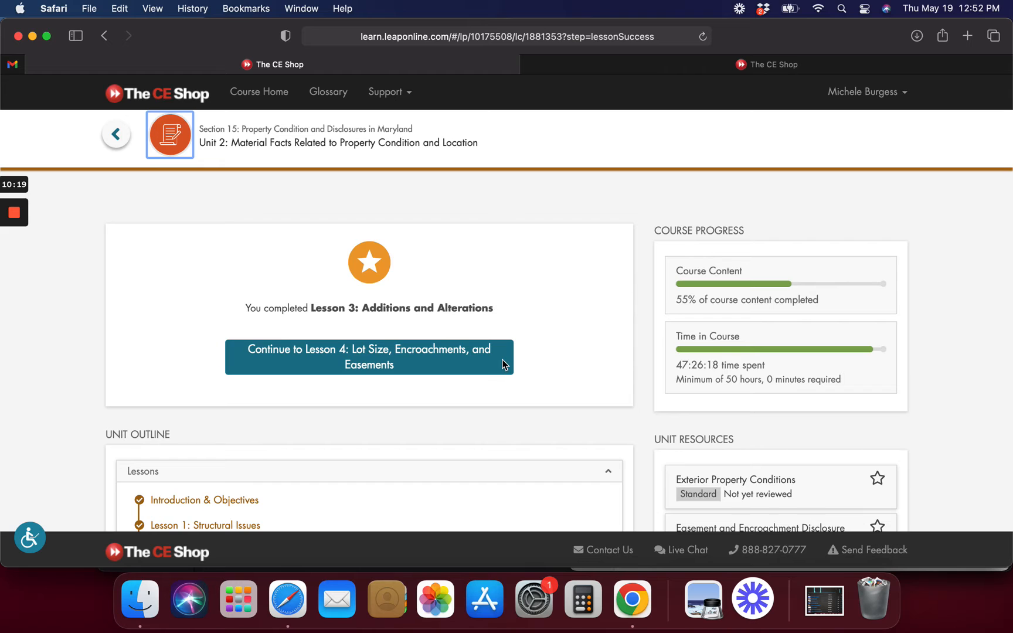
click(369, 357)
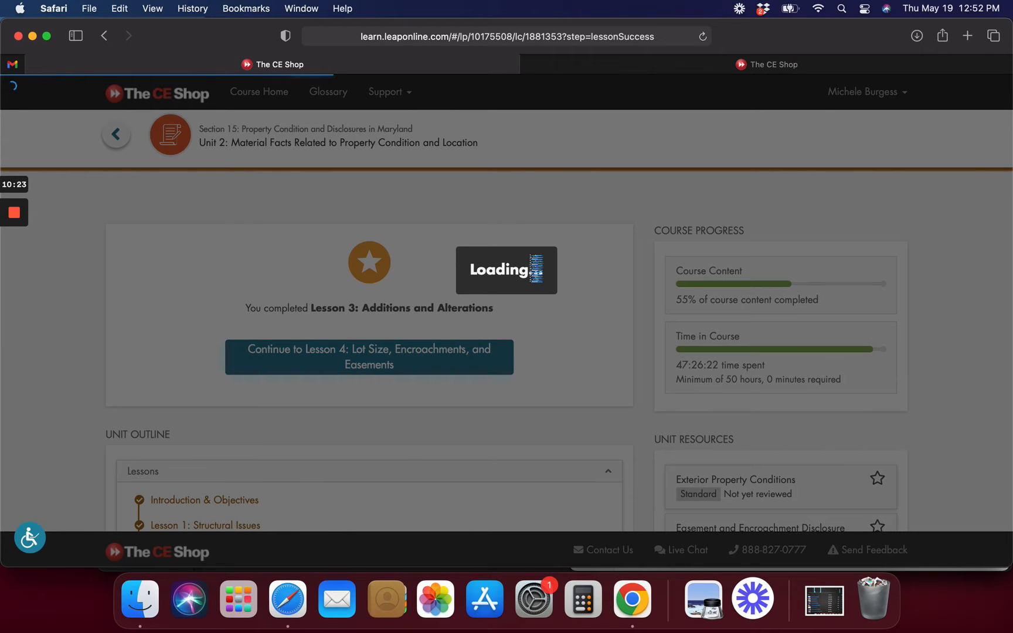
click(369, 357)
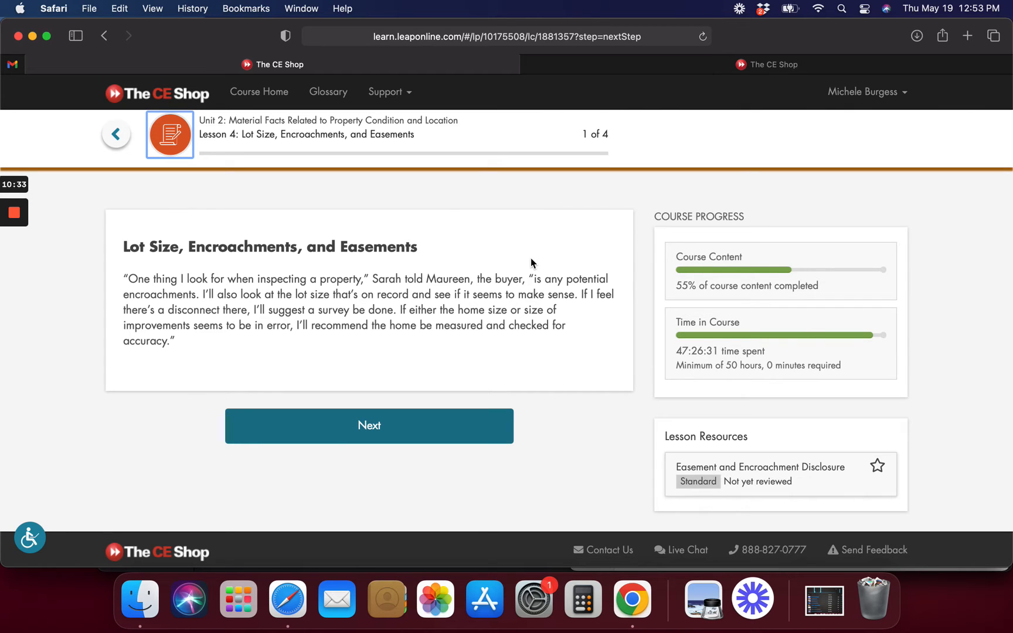
Open the Easement and Encroachment Disclosure resource and fill in the park example's term
click(369, 426)
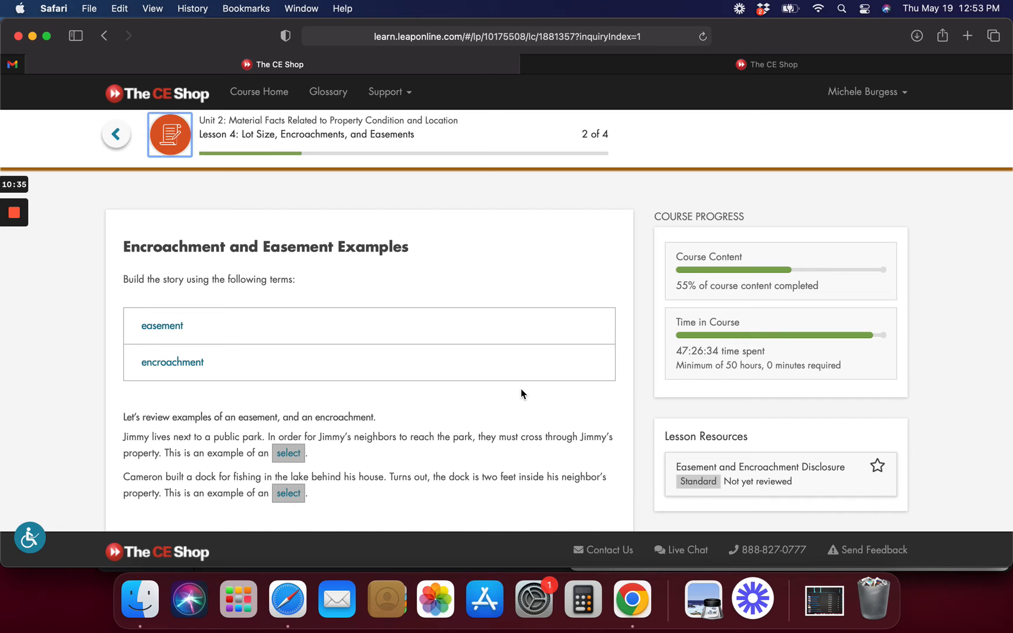
click(760, 467)
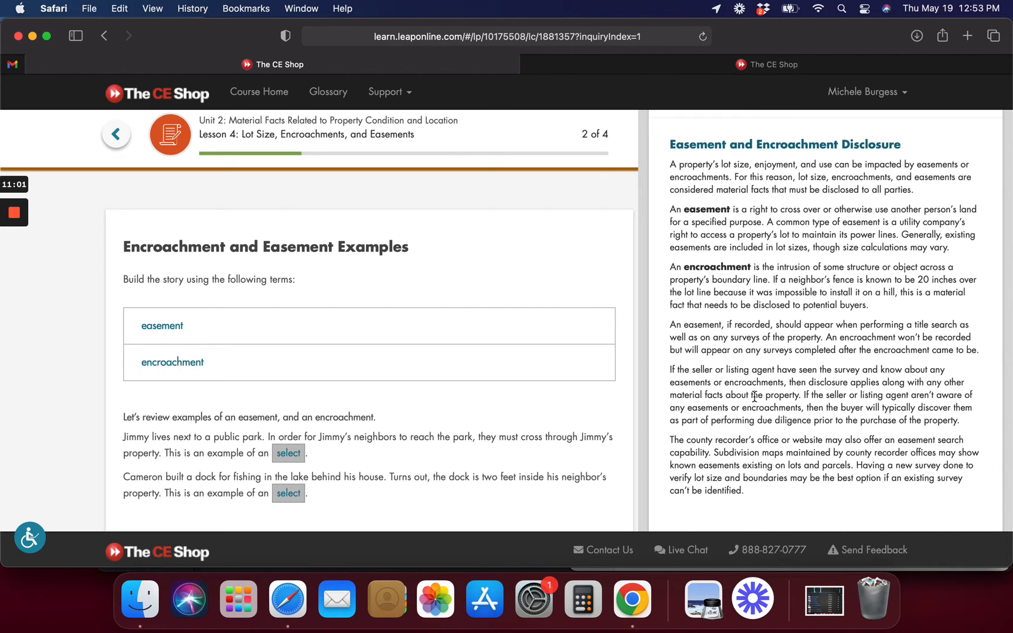
mouse_move(288, 453)
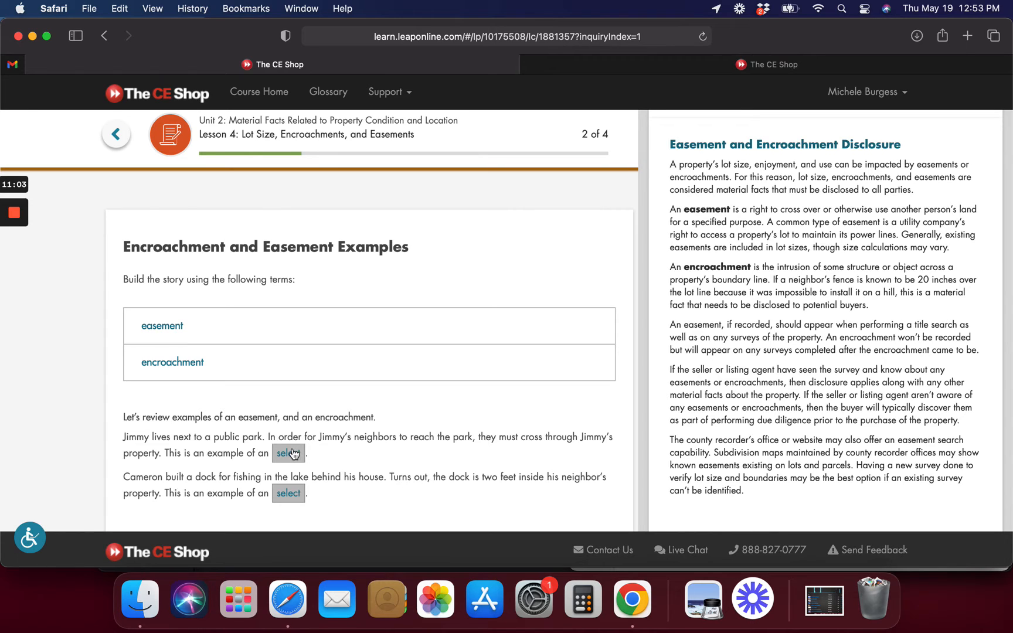
click(288, 454)
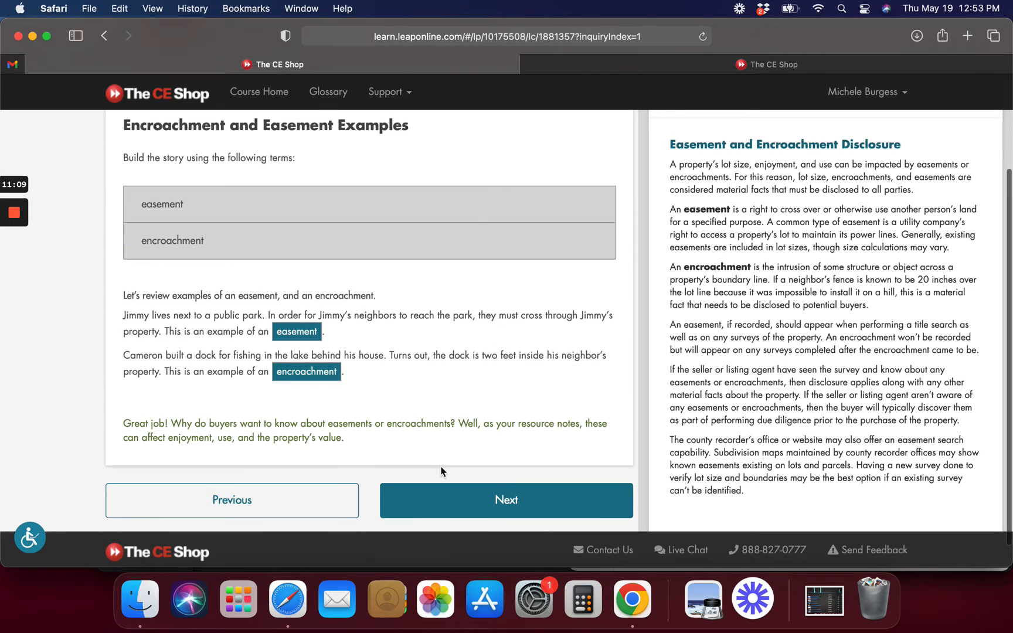
mouse_move(431, 394)
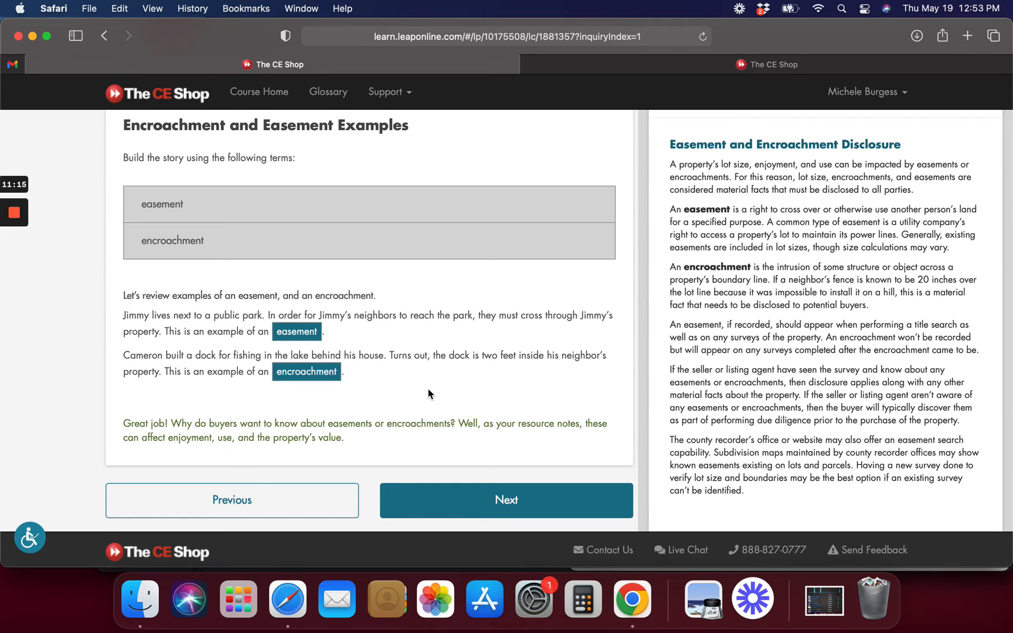
mouse_move(448, 420)
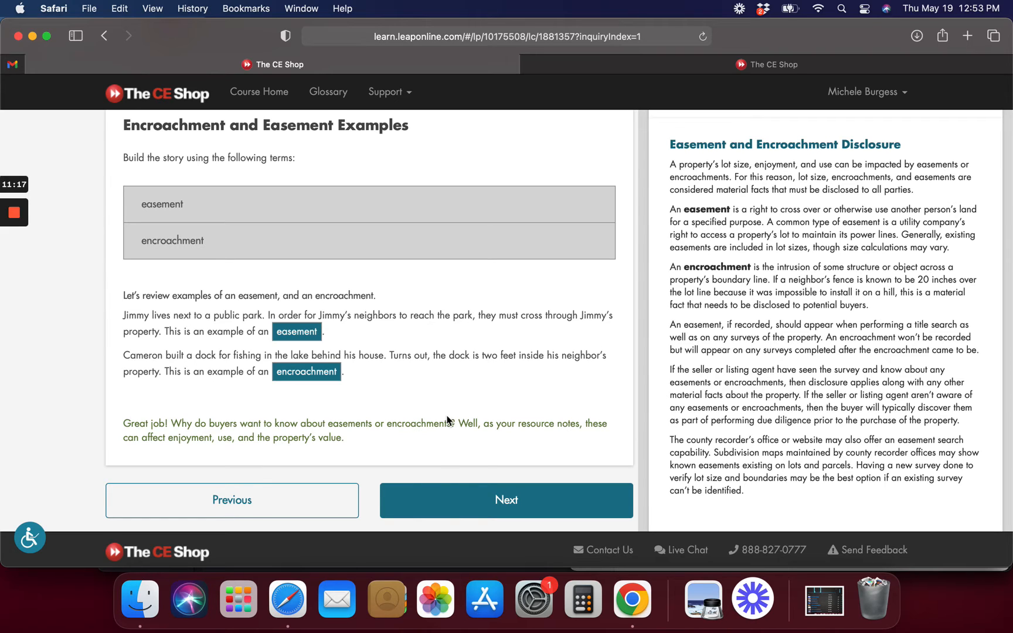
mouse_move(414, 510)
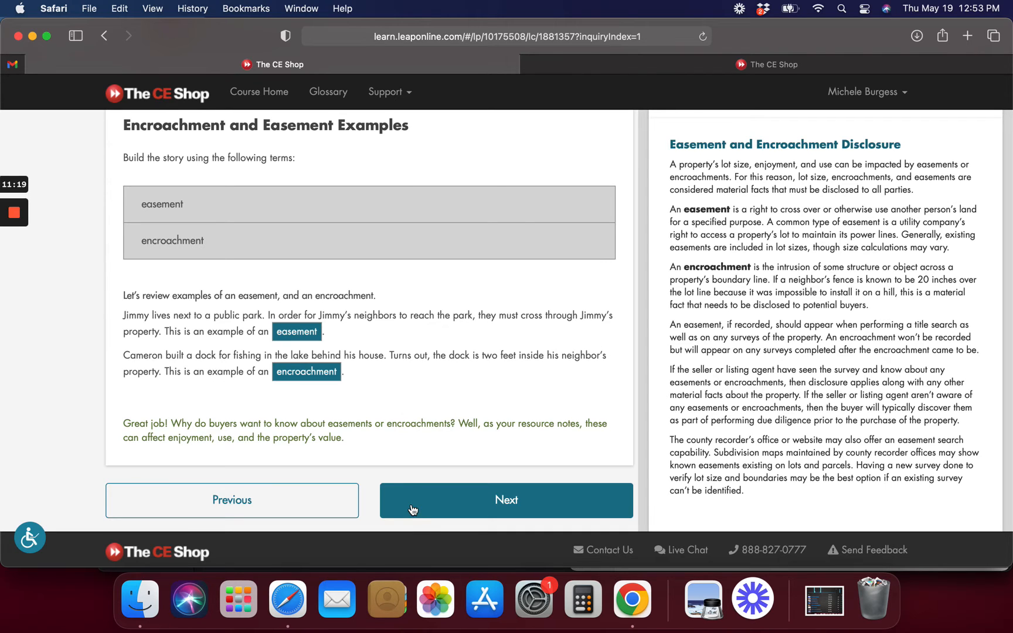
Answer the survey question with 'Have a survey performed' and continue to the final page
click(506, 499)
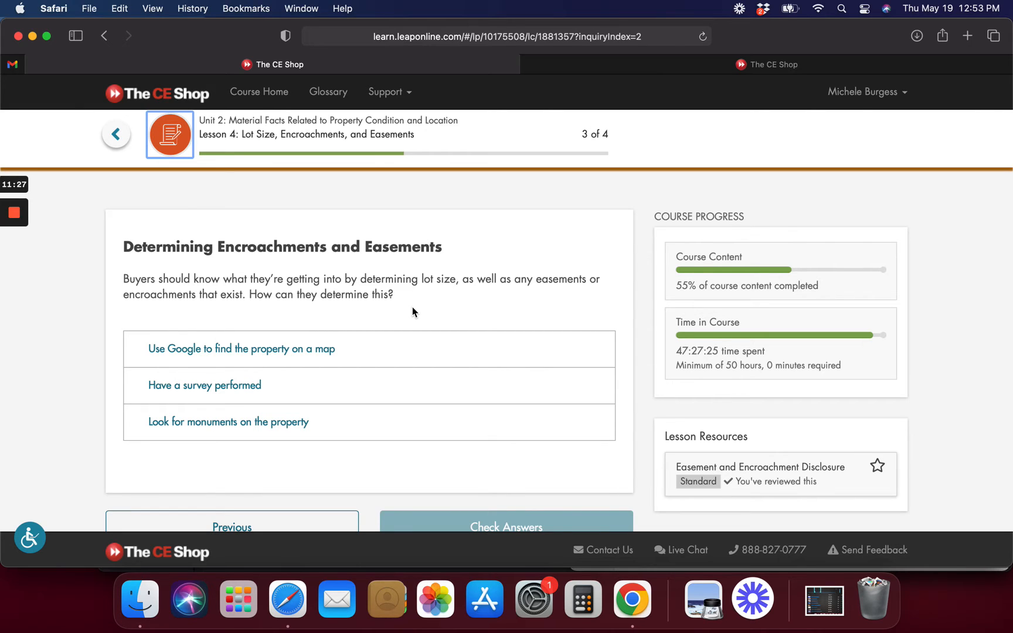
click(235, 386)
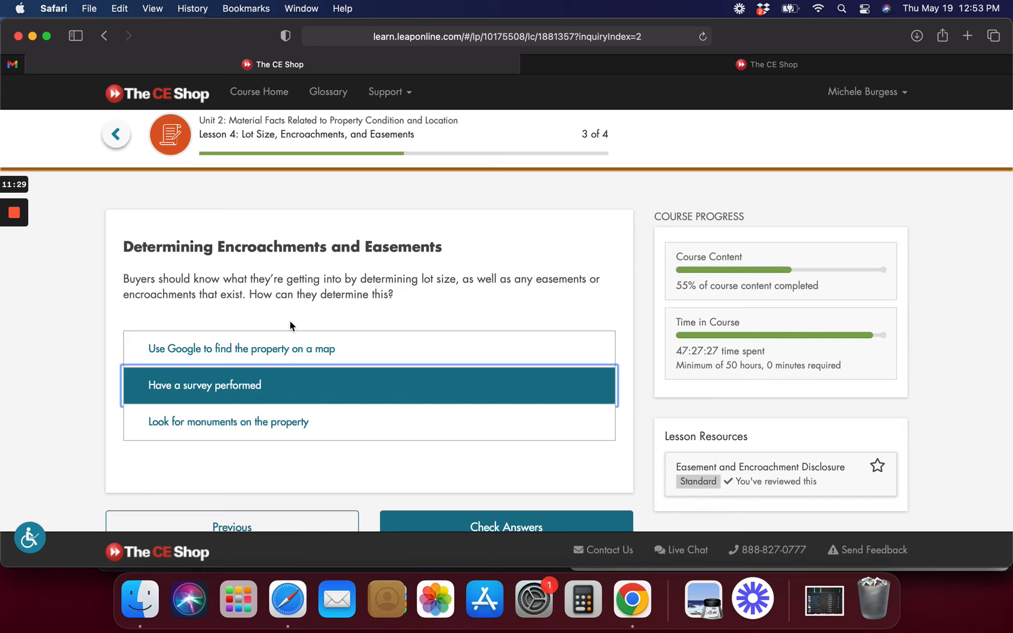
click(506, 528)
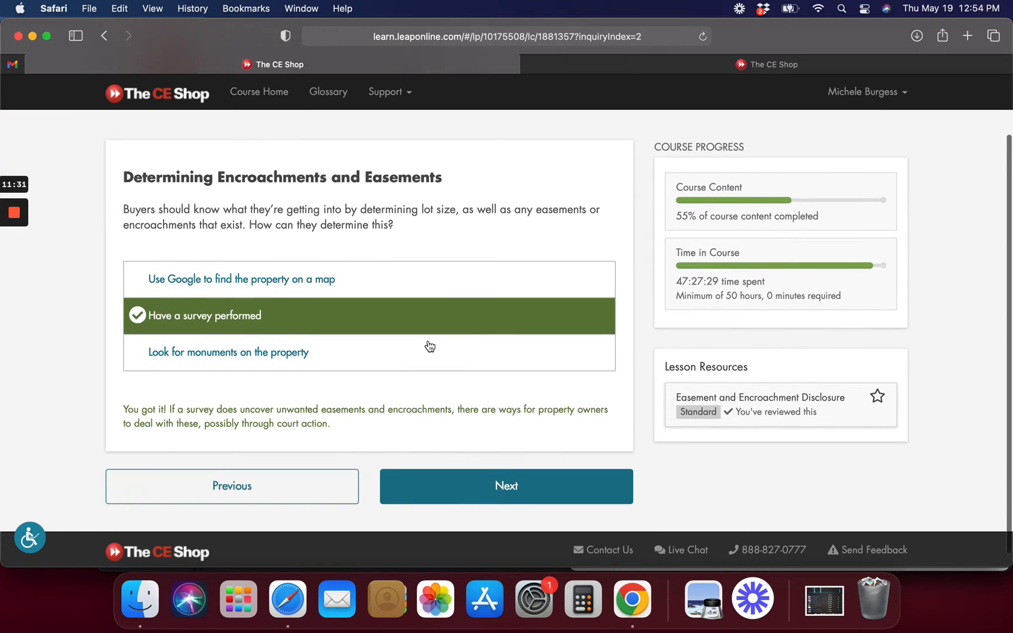
click(506, 486)
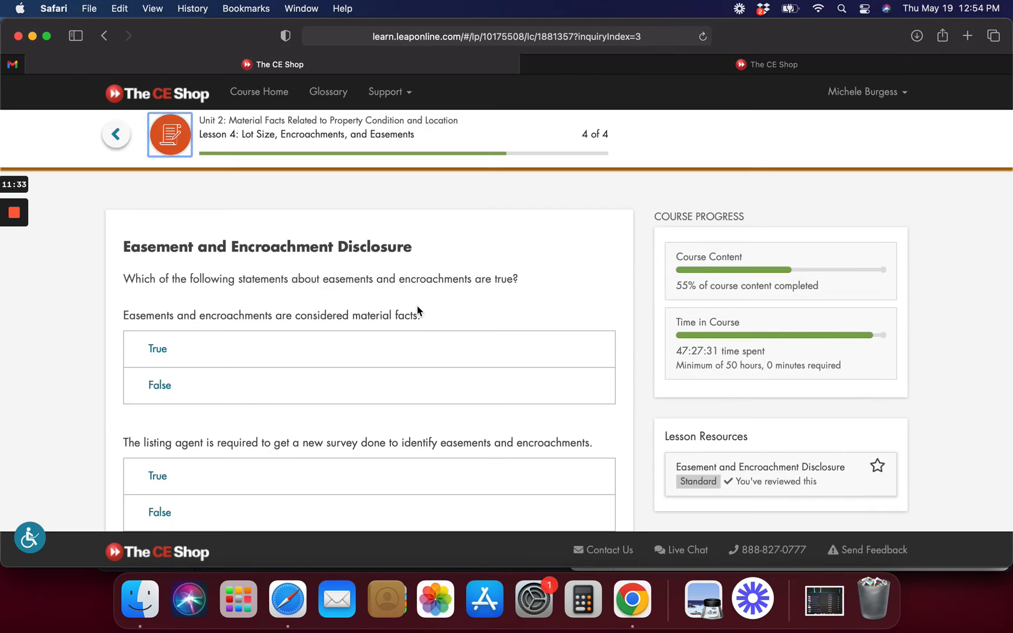
Mark the material facts statement True and check the true/false answers
scroll(down, 3)
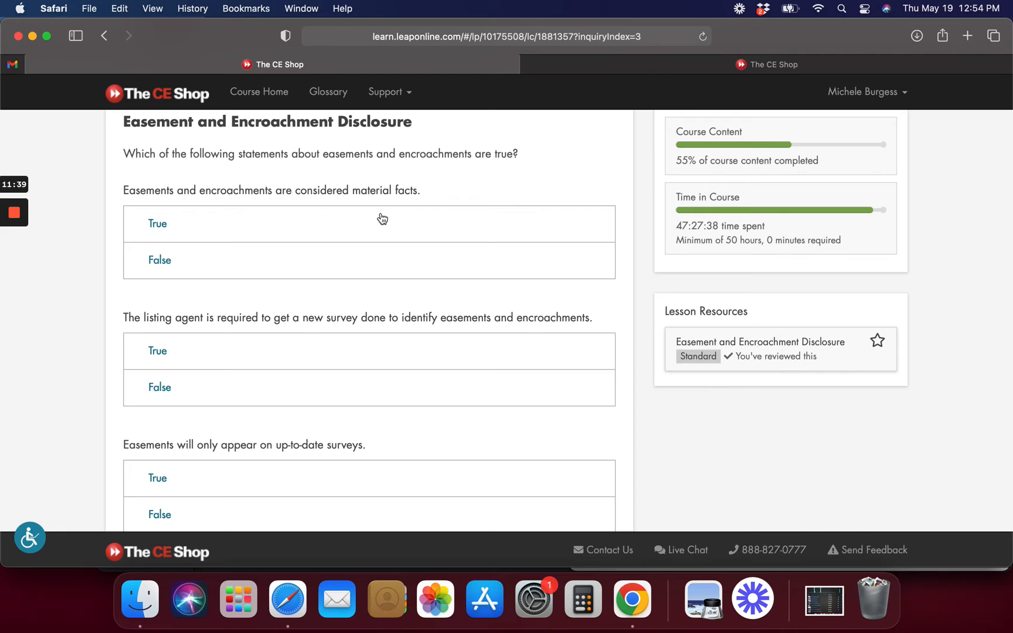
click(383, 222)
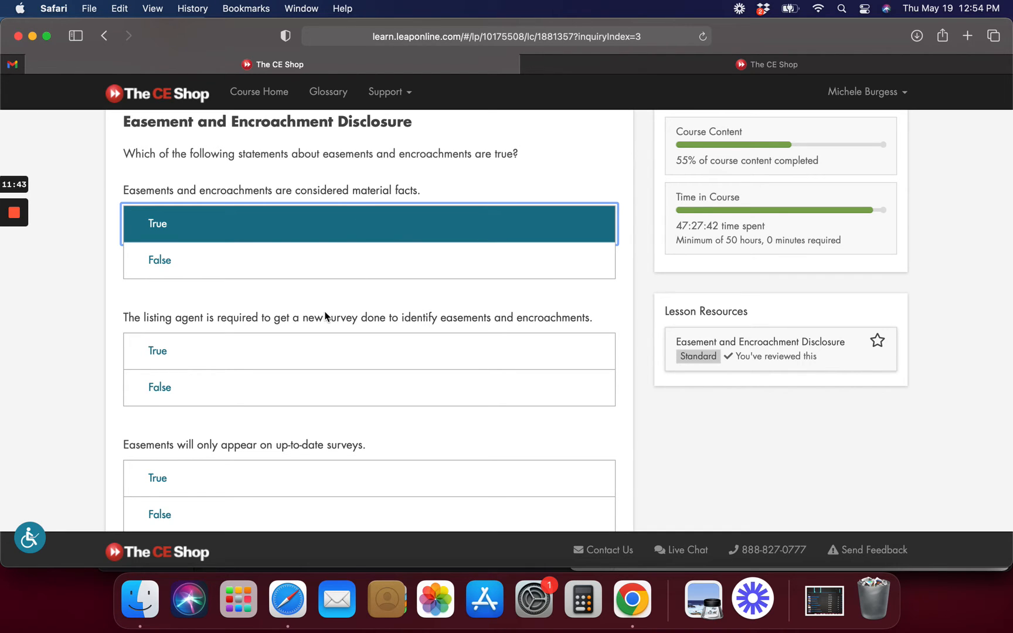
mouse_move(586, 372)
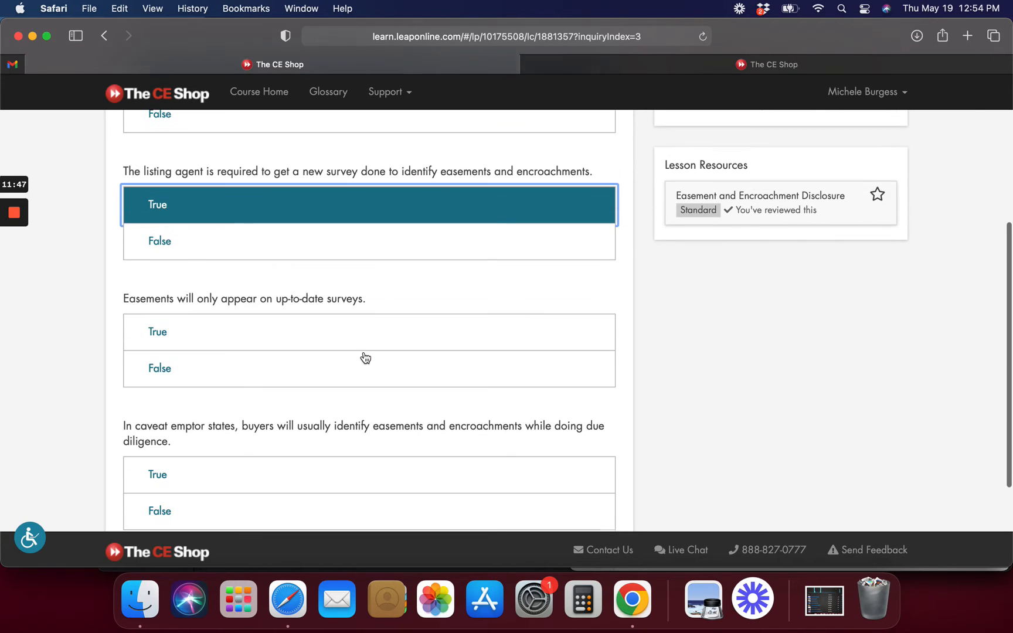
mouse_move(327, 365)
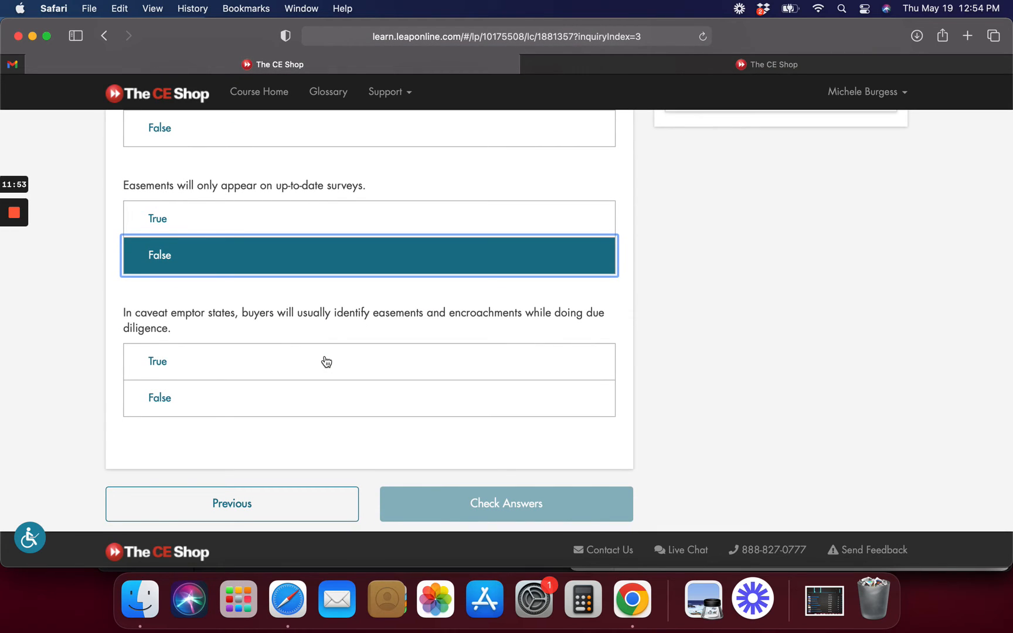
mouse_move(311, 359)
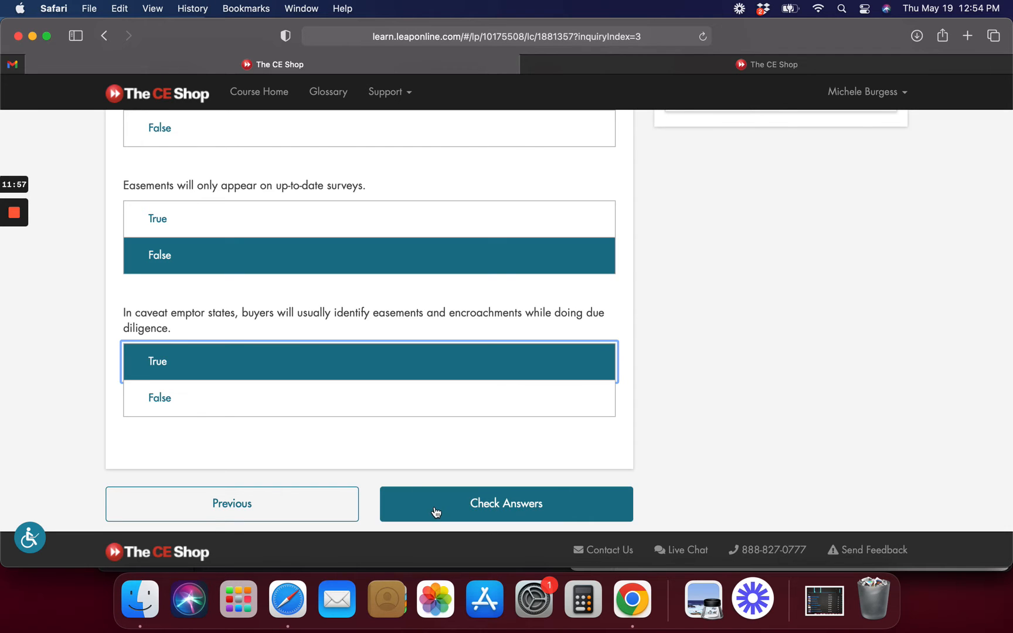
click(507, 503)
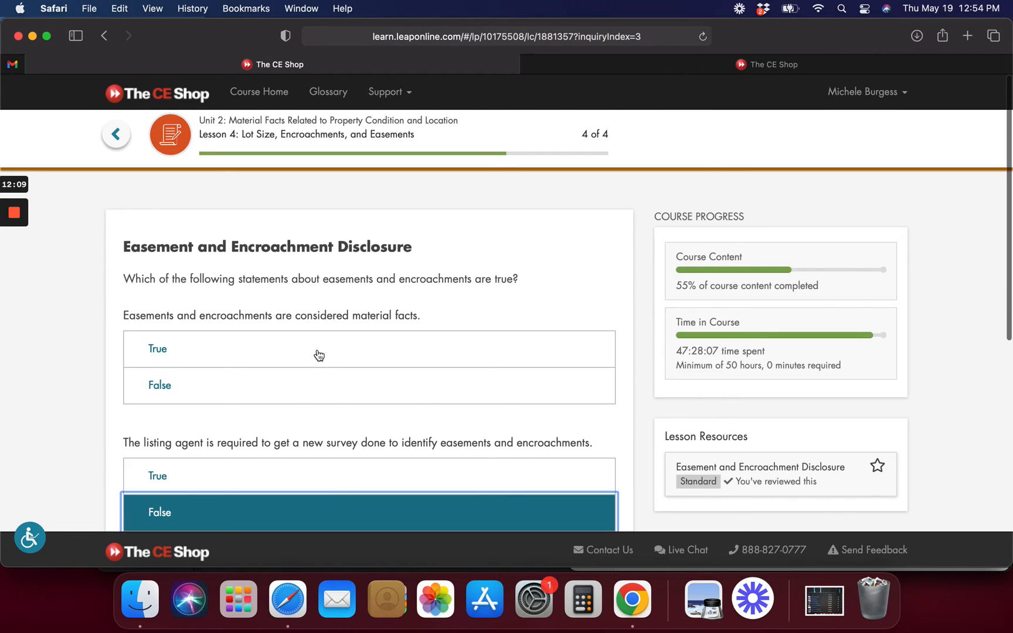
Recheck the revised true/false answers and finish the last page of Lesson 4
scroll(down, 3)
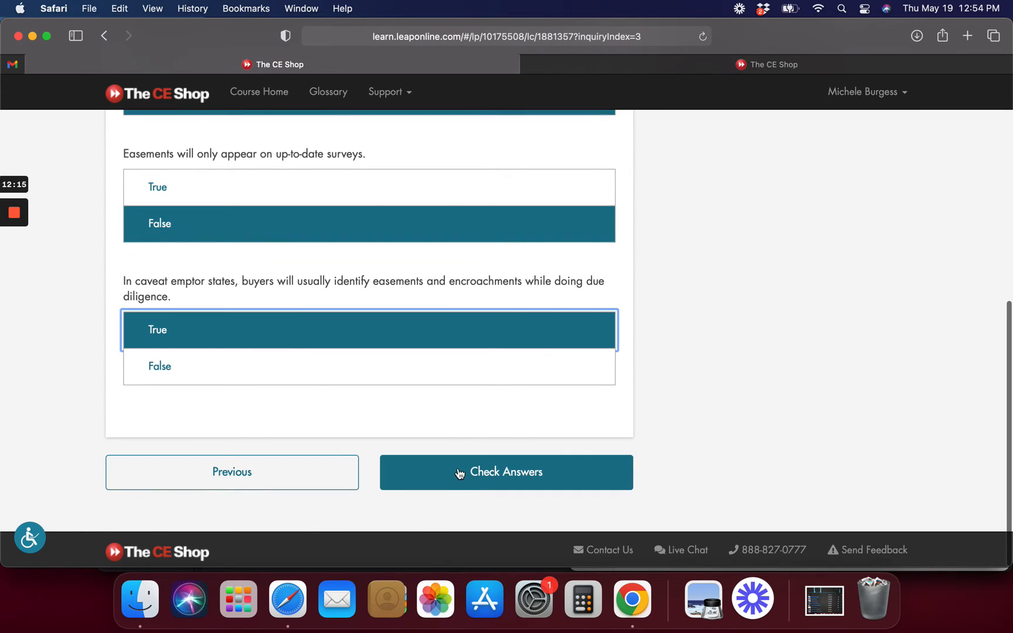
click(506, 472)
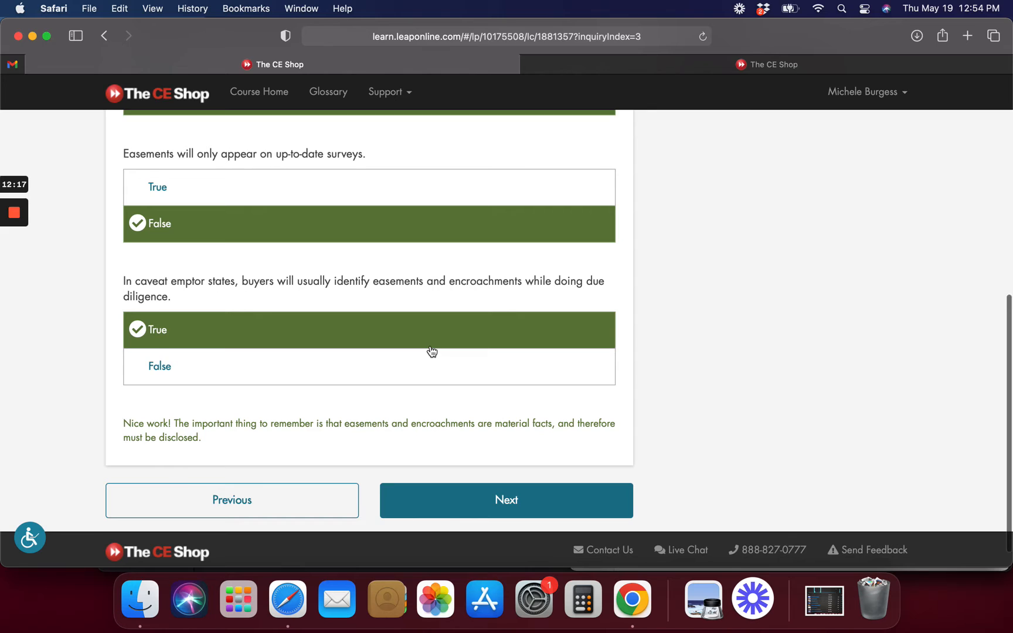
scroll(down, 3)
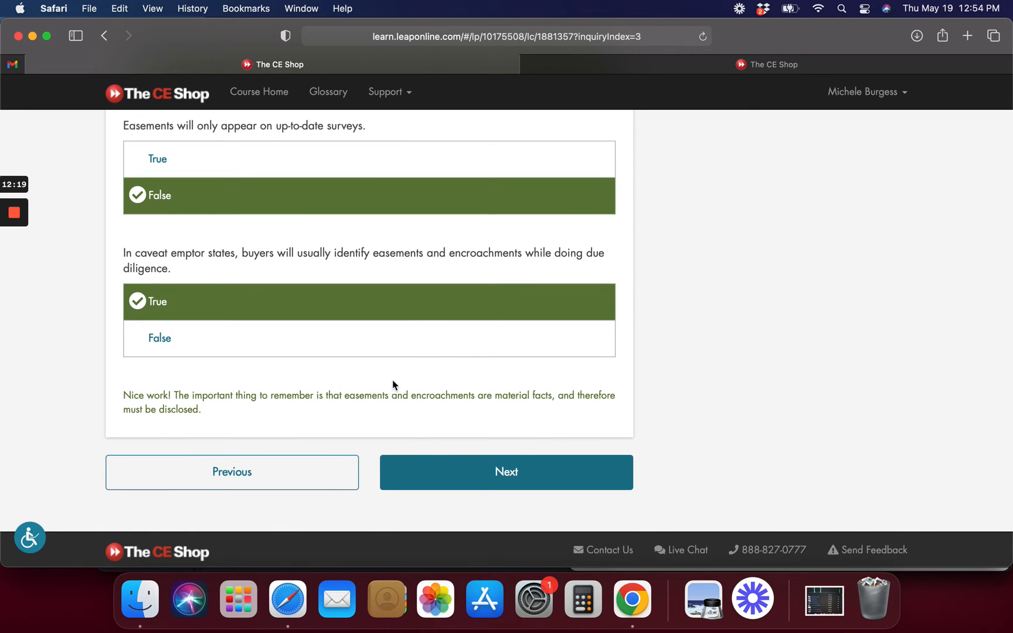
click(507, 472)
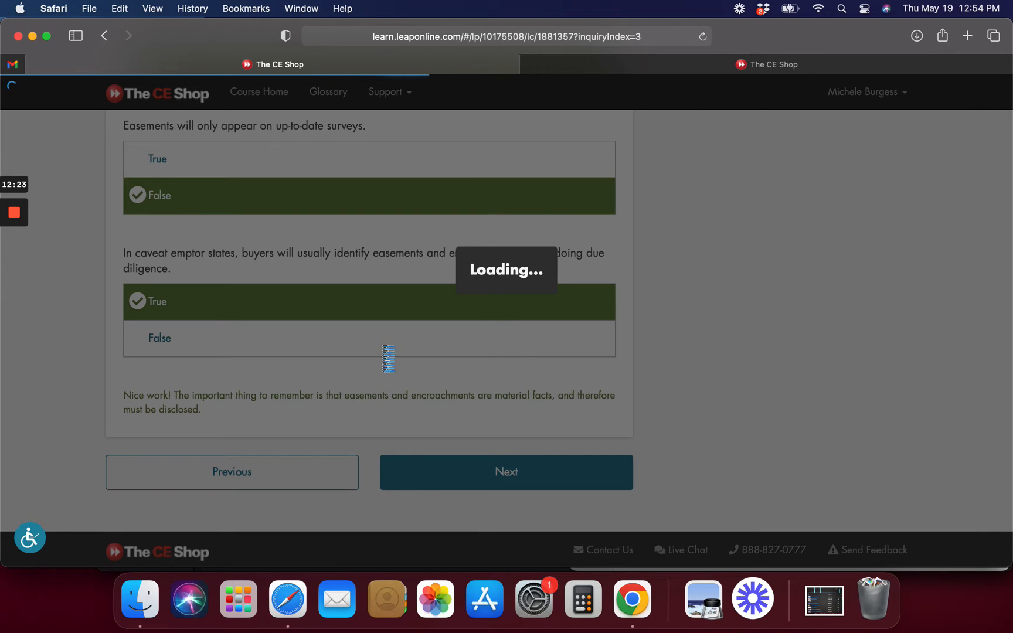
click(507, 472)
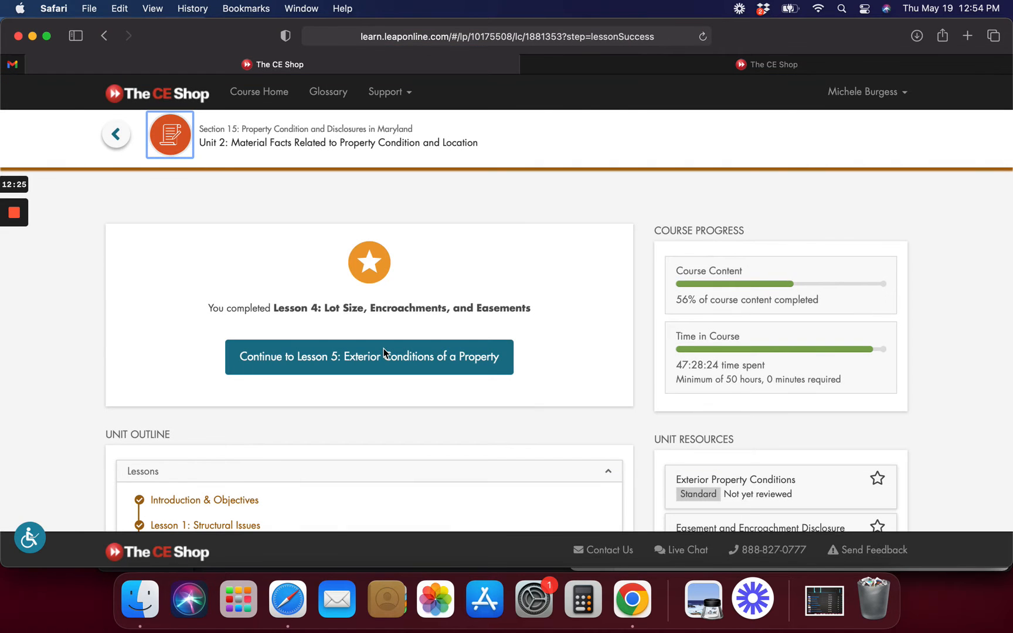
Start Lesson 5: Exterior Conditions of a Property and move past its opening story
click(368, 357)
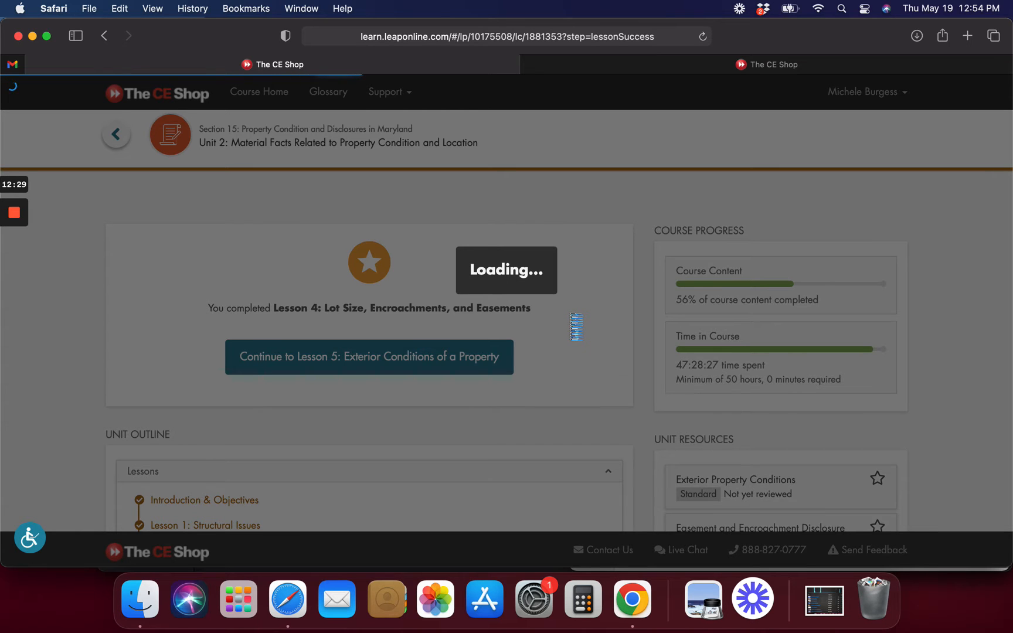
click(369, 357)
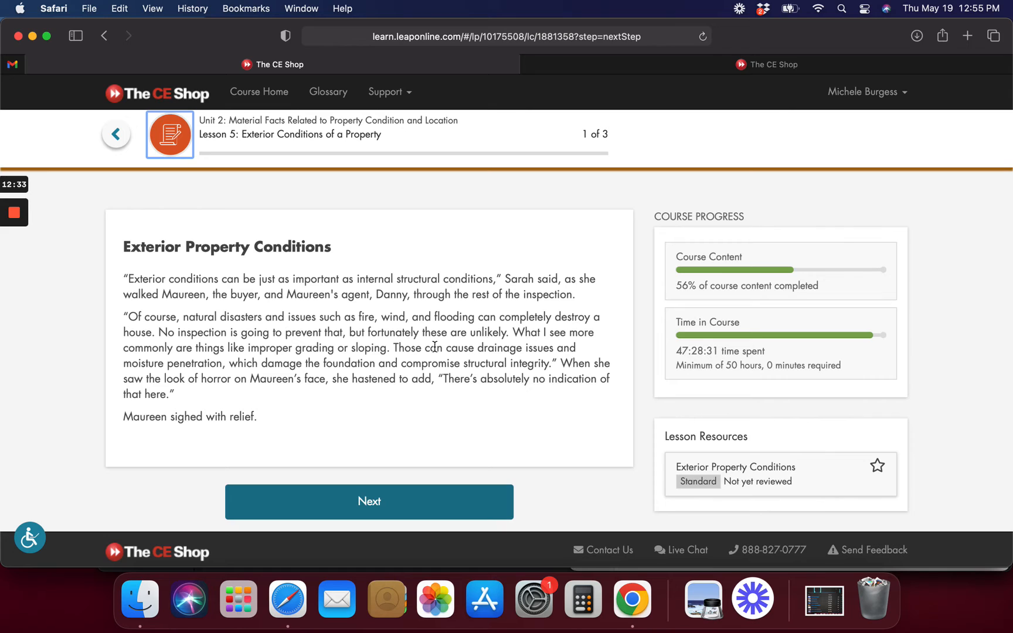
click(369, 502)
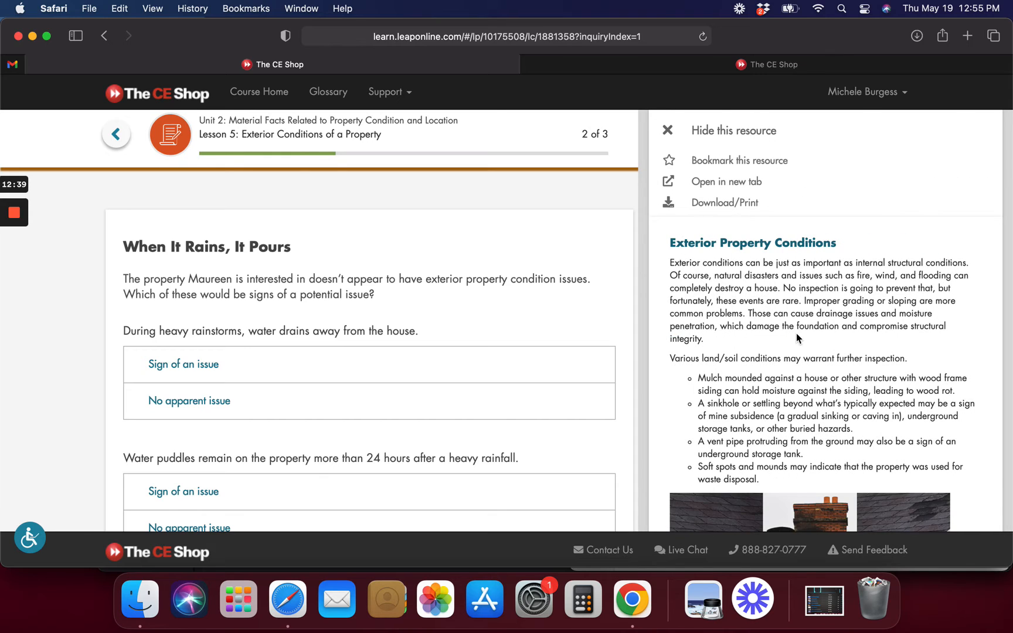
mouse_move(765, 168)
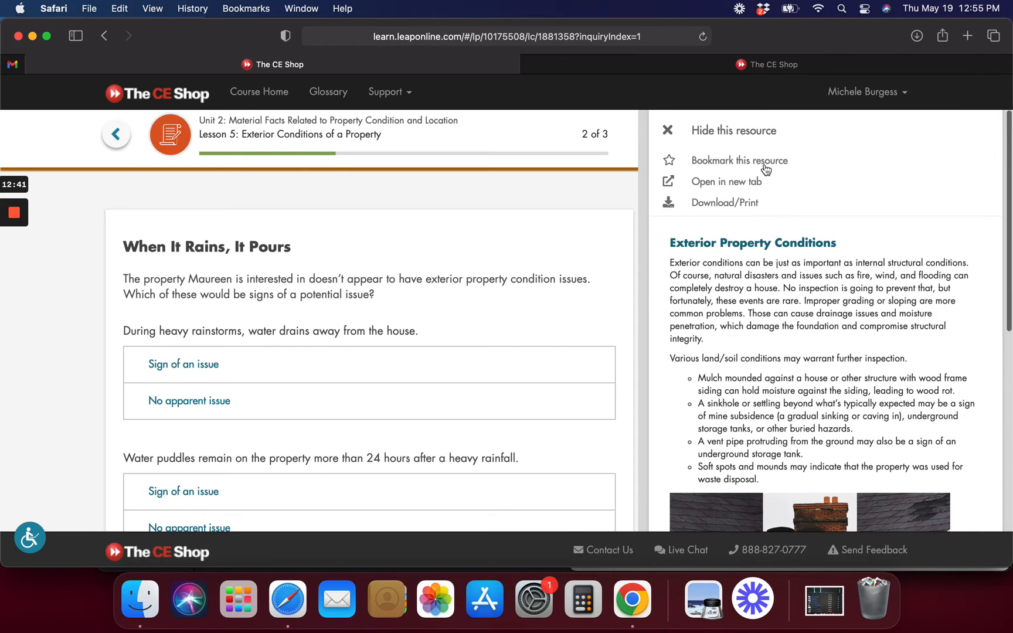
Open the Exterior Property Conditions resource and read down to the standing-water drainage item
click(727, 182)
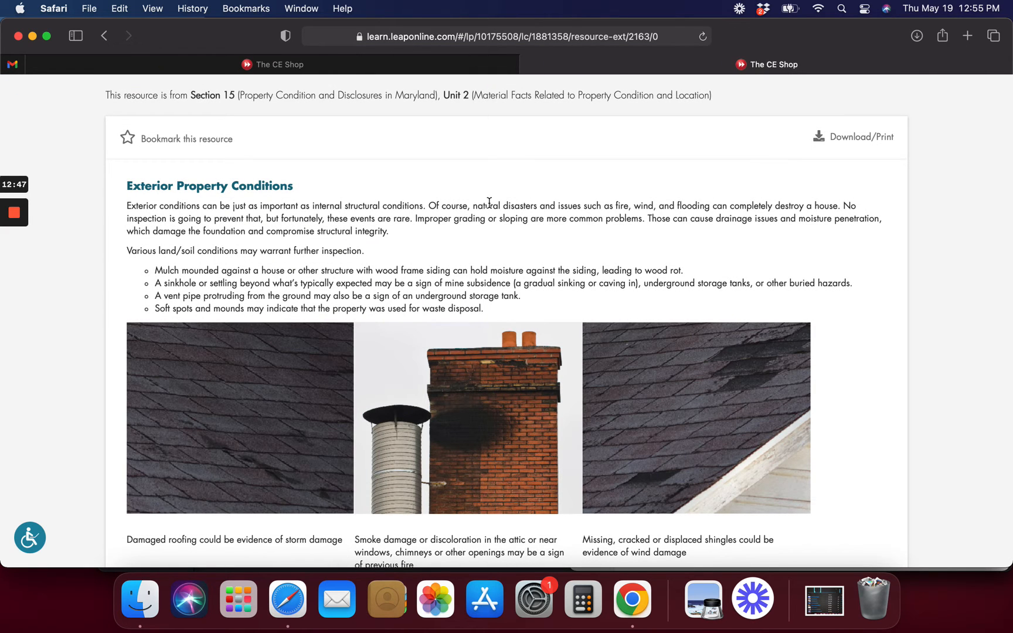
scroll(down, 3)
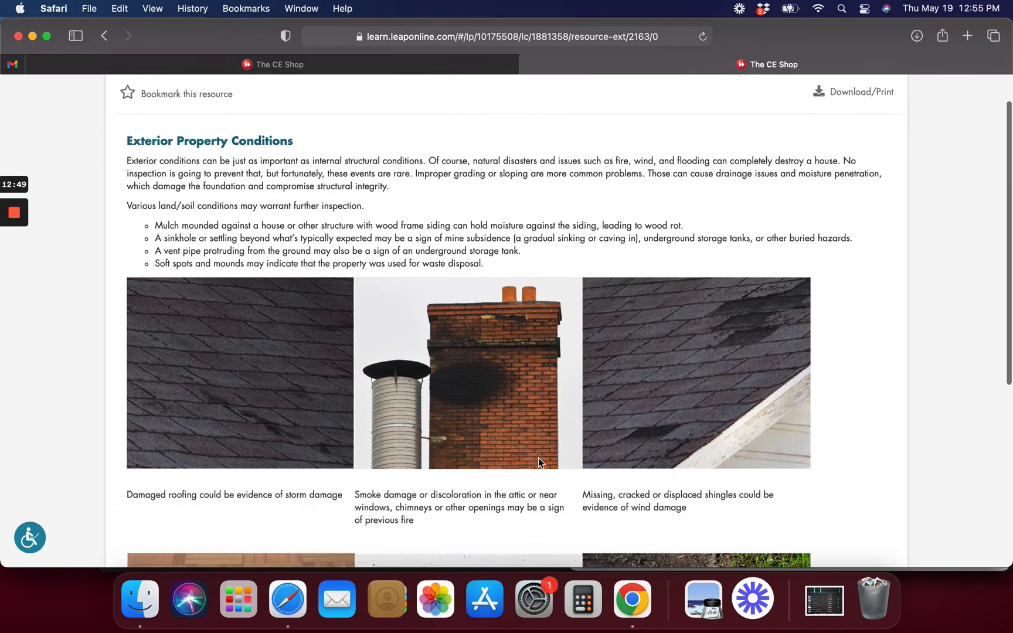
scroll(down, 3)
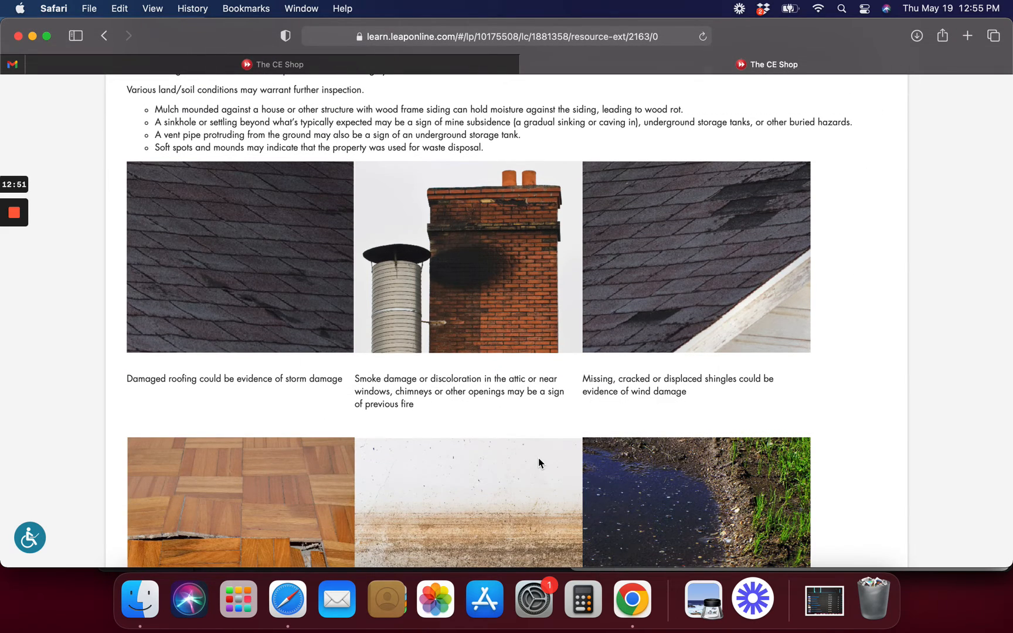
mouse_move(302, 342)
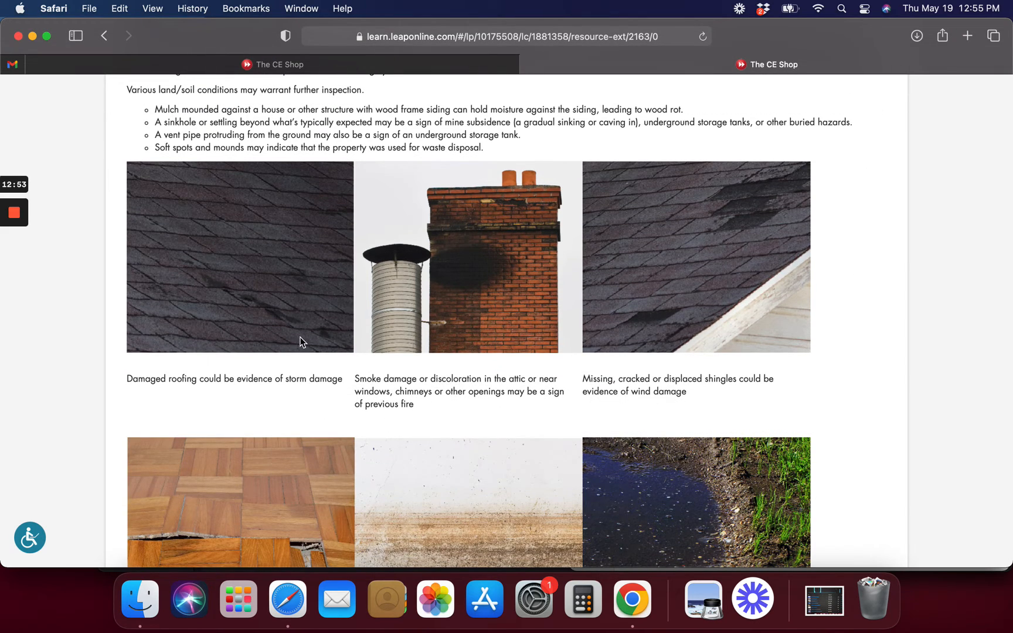
mouse_move(295, 329)
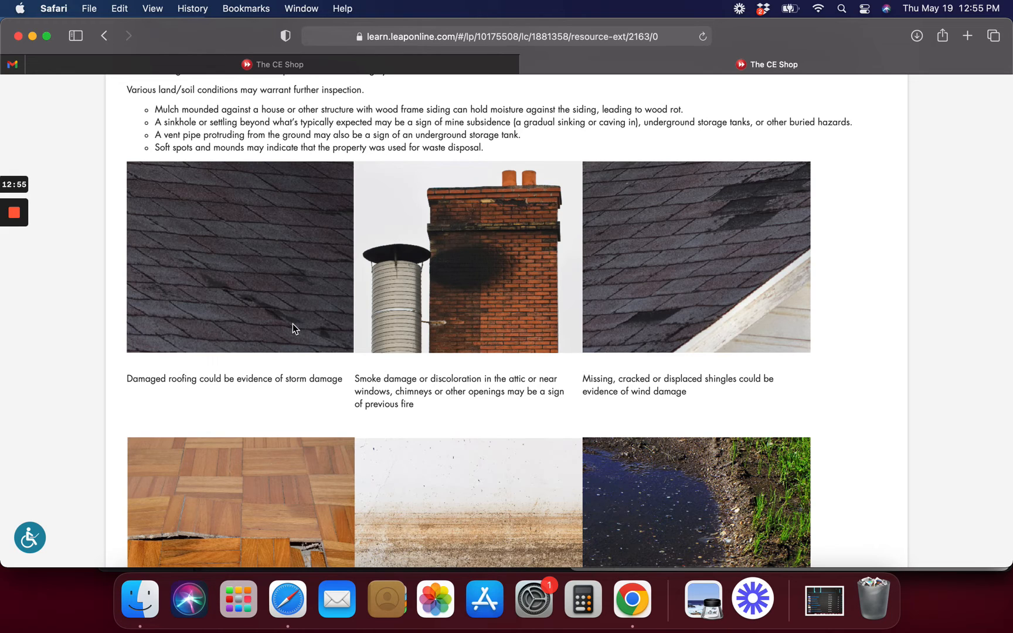
mouse_move(691, 328)
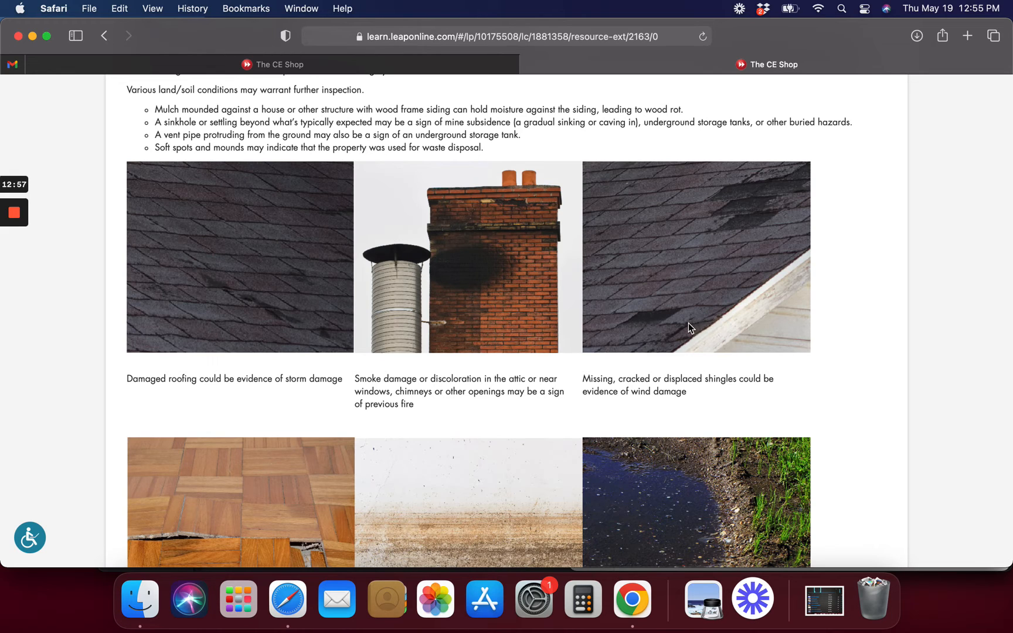
mouse_move(683, 328)
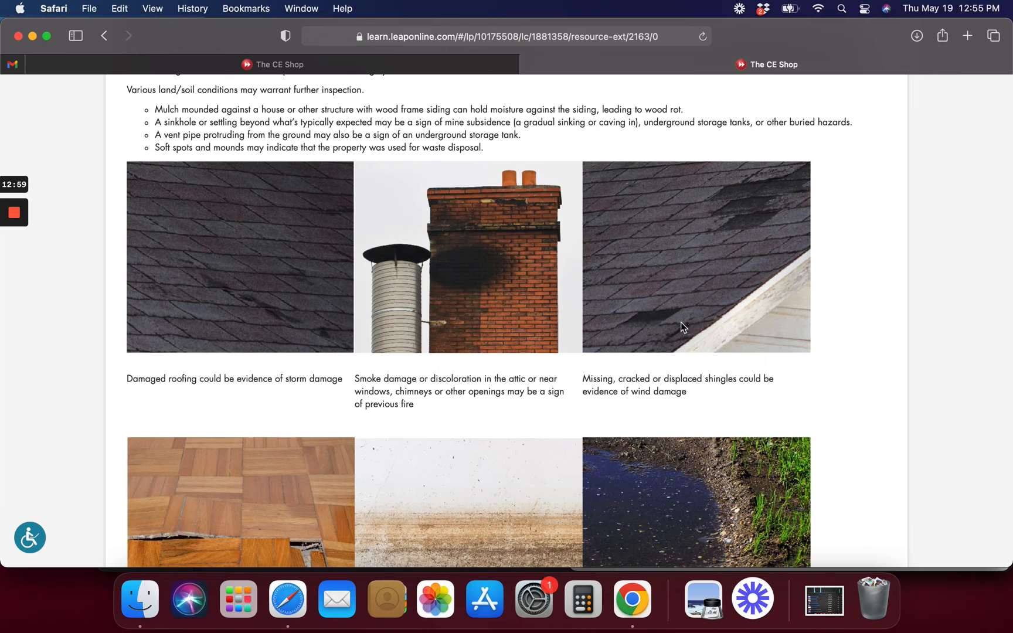
scroll(down, 3)
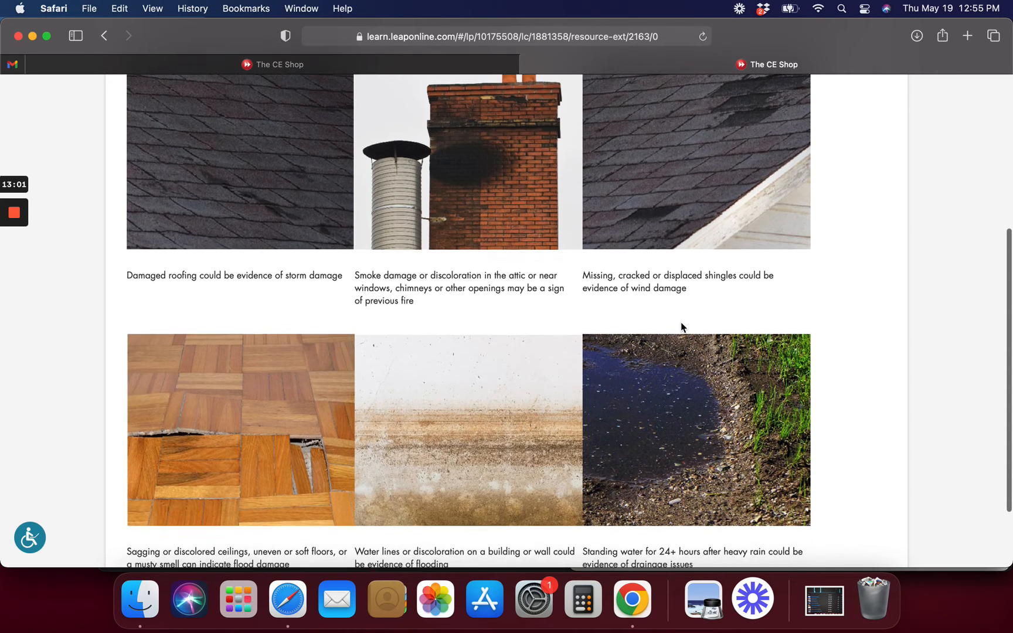
scroll(down, 3)
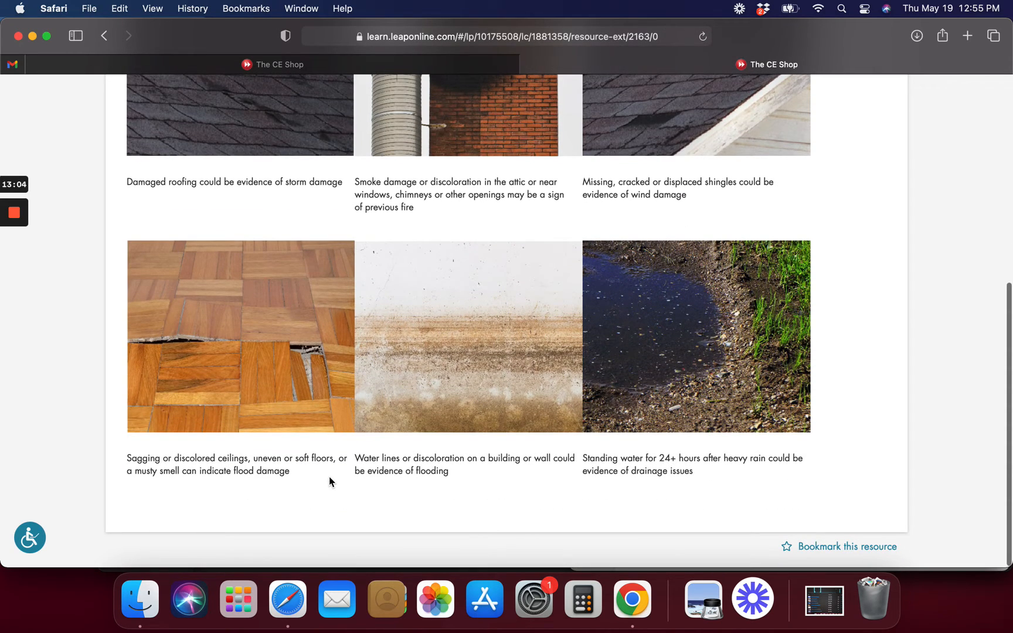
mouse_move(258, 422)
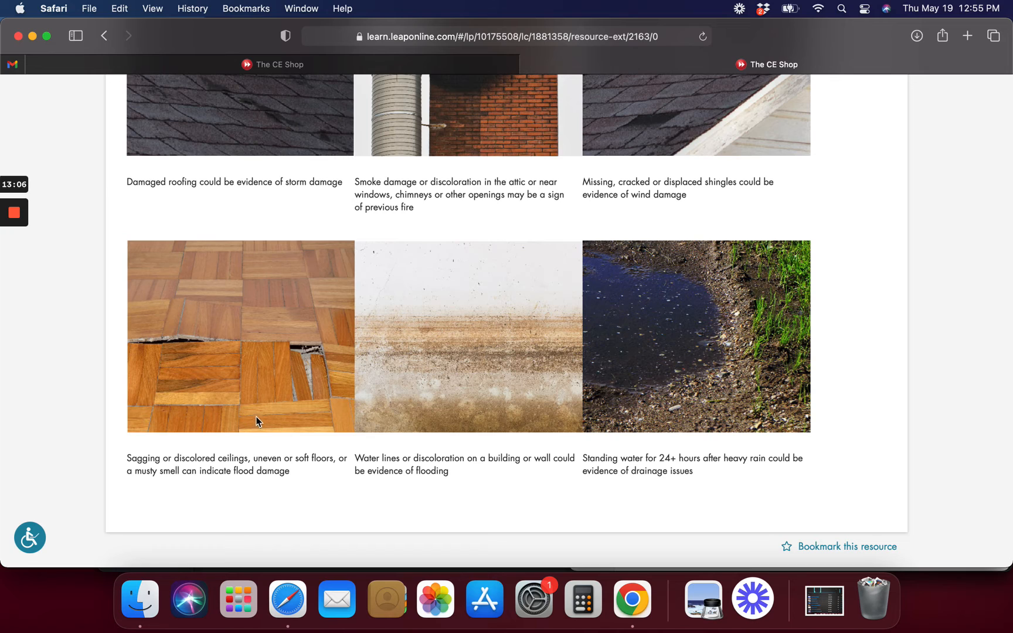
mouse_move(491, 406)
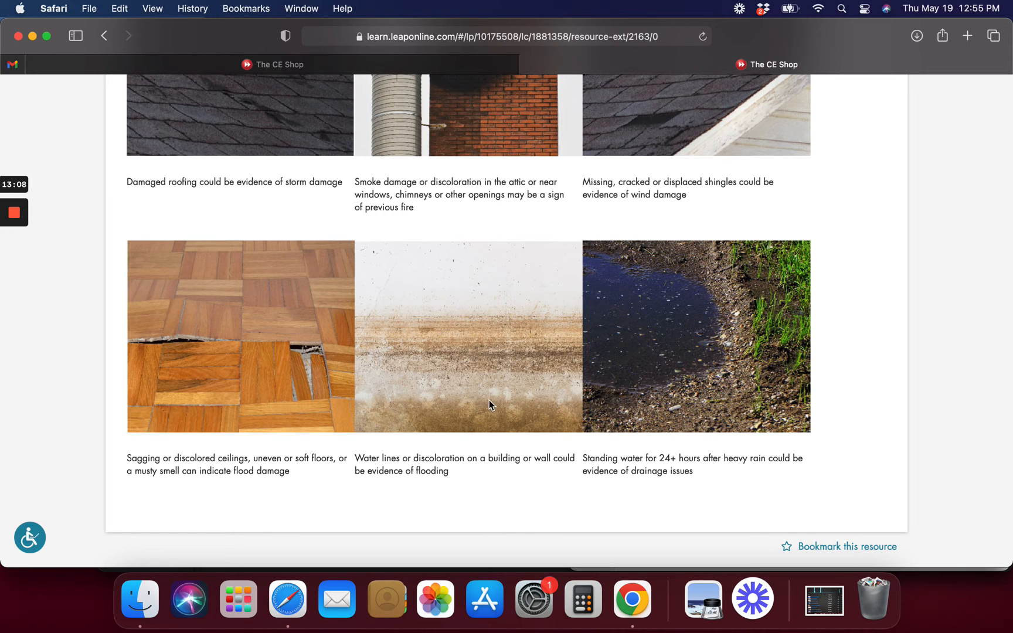
mouse_move(490, 420)
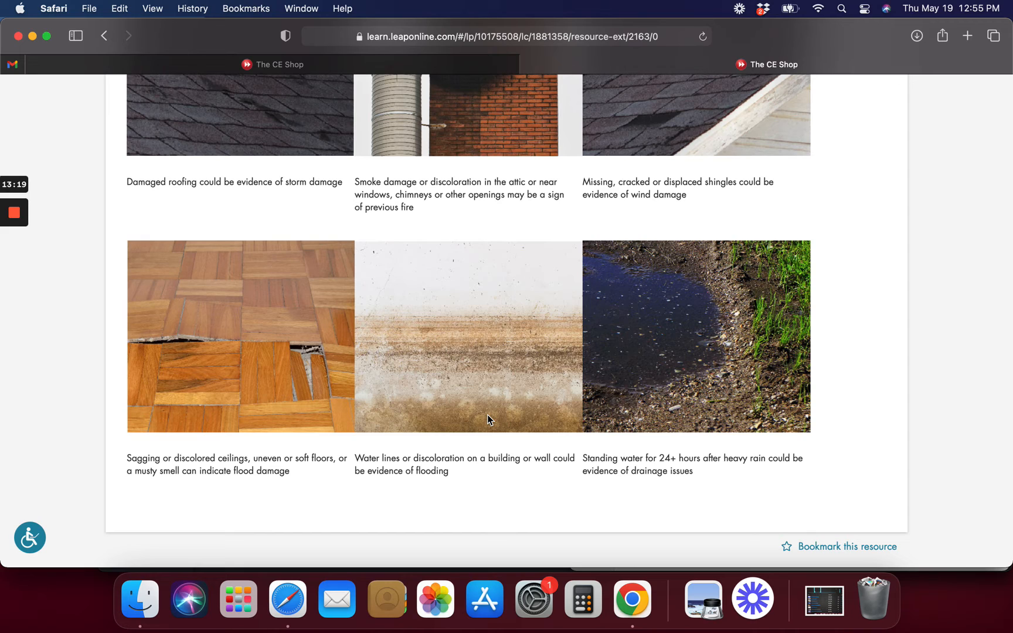
mouse_move(532, 345)
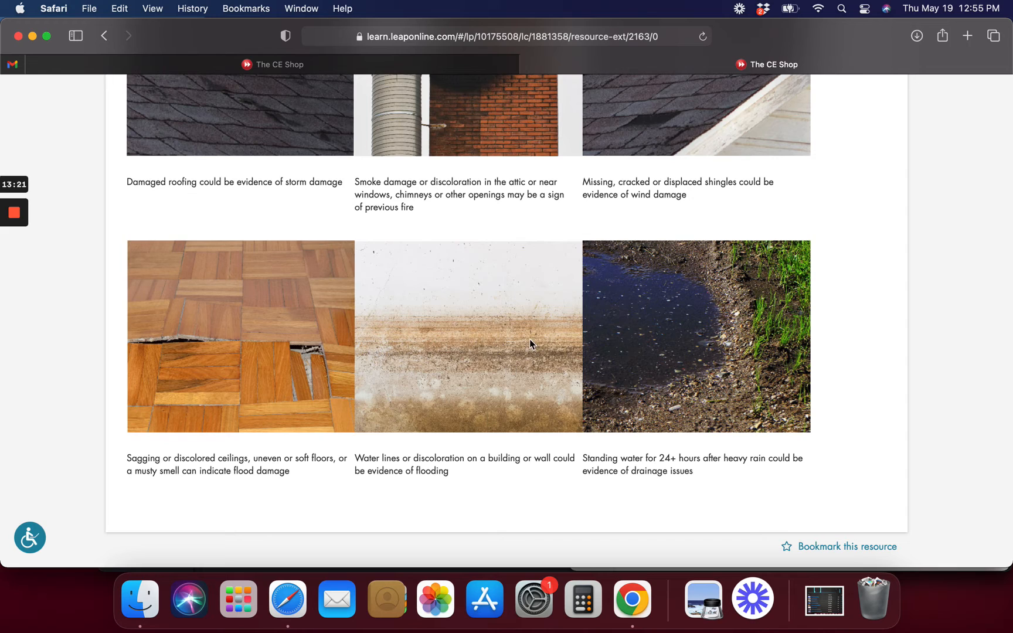
mouse_move(689, 362)
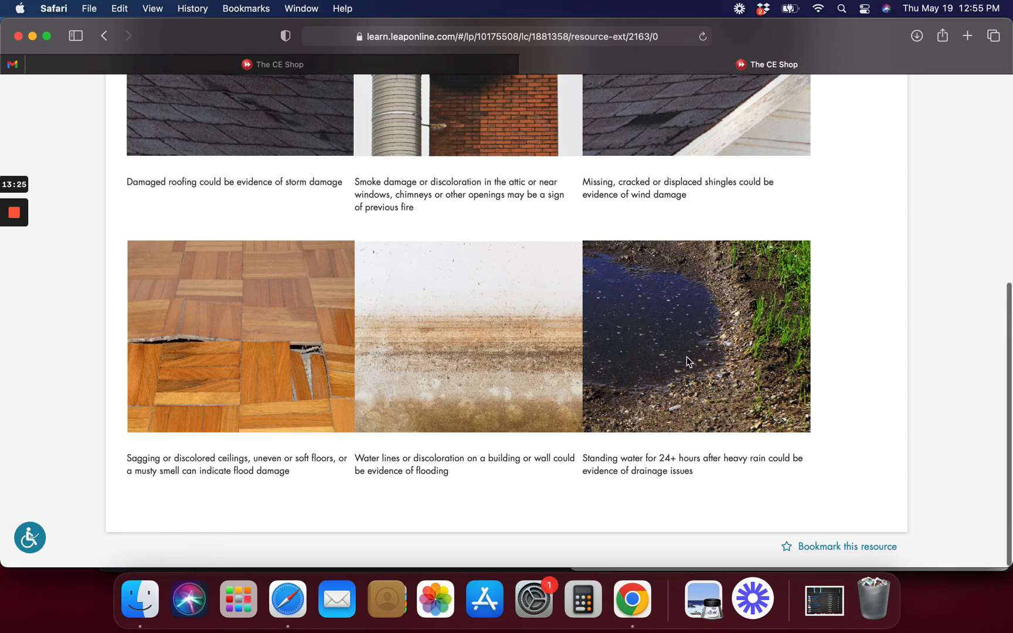
scroll(down, 3)
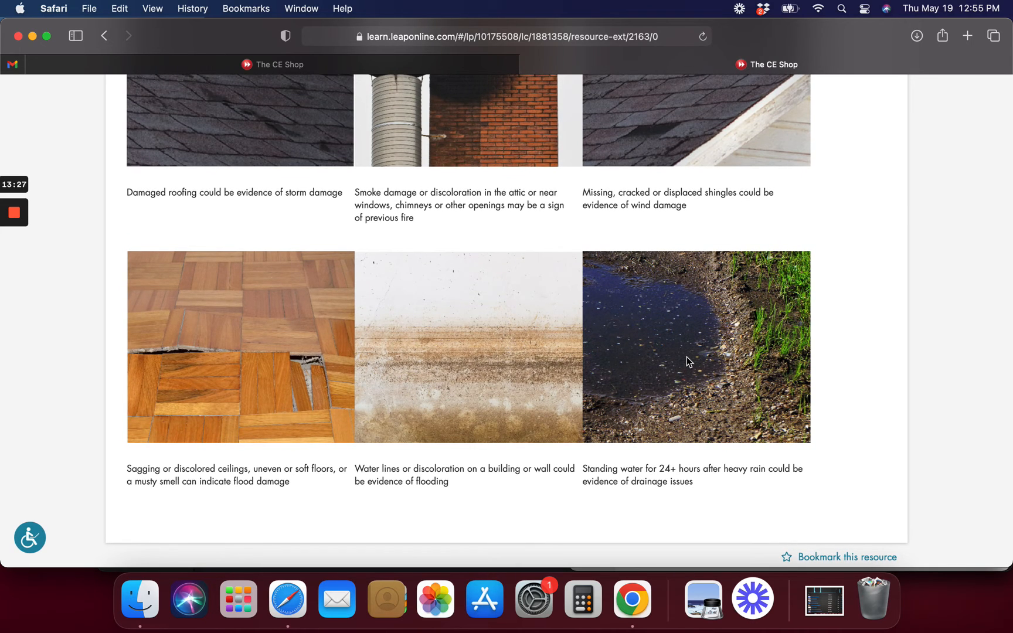
mouse_move(586, 341)
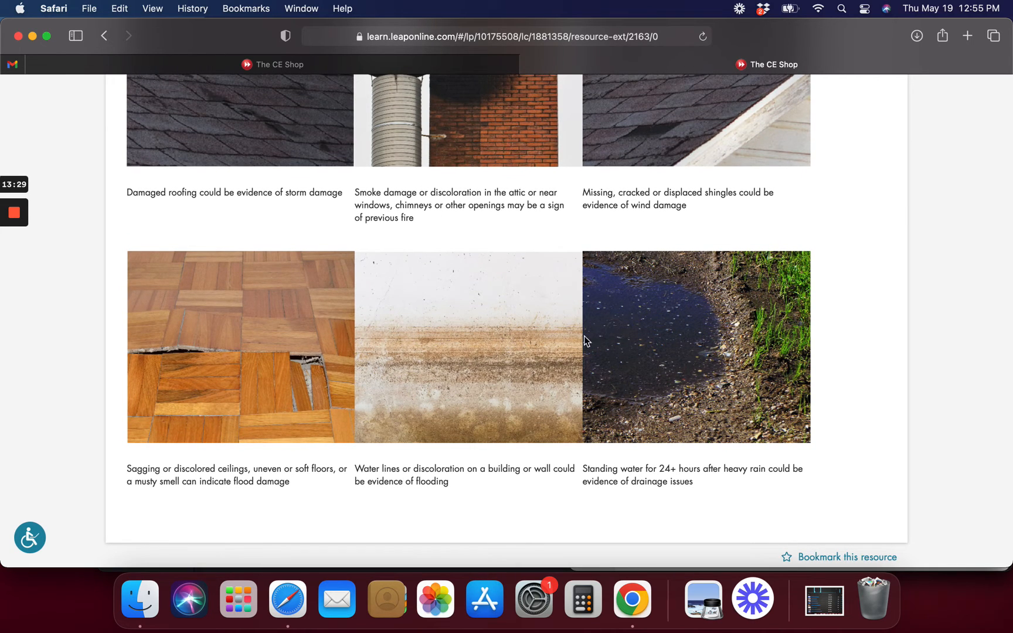
mouse_move(743, 376)
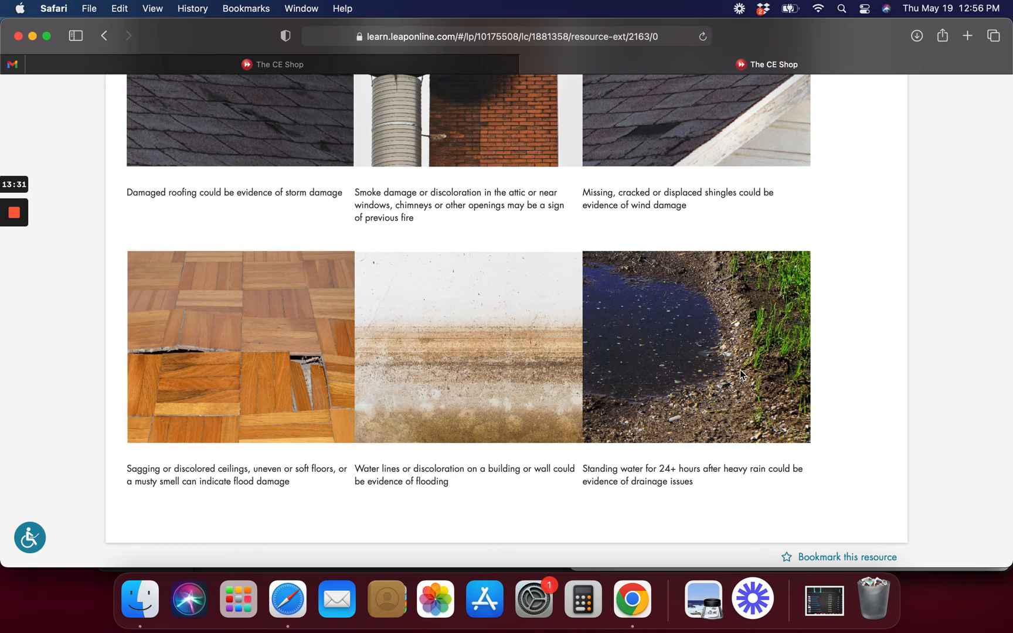
scroll(up, 3)
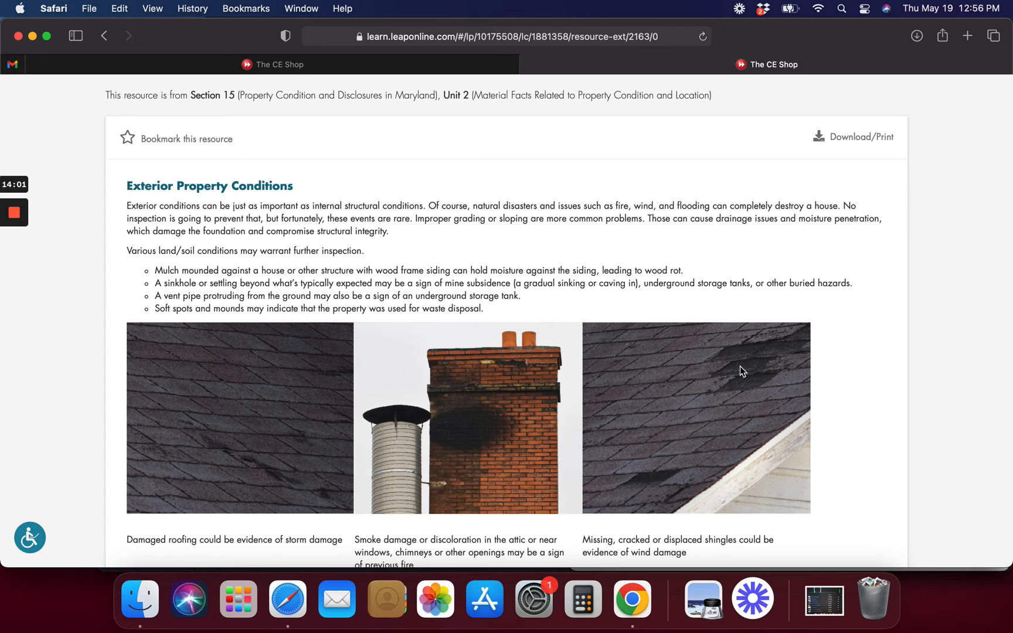
scroll(down, 3)
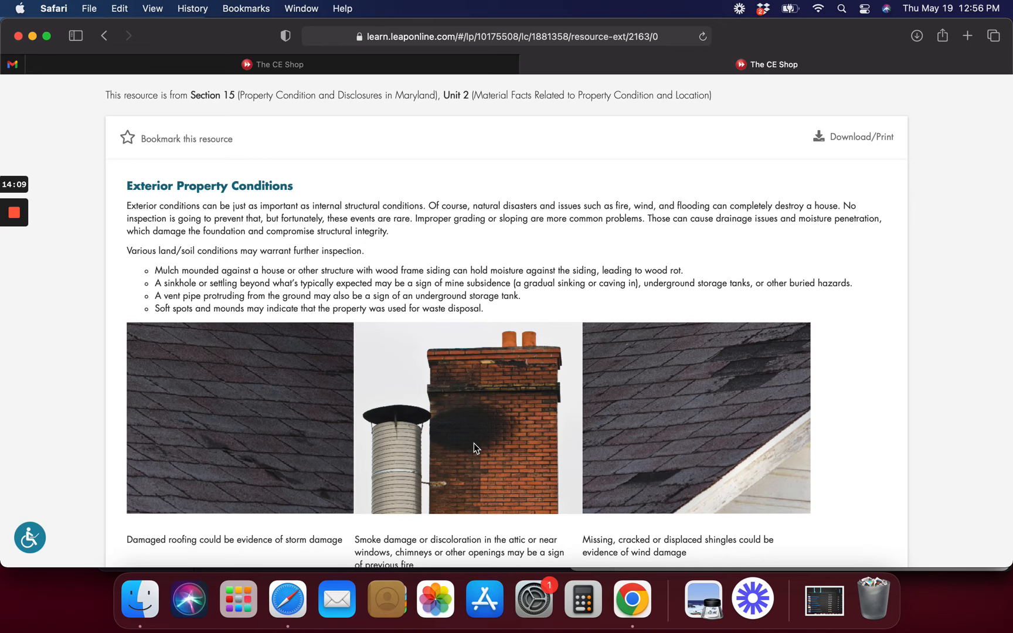
mouse_move(394, 166)
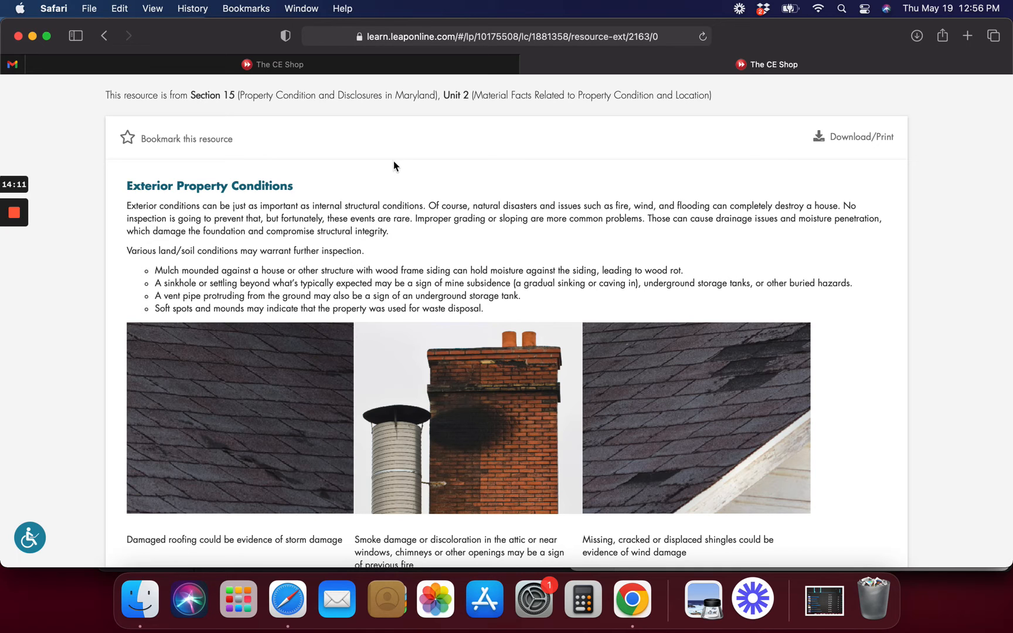
scroll(down, 3)
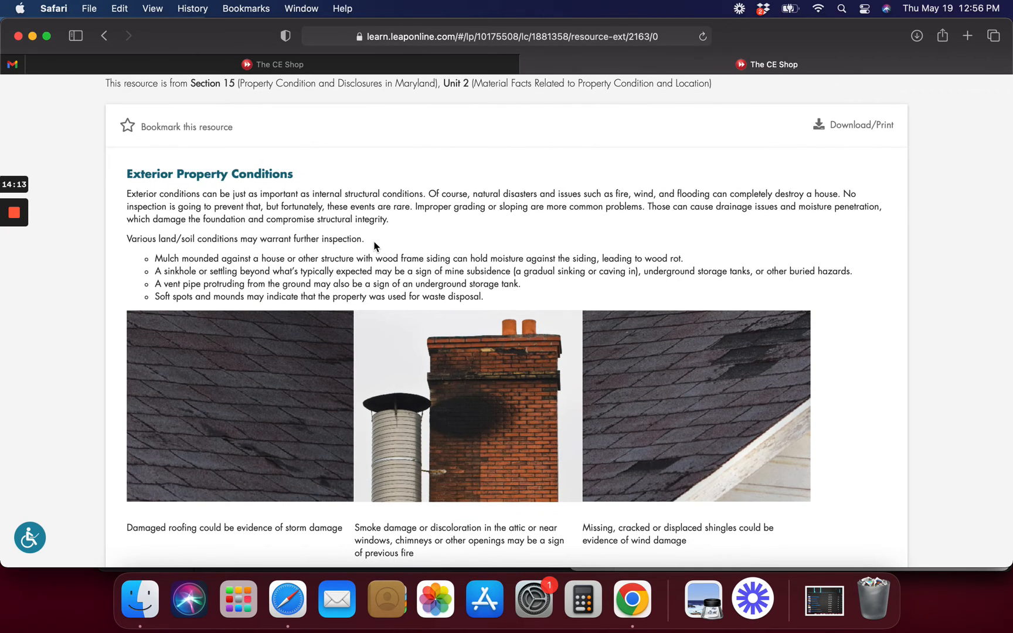
scroll(down, 3)
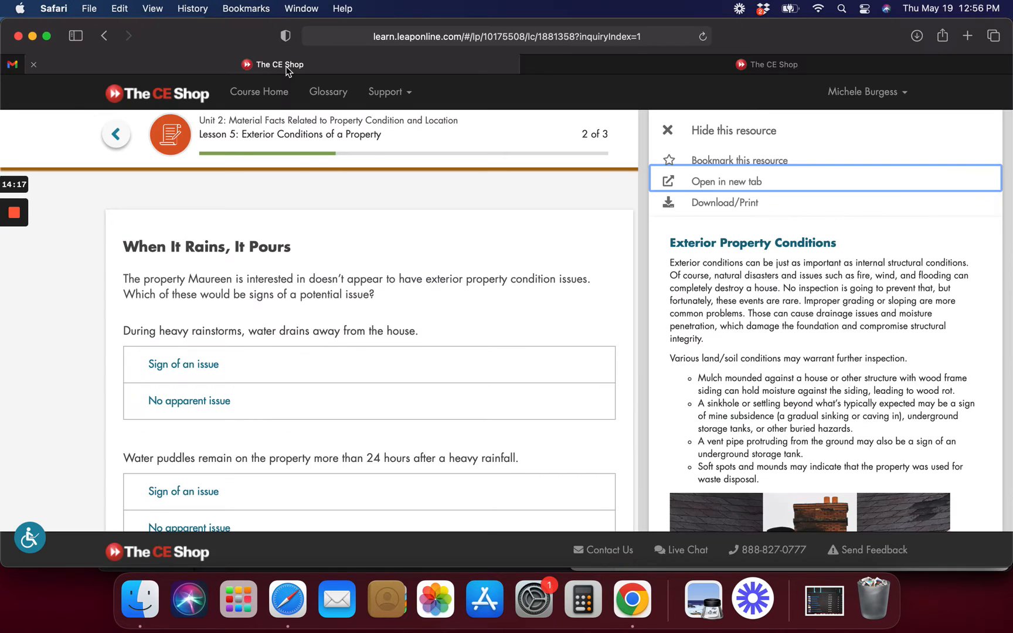
Review the When It Rains, It Pours answer choices and check the first attempt
scroll(down, 3)
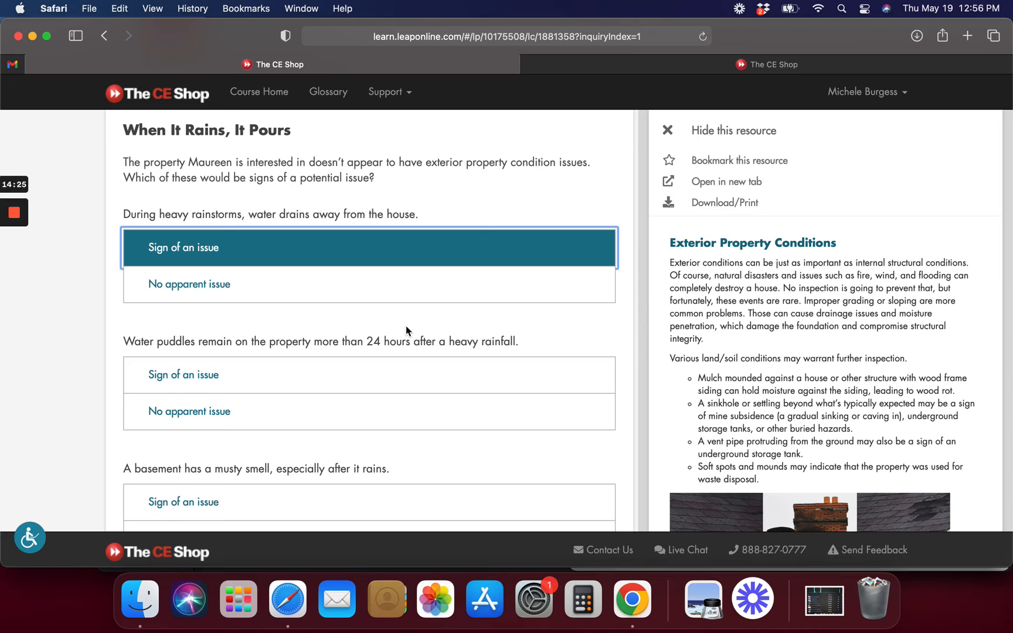
mouse_move(437, 325)
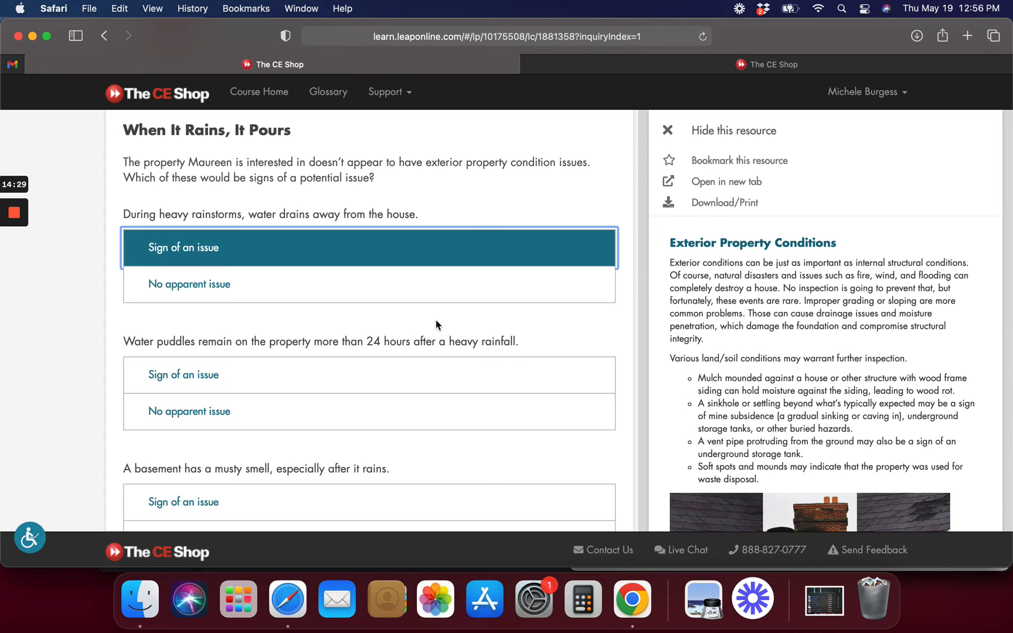
scroll(down, 3)
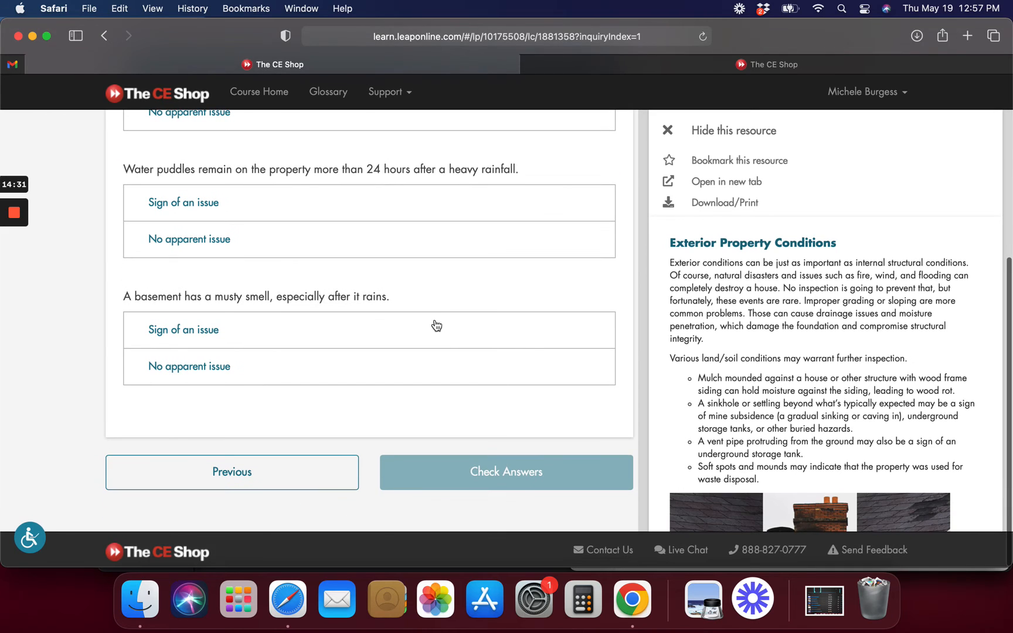
mouse_move(391, 228)
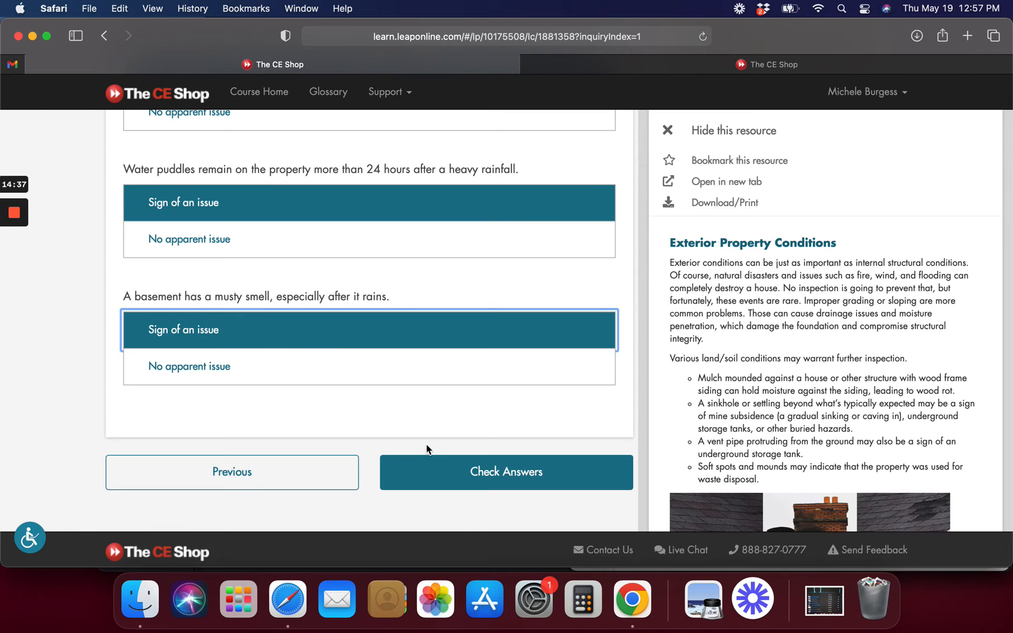
click(507, 472)
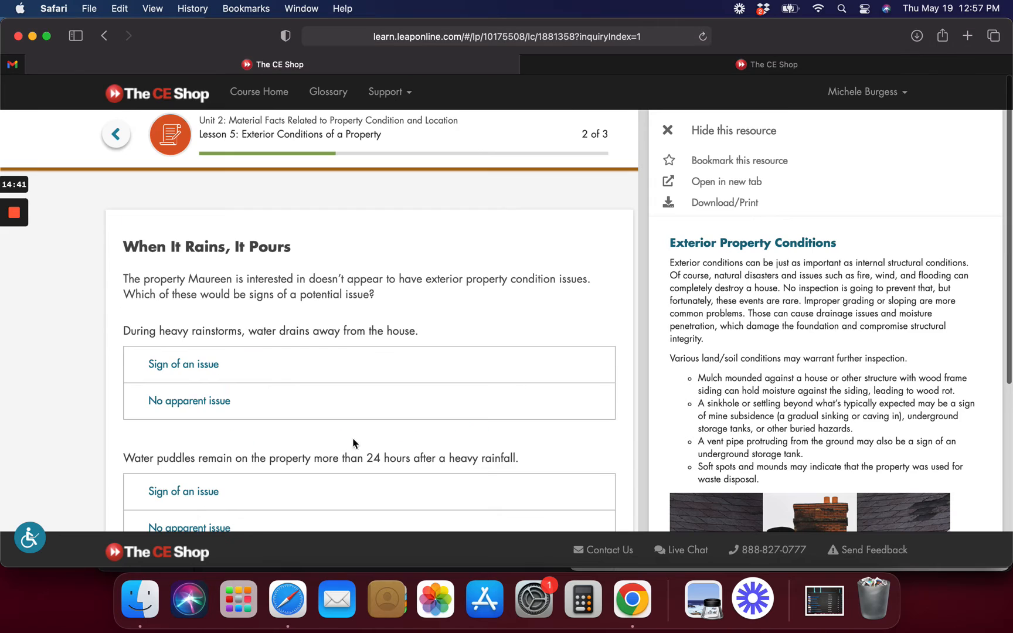
Mark good rainstorm drainage as no apparent issue and the musty basement as an issue, then continue
click(190, 400)
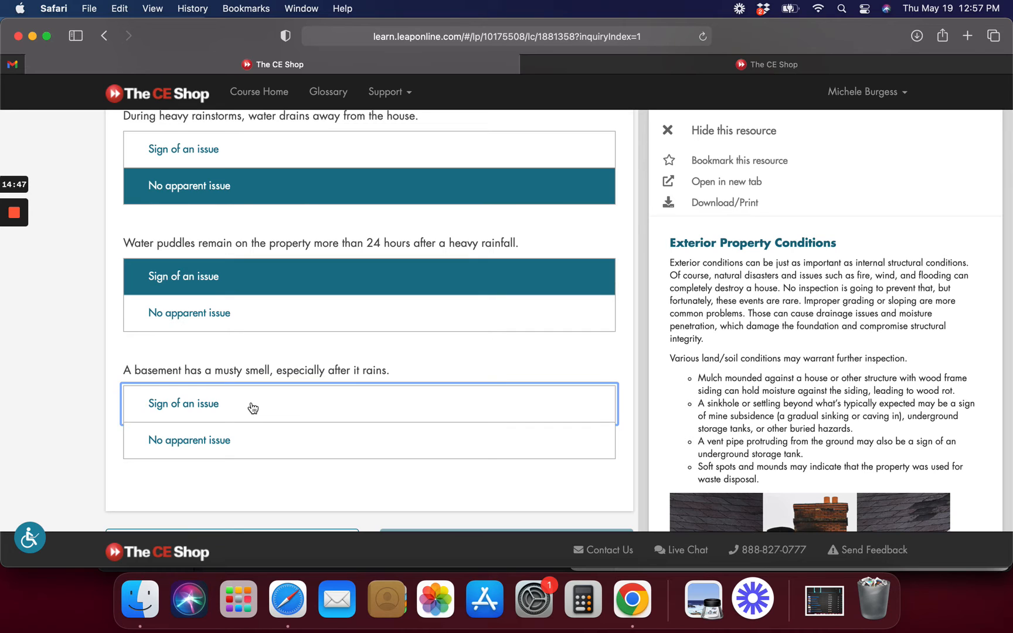
click(183, 404)
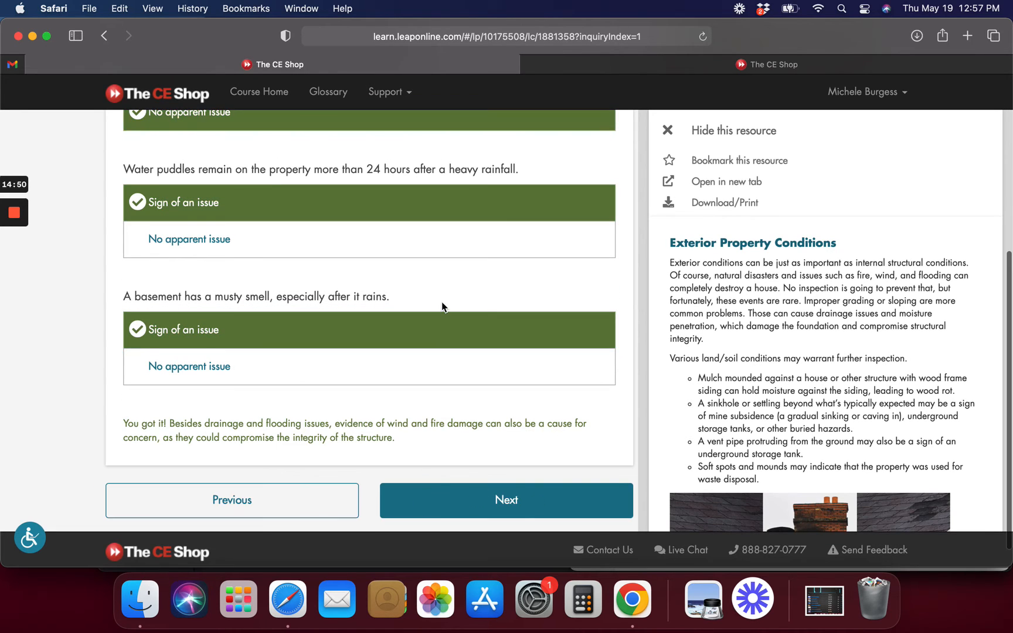
click(506, 500)
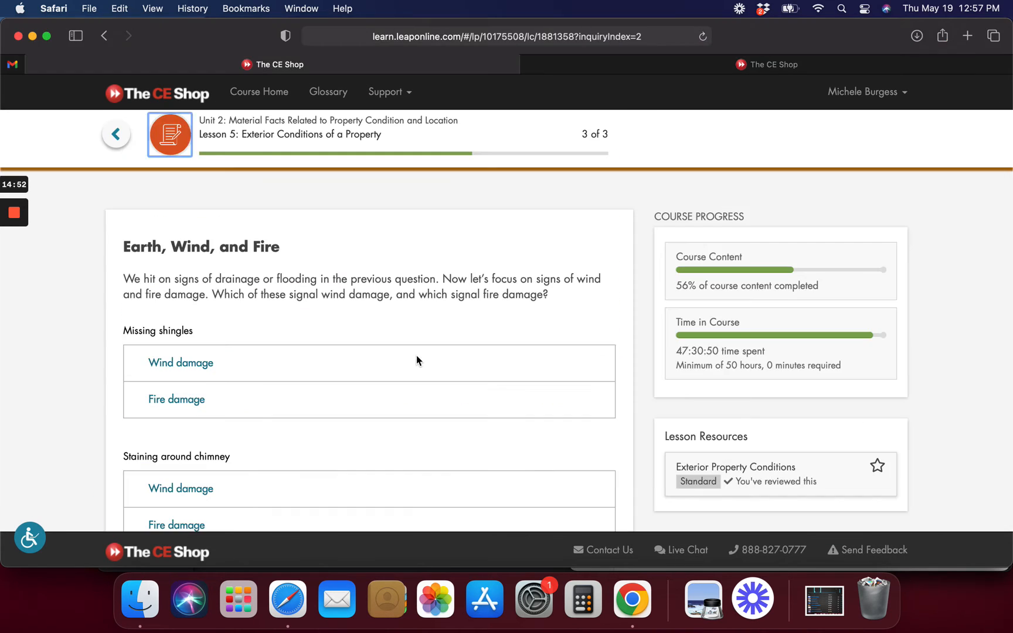
Check the Earth, Wind, and Fire answers and continue past the final lesson question
scroll(down, 3)
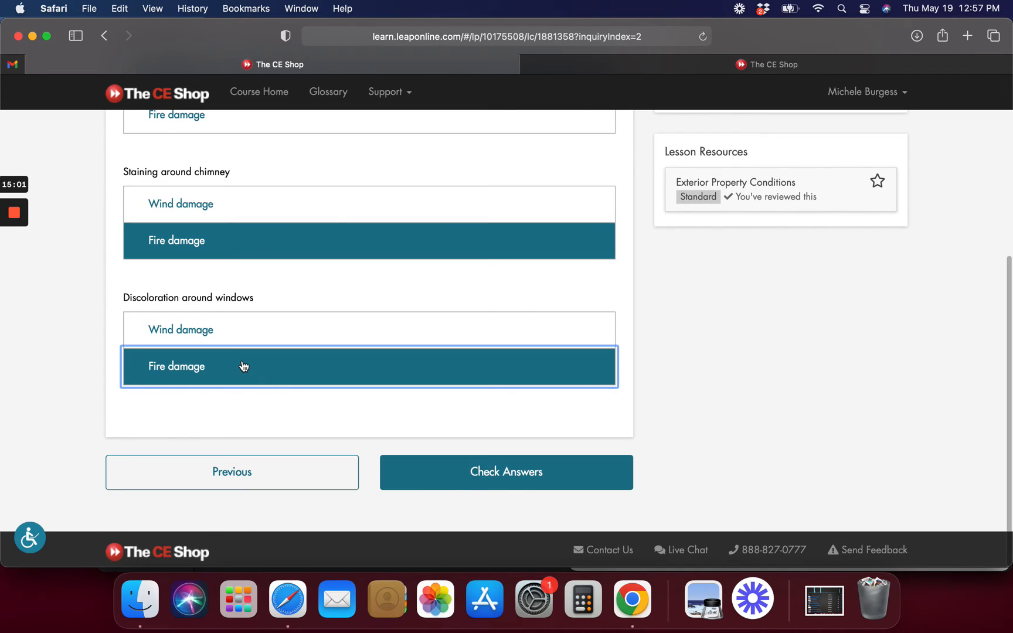
click(506, 472)
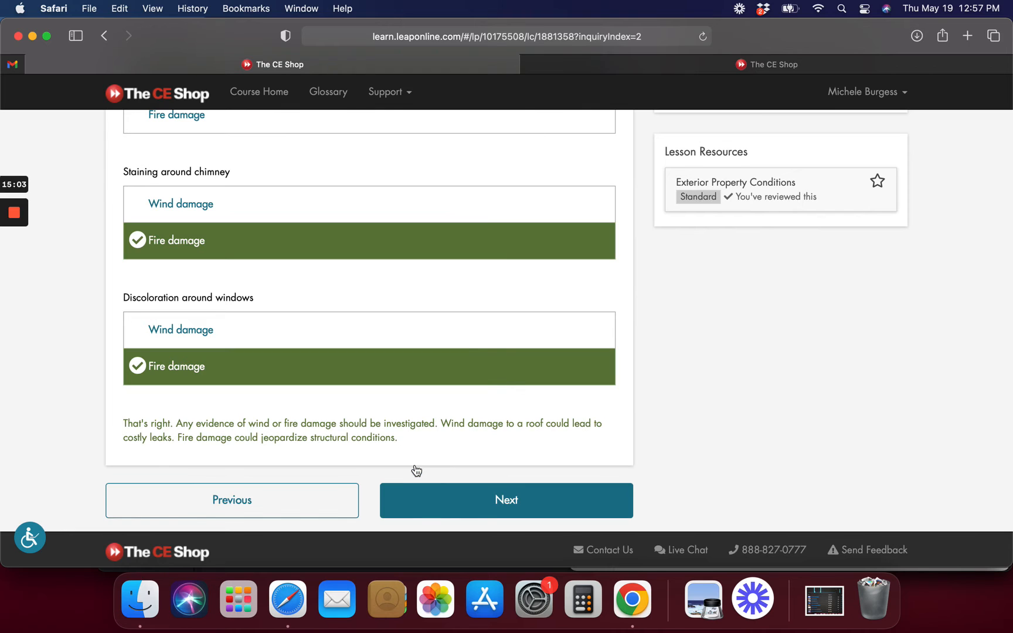
scroll(down, 3)
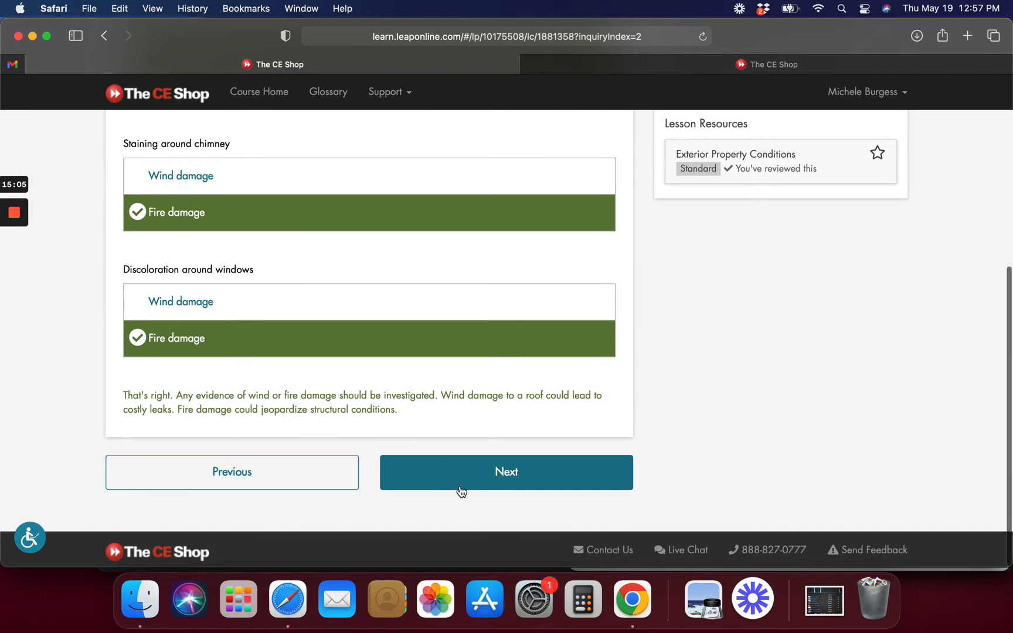
click(506, 472)
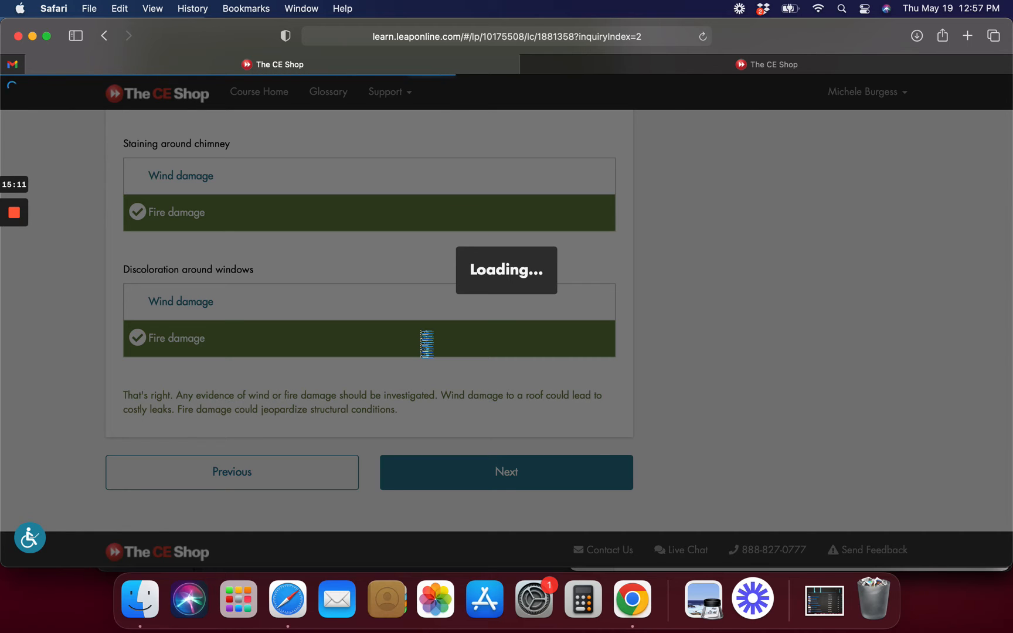
click(507, 473)
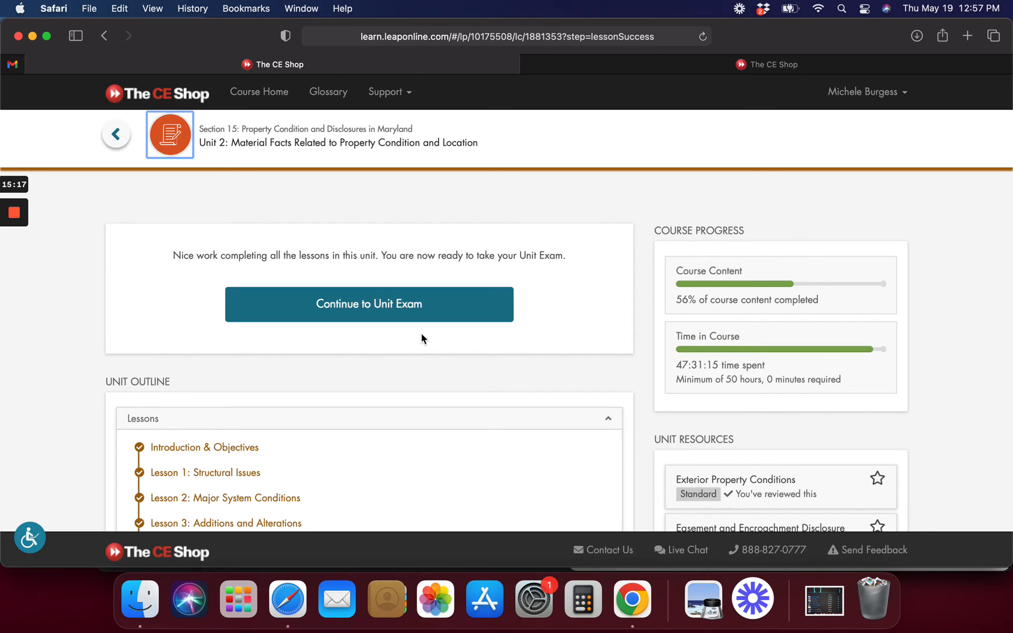
mouse_move(429, 367)
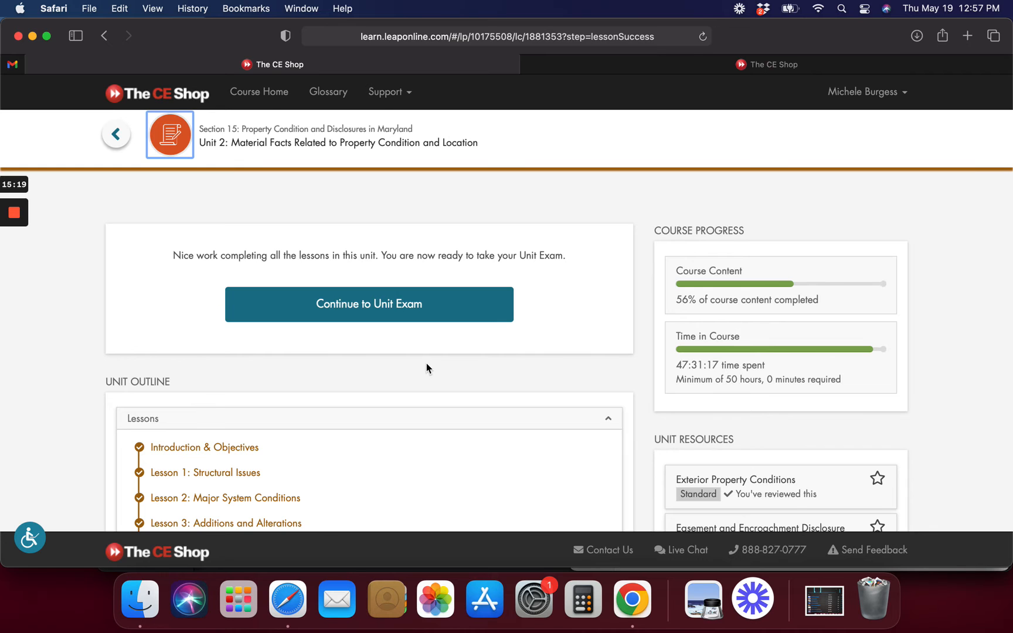
mouse_move(421, 364)
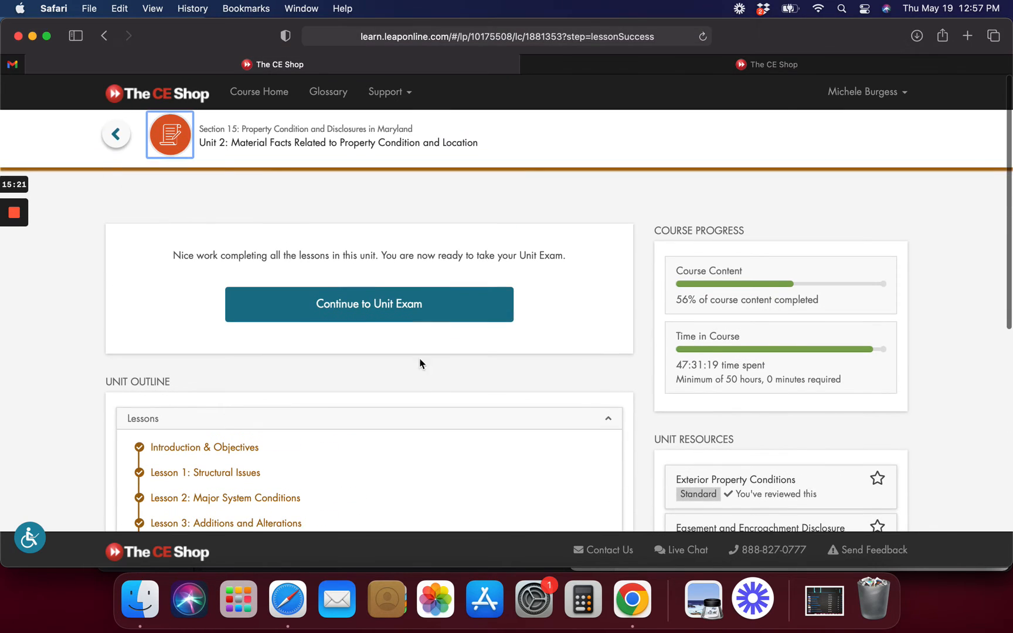
Launch the Unit 2 Exam from the completion page, loading question 1 of 12
click(368, 305)
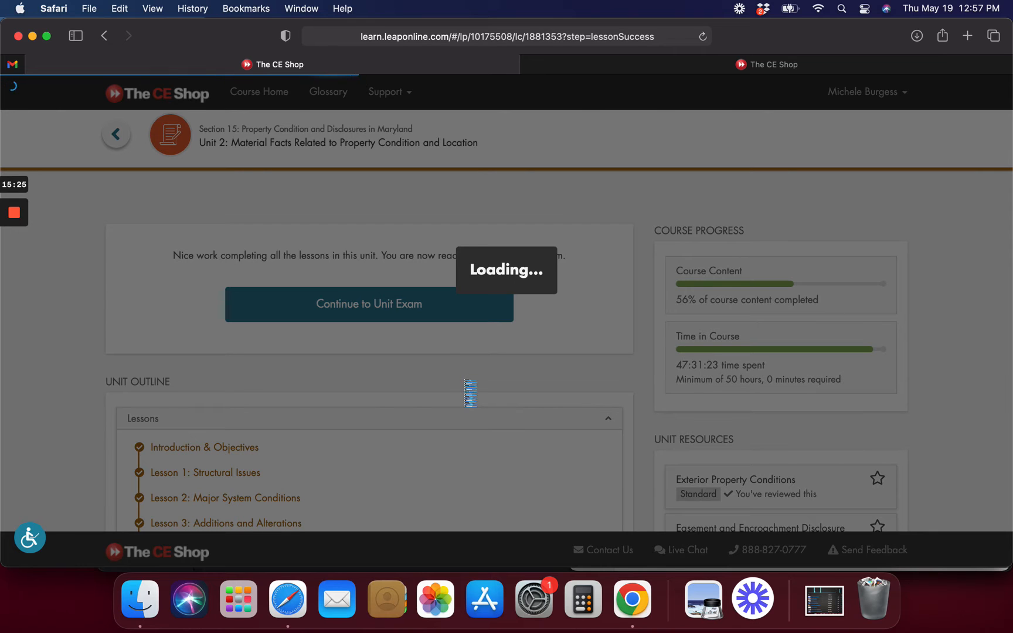
click(368, 304)
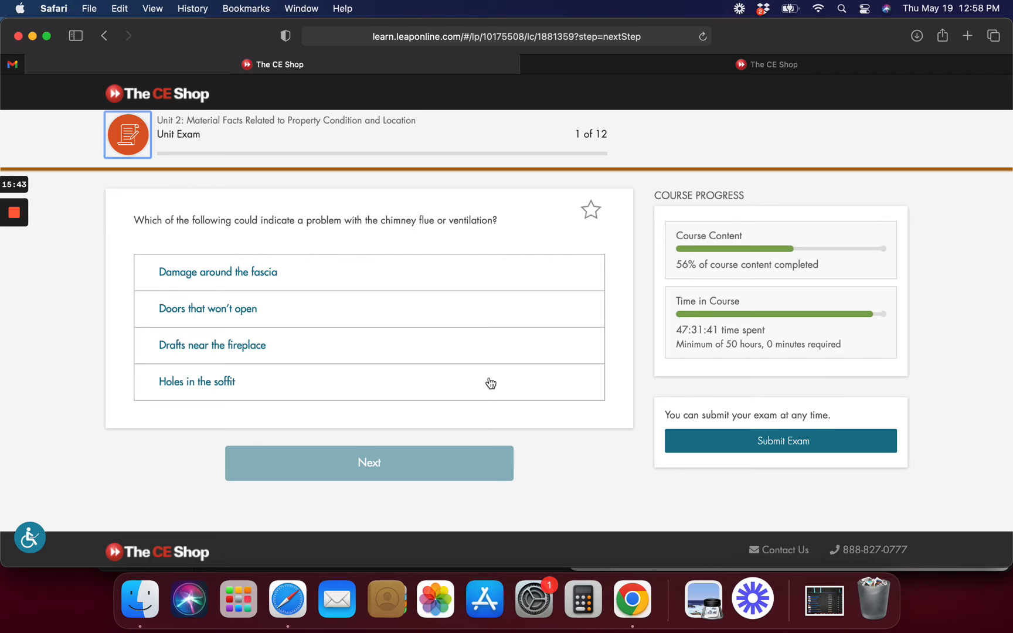
mouse_move(268, 355)
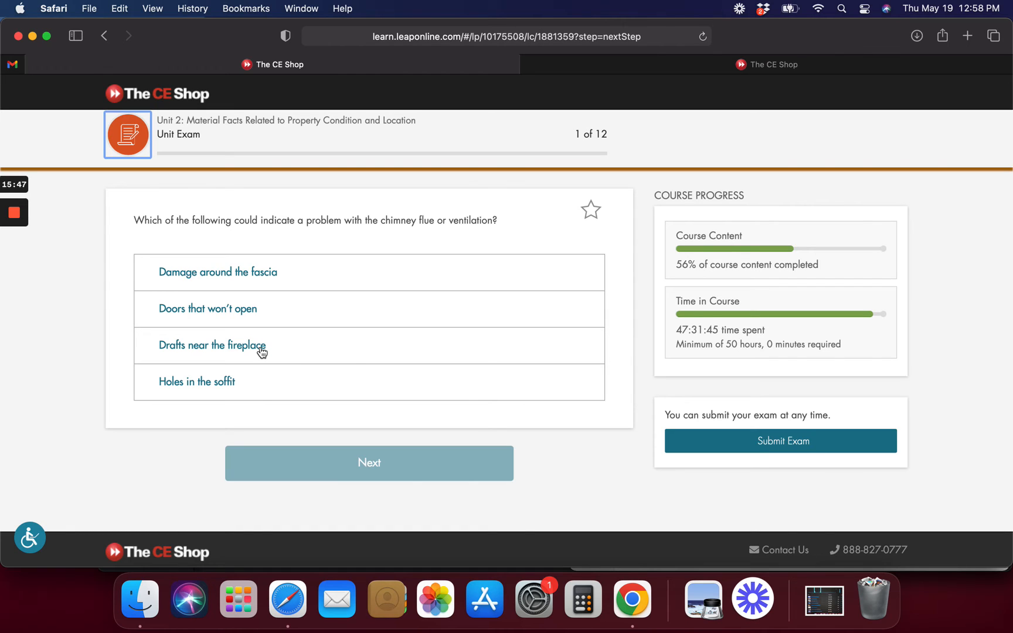
Answer questions 1–4, choosing Drafts near the fireplace first and Take the addition down last
click(369, 463)
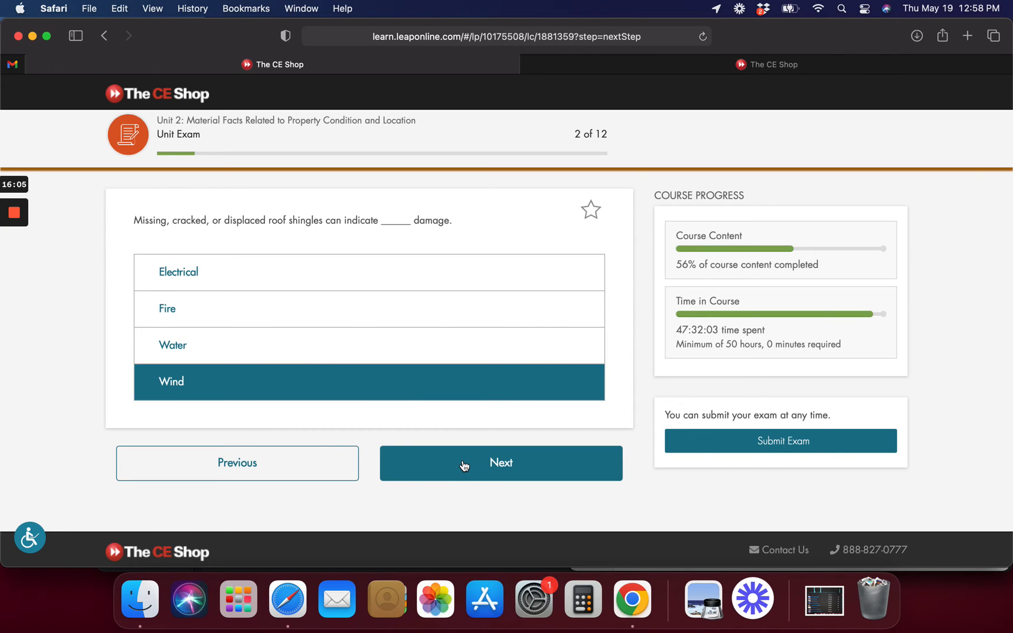
click(501, 463)
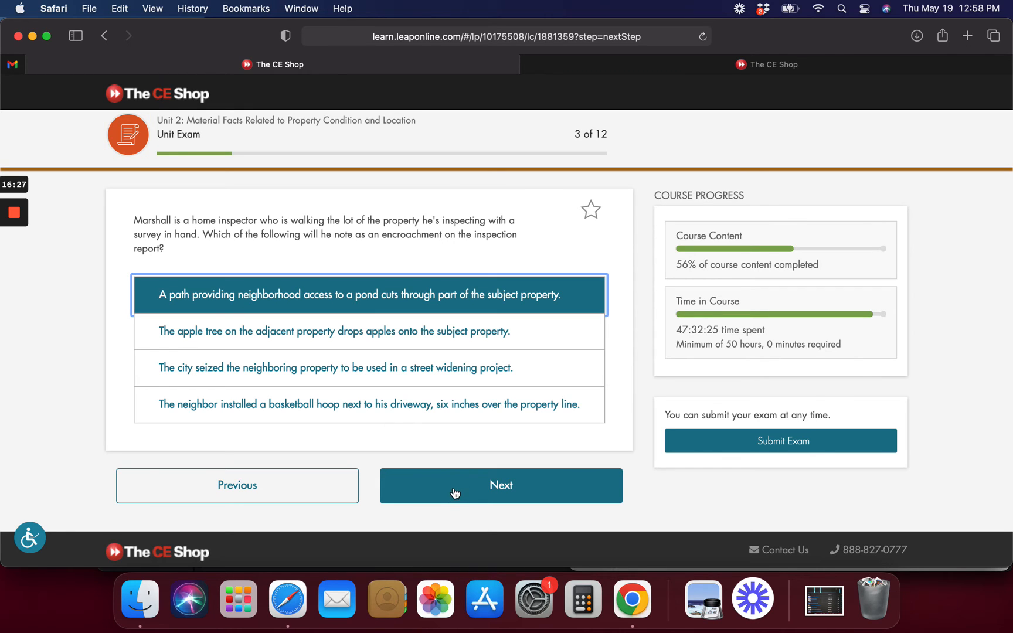
click(501, 485)
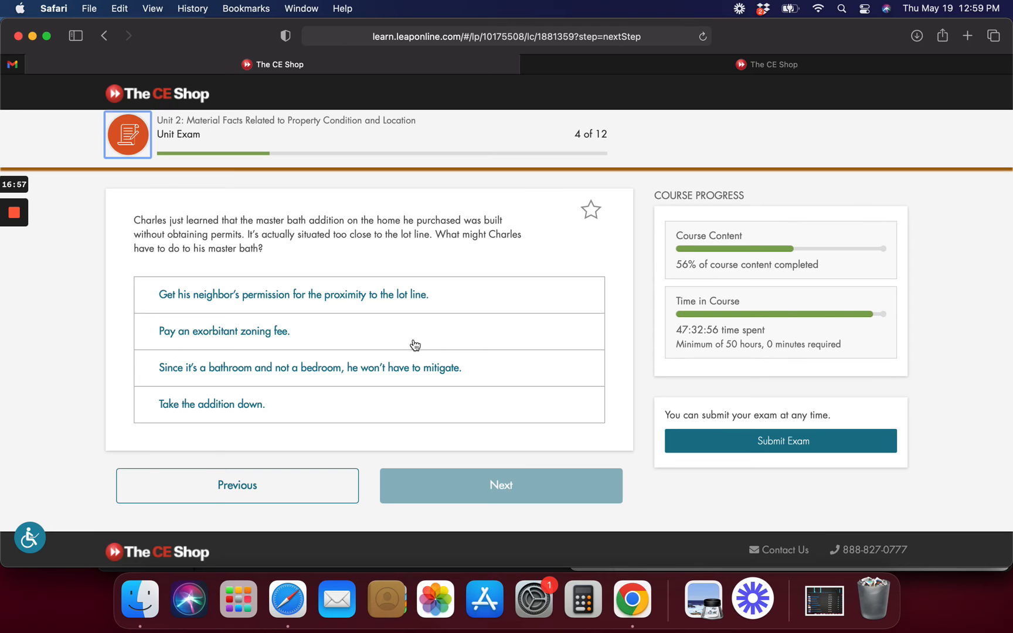
mouse_move(338, 411)
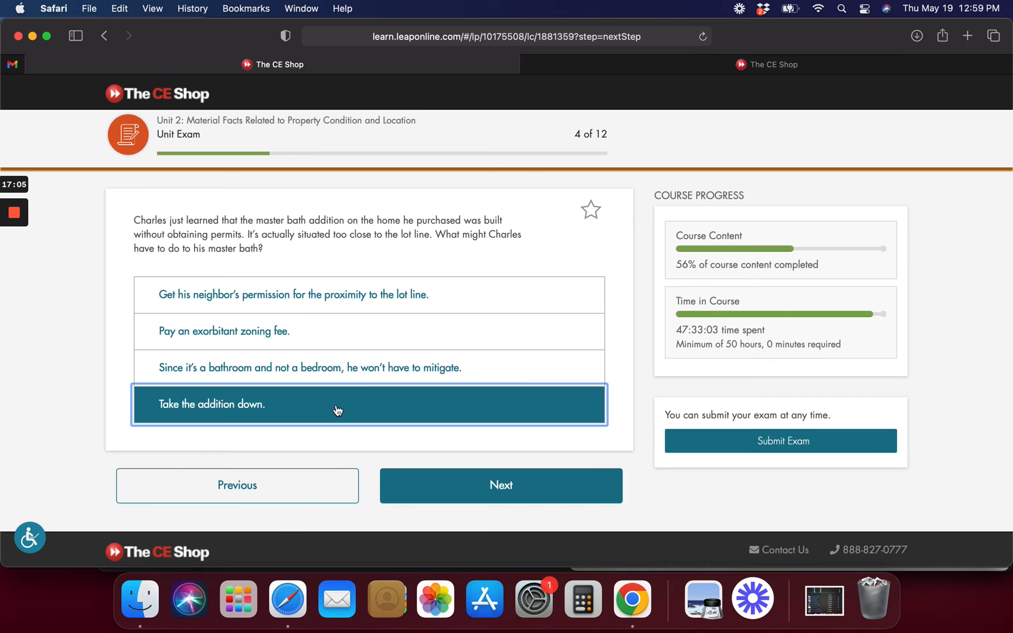
mouse_move(579, 222)
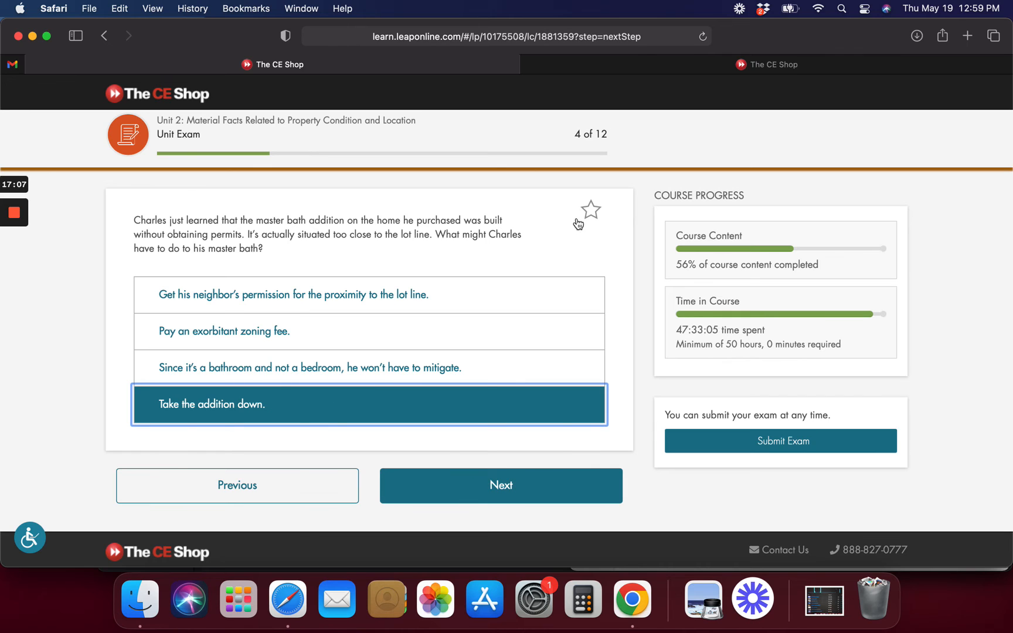
click(501, 485)
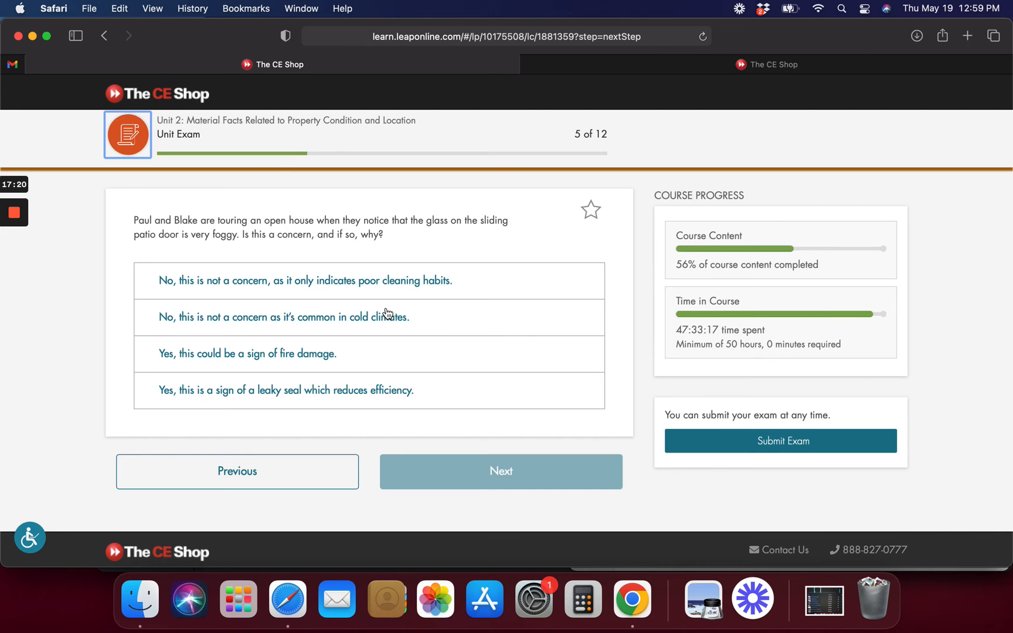
Answer questions 5–8, picking the leaky seal for question 5 and Plumbing issues for 8
click(286, 390)
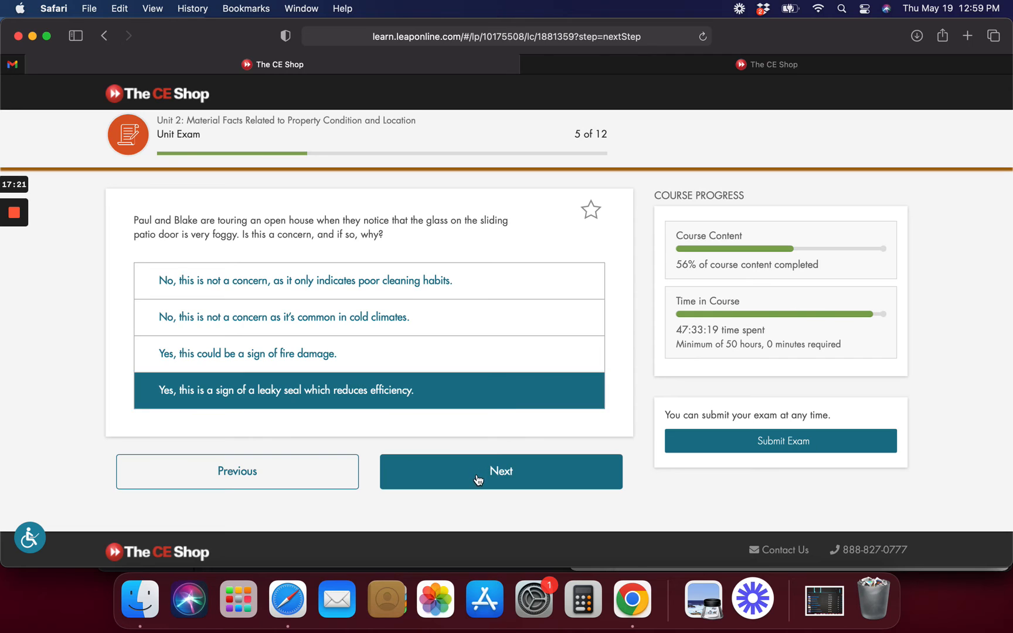
click(501, 472)
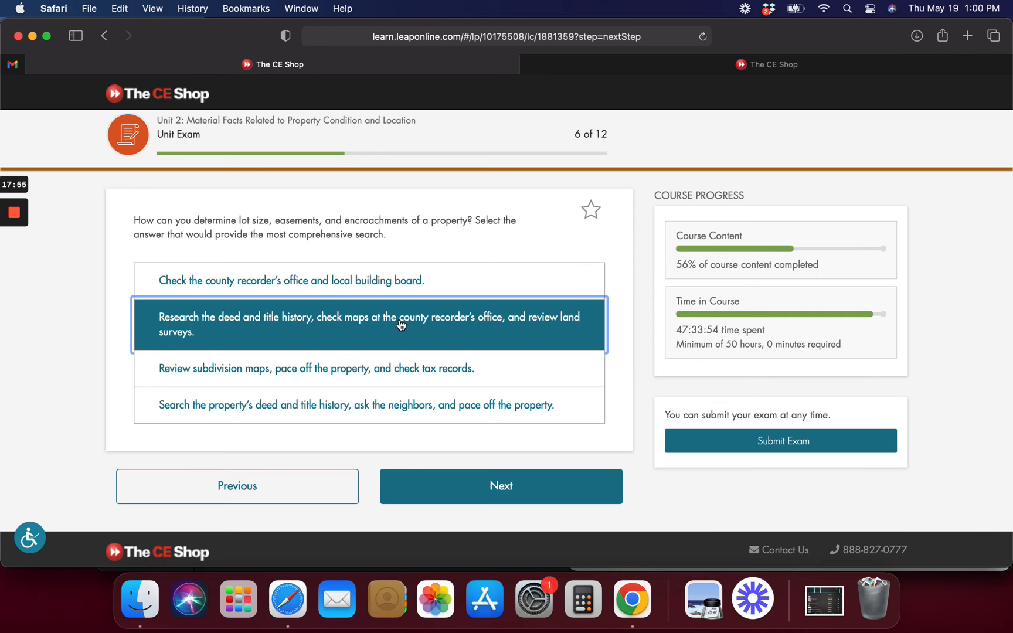
mouse_move(552, 425)
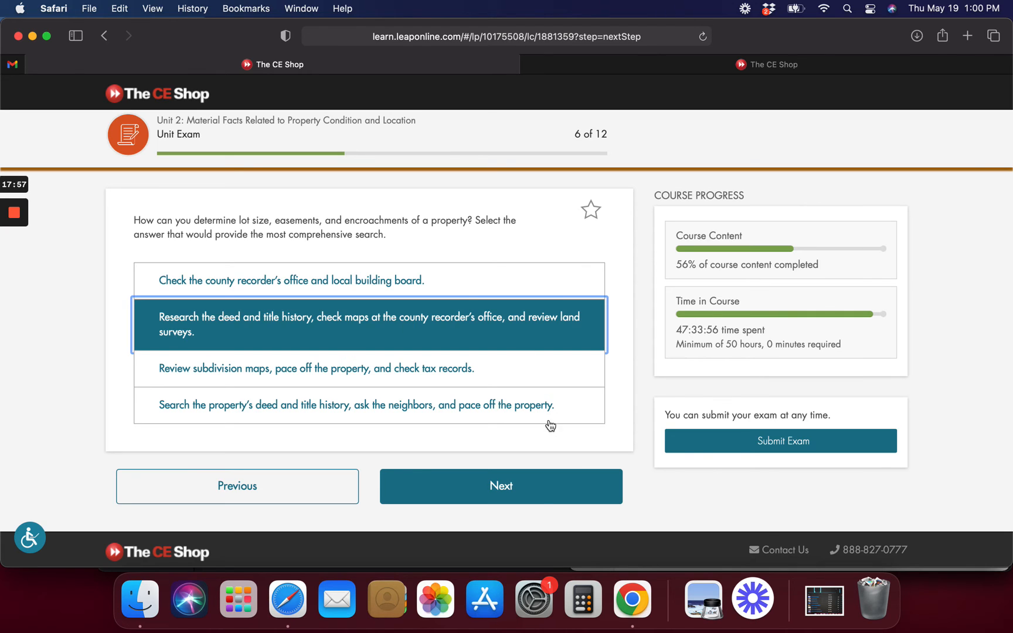
click(501, 486)
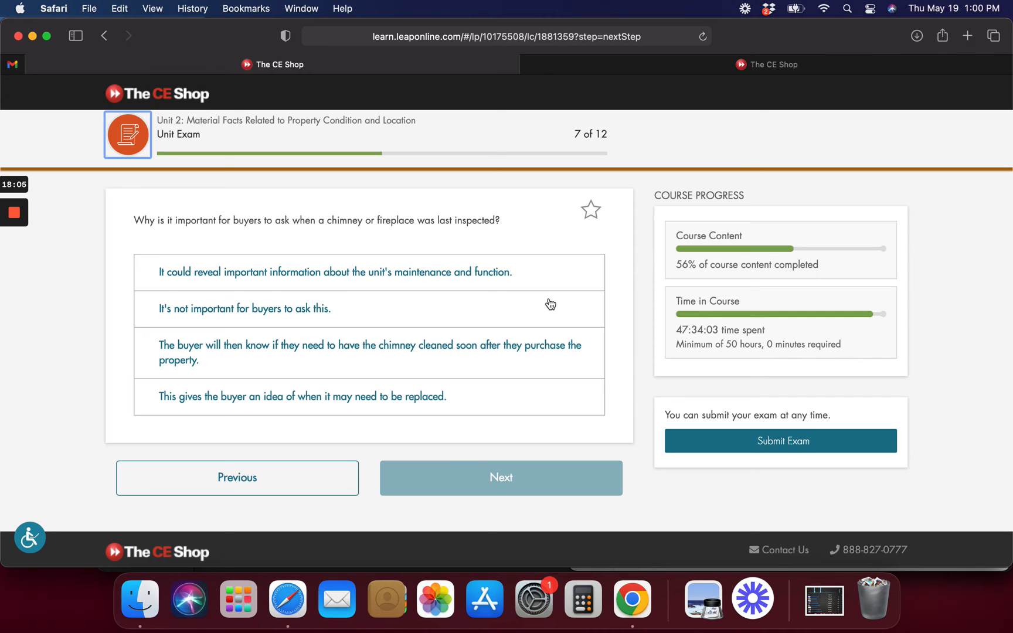
mouse_move(532, 304)
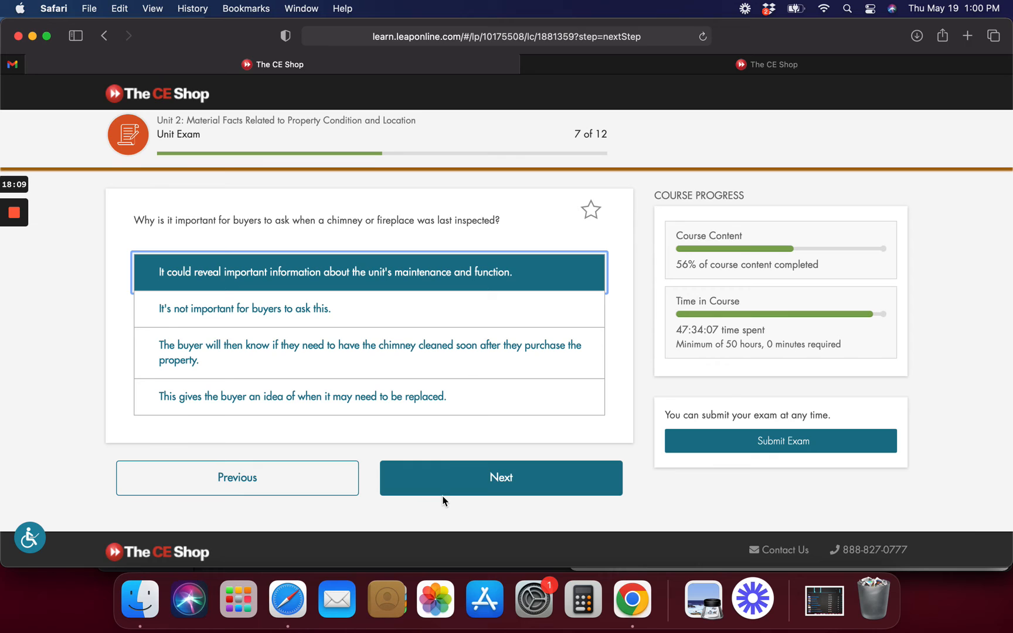
click(501, 478)
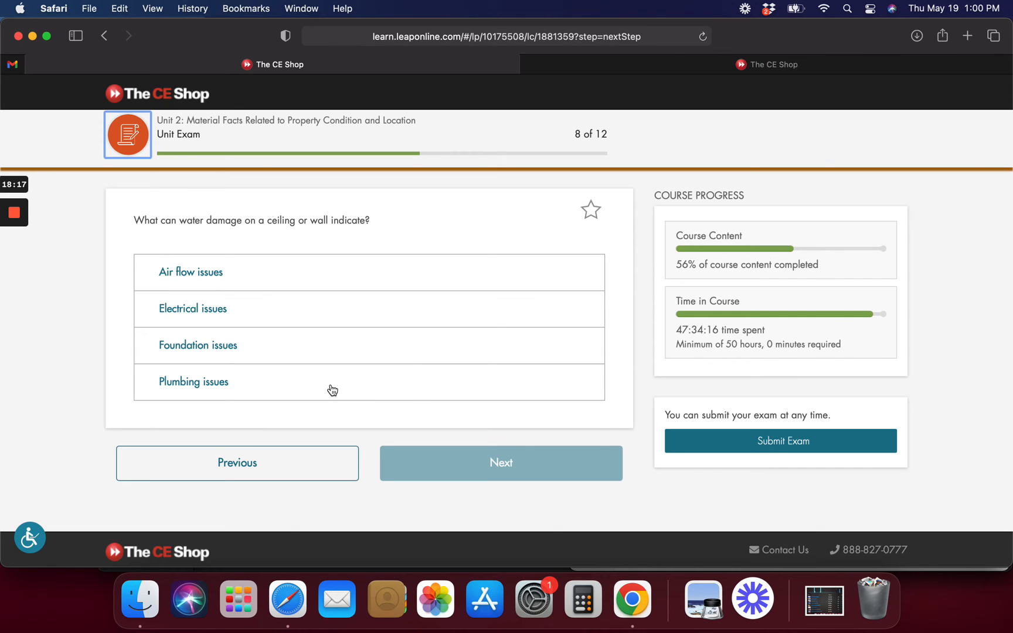
click(501, 462)
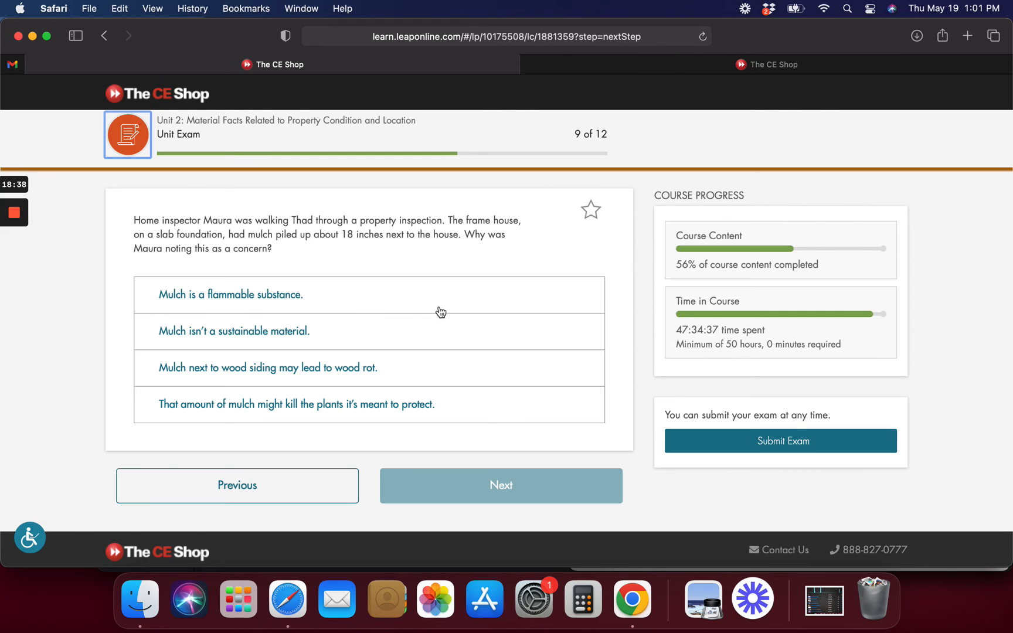
mouse_move(344, 370)
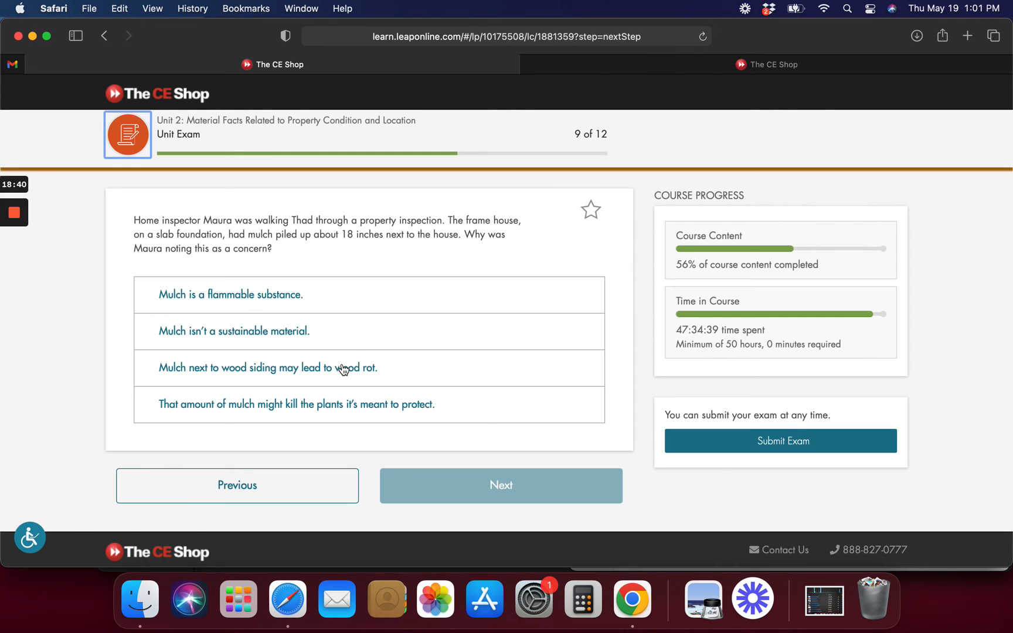
Choose 'Mulch next to wood siding may lead to wood rot' for question 9
click(268, 368)
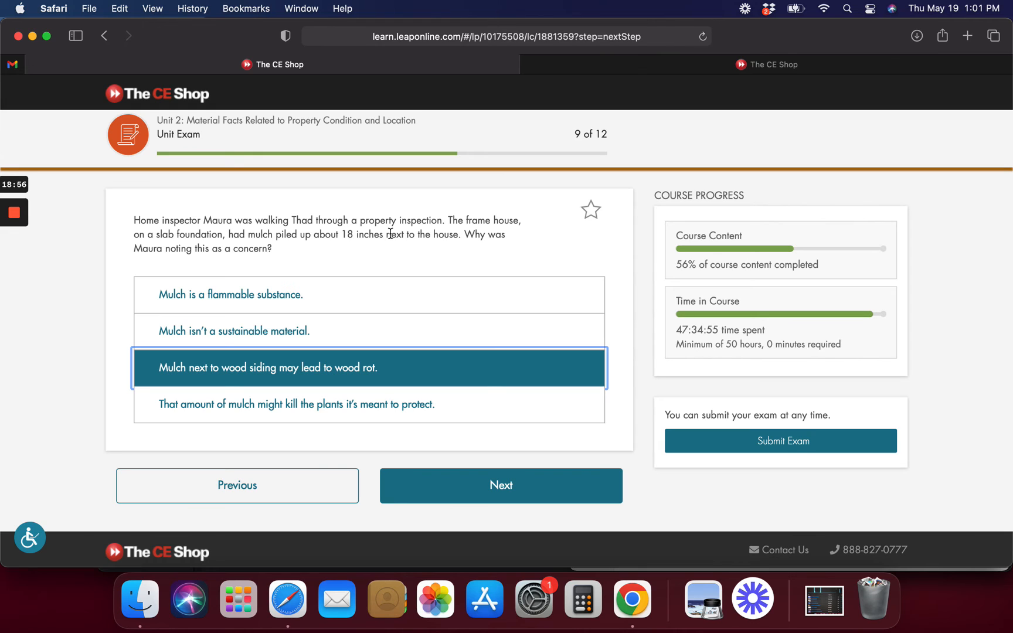
mouse_move(457, 490)
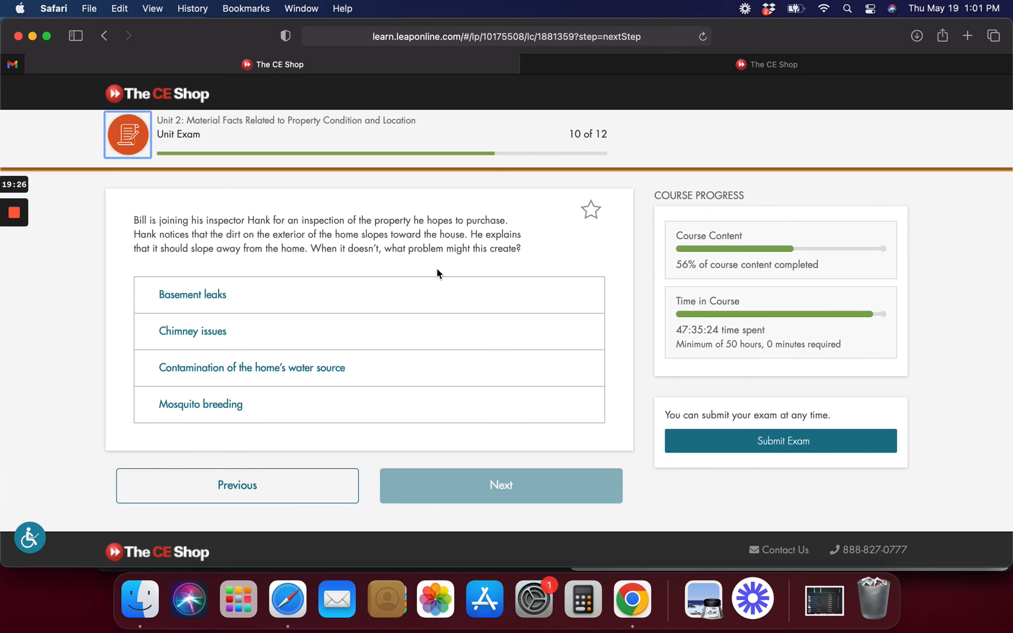
Answer Basement leaks, Crack in a basement wall, and Poor general maintenance, then request submission
click(193, 294)
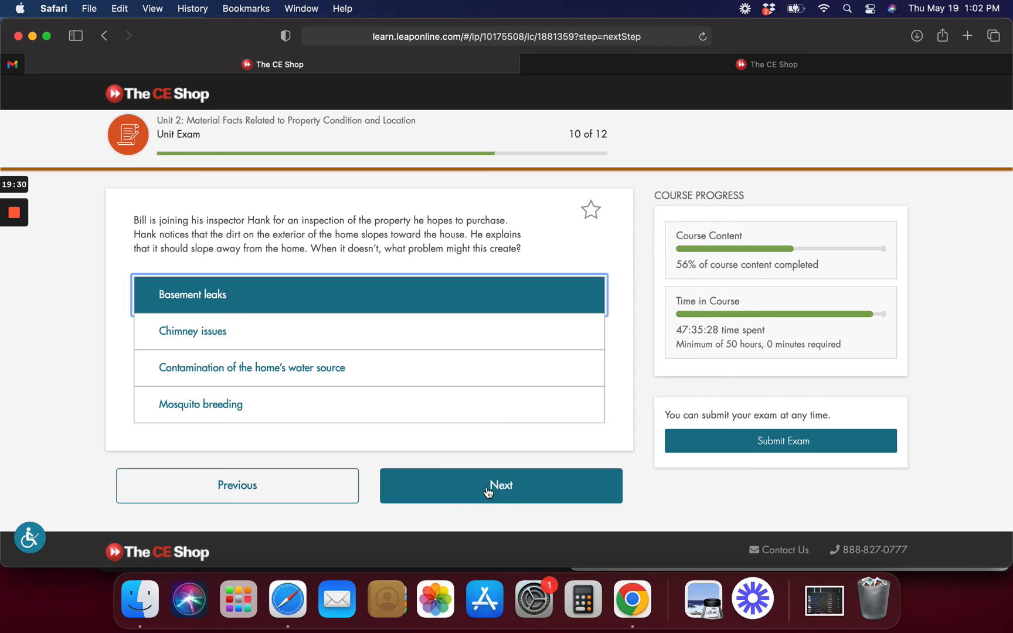
click(501, 485)
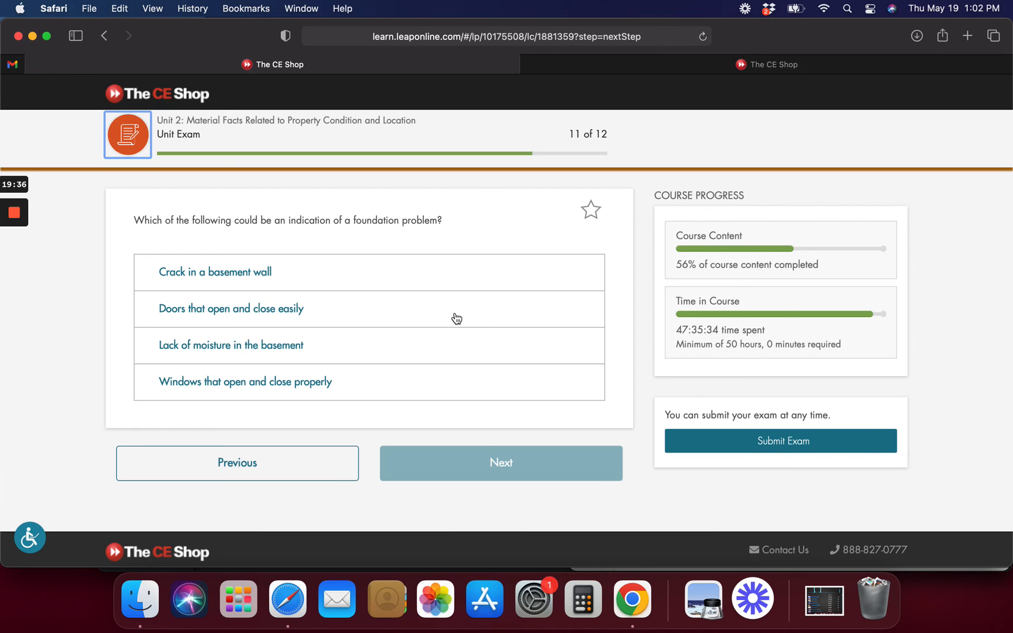
mouse_move(306, 286)
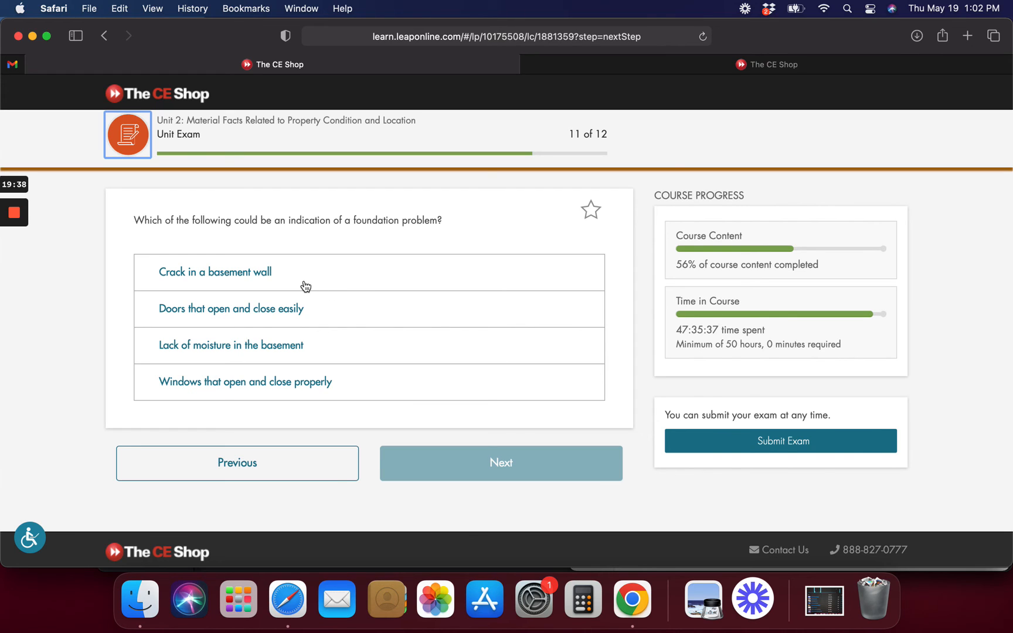
click(501, 463)
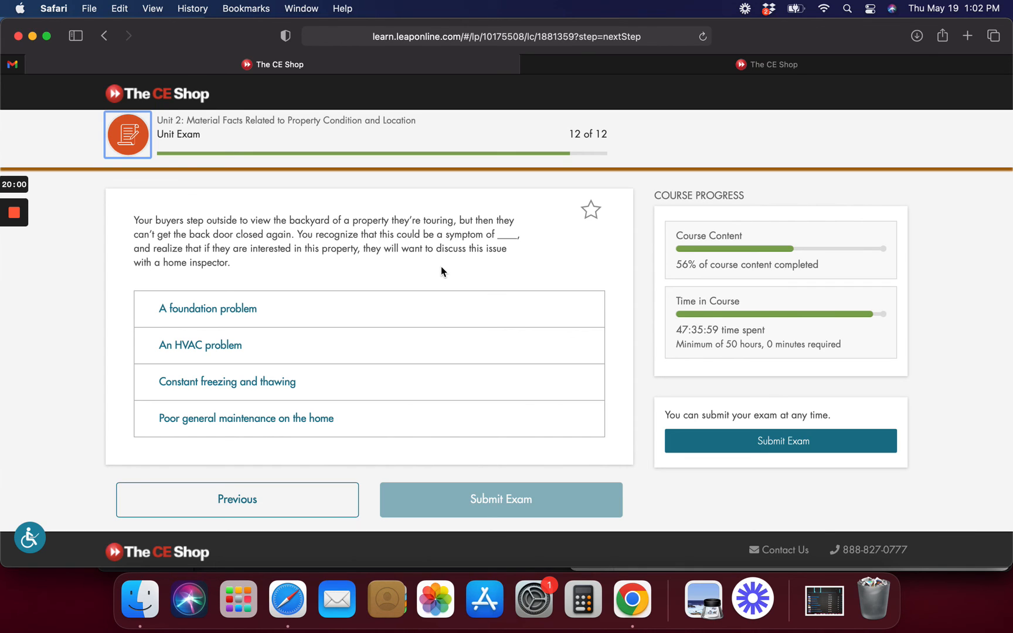
mouse_move(434, 277)
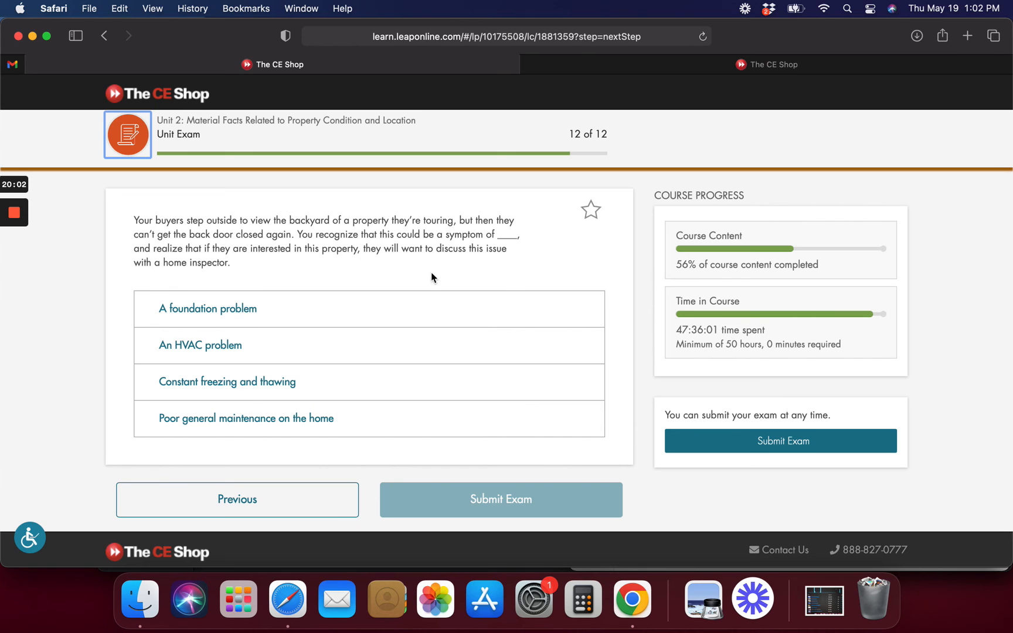
click(247, 418)
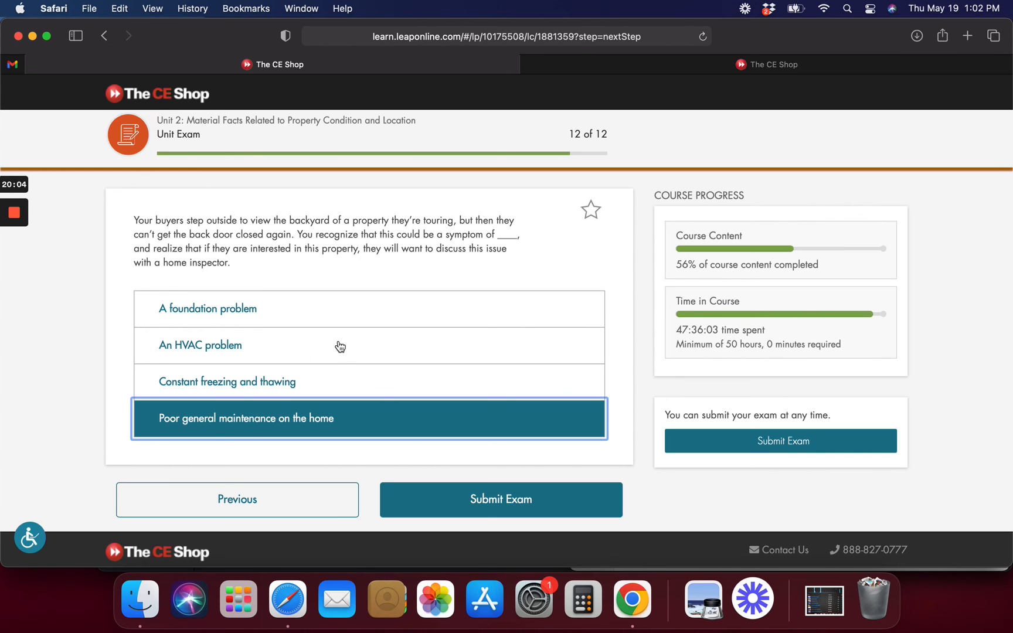
click(501, 499)
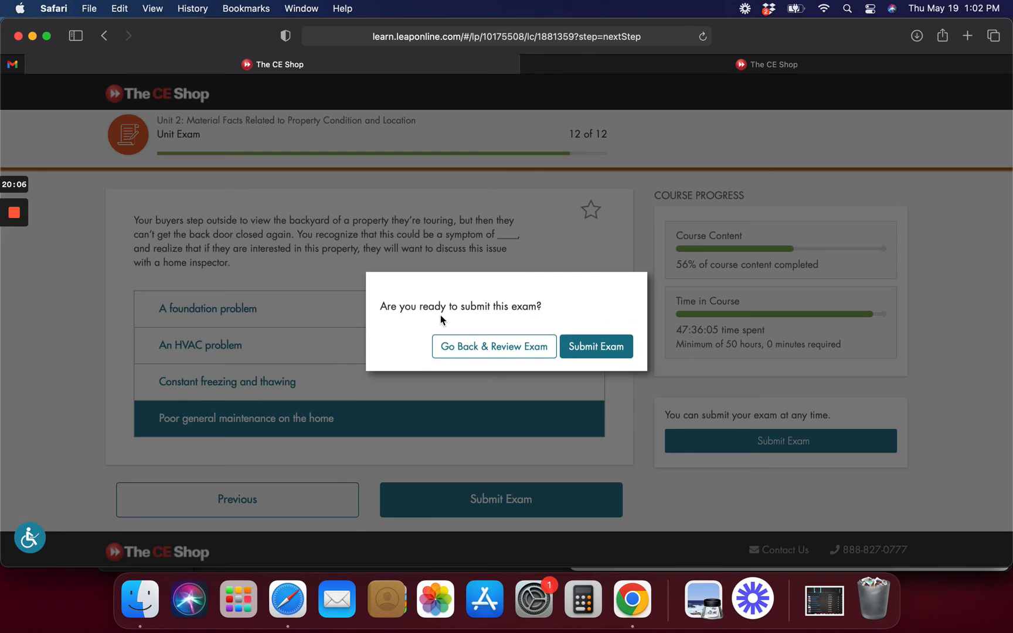
Confirm the exam submission to get the 83% passing score, 10 of 12
click(596, 346)
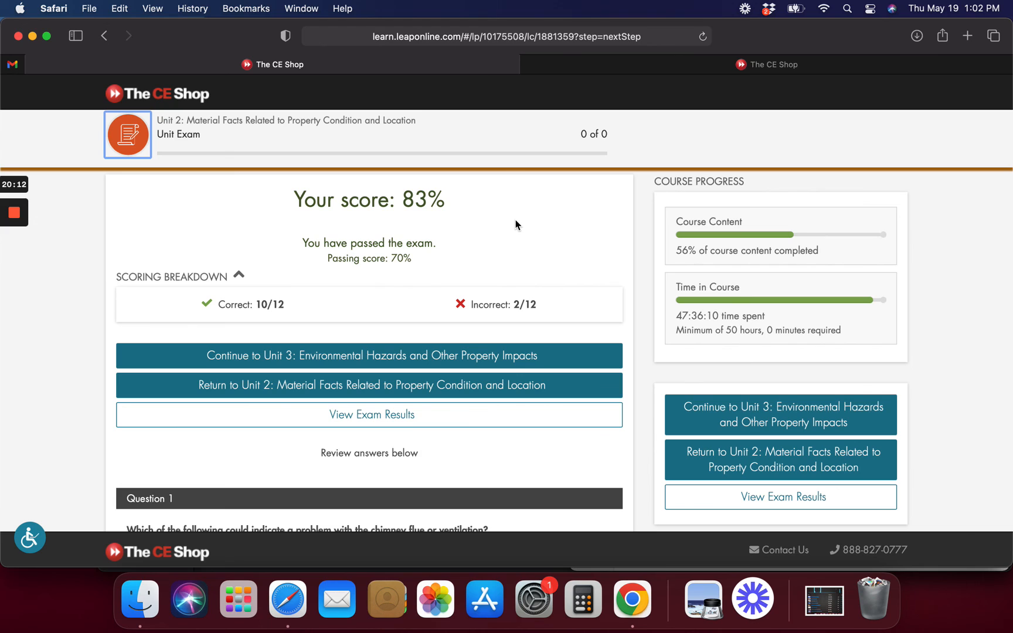
mouse_move(506, 235)
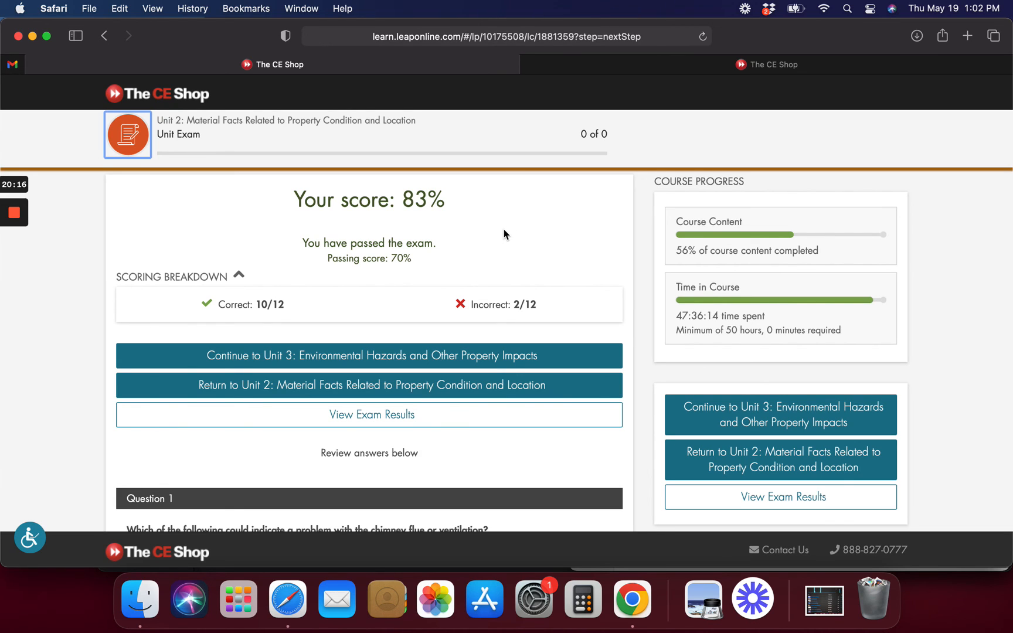
Scroll the answer review past questions 1–4, where question 3 is marked wrong
scroll(down, 3)
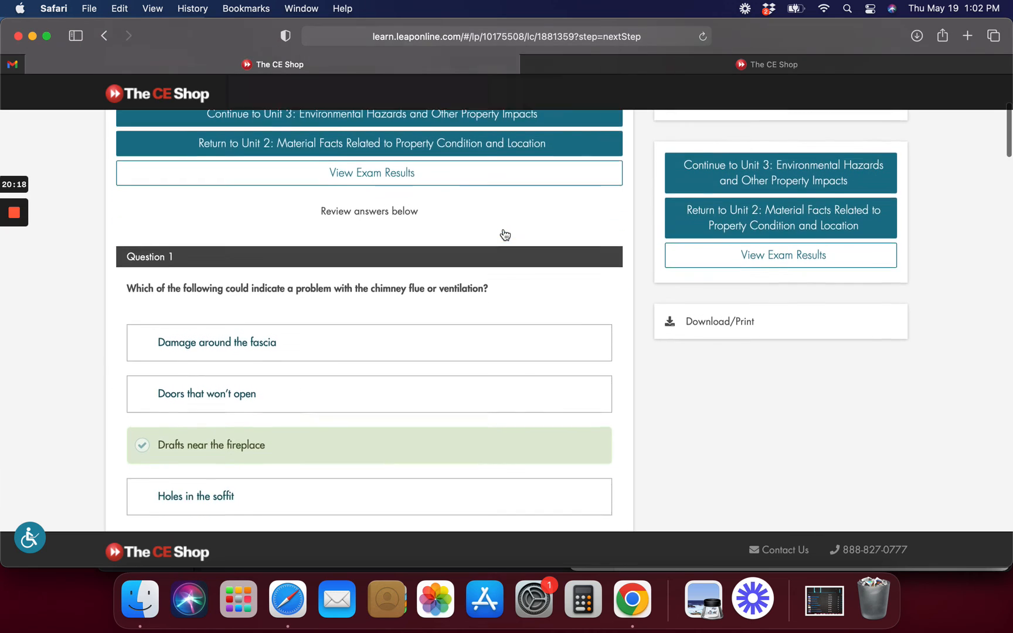
scroll(down, 3)
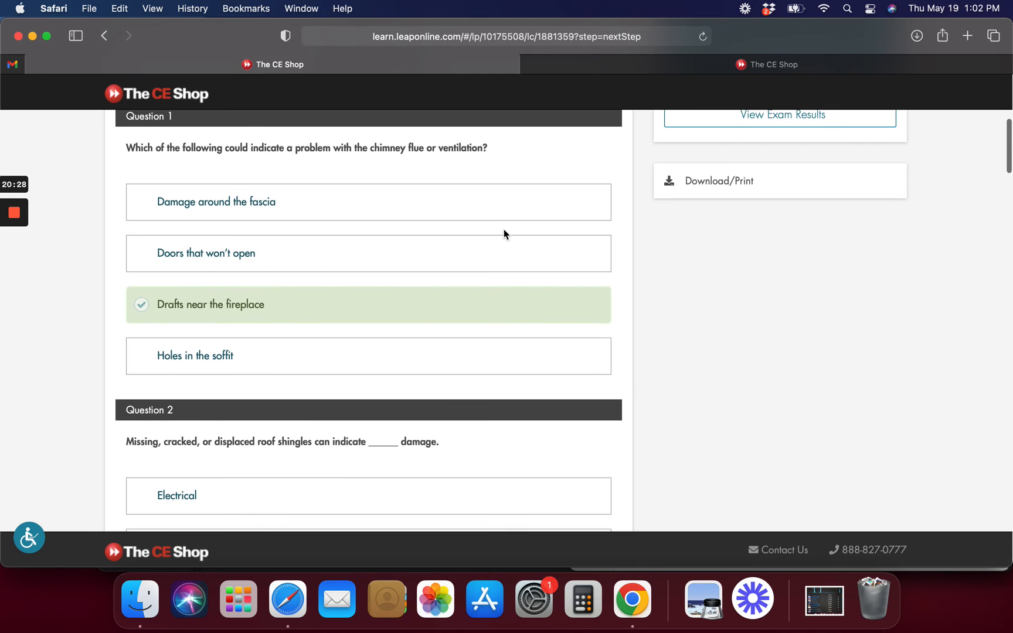
scroll(down, 3)
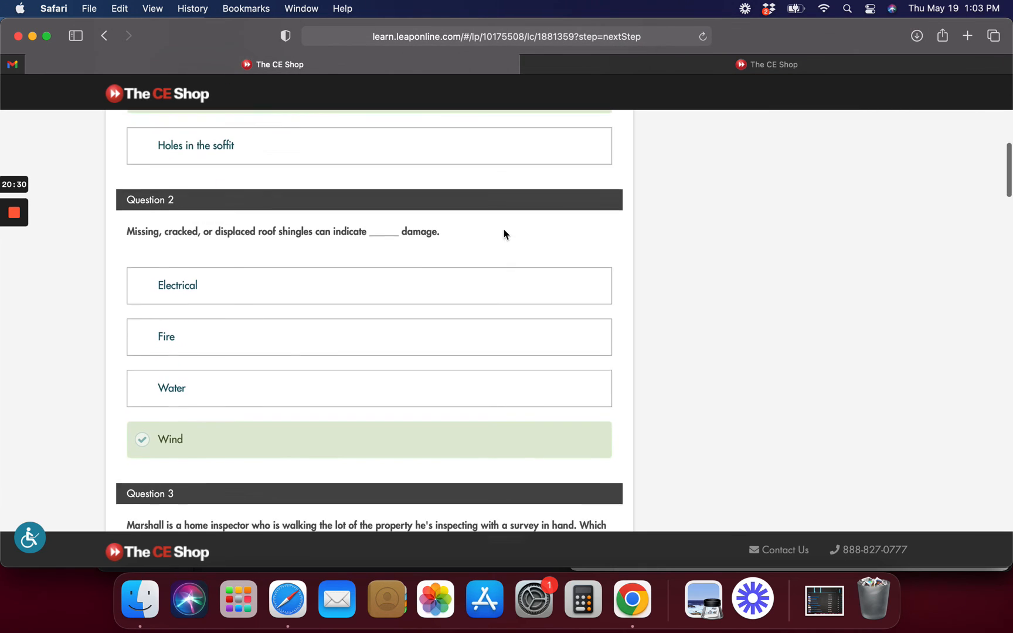
scroll(down, 3)
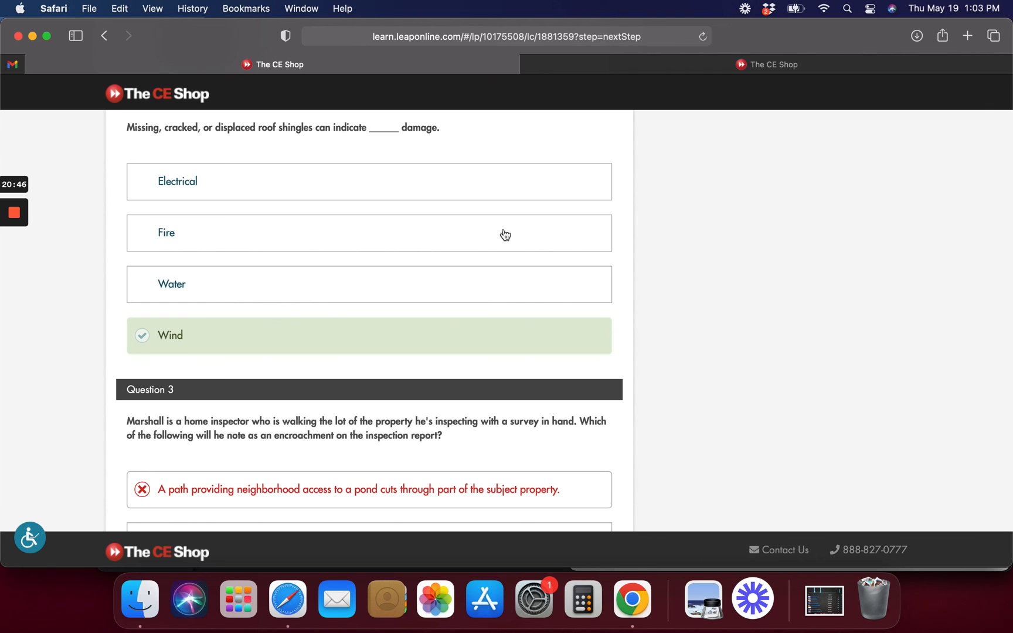
scroll(down, 3)
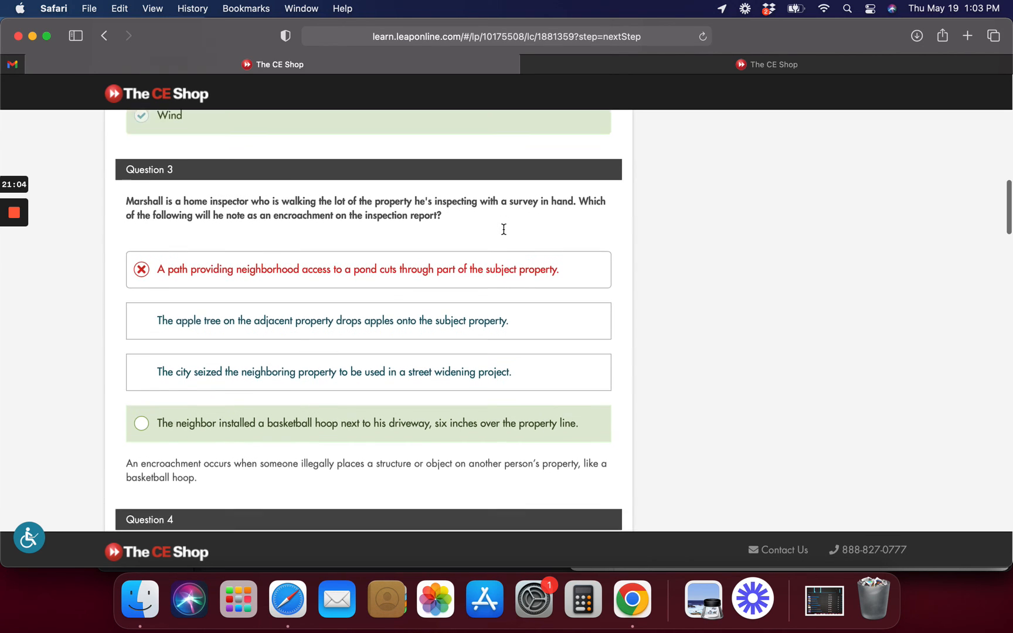
scroll(down, 3)
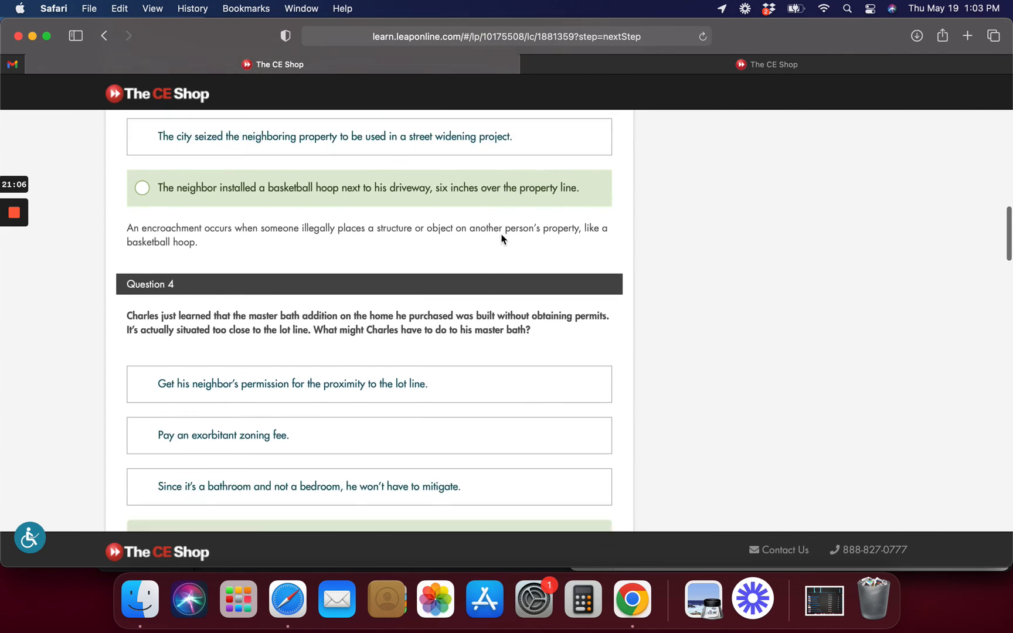
scroll(down, 3)
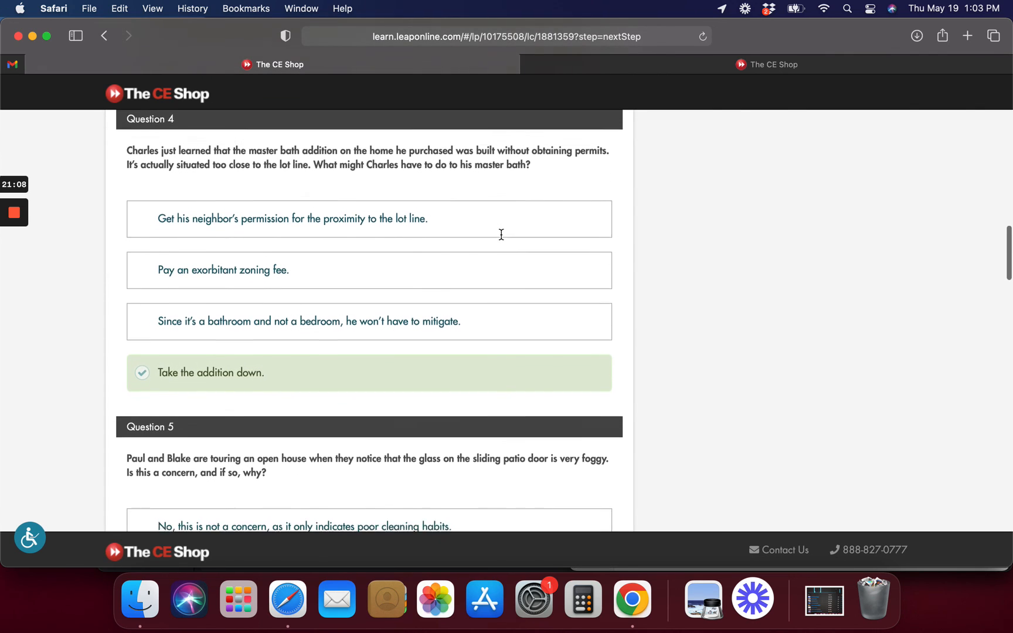
scroll(down, 3)
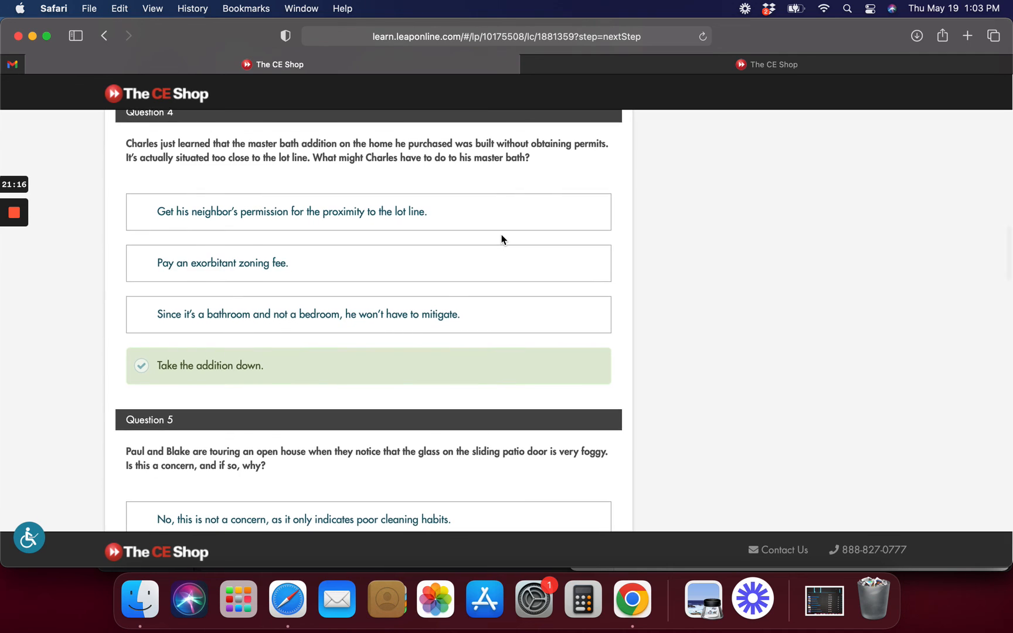
Scroll the Unit 2 answer review through Questions 5 to 10 until Question 11 appears
scroll(down, 3)
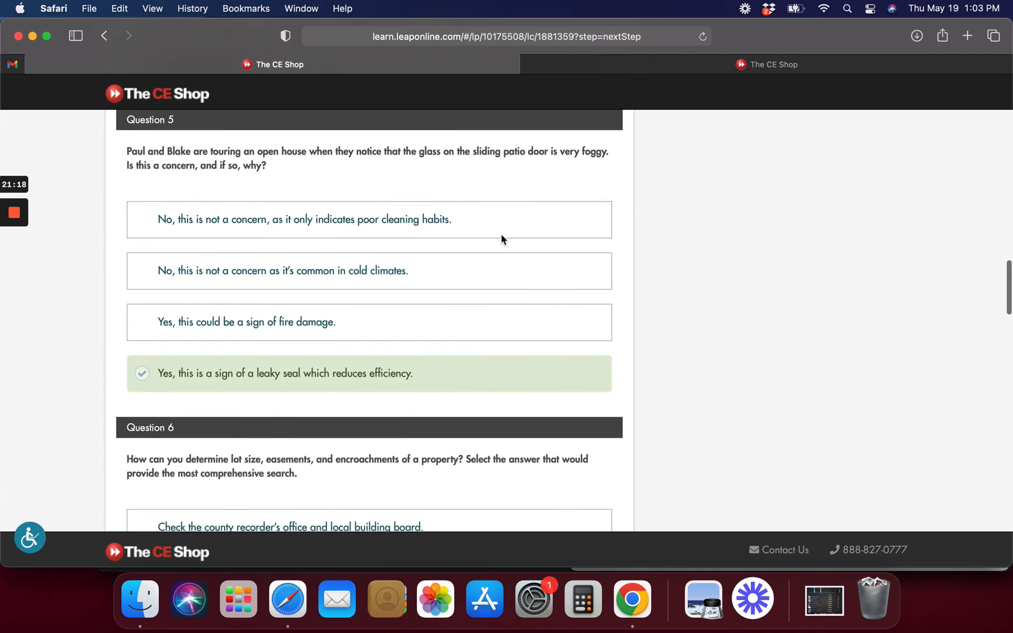
scroll(down, 3)
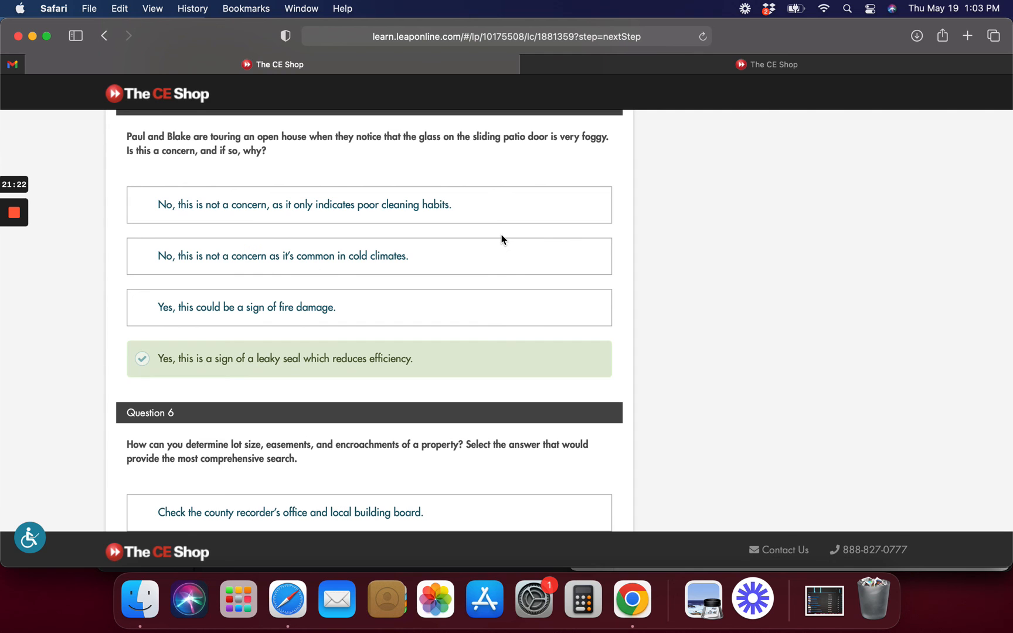
scroll(down, 3)
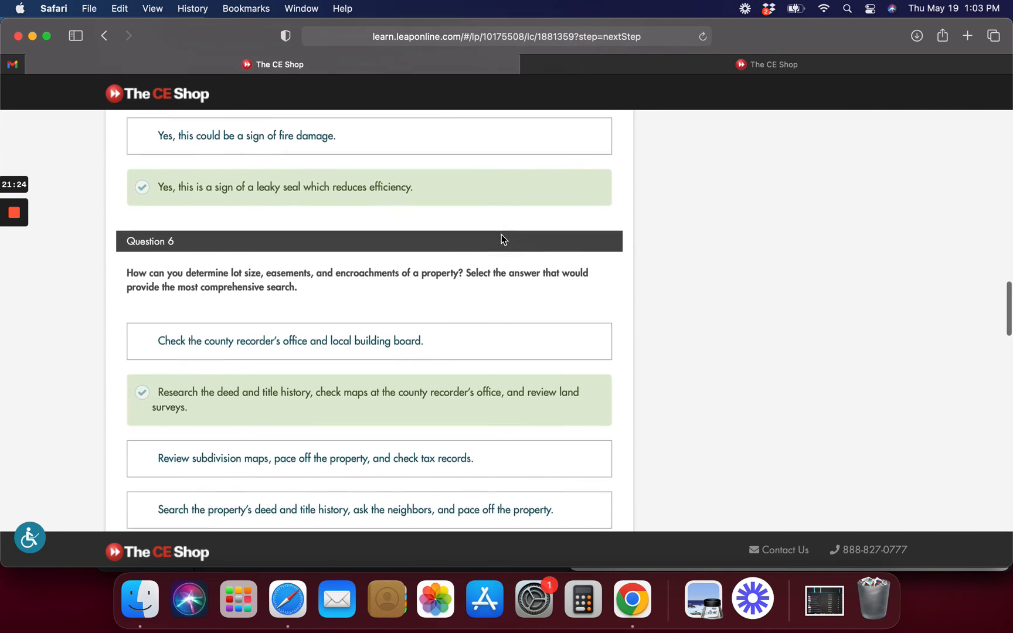
scroll(down, 3)
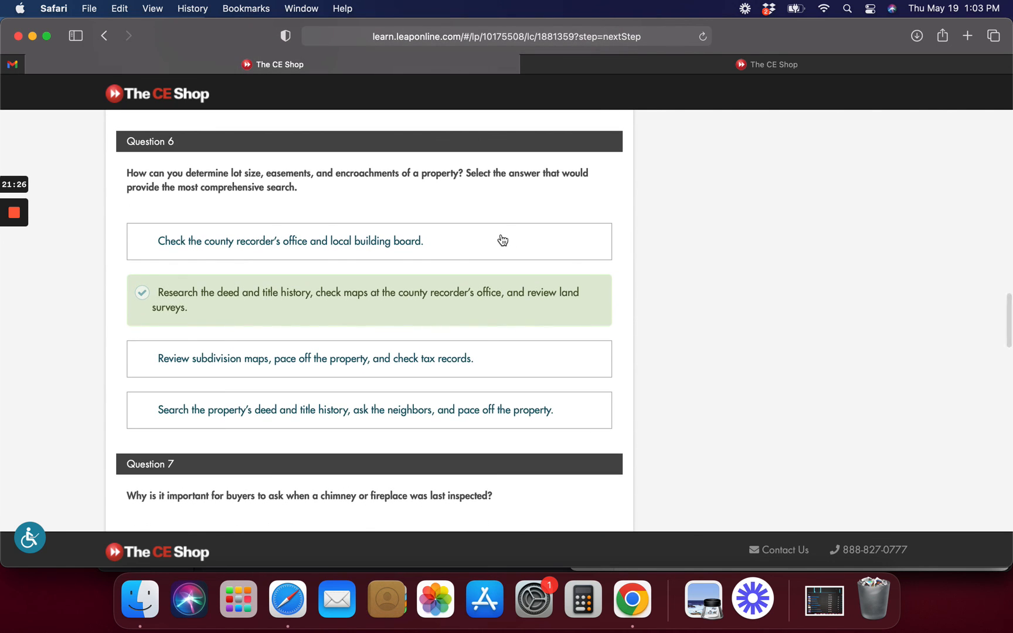
scroll(down, 3)
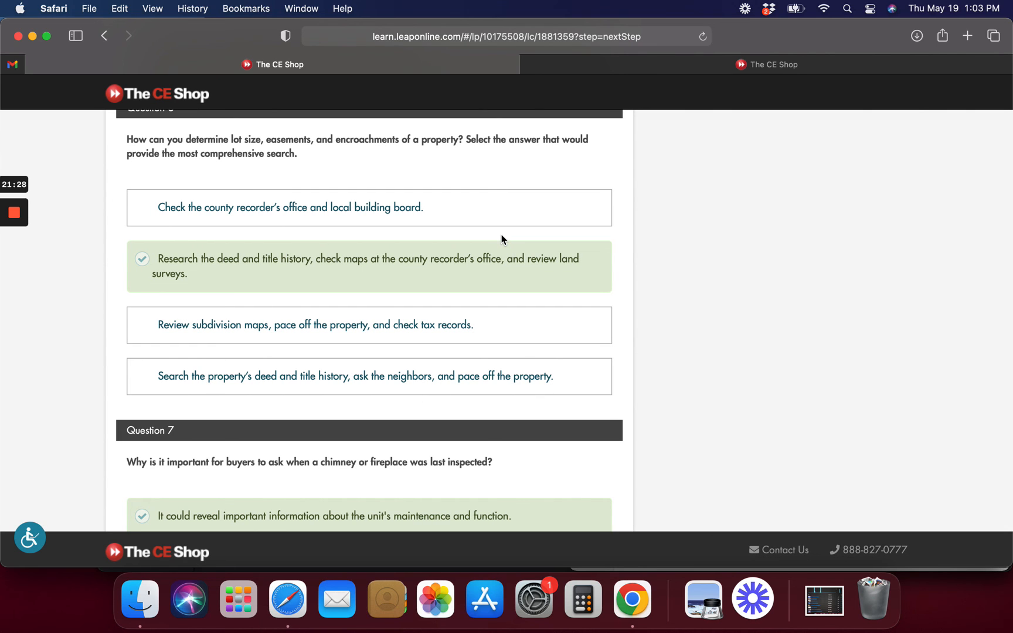
scroll(down, 3)
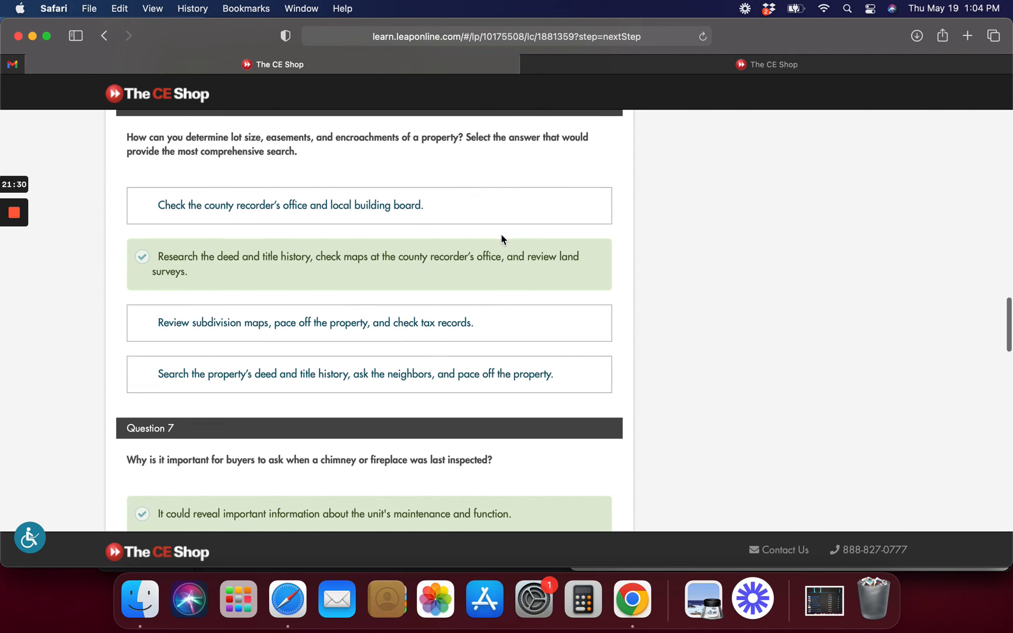
scroll(down, 3)
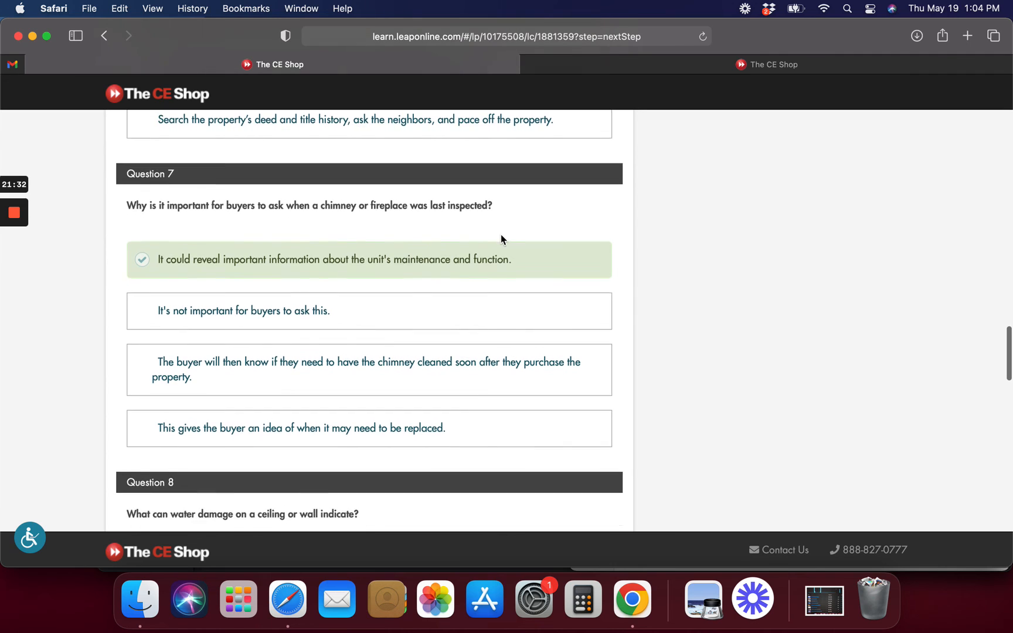
scroll(down, 3)
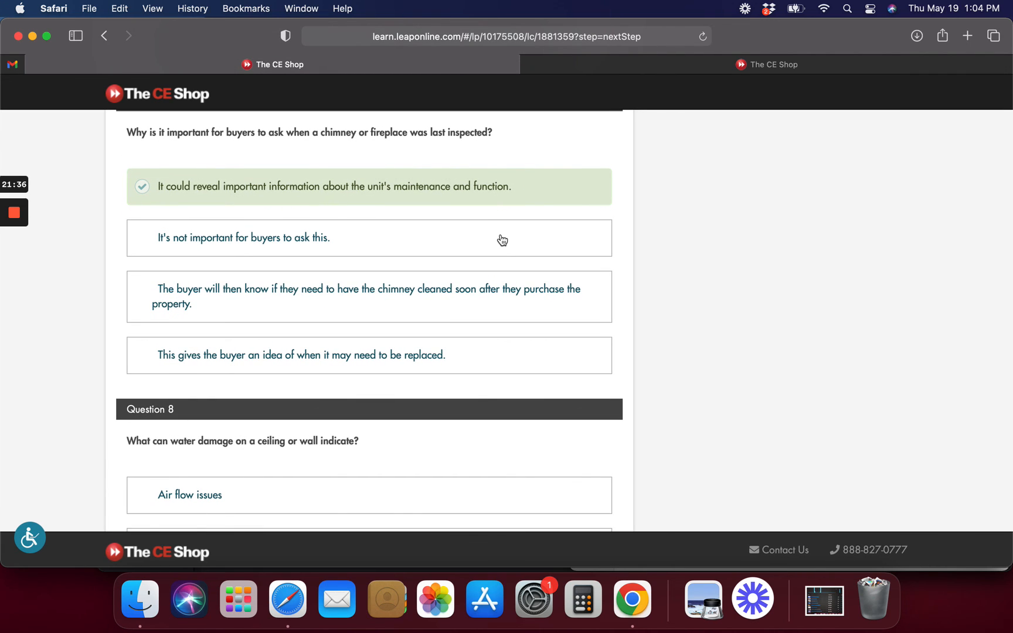
scroll(down, 3)
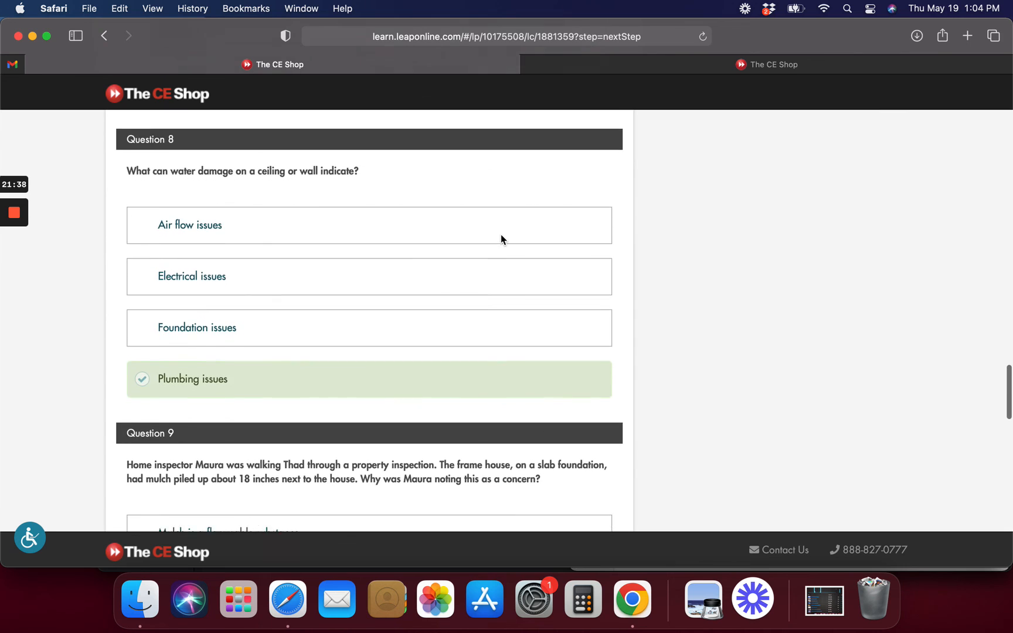
scroll(down, 3)
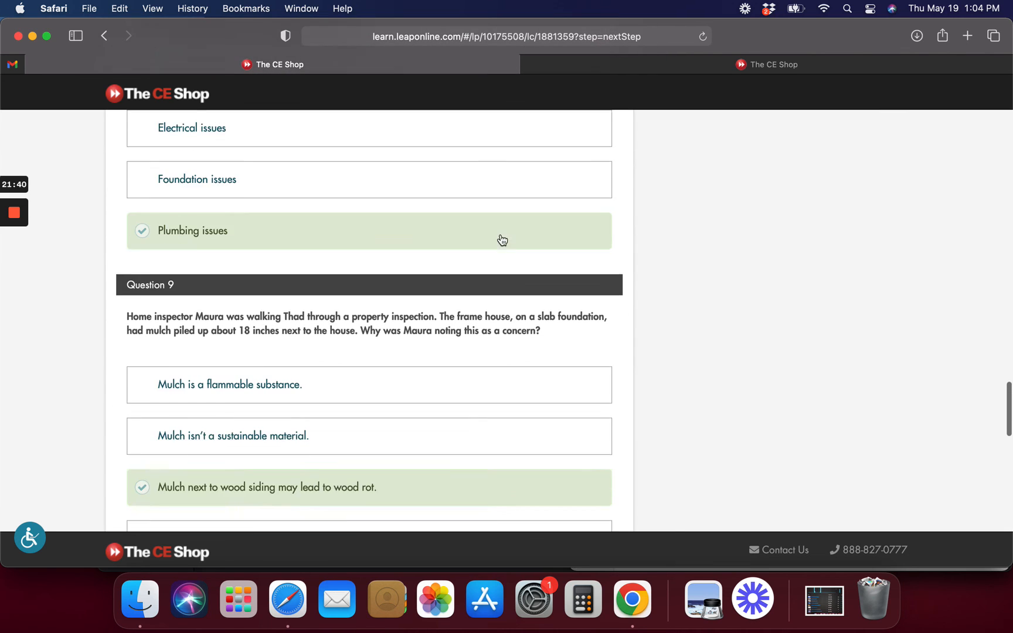
scroll(down, 3)
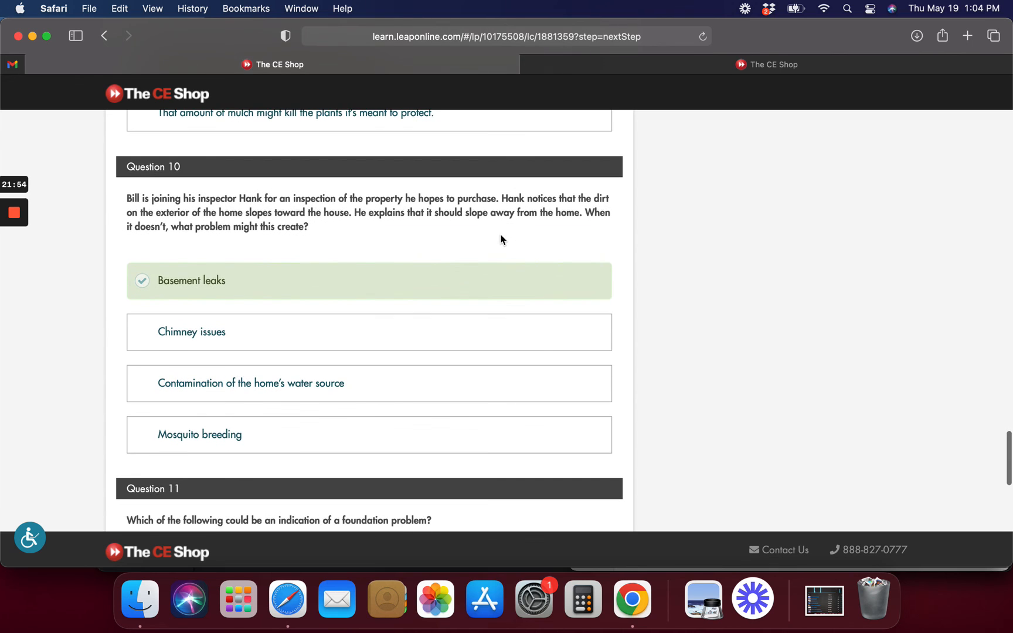
Scroll past Questions 11 and 12 to the review's end, where Unit 3 is offered
scroll(down, 3)
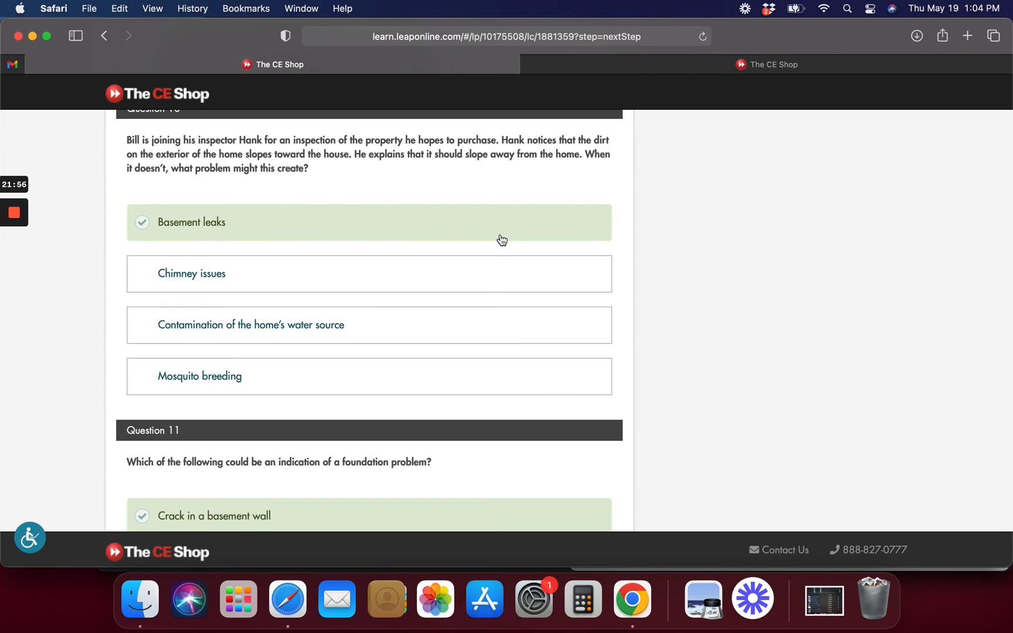
scroll(down, 3)
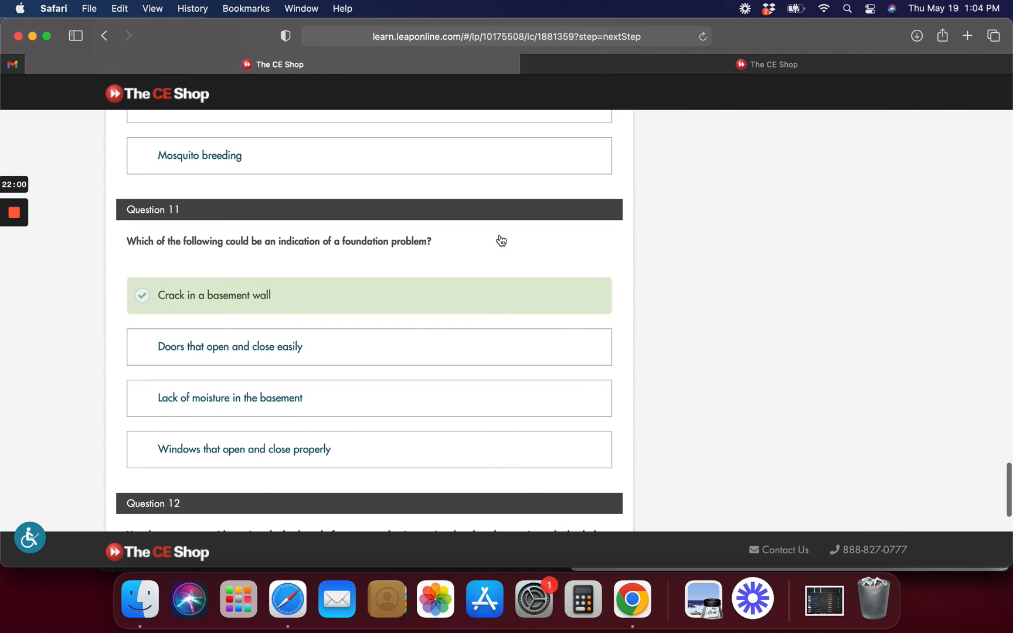
scroll(down, 3)
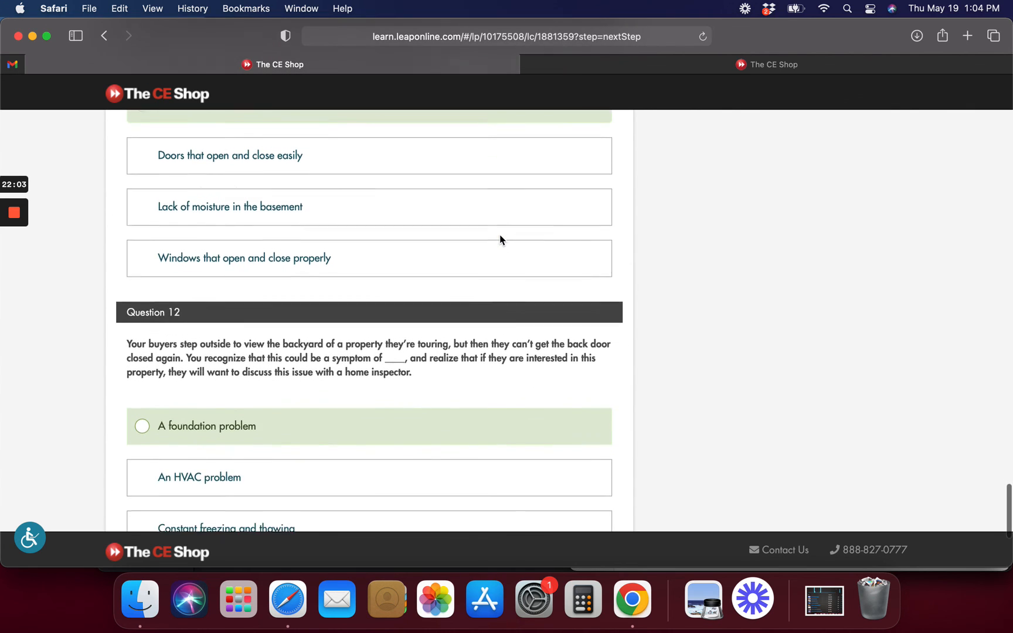
scroll(down, 3)
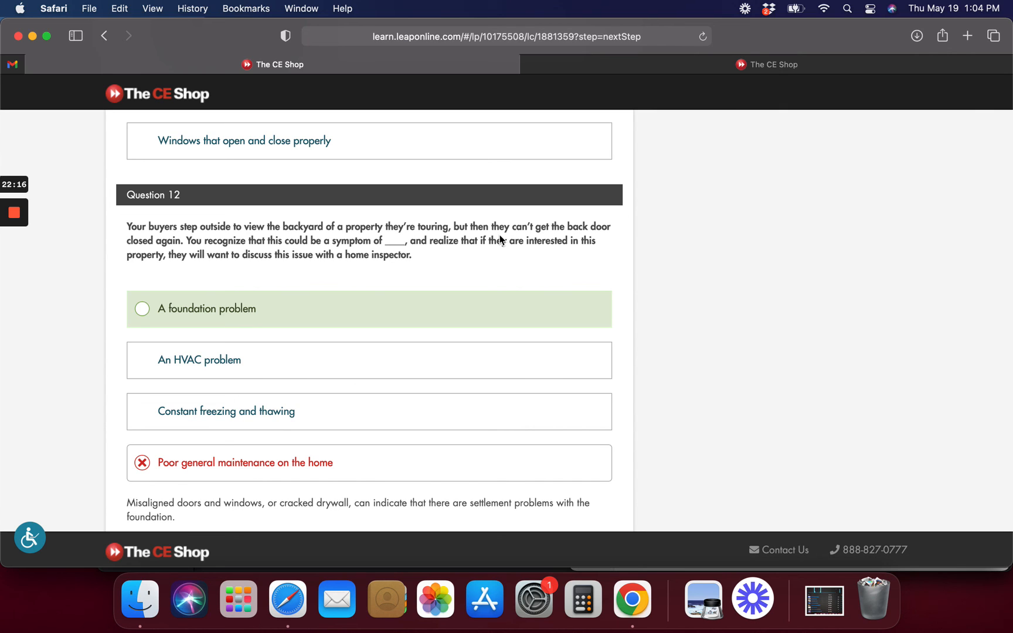
scroll(down, 3)
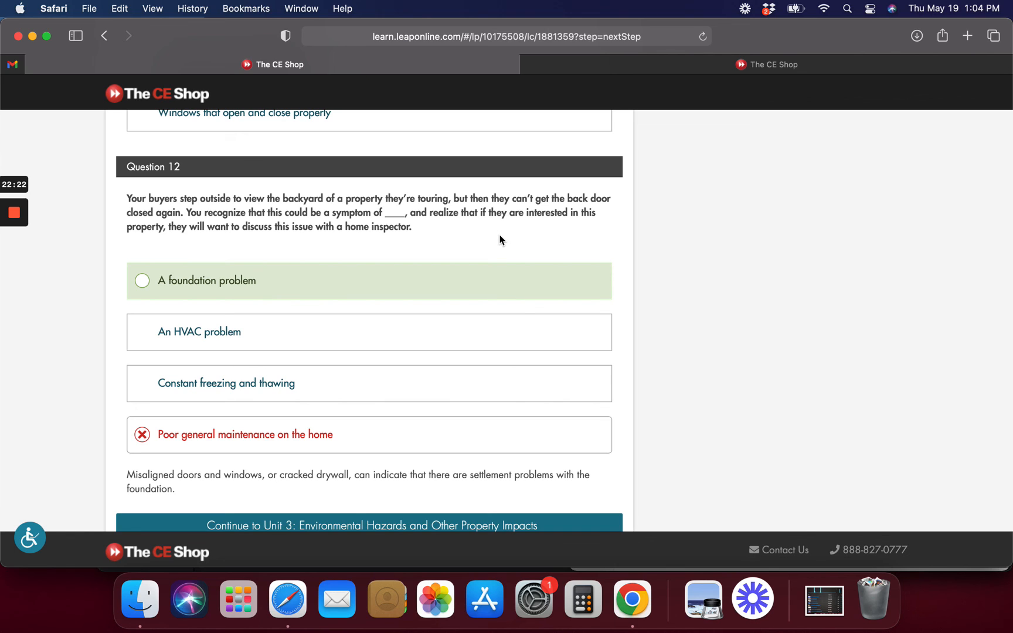
scroll(down, 3)
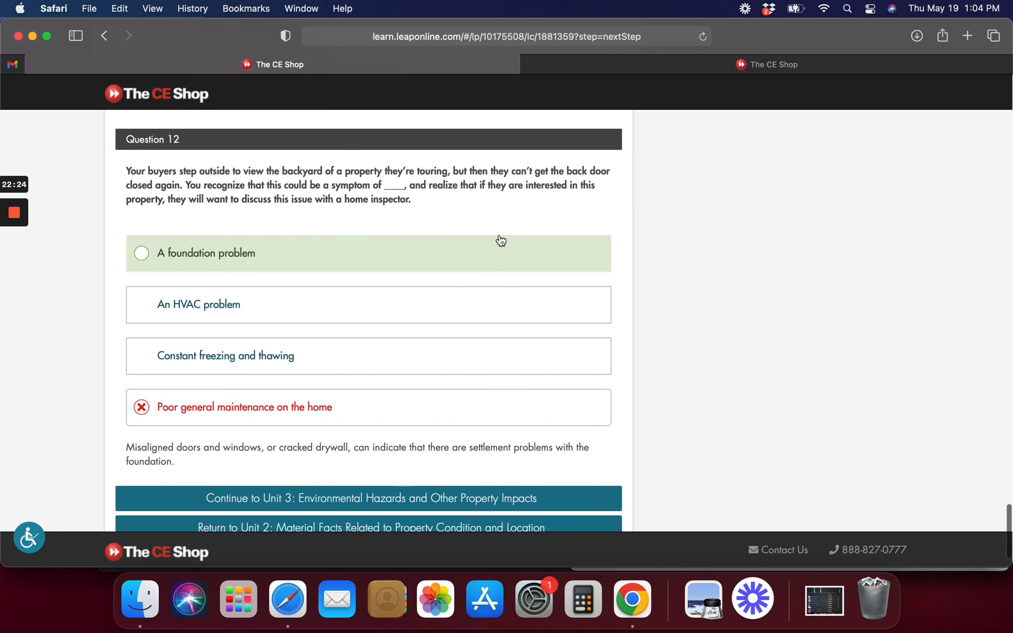
scroll(down, 3)
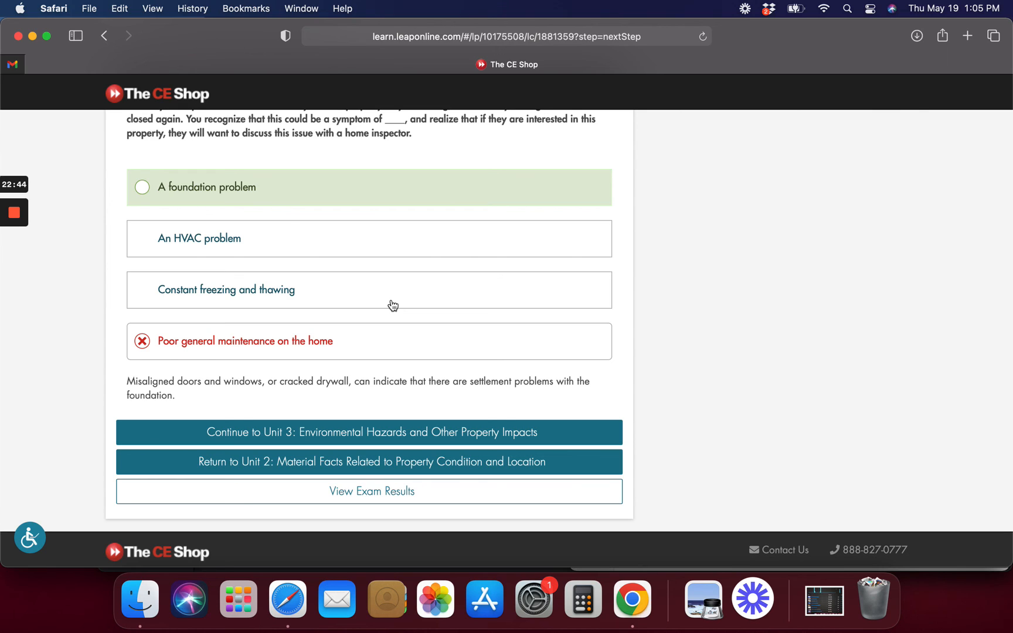
mouse_move(100, 216)
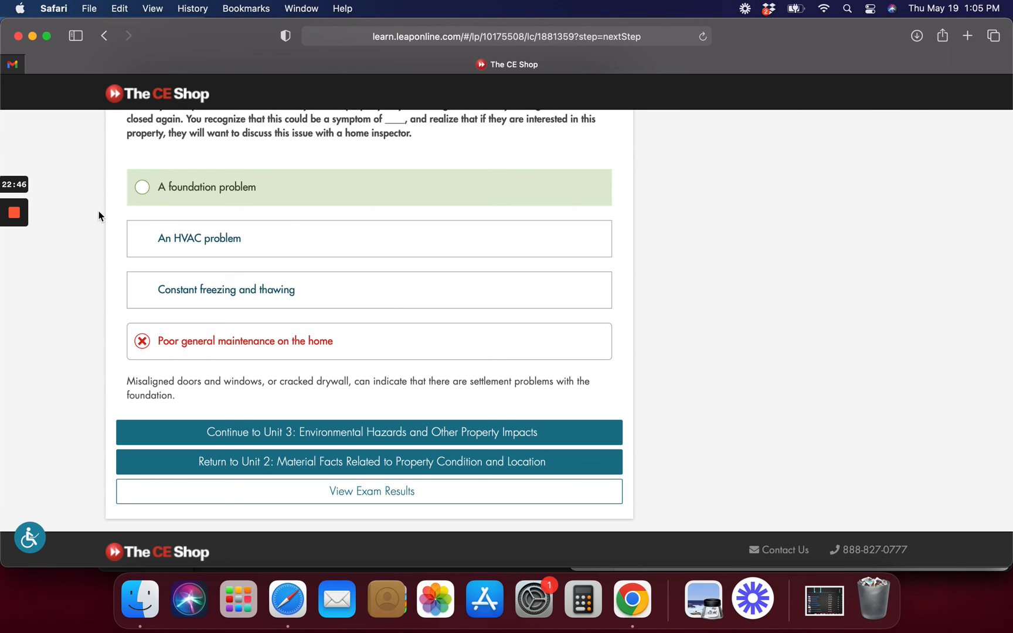